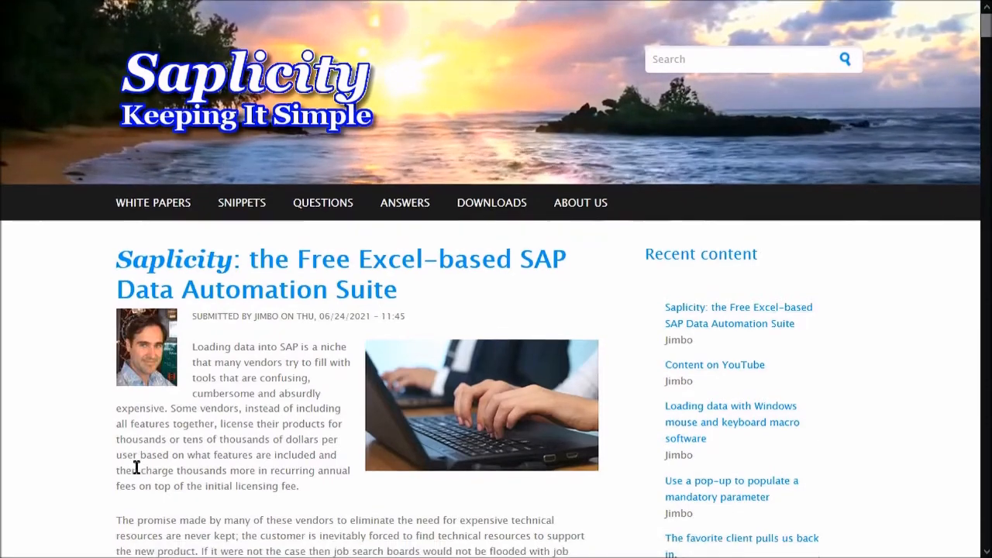
# - Save the _SalesTextLoad.xlsm link from the Saplicity downloads into C:\Saplicity
pyautogui.scroll(-3)
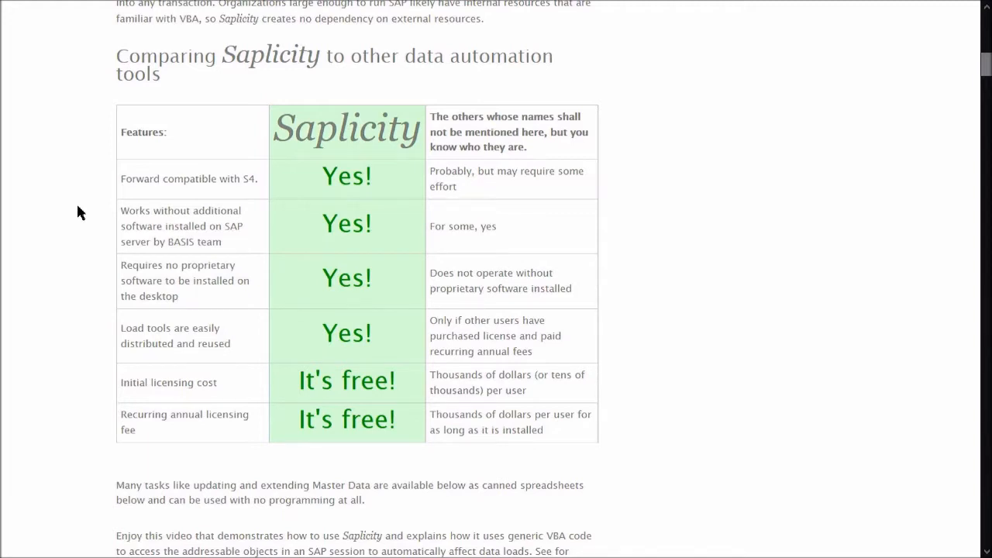
pyautogui.scroll(-3)
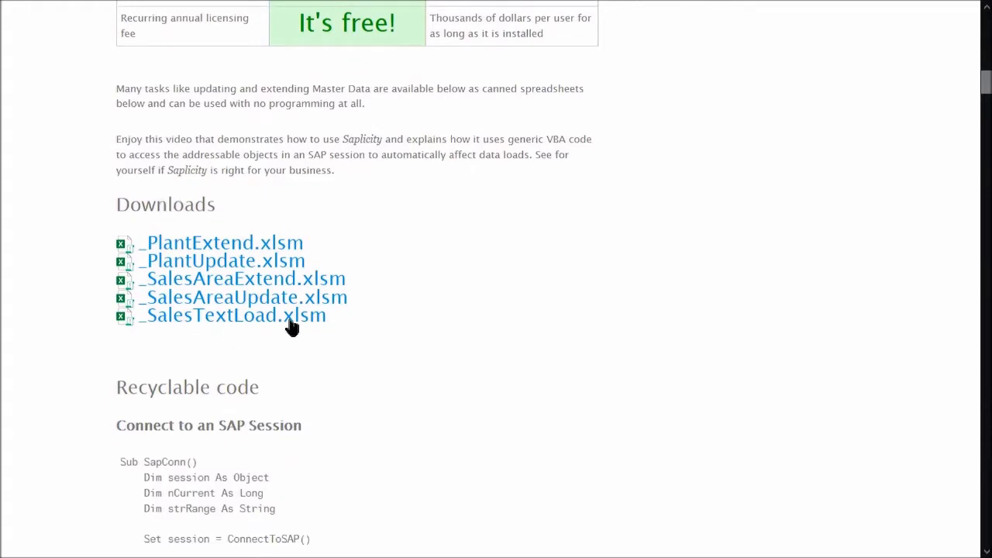
pyautogui.moveTo(196, 324)
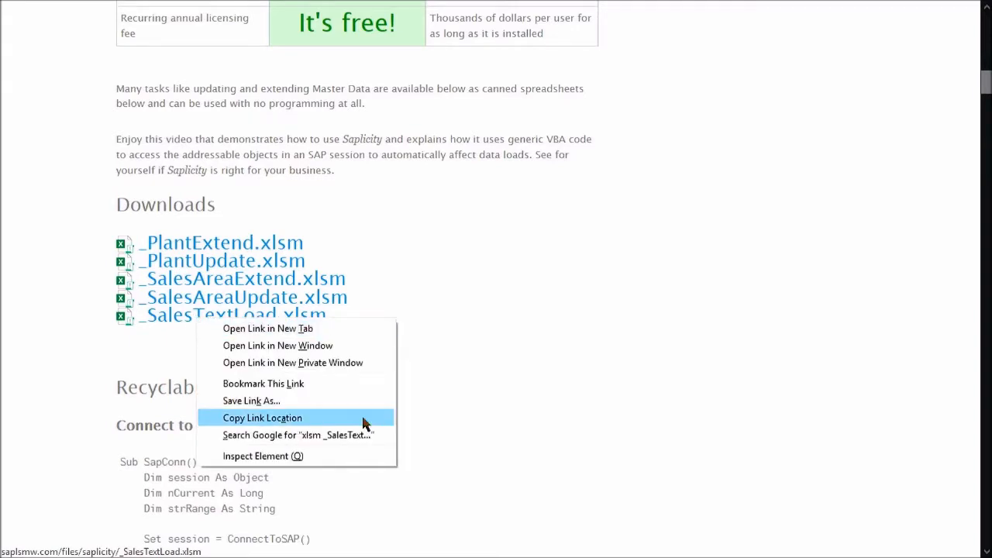
pyautogui.moveTo(281, 344)
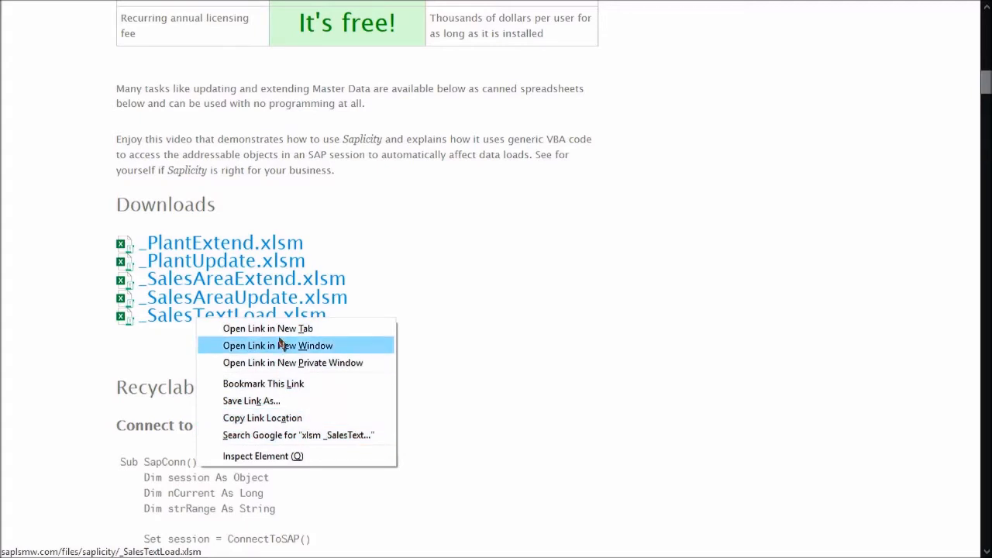
pyautogui.click(261, 406)
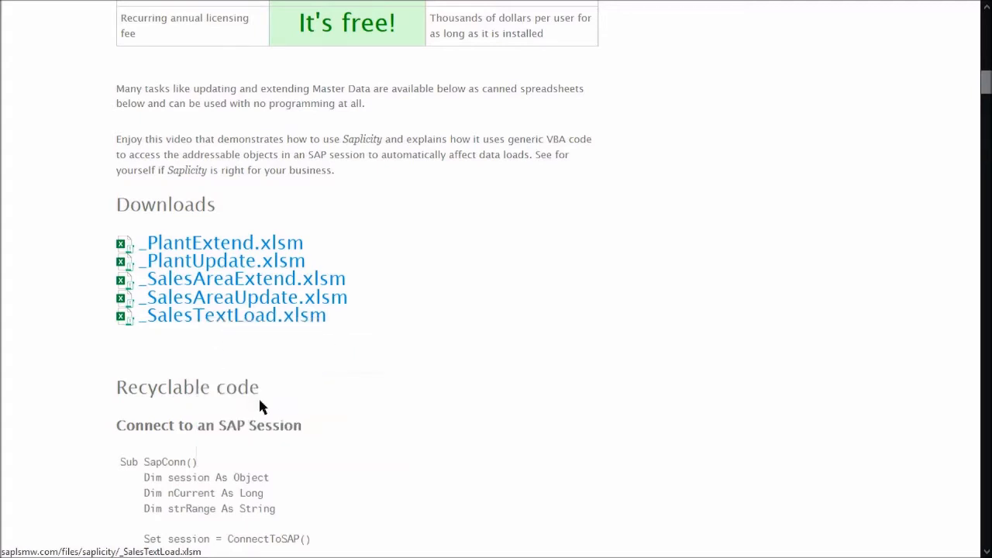
pyautogui.click(233, 315)
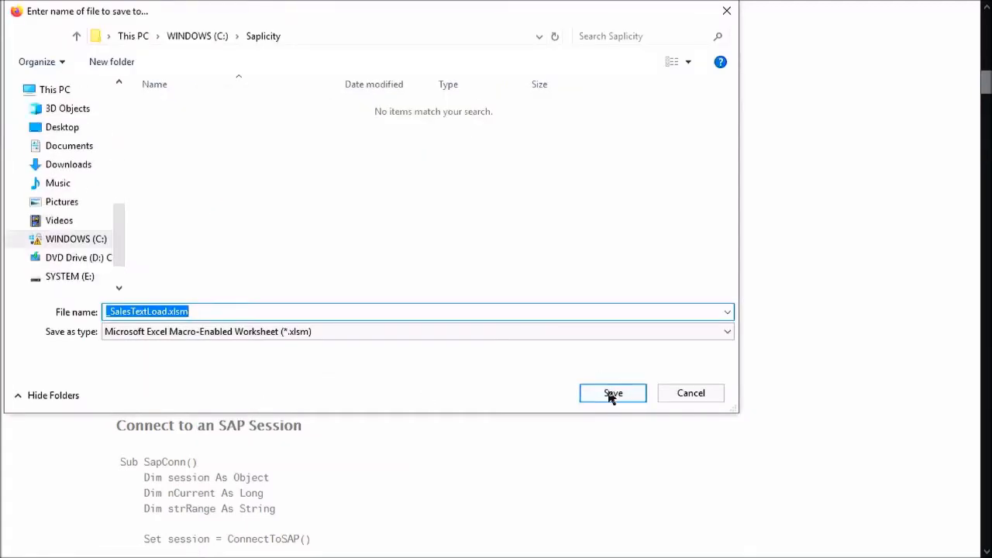
pyautogui.click(612, 393)
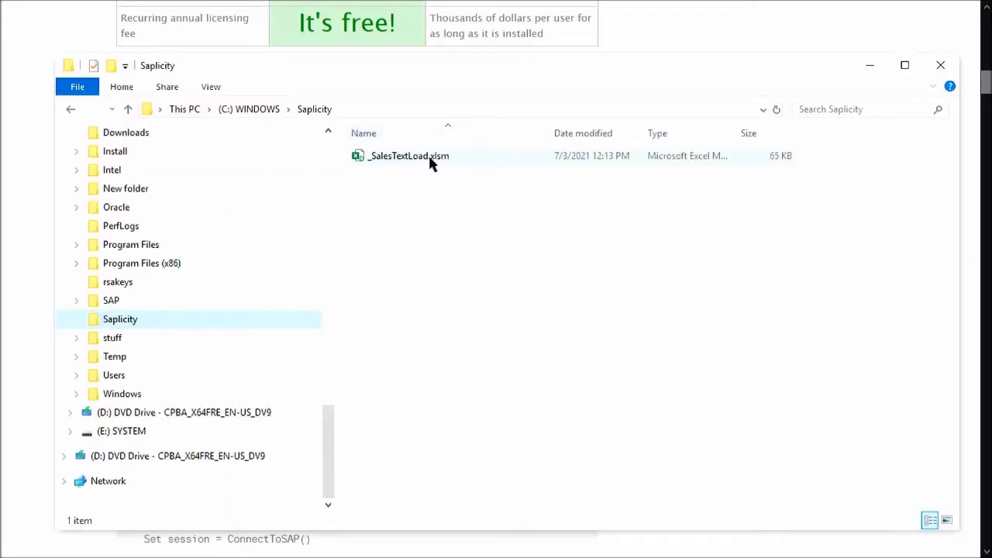
pyautogui.moveTo(409, 156)
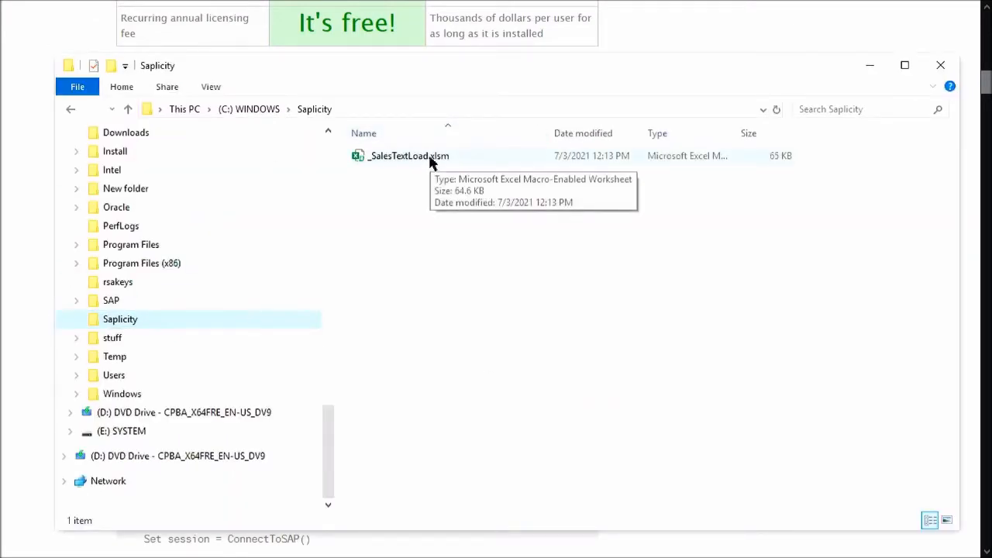
# - Launch _SalesTextLoad.xlsm from C:\Saplicity, opening its SalesTextLoad sheet in protected view
pyautogui.click(408, 155)
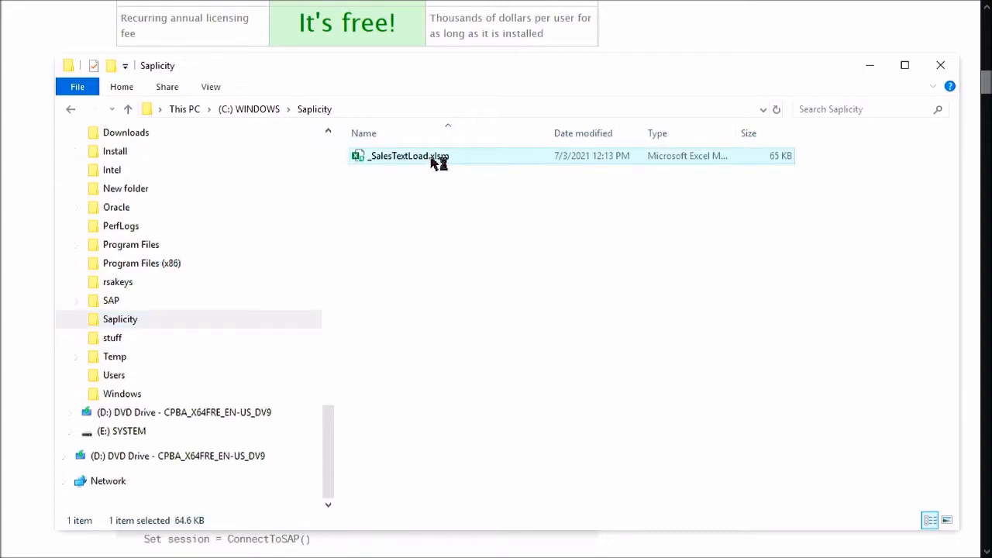
pyautogui.doubleClick(400, 156)
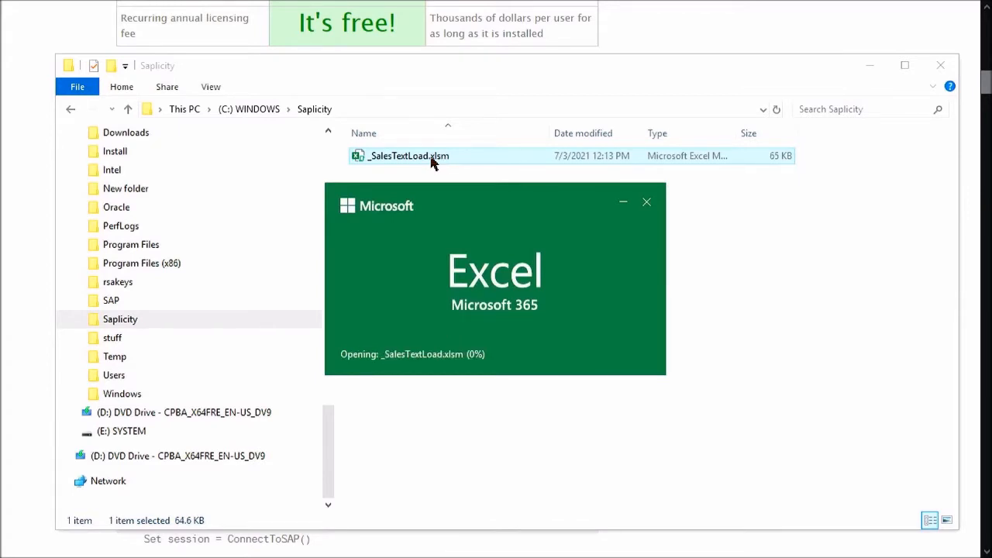
pyautogui.doubleClick(406, 156)
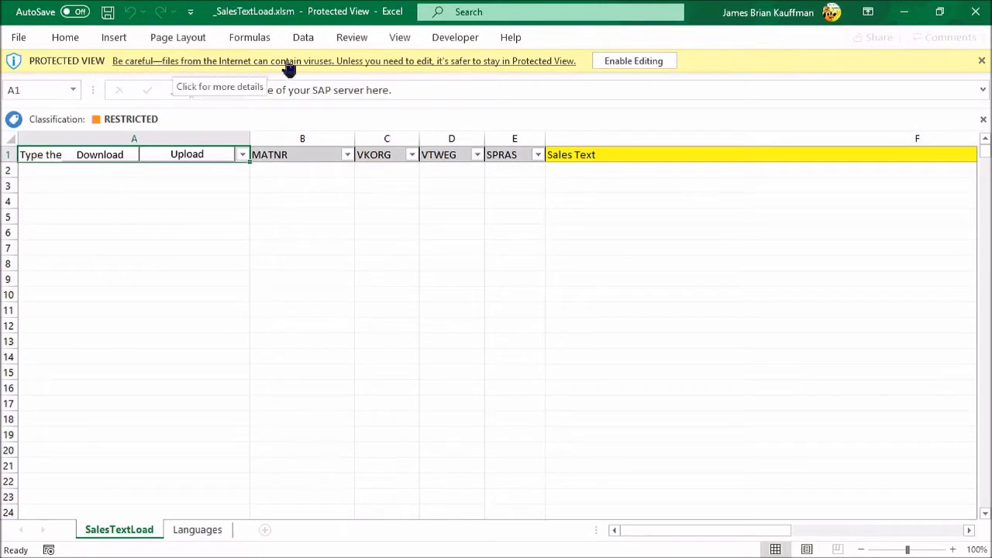
pyautogui.moveTo(277, 68)
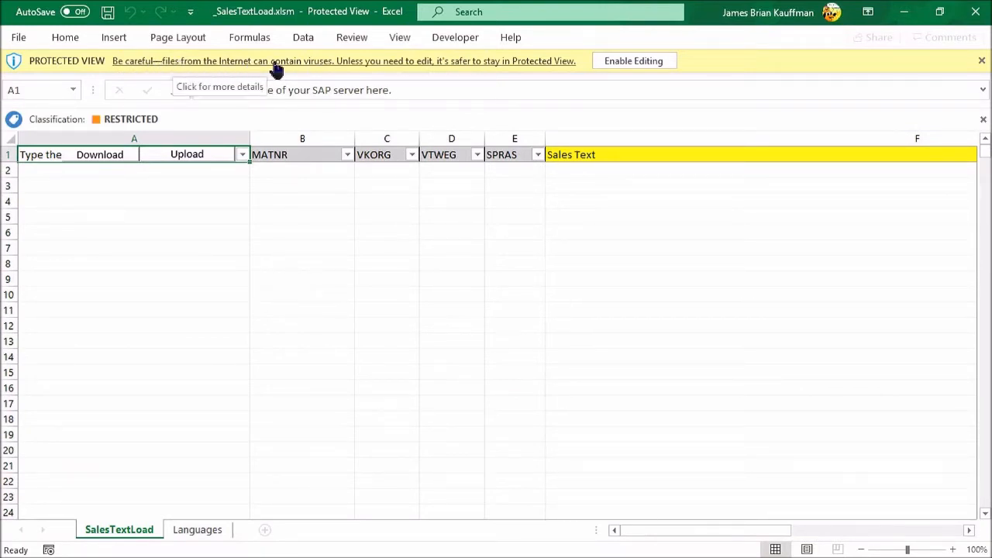
pyautogui.moveTo(554, 69)
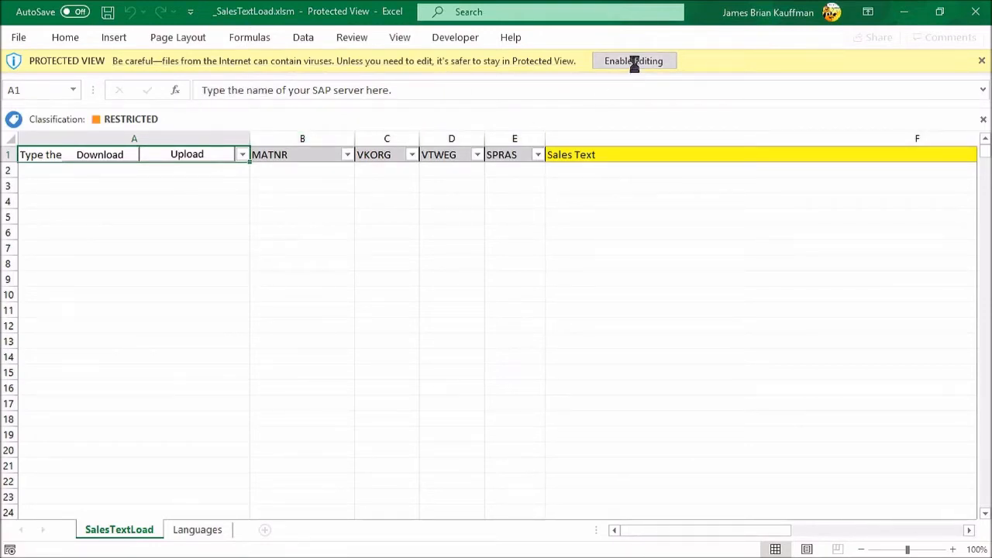
# - Enable editing on the Protected View bar, keeping the macro security warning
pyautogui.click(633, 60)
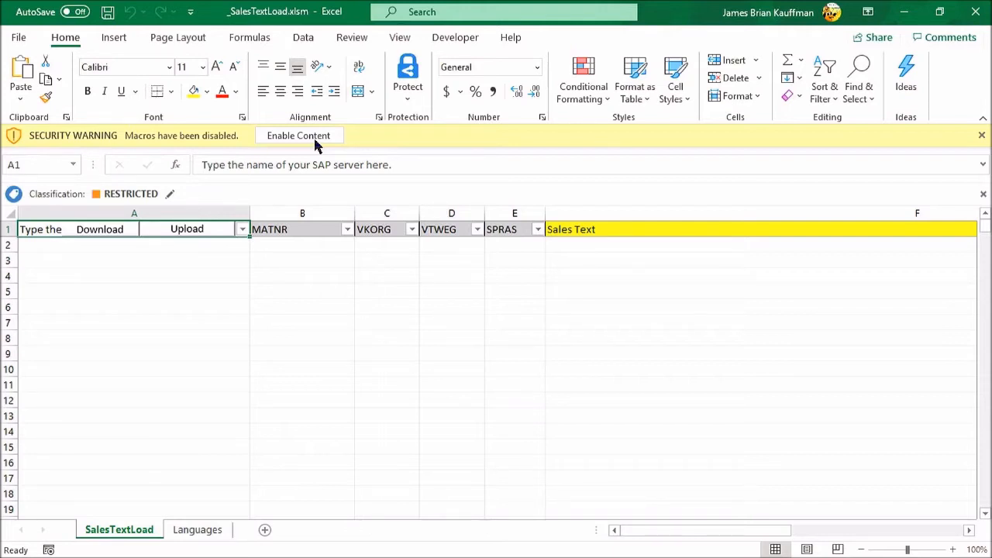
pyautogui.moveTo(299, 181)
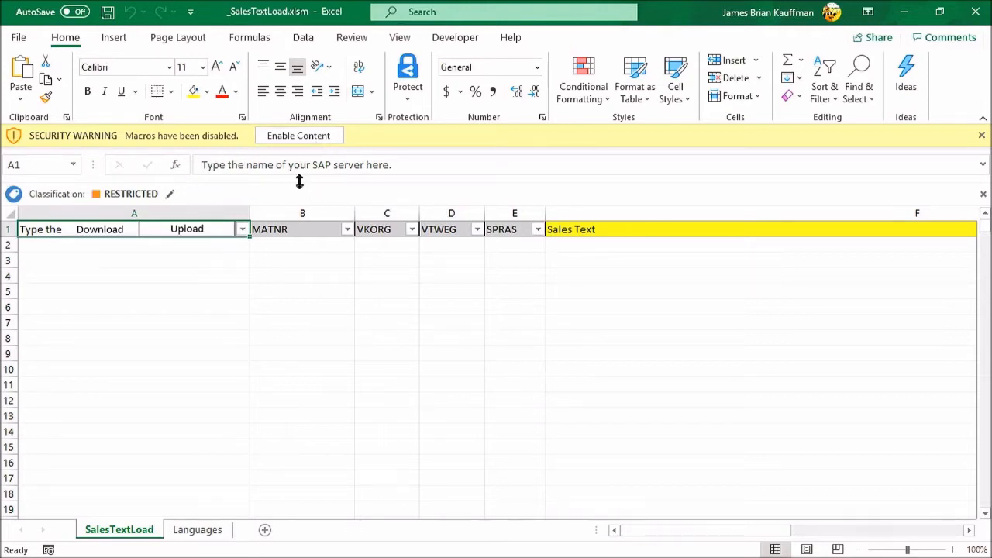
pyautogui.moveTo(173, 136)
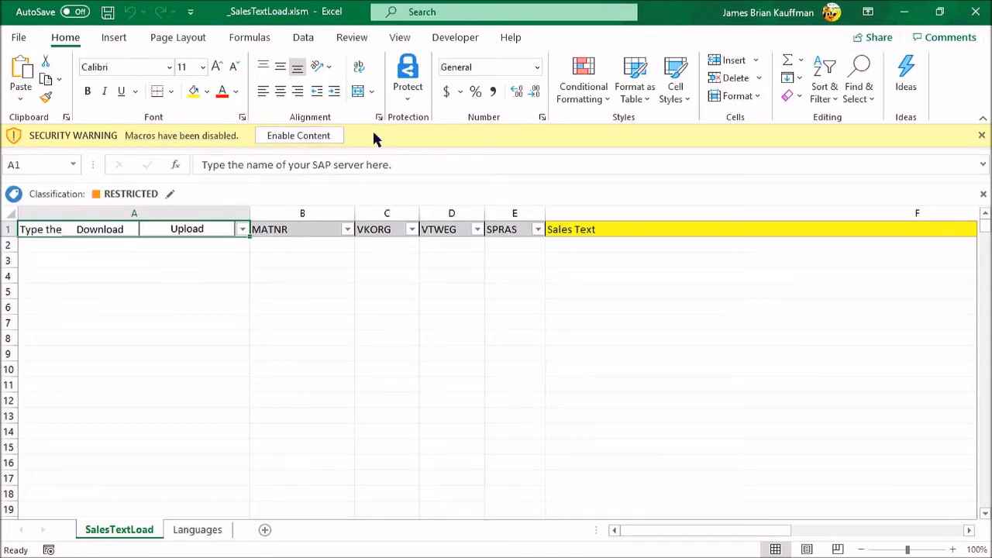
# - Open the VBA editor and scroll through Sheet1's Download, Upload and SAP code
pyautogui.click(455, 37)
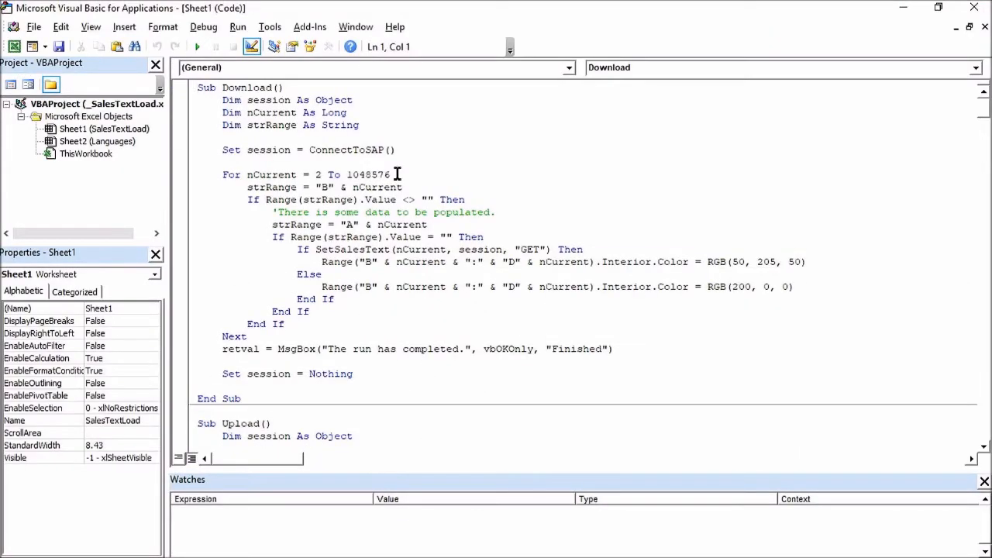
pyautogui.scroll(-3)
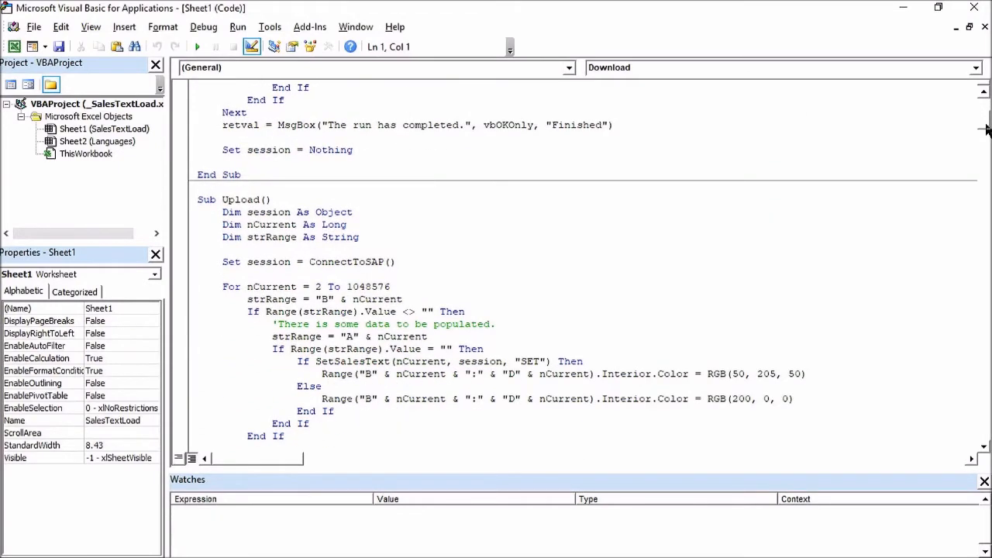
pyautogui.scroll(-3)
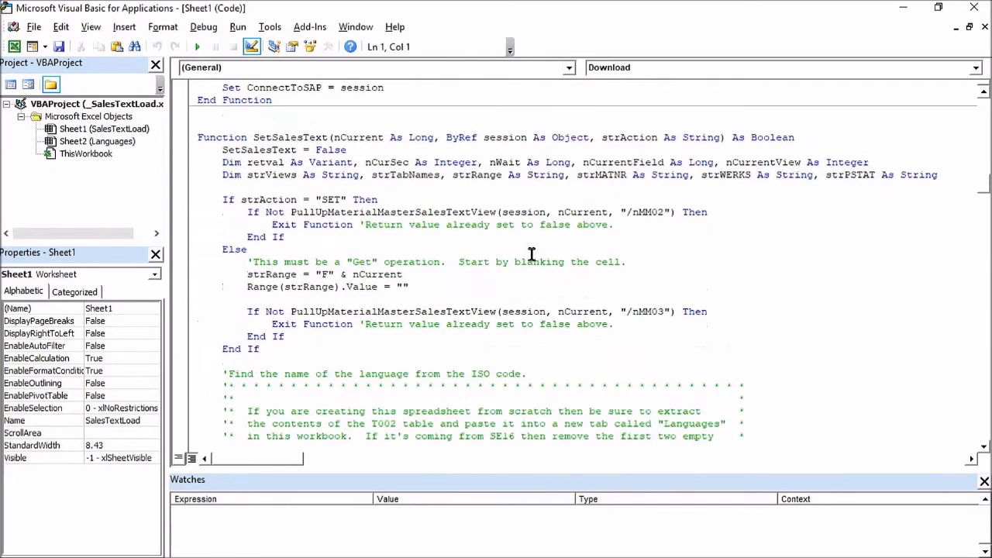
pyautogui.scroll(-3)
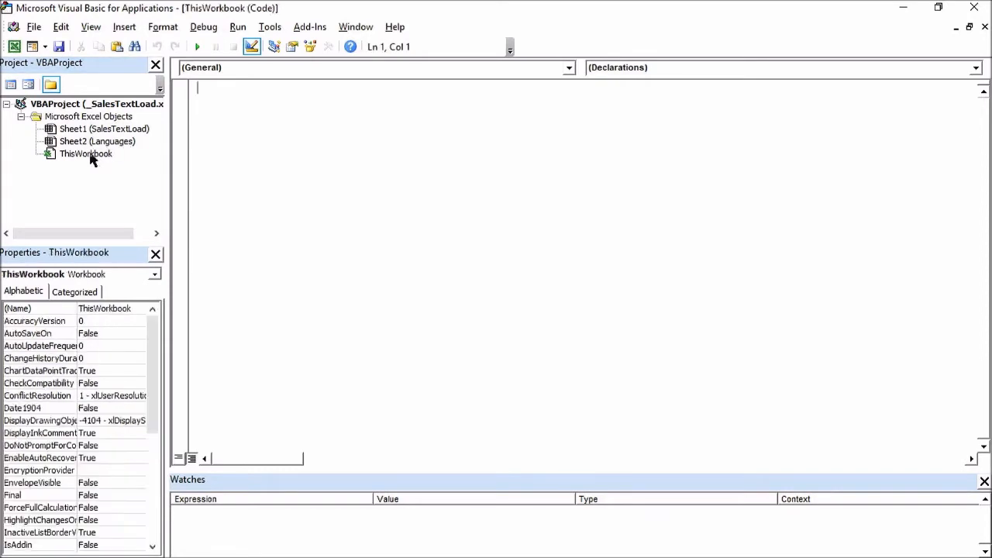
# - Open the ThisWorkbook module and scroll through its code
pyautogui.doubleClick(100, 129)
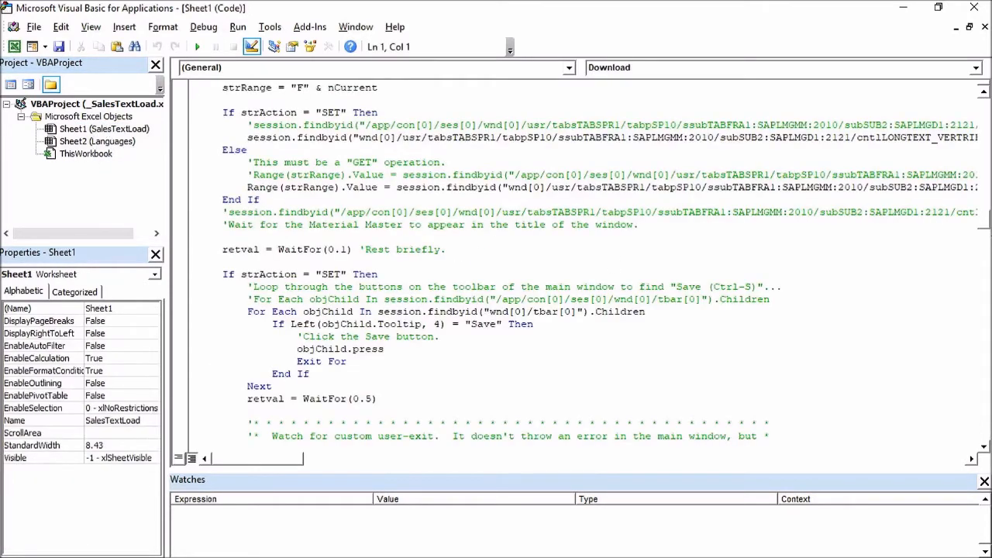
pyautogui.scroll(-3)
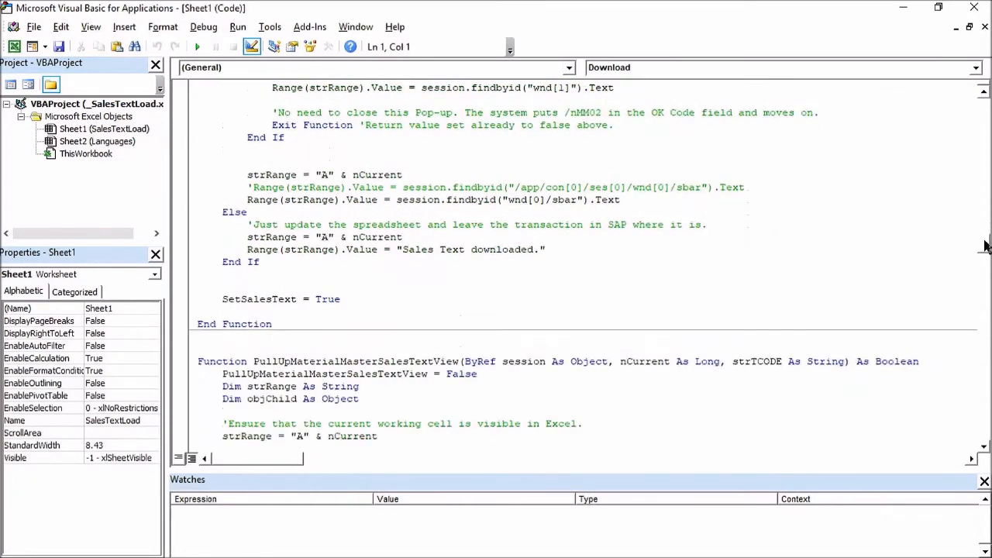
pyautogui.scroll(-3)
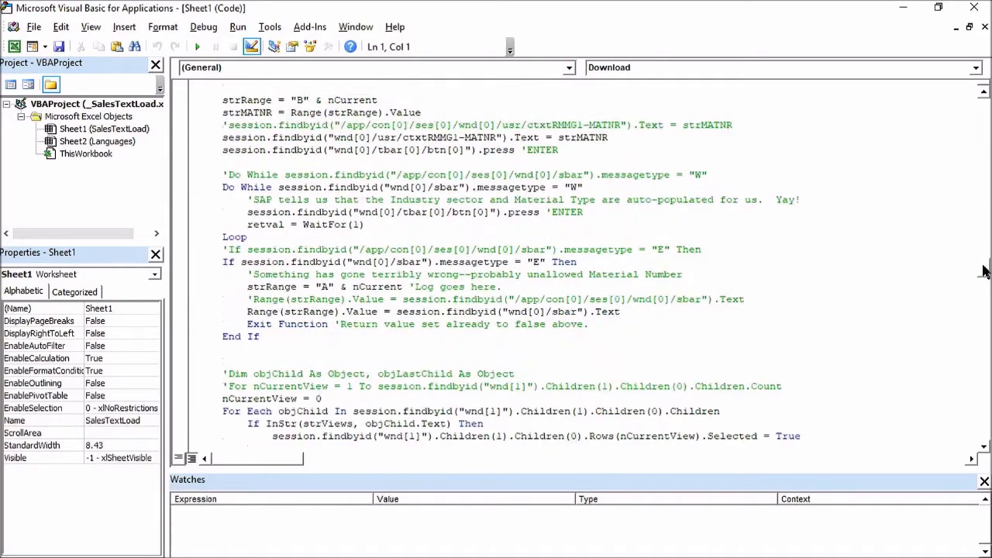
pyautogui.scroll(-3)
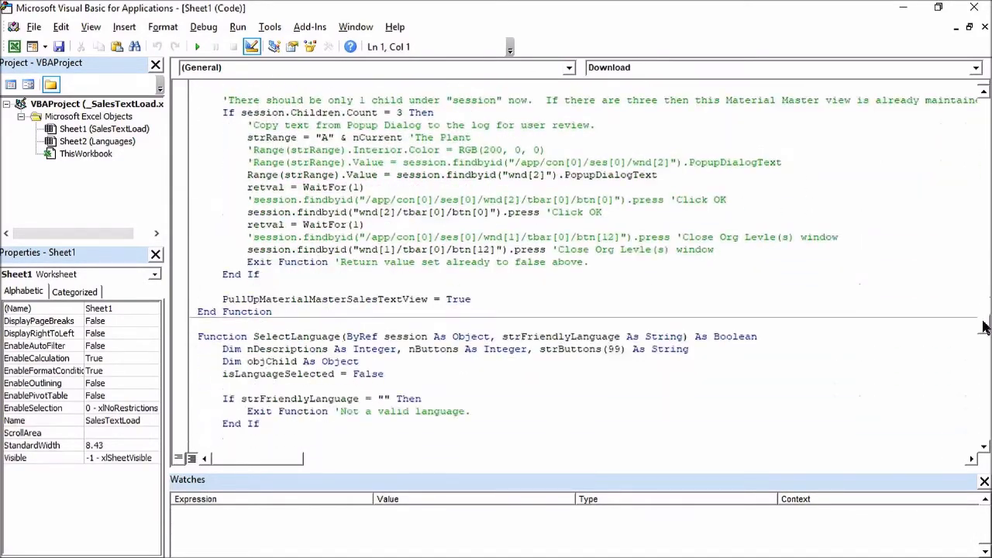
pyautogui.scroll(-3)
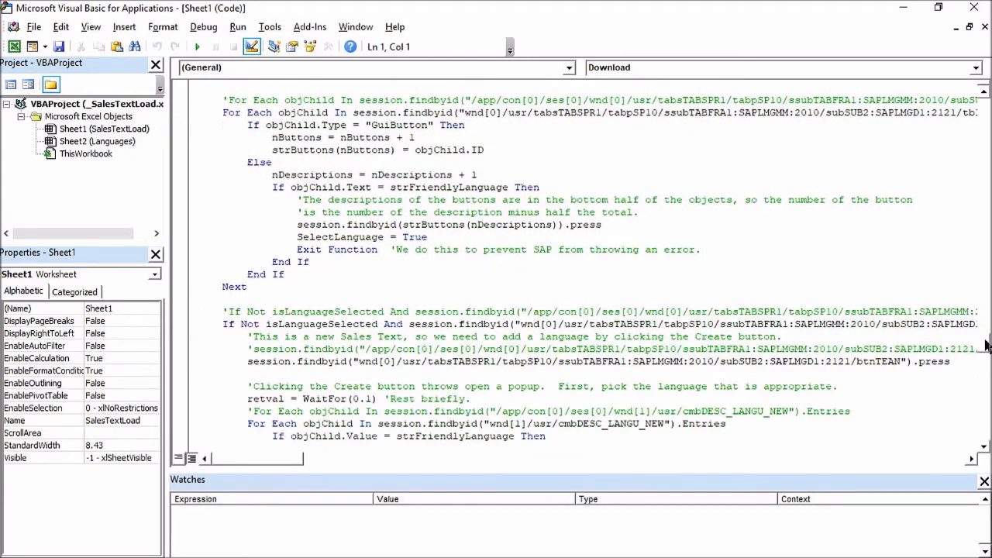
pyautogui.scroll(-3)
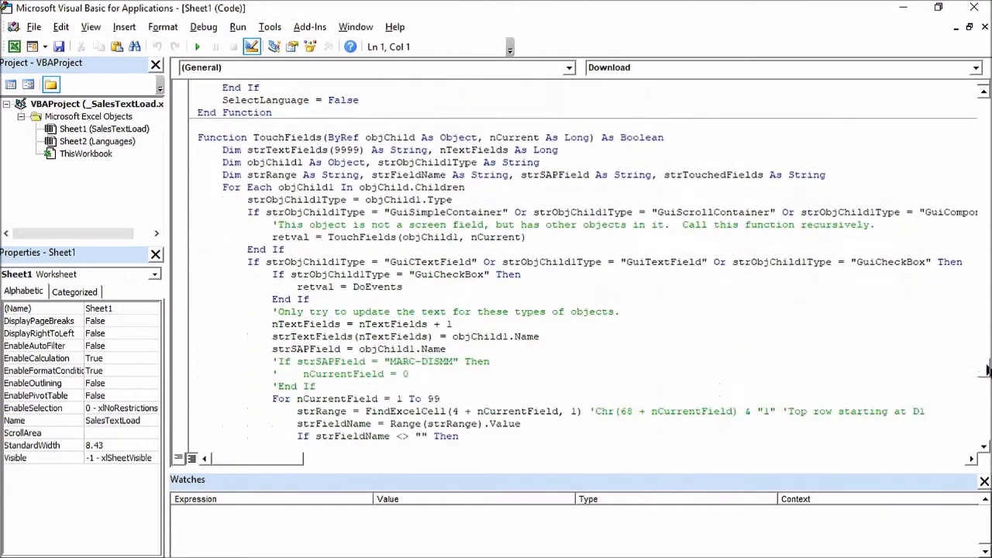
pyautogui.scroll(-3)
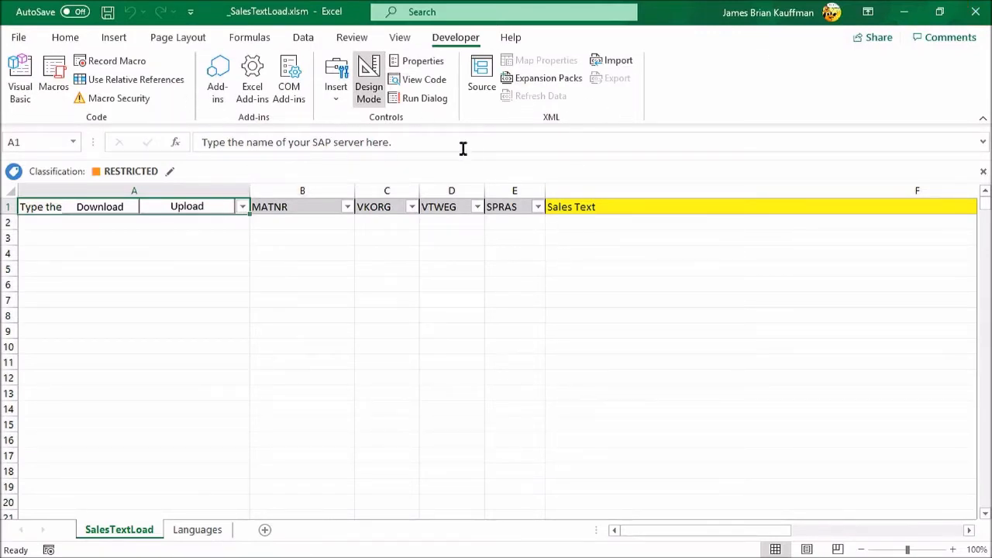
pyautogui.moveTo(367, 124)
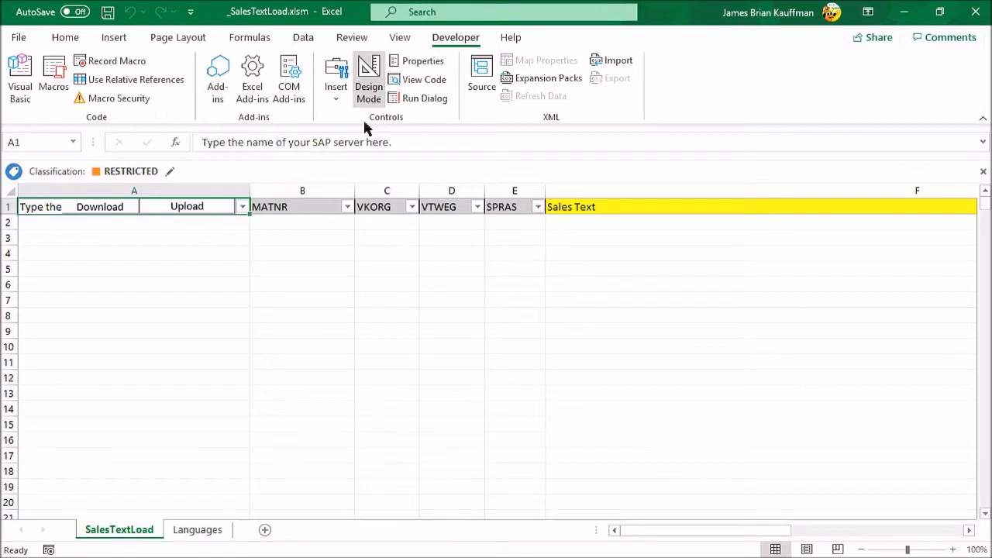
# - Try the Upload macro on SalesTextLoad and dismiss the macros-disabled warning
pyautogui.click(187, 206)
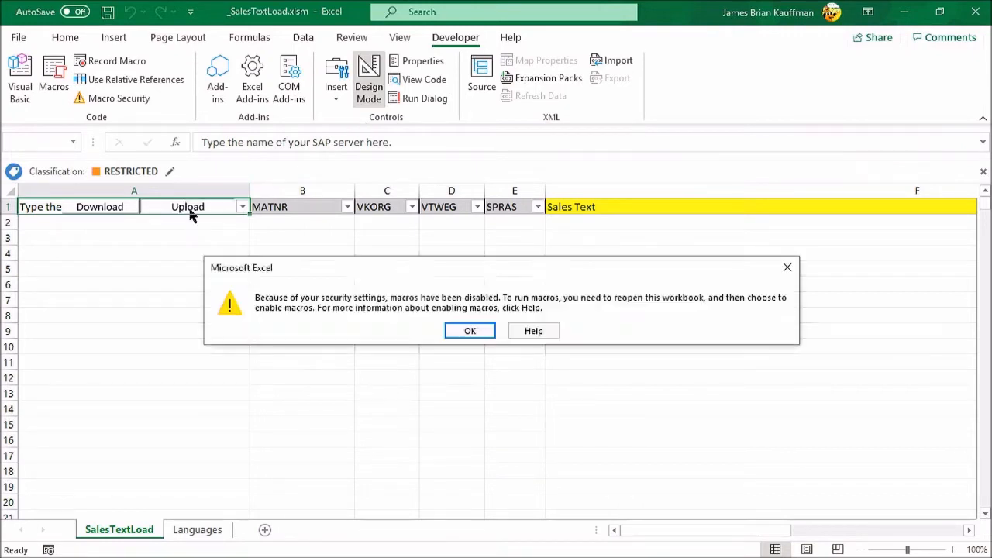
pyautogui.moveTo(470, 331)
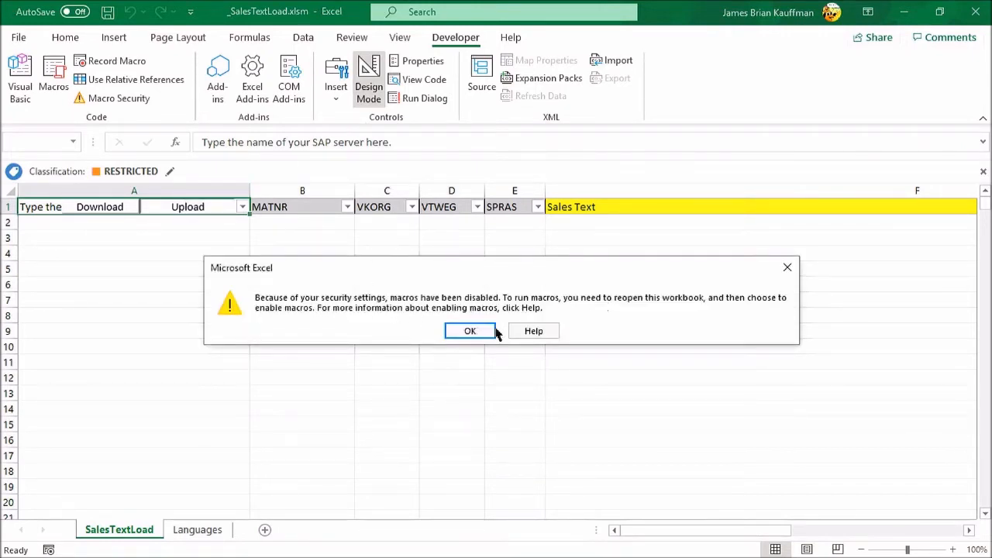
pyautogui.click(470, 331)
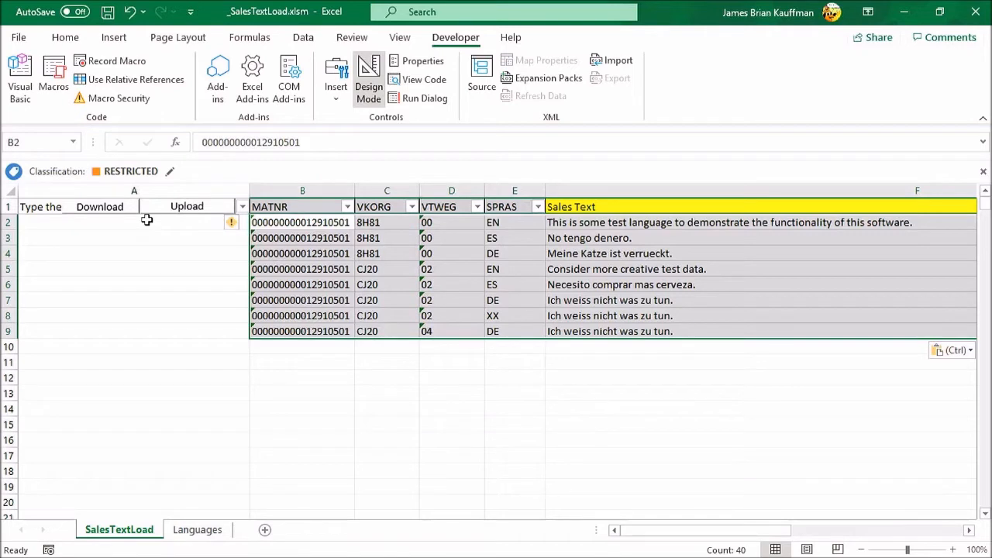
# - Close _SalesTextLoad.xlsm, saving changes and accepting the personal information warning
pyautogui.click(975, 12)
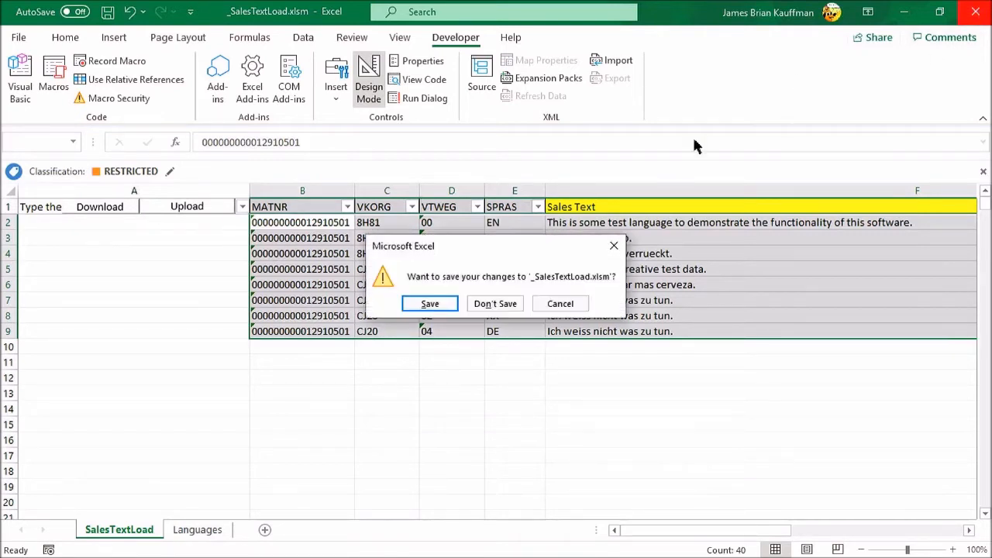
pyautogui.click(430, 303)
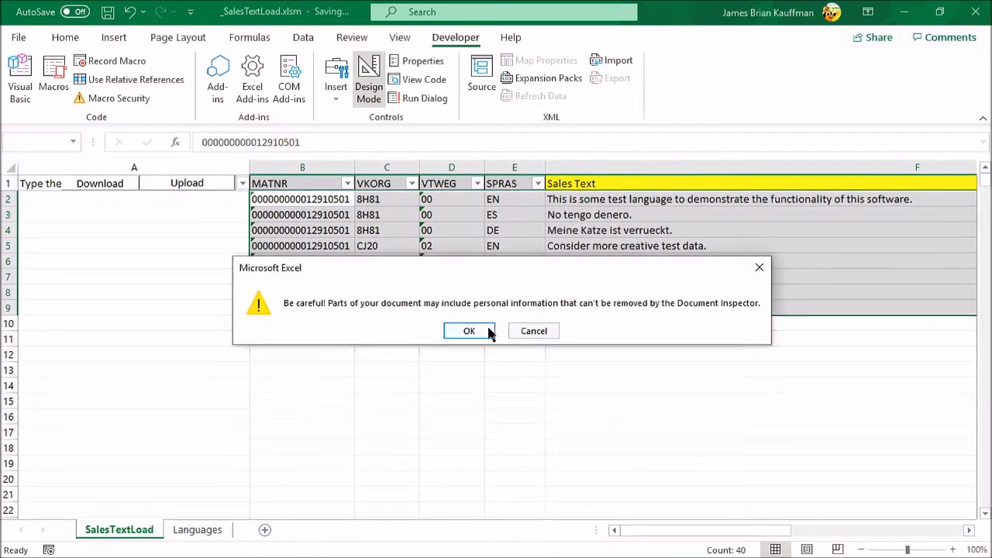
pyautogui.moveTo(380, 303)
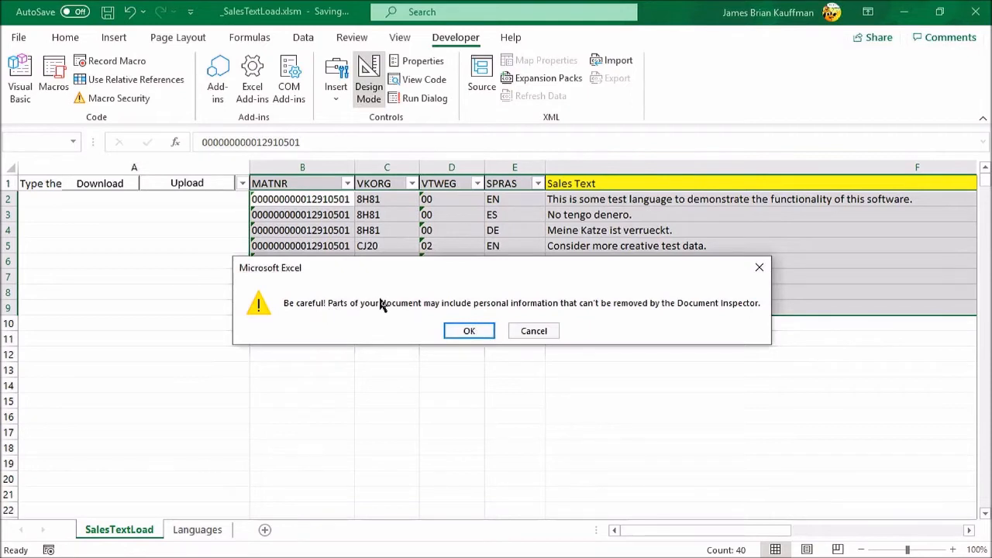
pyautogui.moveTo(674, 310)
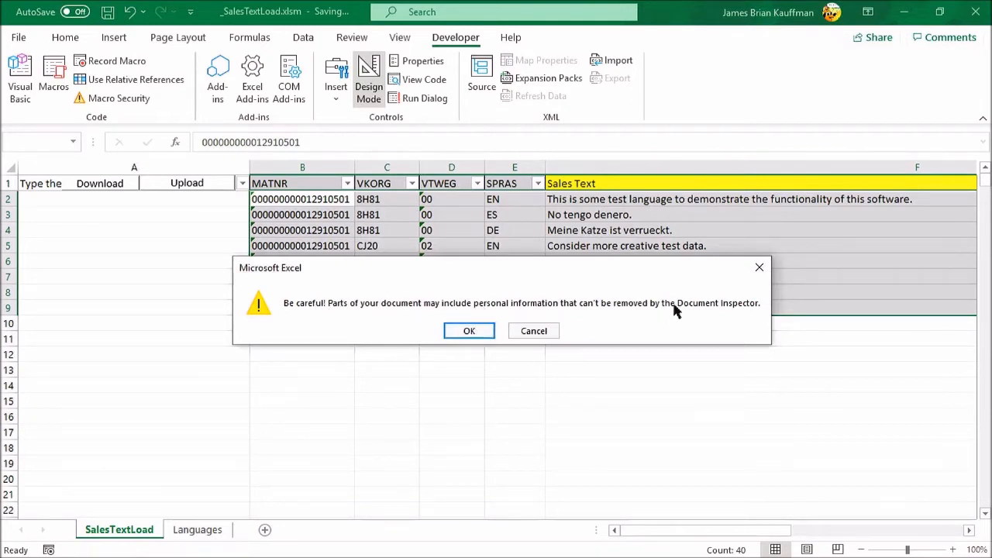
pyautogui.moveTo(745, 308)
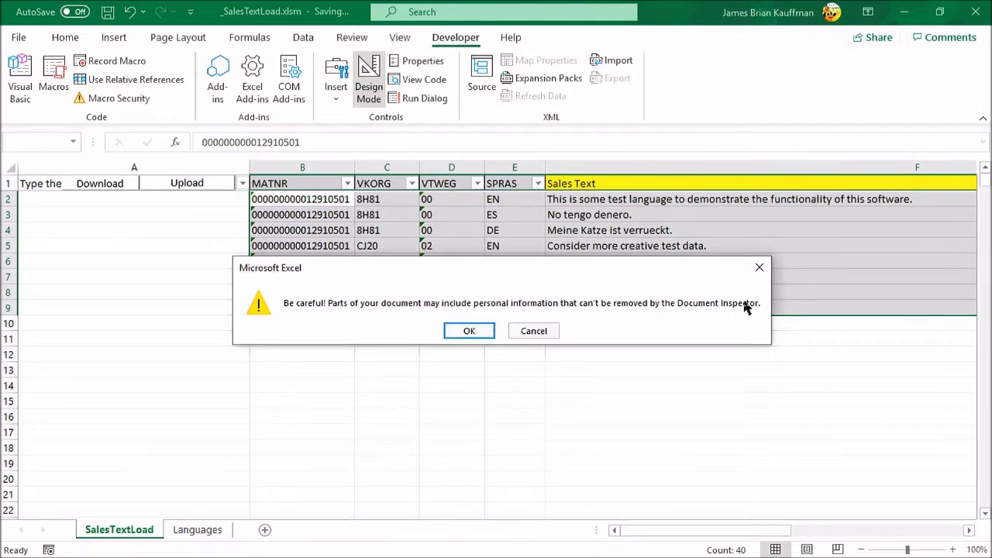
pyautogui.moveTo(469, 317)
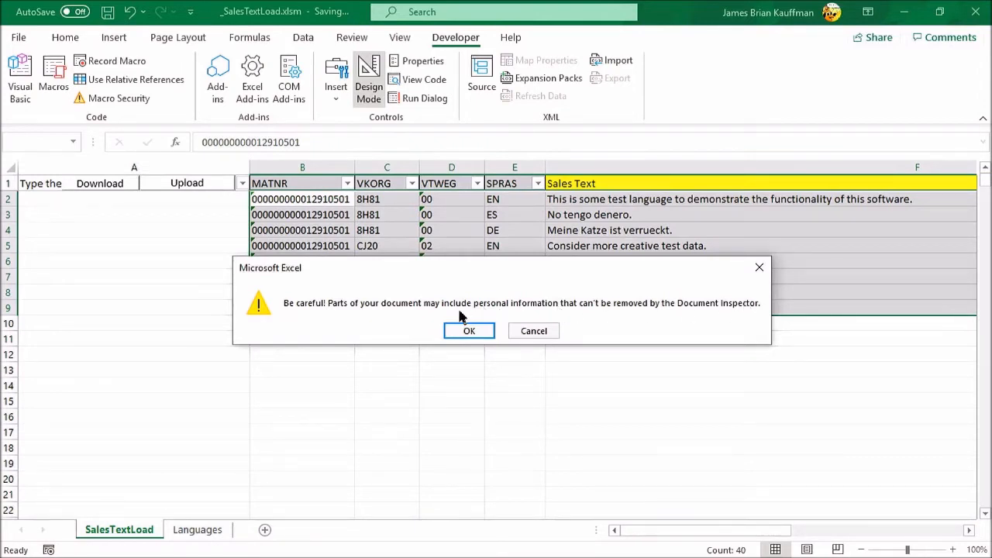
pyautogui.moveTo(642, 310)
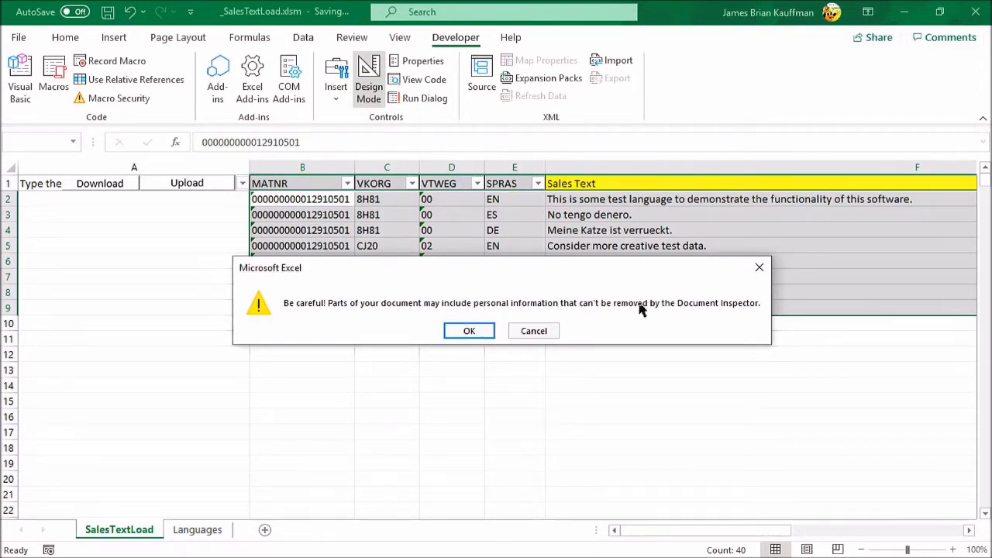
pyautogui.moveTo(469, 330)
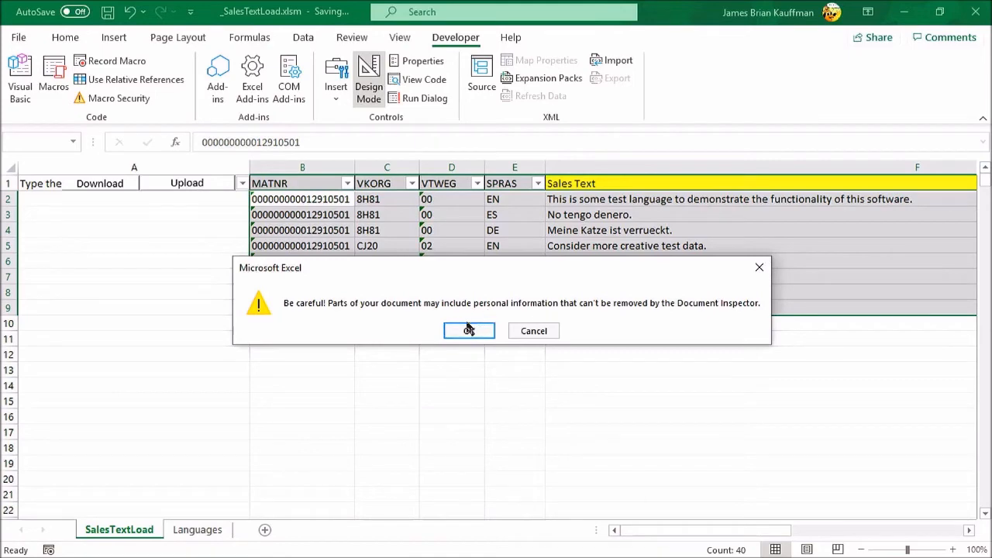
pyautogui.click(468, 330)
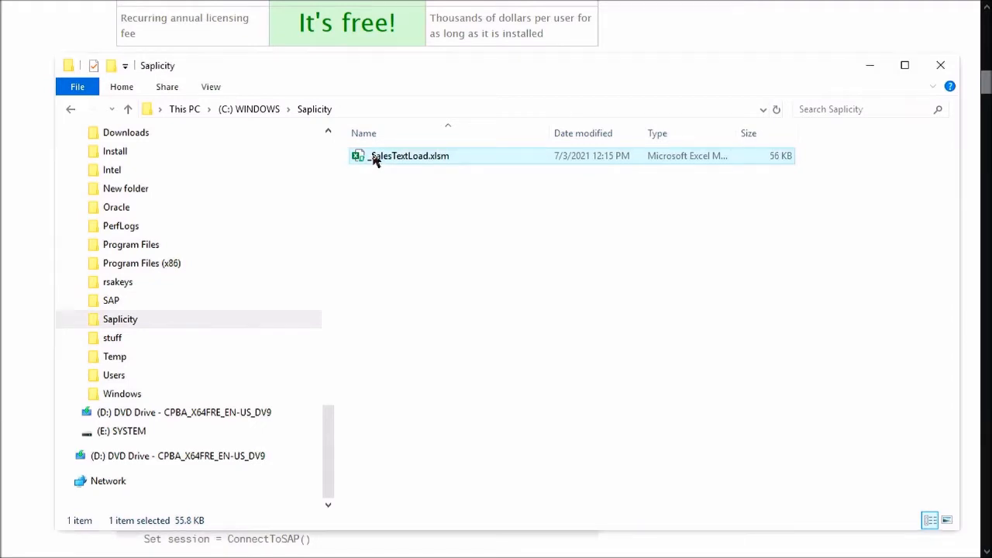
# - Reopen _SalesTextLoad.xlsm from C:\Saplicity, showing its eight rows with macros disabled
pyautogui.doubleClick(409, 156)
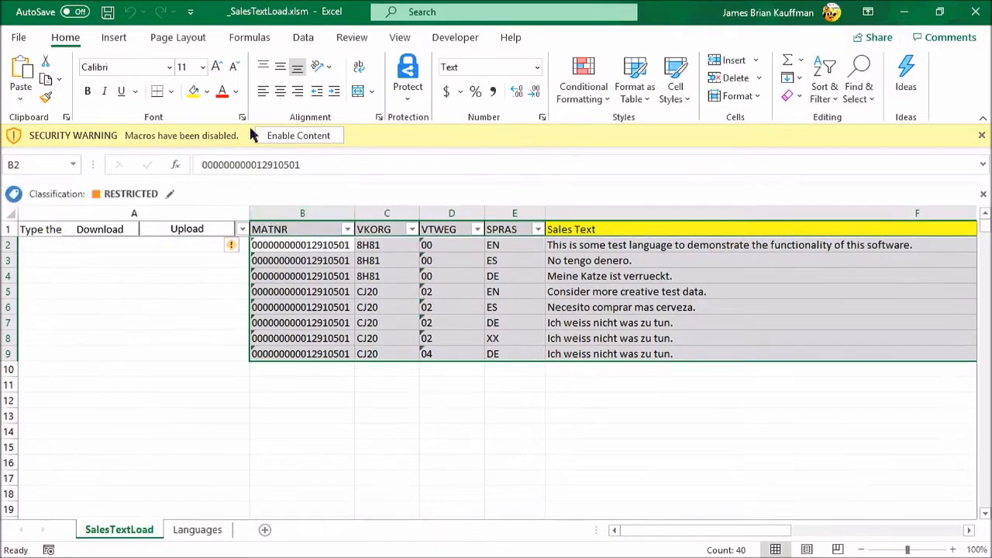
pyautogui.moveTo(146, 136)
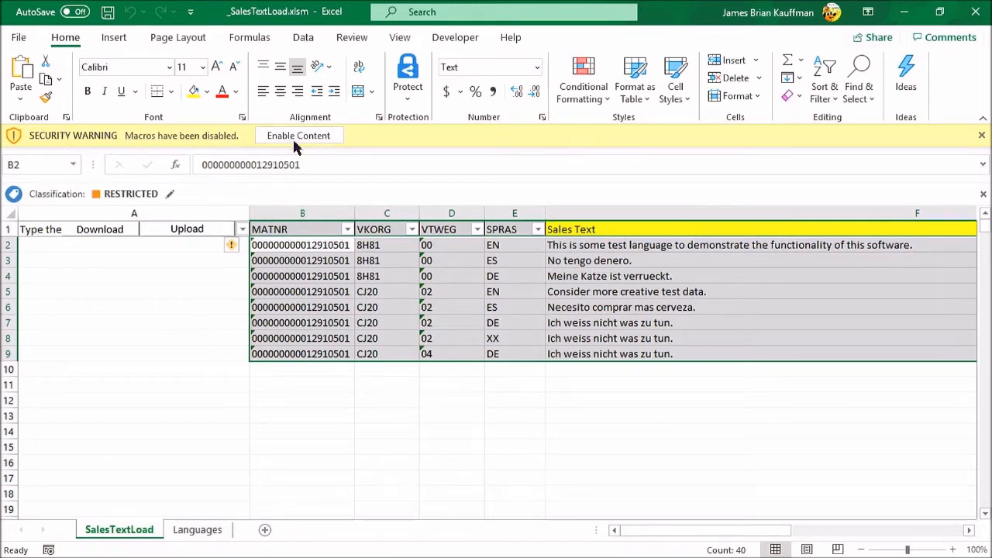
# - Enable macros and enter Q01 as the SAP server in cell A1
pyautogui.click(299, 135)
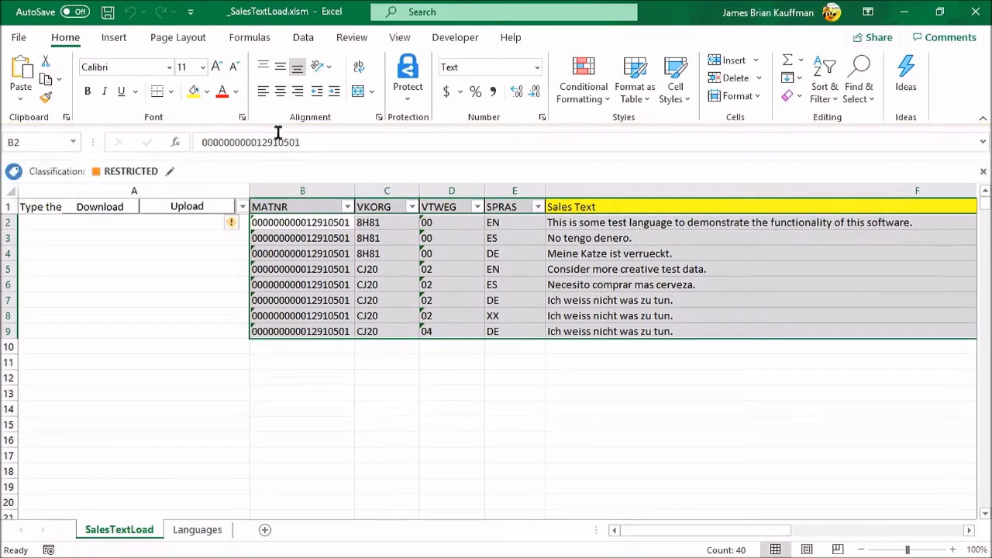
pyautogui.click(134, 206)
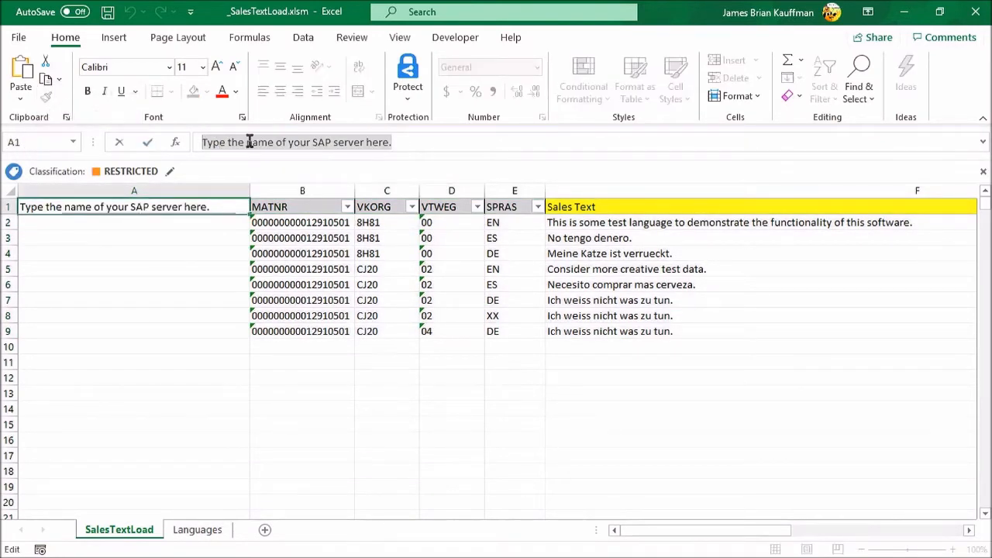
pyautogui.write('Q01')
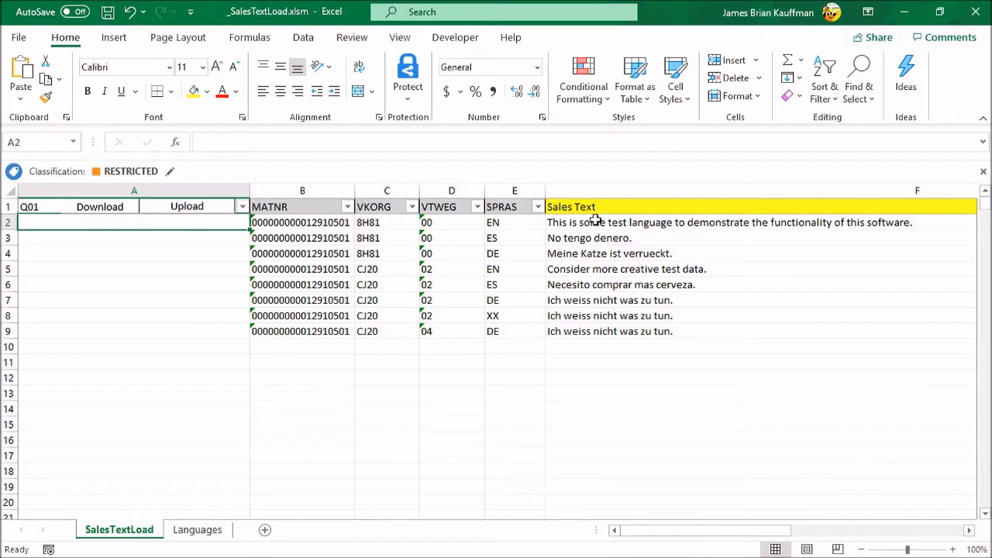
pyautogui.moveTo(314, 223)
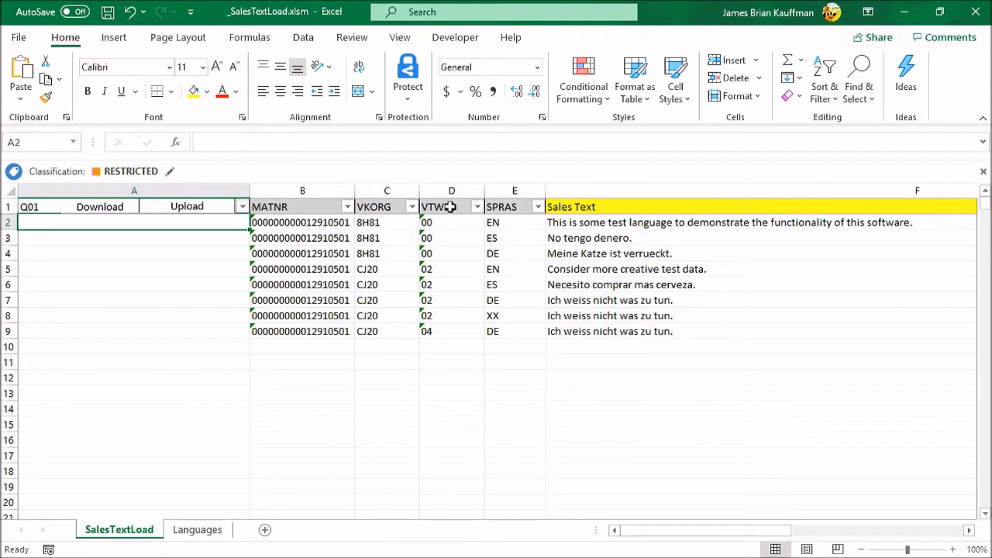
pyautogui.moveTo(508, 206)
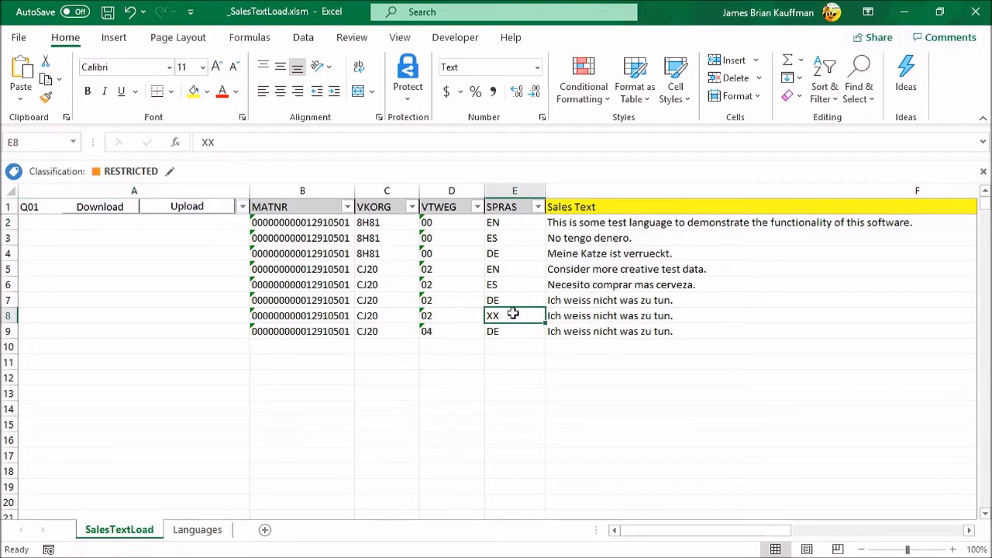
# - Run the Upload macro, which launches SAP Logon's script access prompt
pyautogui.click(451, 331)
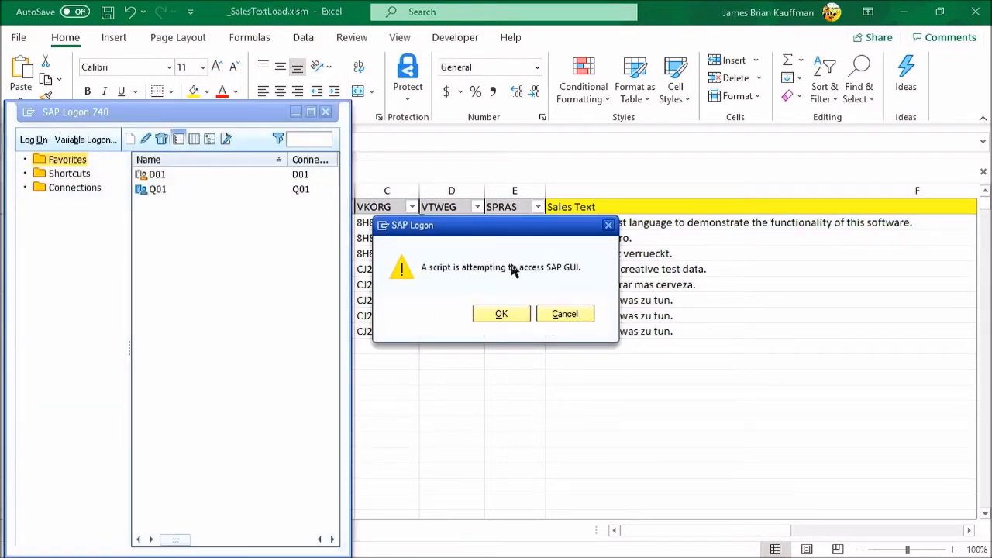
pyautogui.moveTo(557, 268)
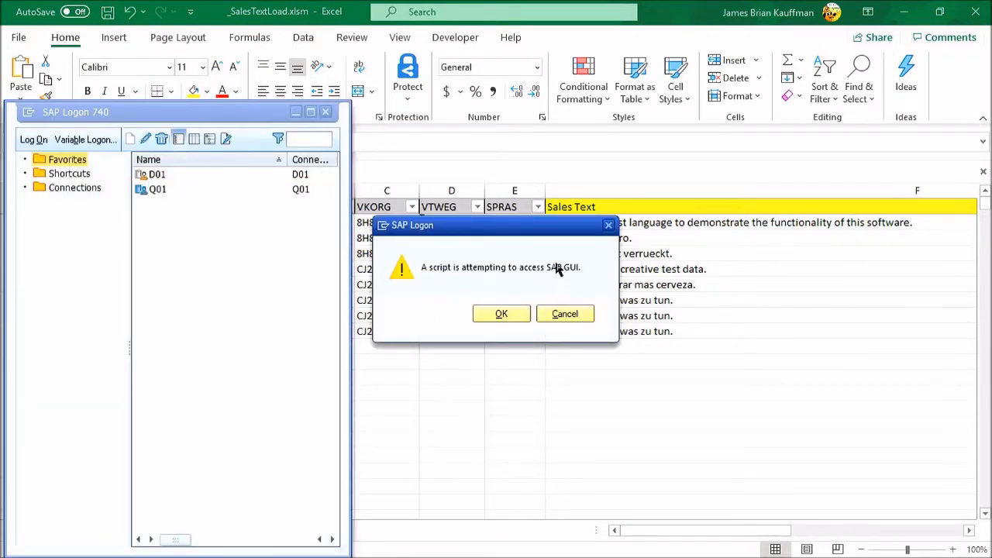
# - Accept the SAP GUI scripting and Q01 connection prompts, reaching the Q01 logon screen
pyautogui.click(500, 313)
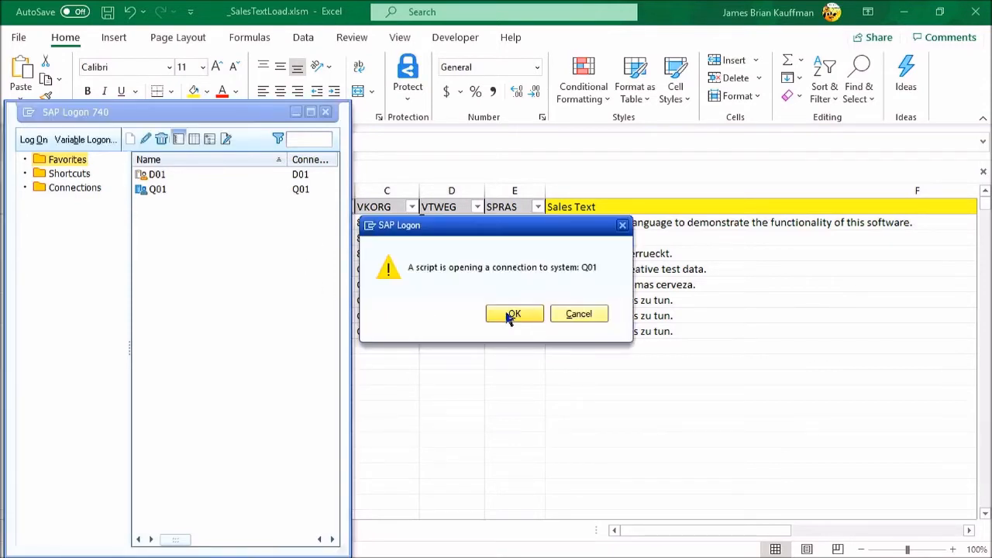
pyautogui.moveTo(576, 276)
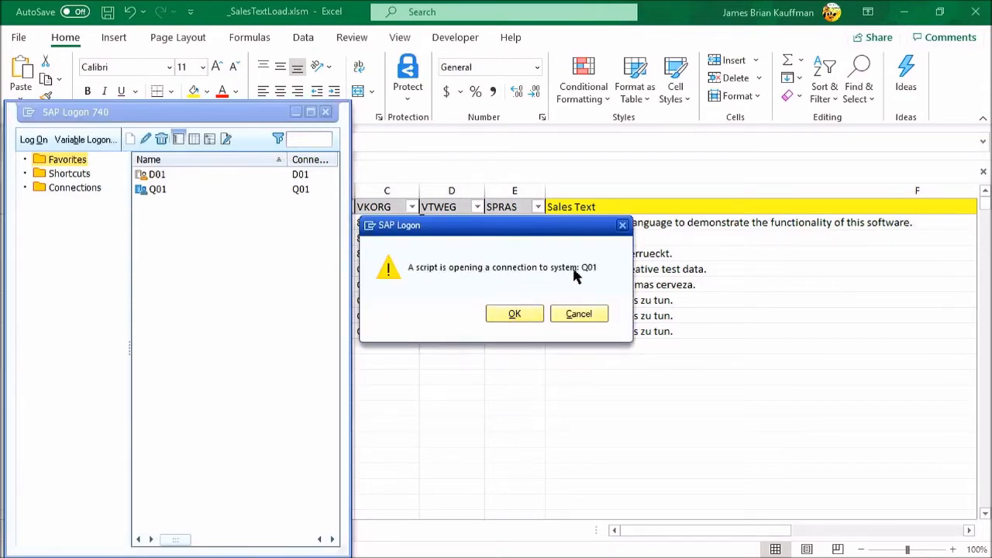
pyautogui.moveTo(561, 276)
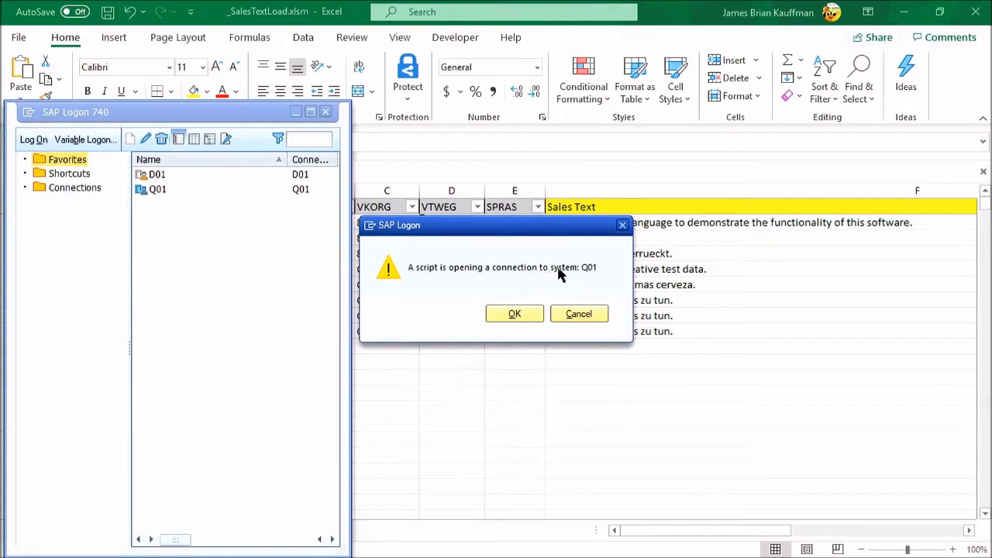
pyautogui.moveTo(523, 290)
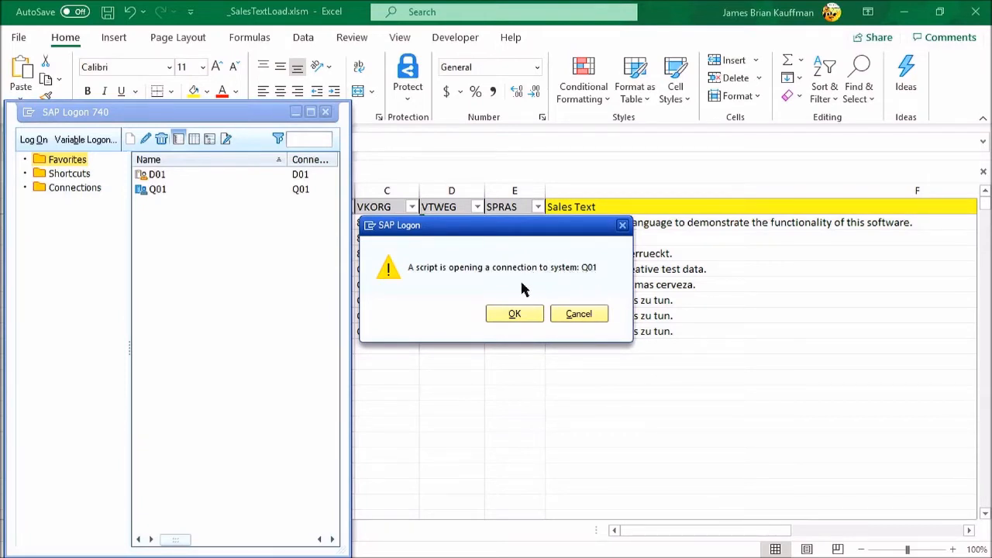
pyautogui.moveTo(514, 314)
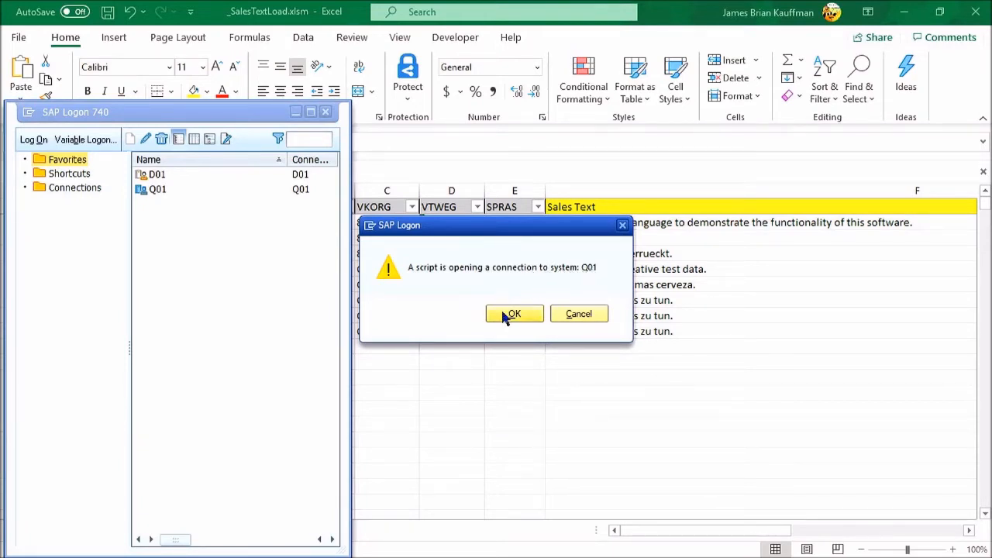
pyautogui.click(513, 313)
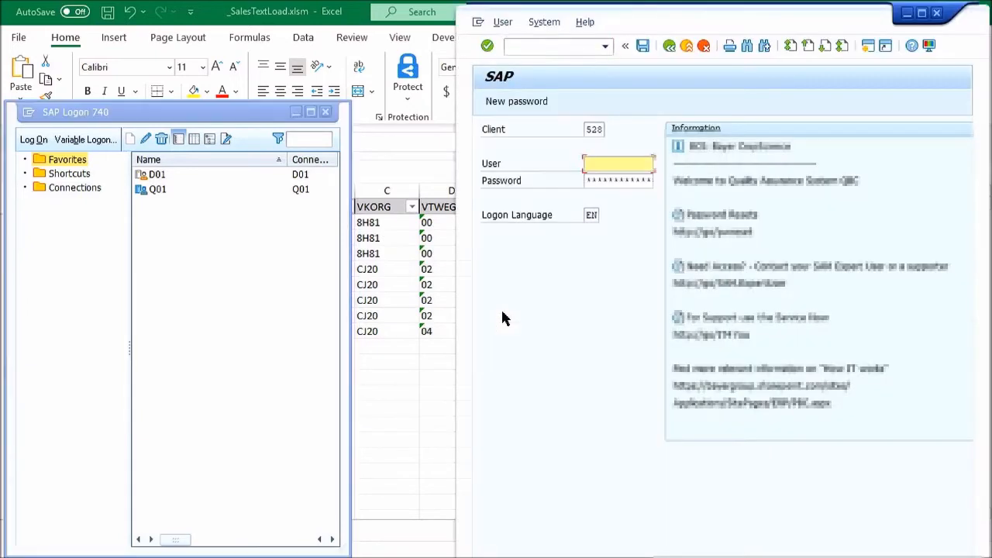
# - Enter the SAP Q01 logon credentials so the macro opens MM02 for material 12910501
pyautogui.click(619, 163)
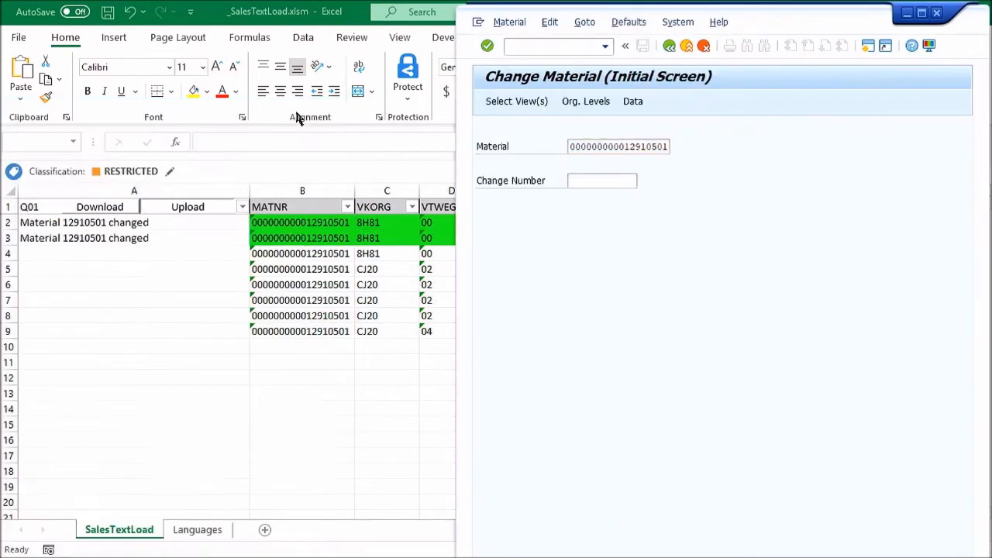
# - Let the upload process the remaining rows and acknowledge the TVTW distribution channel 04 error
pyautogui.click(585, 101)
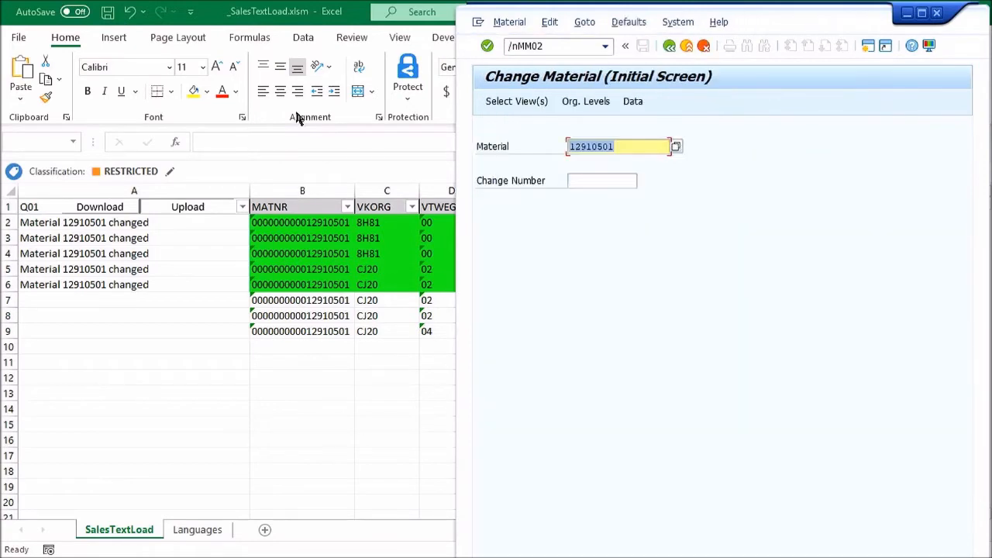
pyautogui.click(585, 101)
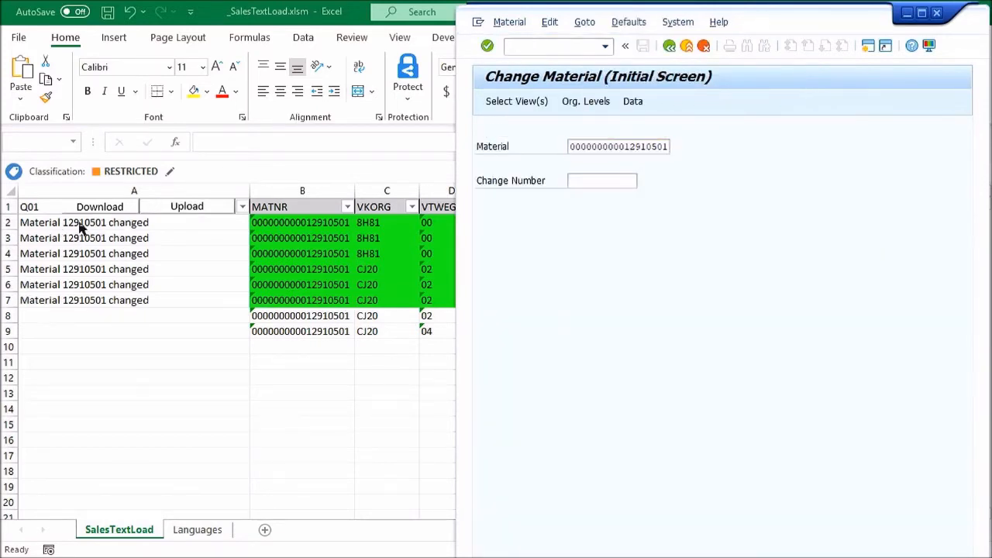
pyautogui.click(585, 101)
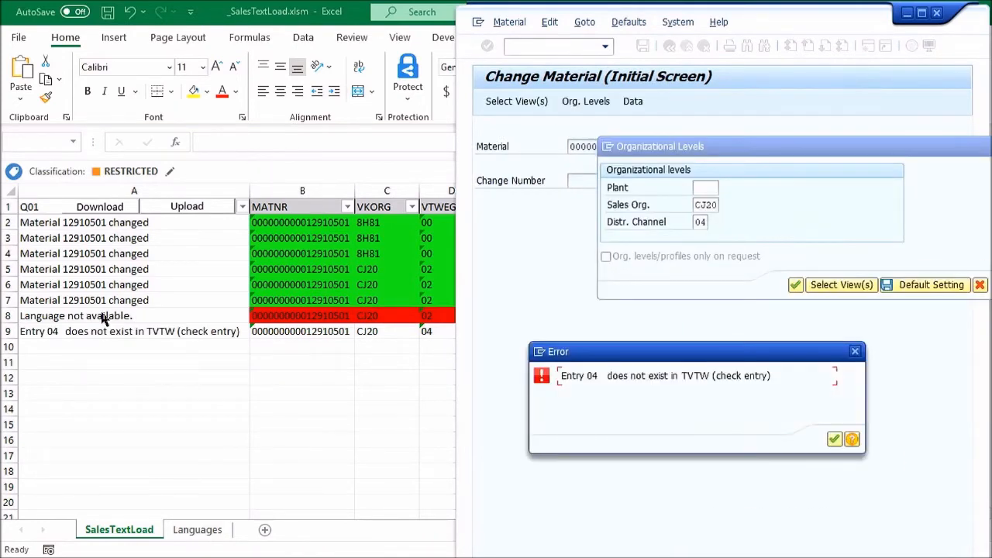
pyautogui.click(834, 438)
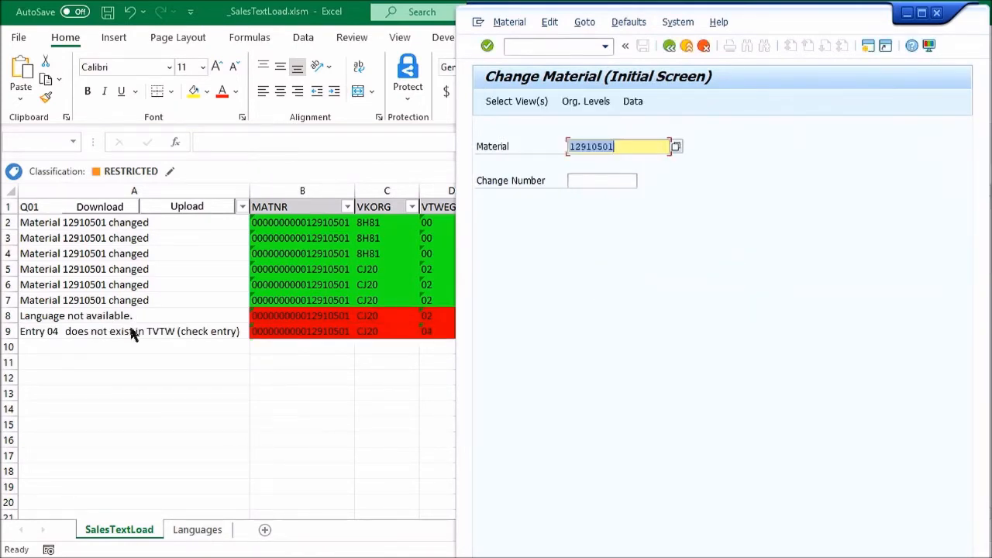
pyautogui.moveTo(72, 341)
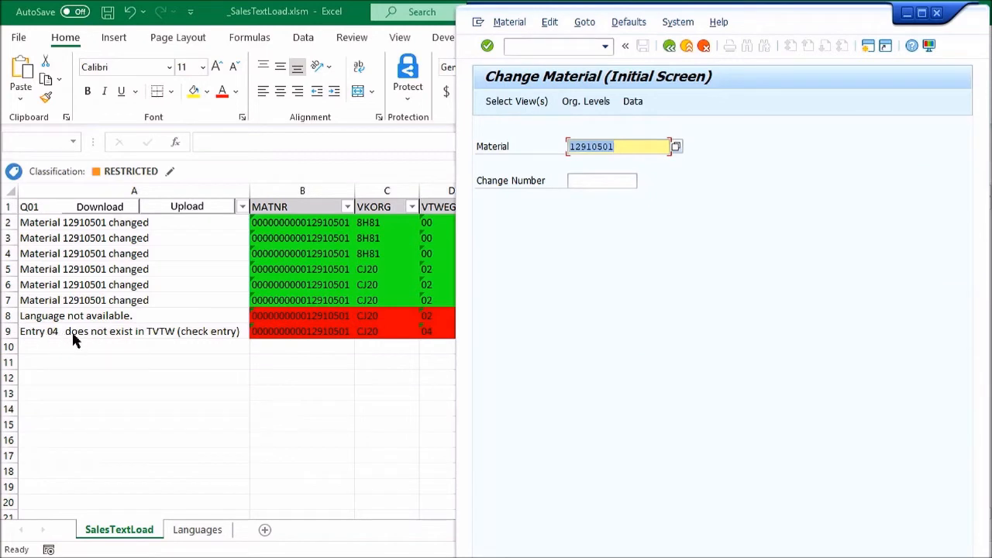
pyautogui.moveTo(169, 342)
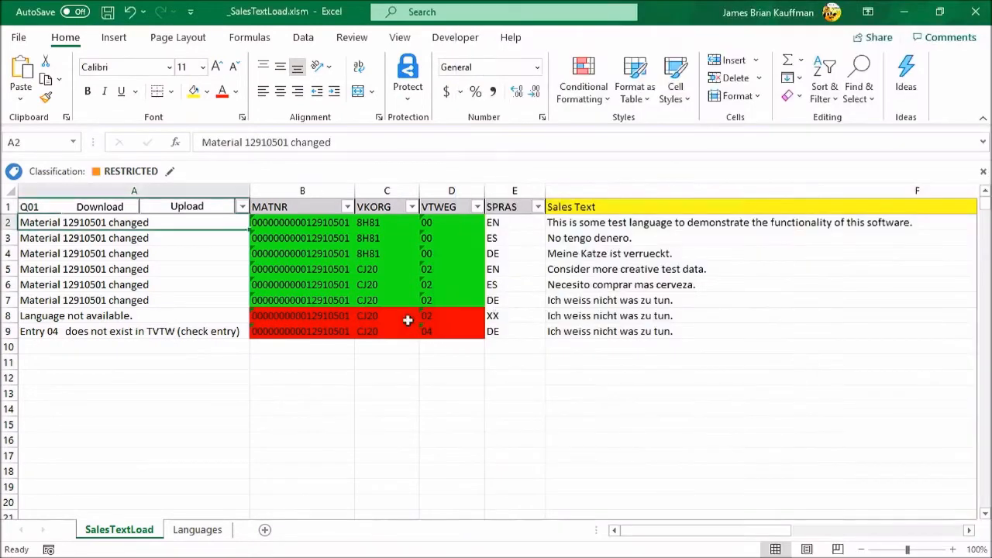
# - Replace the Spanish text's final period with '!' and append '..' to the German text
pyautogui.click(75, 316)
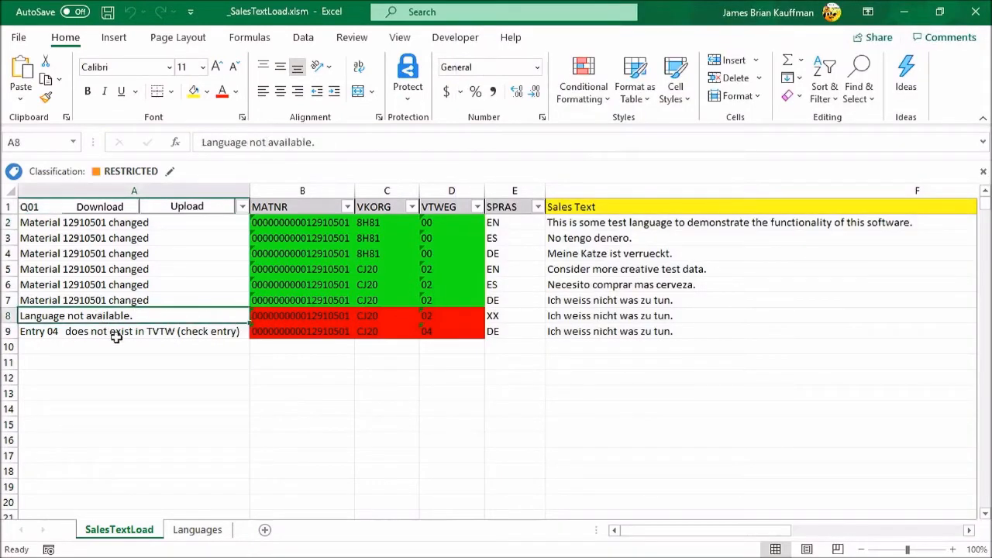
pyautogui.moveTo(582, 268)
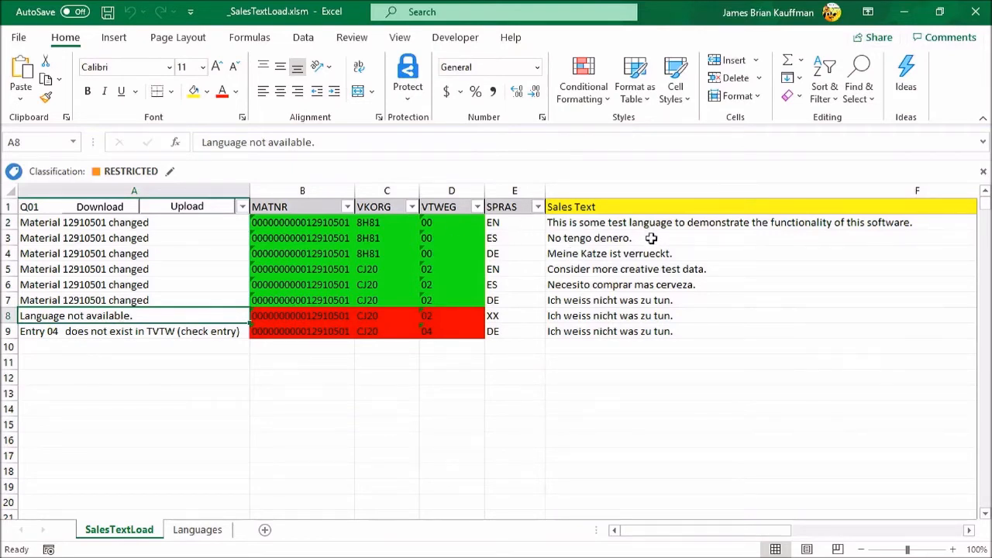
pyautogui.moveTo(601, 248)
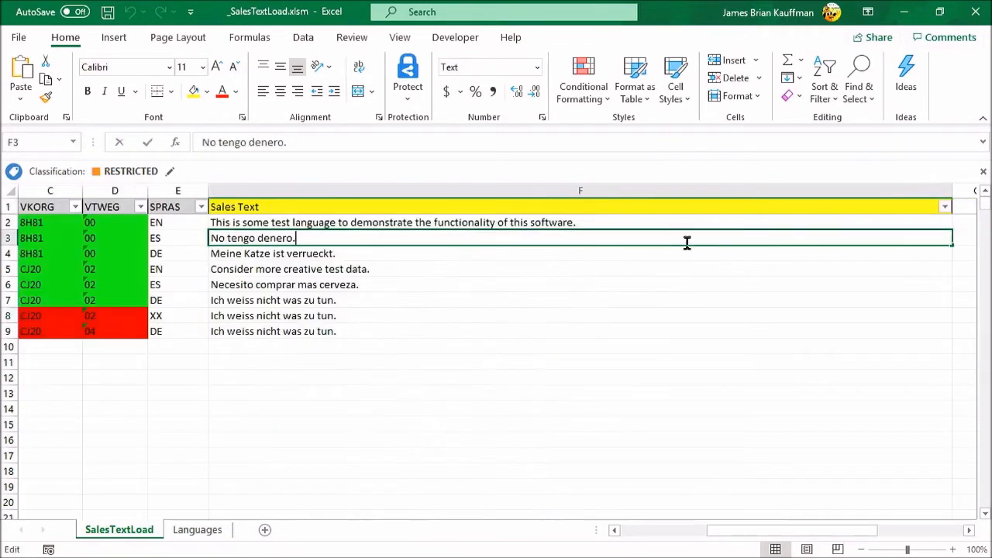
pyautogui.press('Backspace')
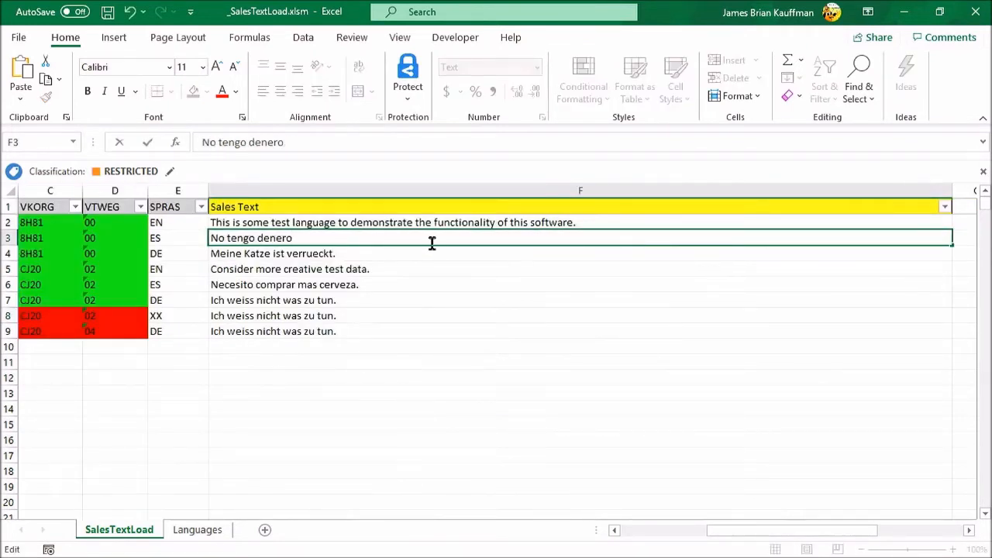
pyautogui.write('!')
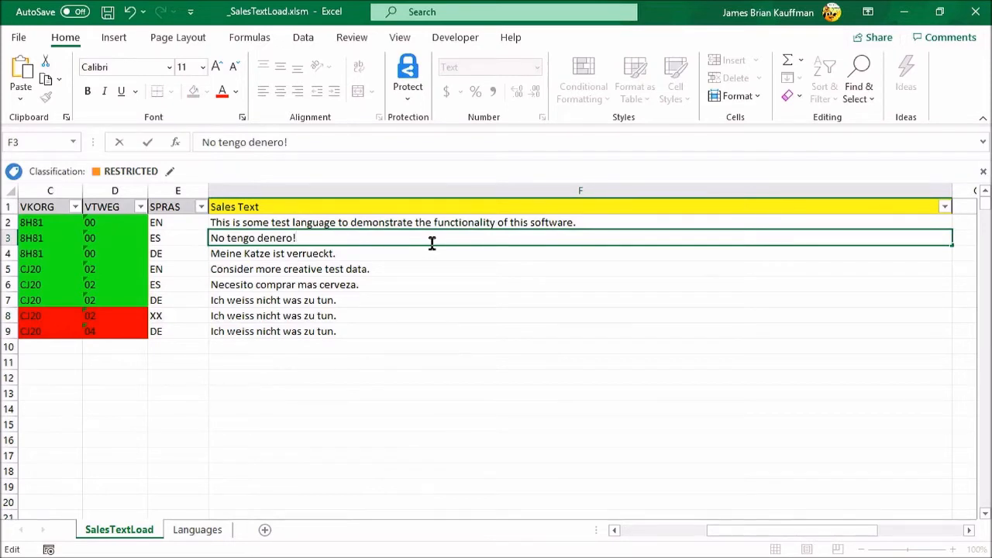
pyautogui.click(388, 253)
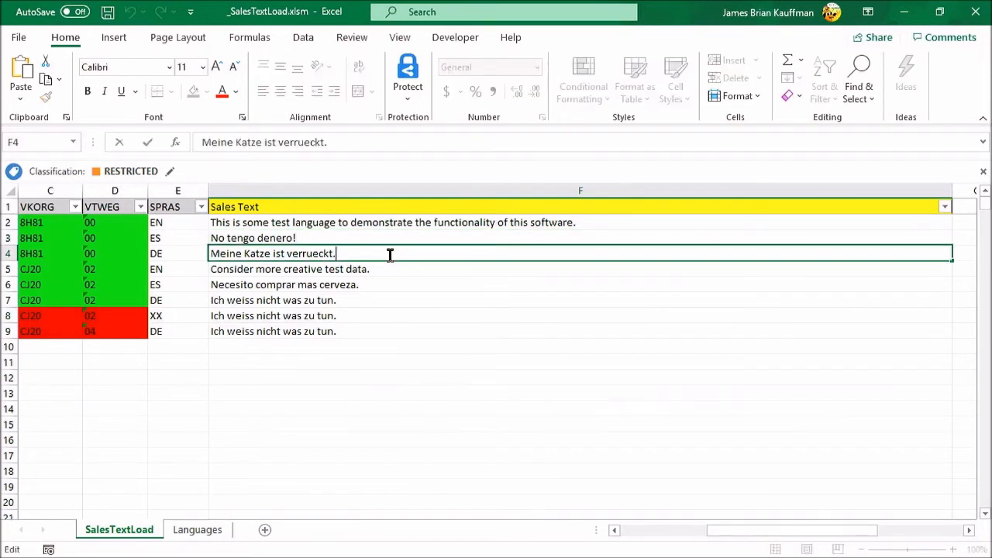
pyautogui.write('..')
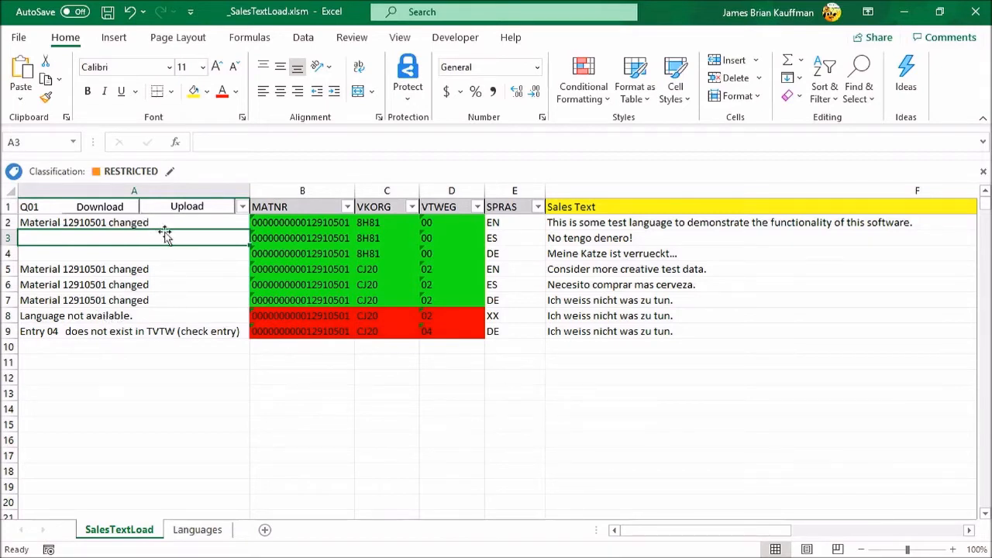
pyautogui.moveTo(128, 210)
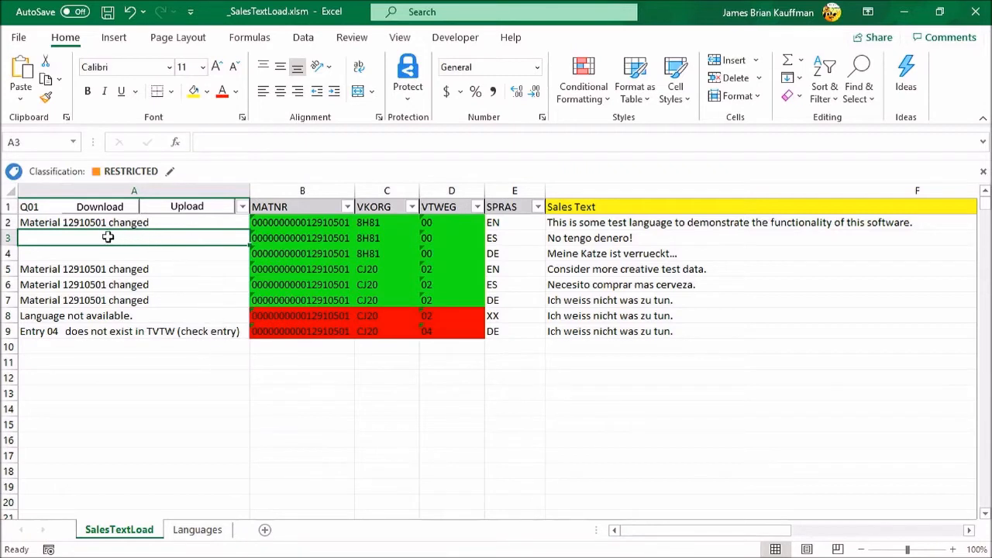
pyautogui.moveTo(118, 249)
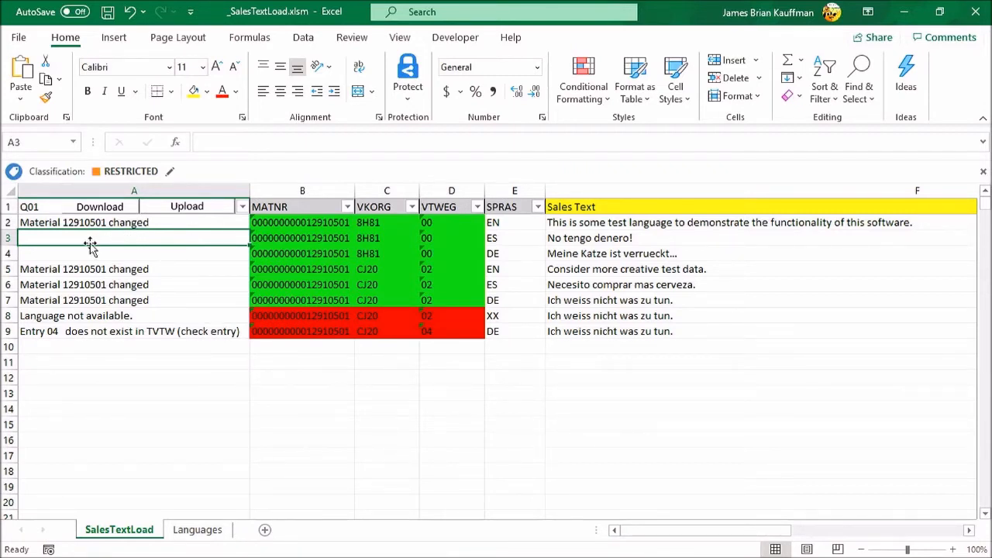
pyautogui.moveTo(126, 239)
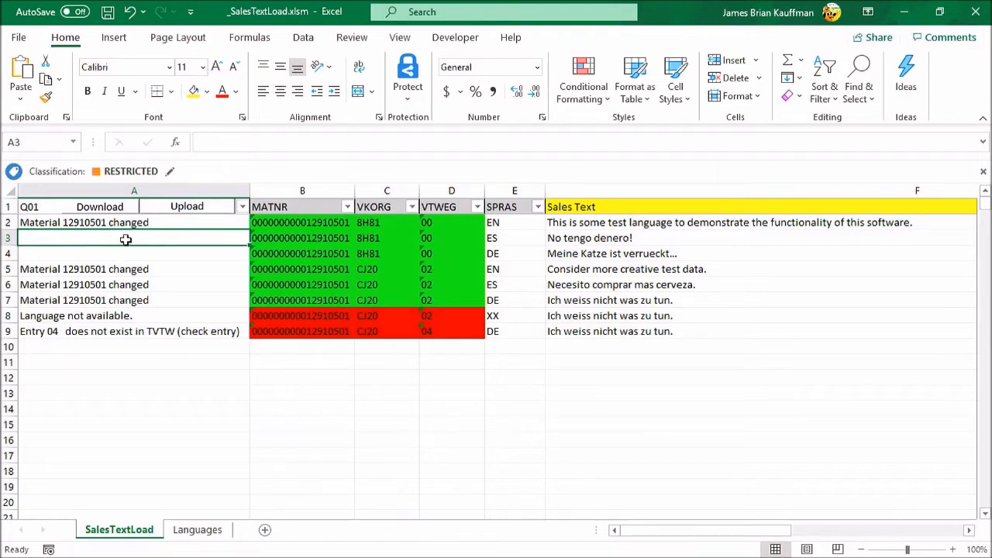
pyautogui.moveTo(126, 257)
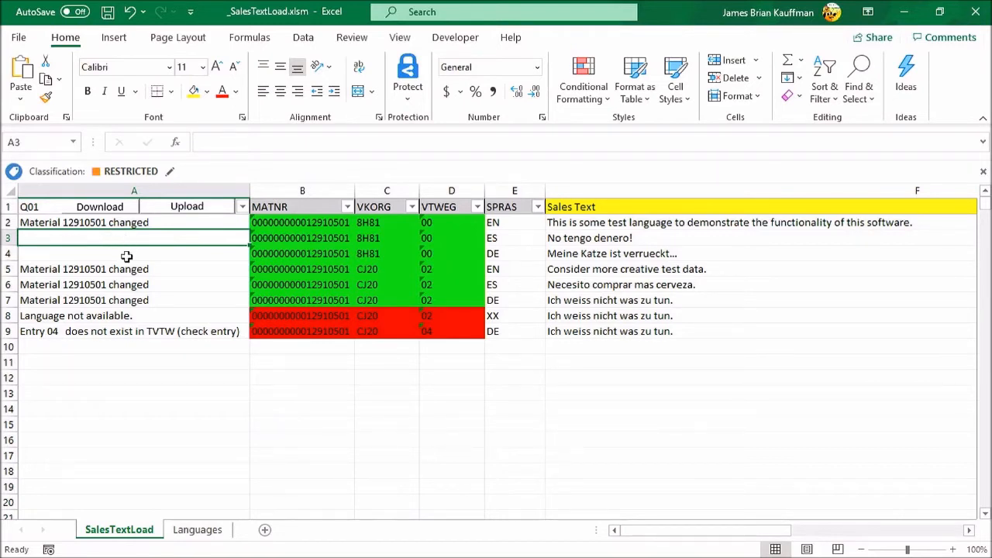
pyautogui.moveTo(154, 258)
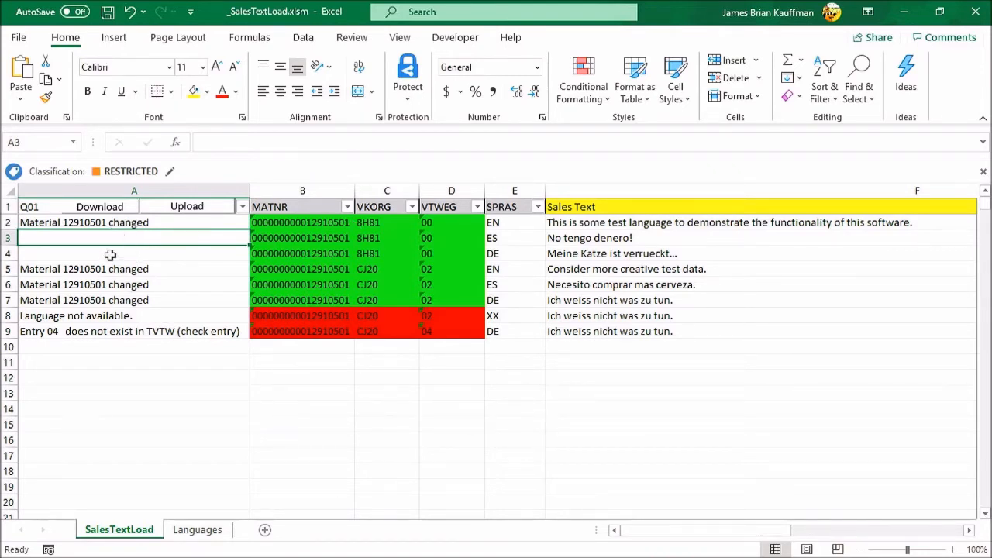
pyautogui.moveTo(90, 250)
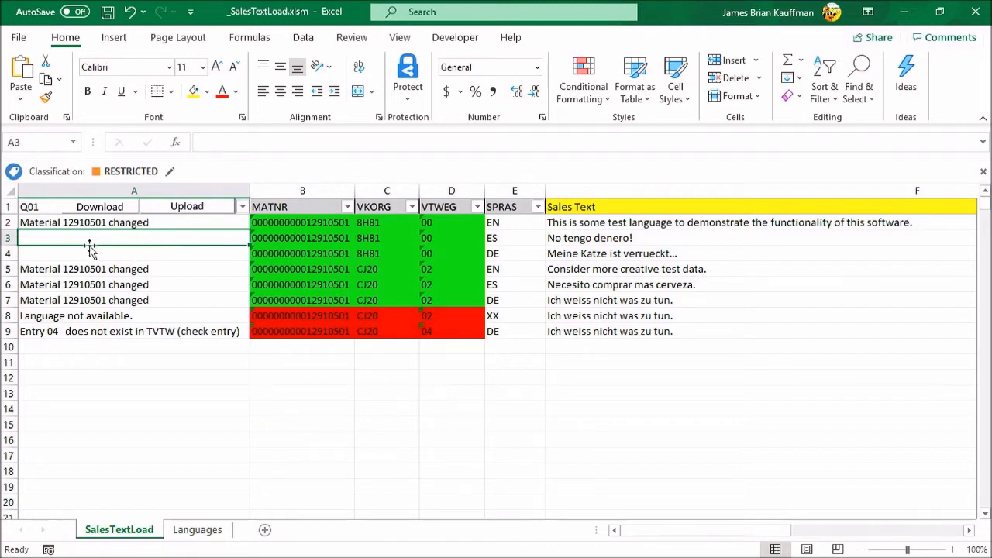
pyautogui.moveTo(667, 234)
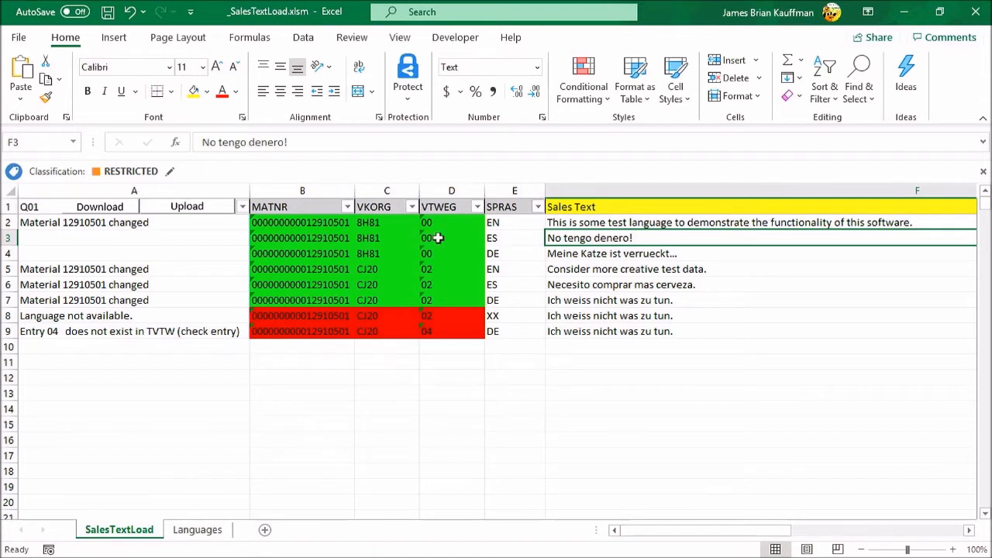
pyautogui.moveTo(387, 238)
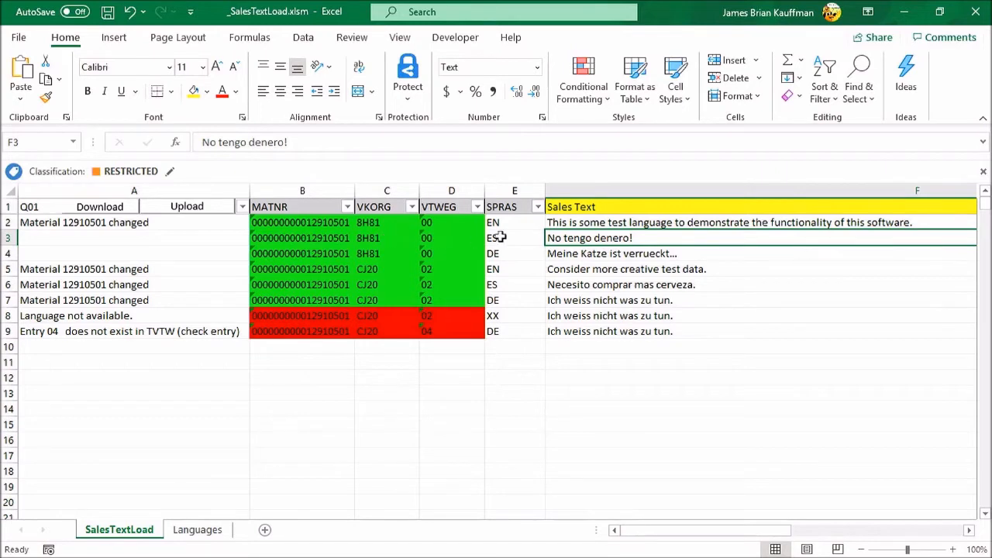
pyautogui.moveTo(635, 238)
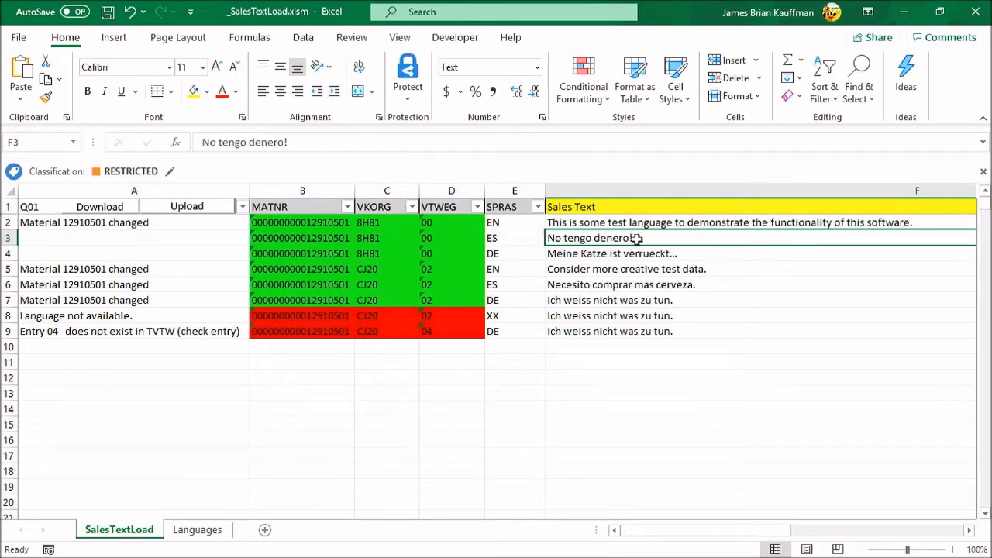
pyautogui.moveTo(62, 227)
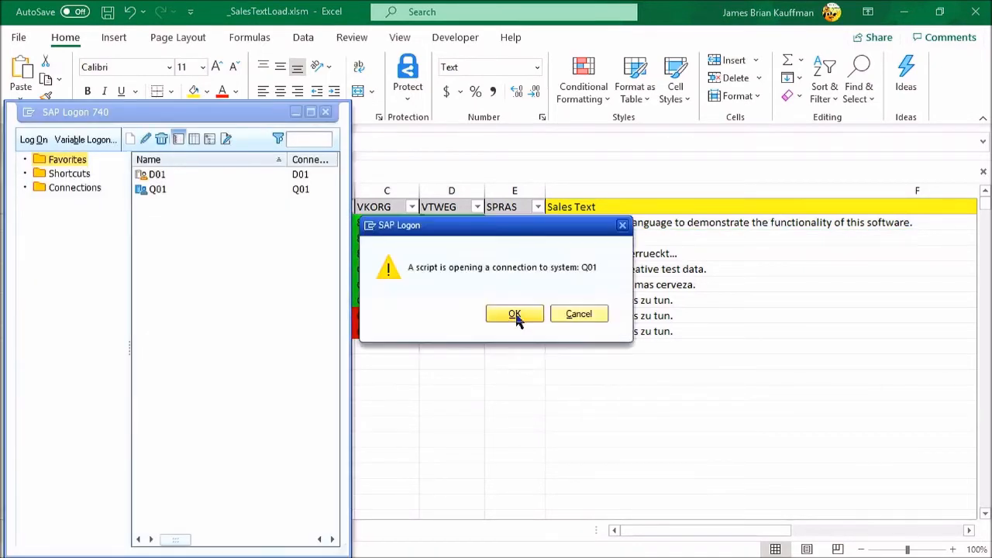
# - Allow the script to connect to Q01, log on, and confirm the material views
pyautogui.click(515, 314)
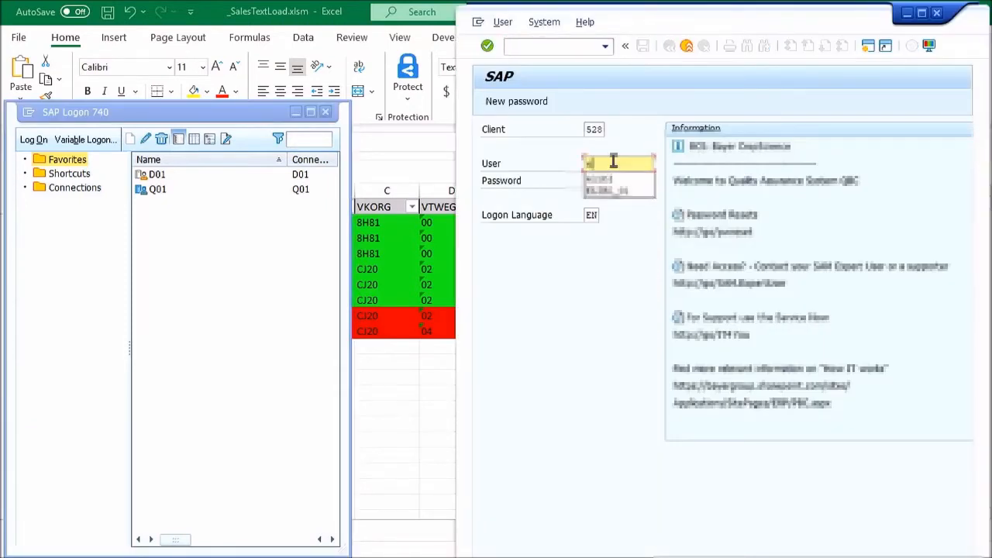
pyautogui.write('user')
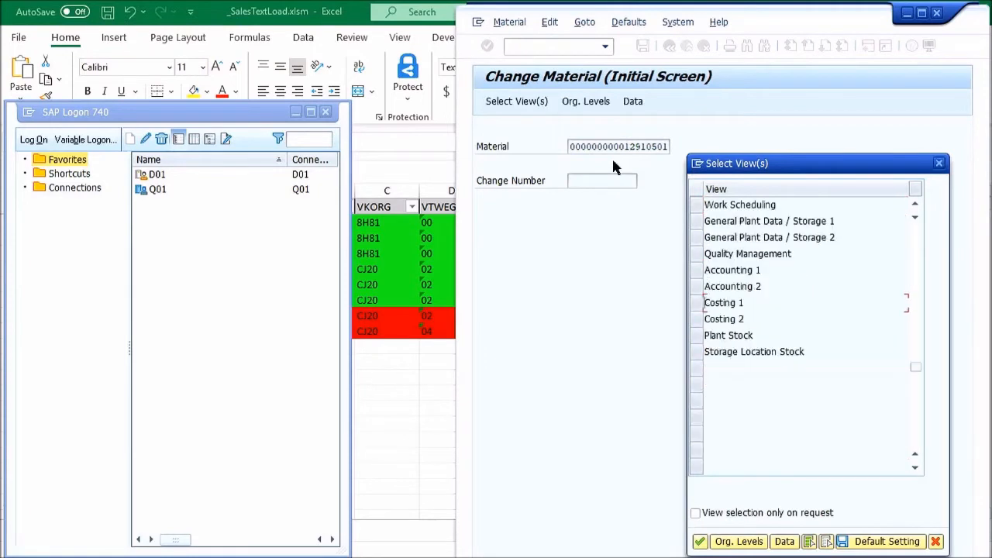
pyautogui.click(699, 541)
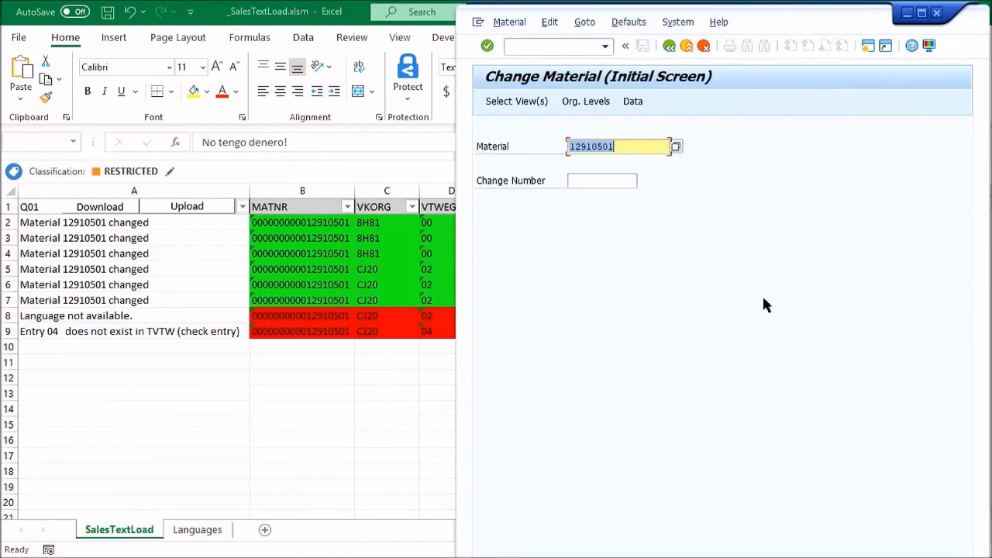
pyautogui.moveTo(684, 264)
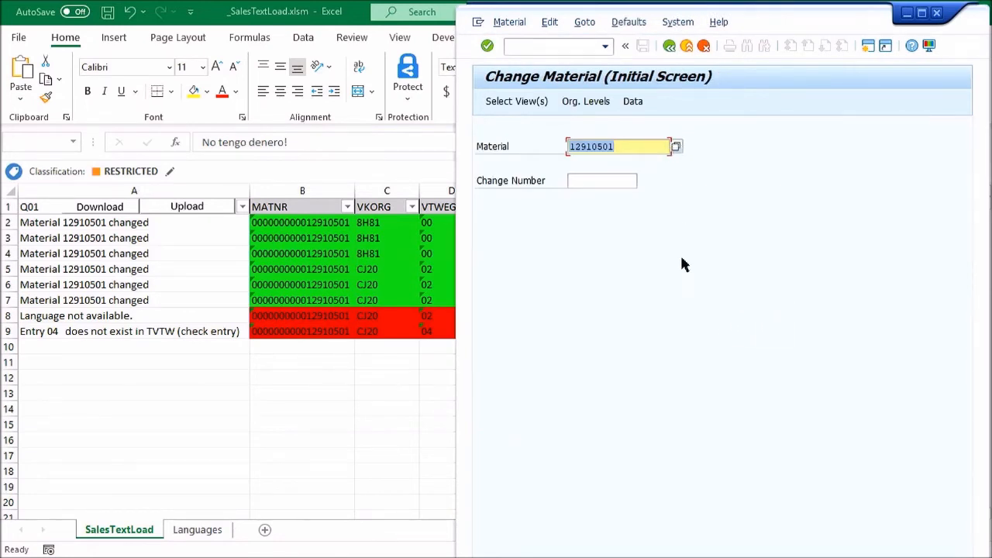
pyautogui.moveTo(669, 227)
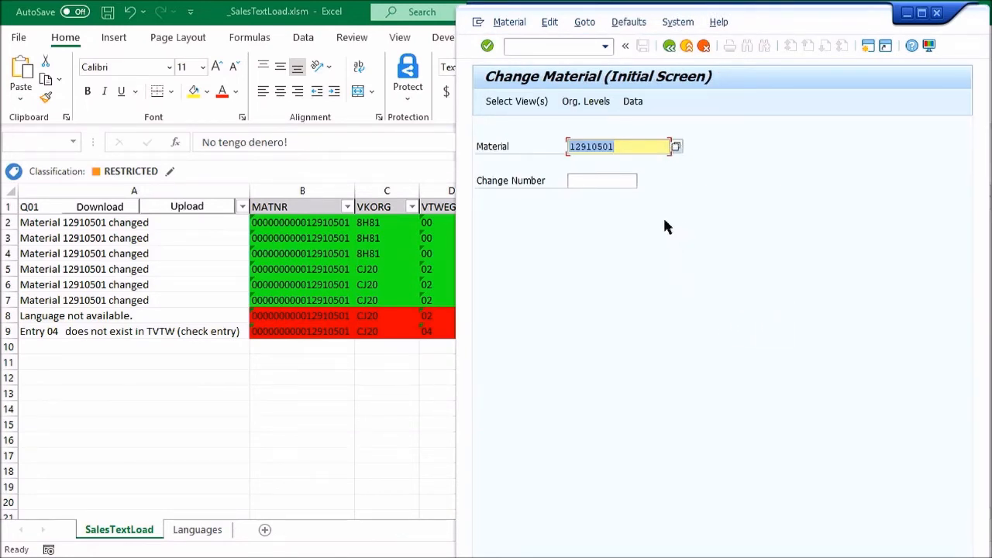
pyautogui.moveTo(944, 35)
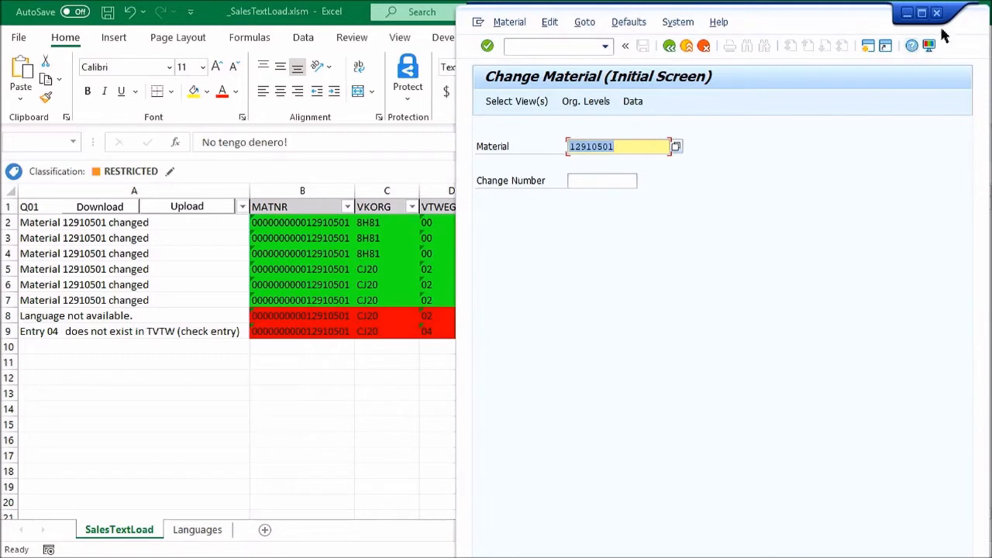
pyautogui.moveTo(936, 13)
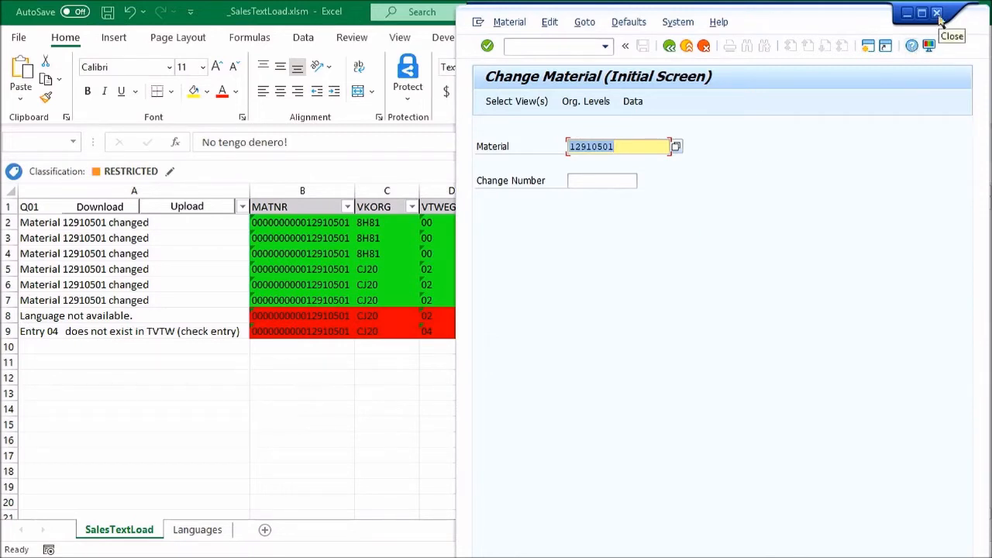
# - Close the SAP GUI window and acknowledge the Finished message
pyautogui.click(937, 14)
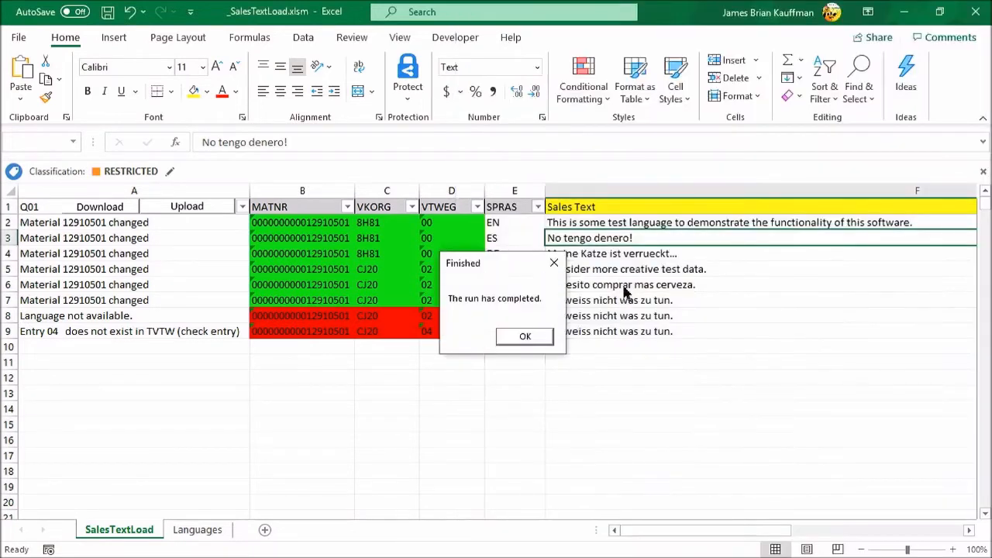
pyautogui.click(524, 336)
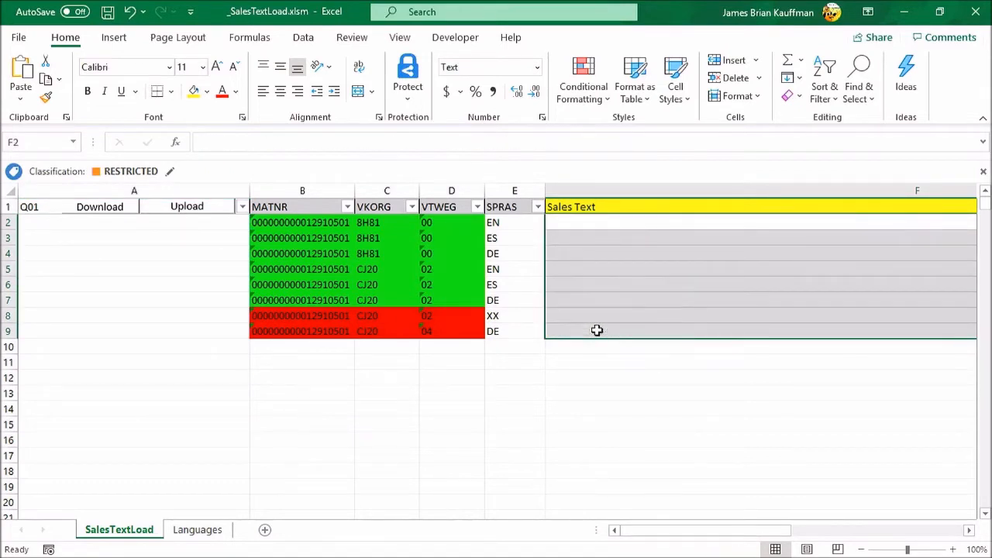
pyautogui.moveTo(614, 223)
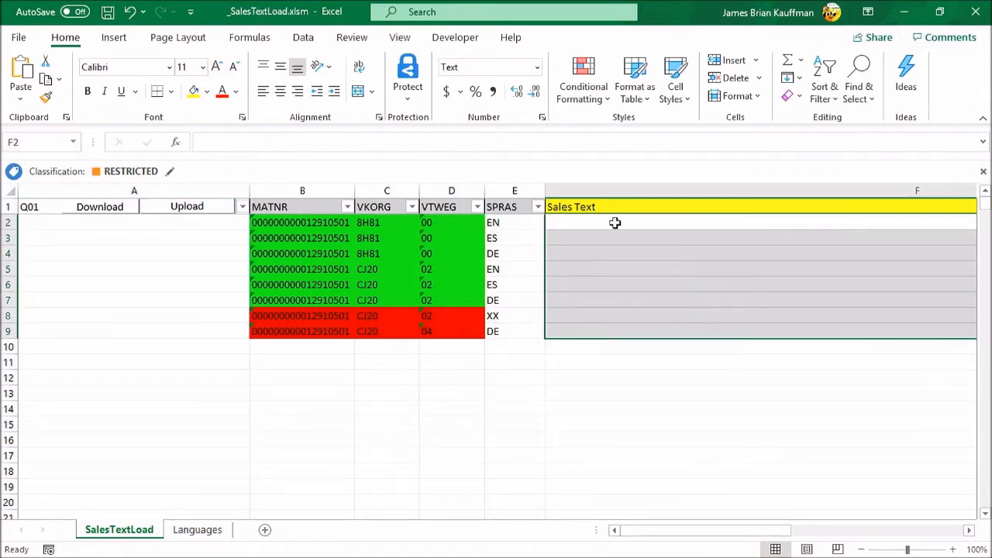
# - Clear the sales texts and statuses in F2:F9 and A2:A9, then run Download
pyautogui.click(133, 222)
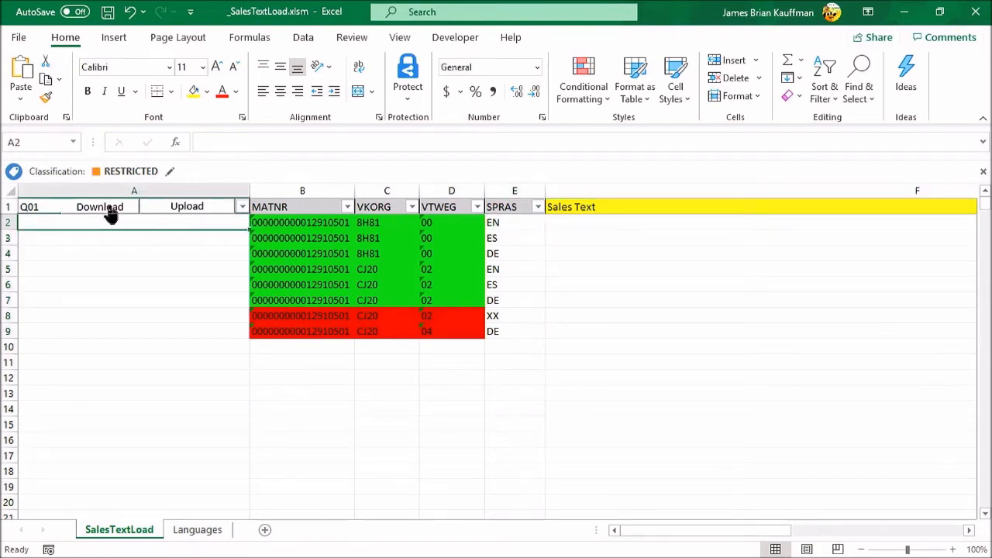
pyautogui.click(99, 206)
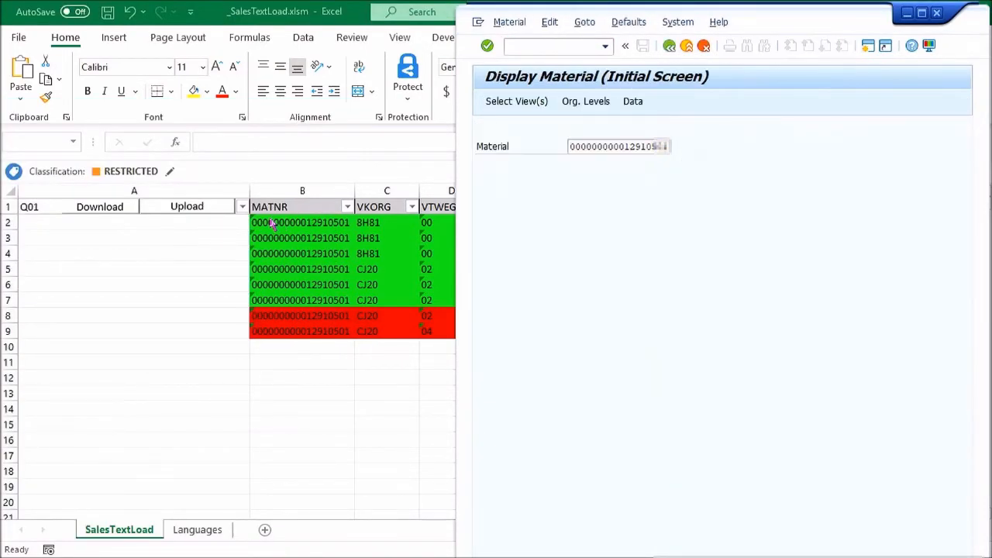
# - Step the download through SAP until column A shows each row's result, then close SAP GUI
pyautogui.click(584, 100)
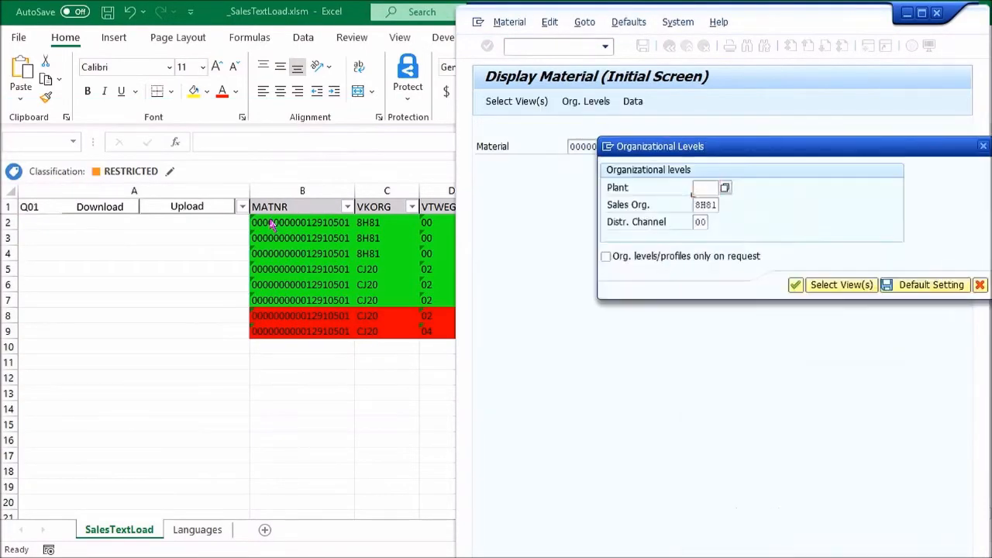
pyautogui.click(795, 284)
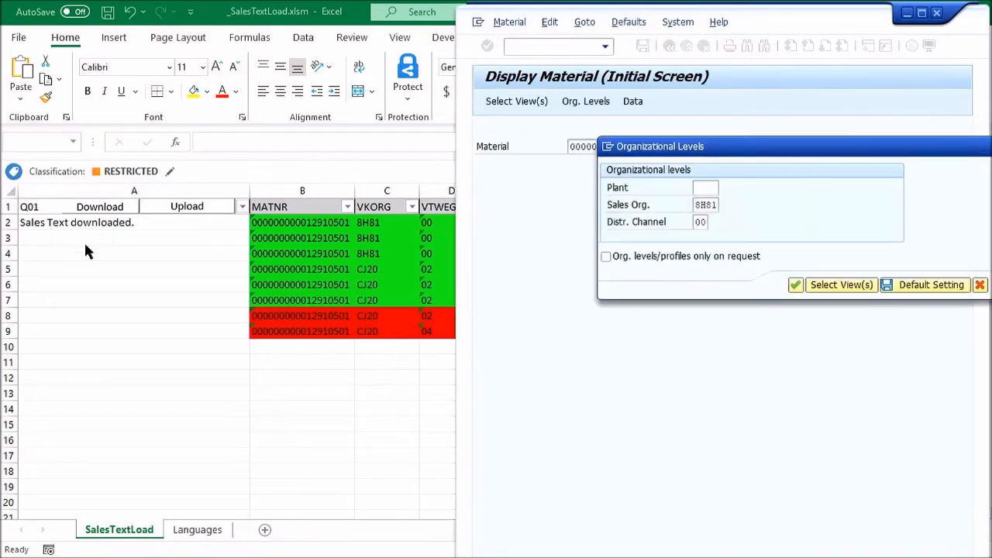
pyautogui.click(795, 284)
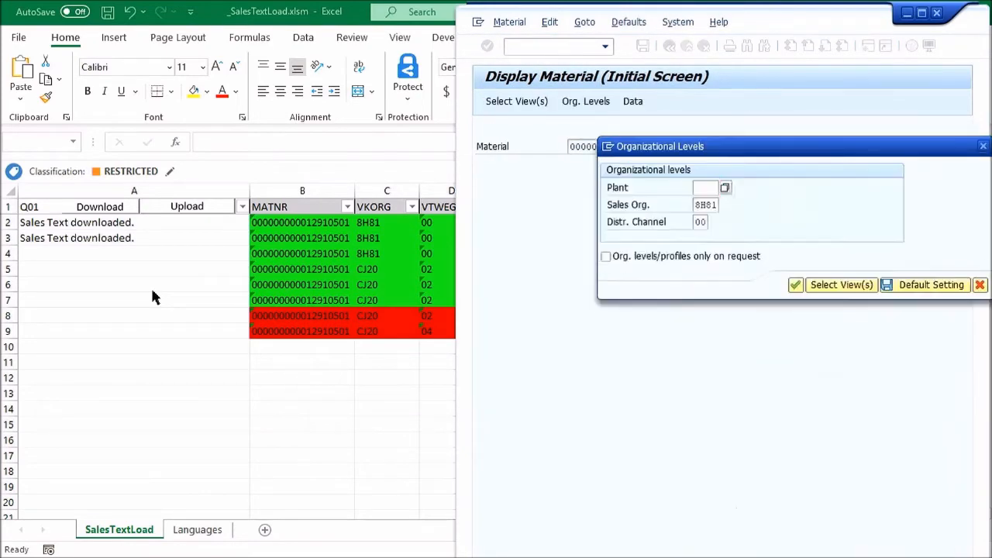
pyautogui.click(795, 284)
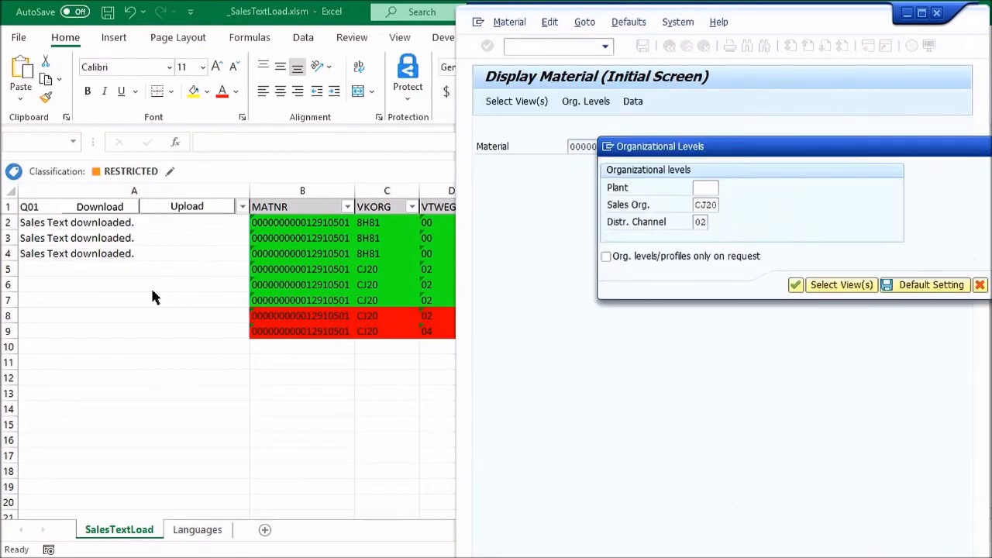
pyautogui.click(796, 285)
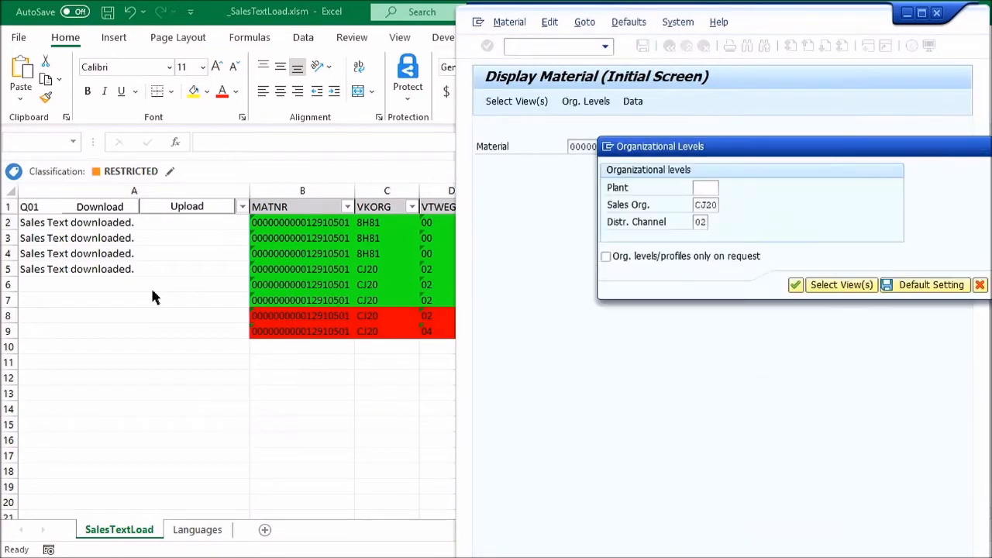
pyautogui.click(796, 285)
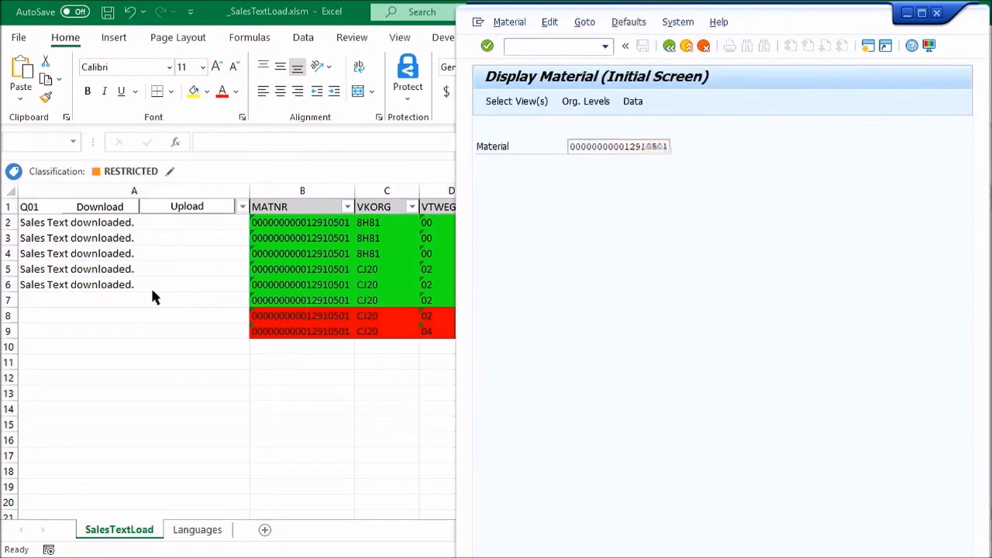
pyautogui.click(586, 100)
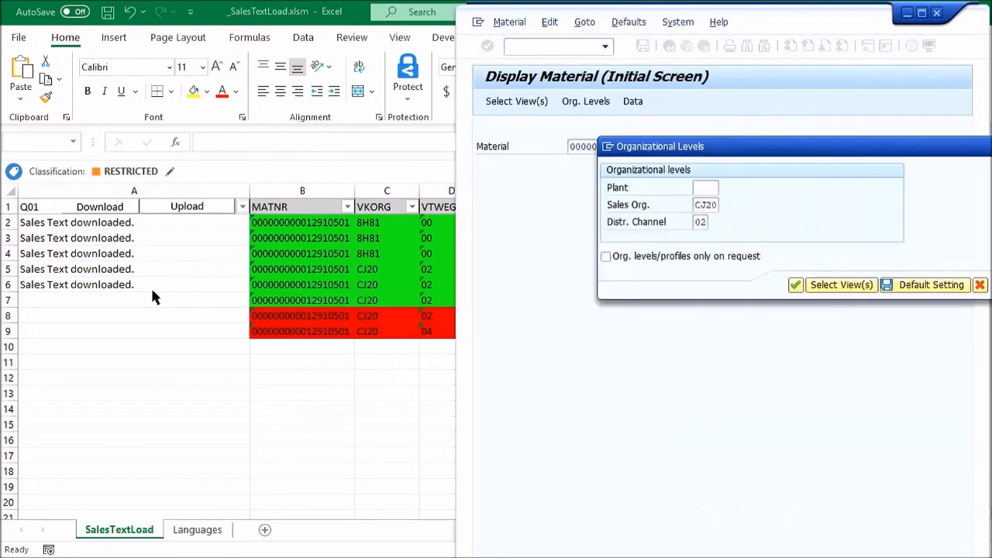
pyautogui.click(794, 285)
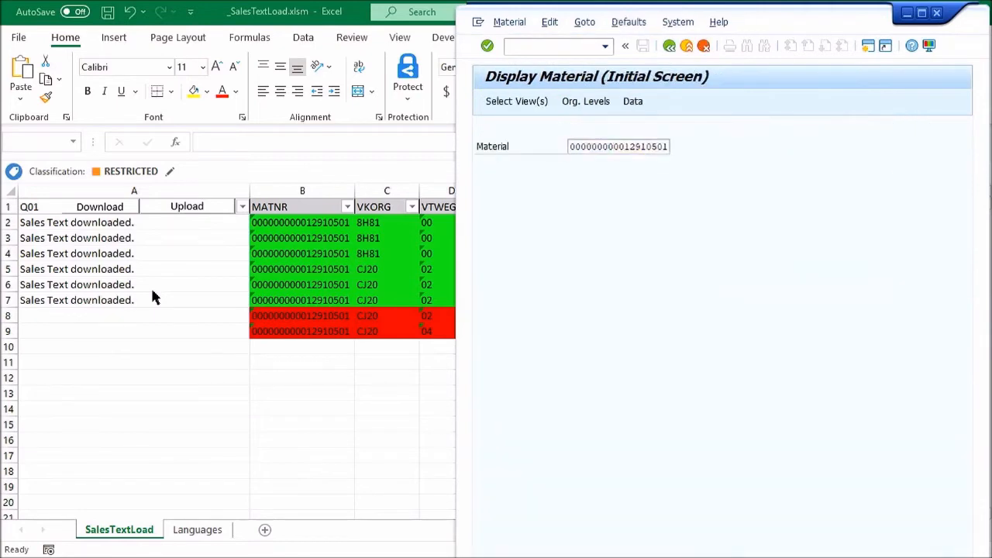
pyautogui.click(586, 101)
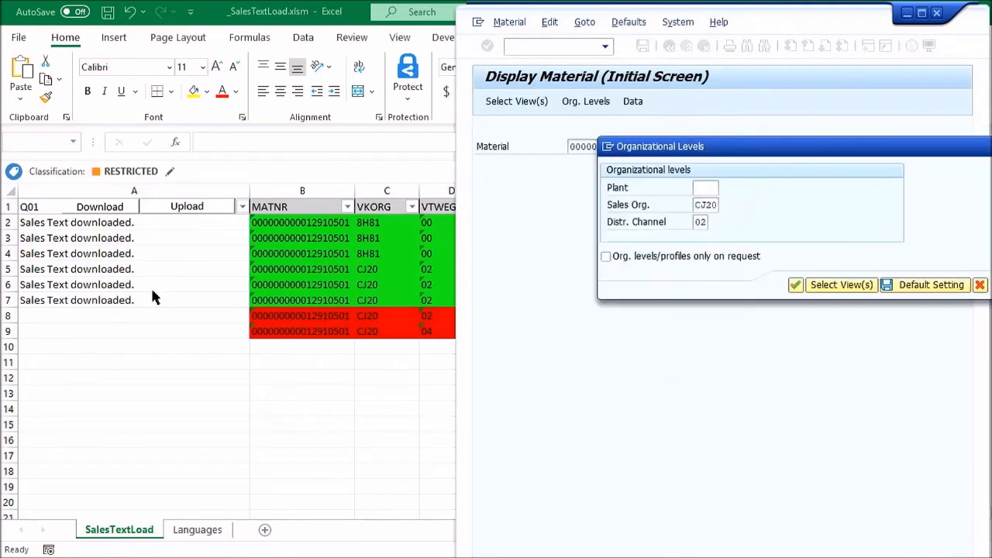
pyautogui.click(840, 285)
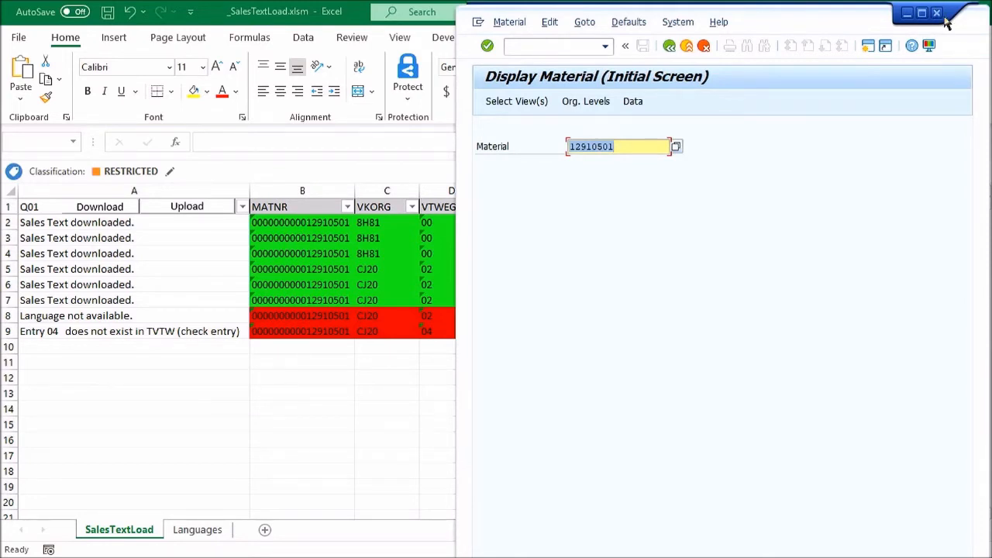
pyautogui.click(937, 12)
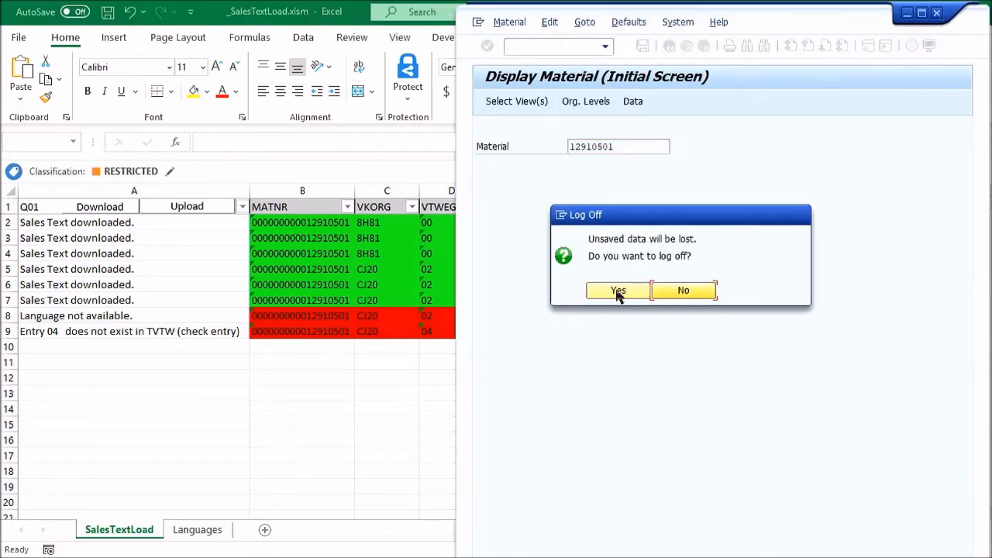
# - Confirm SAP log-off, dismiss the Finished notice, and select row 8's status message
pyautogui.click(617, 290)
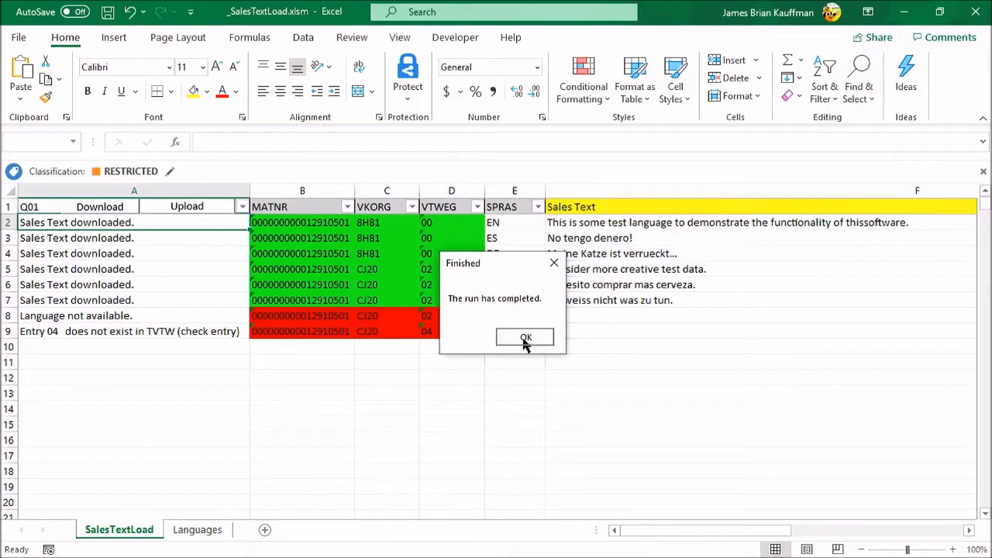
pyautogui.click(525, 338)
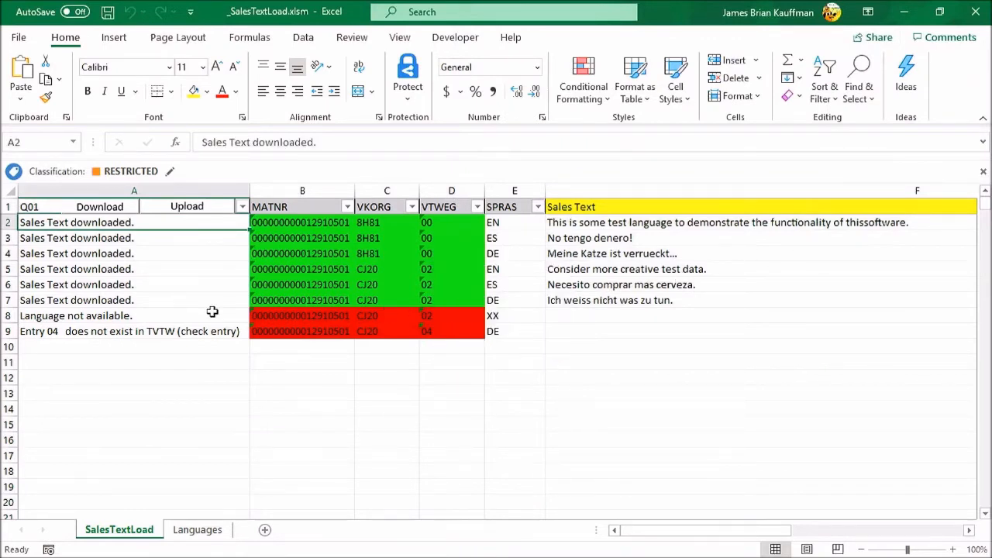
pyautogui.click(76, 315)
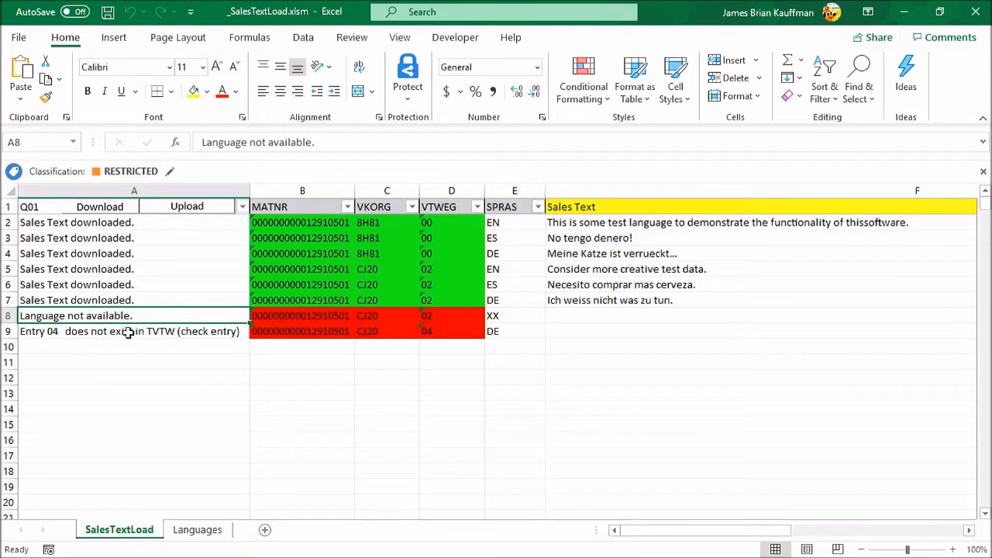
pyautogui.moveTo(621, 287)
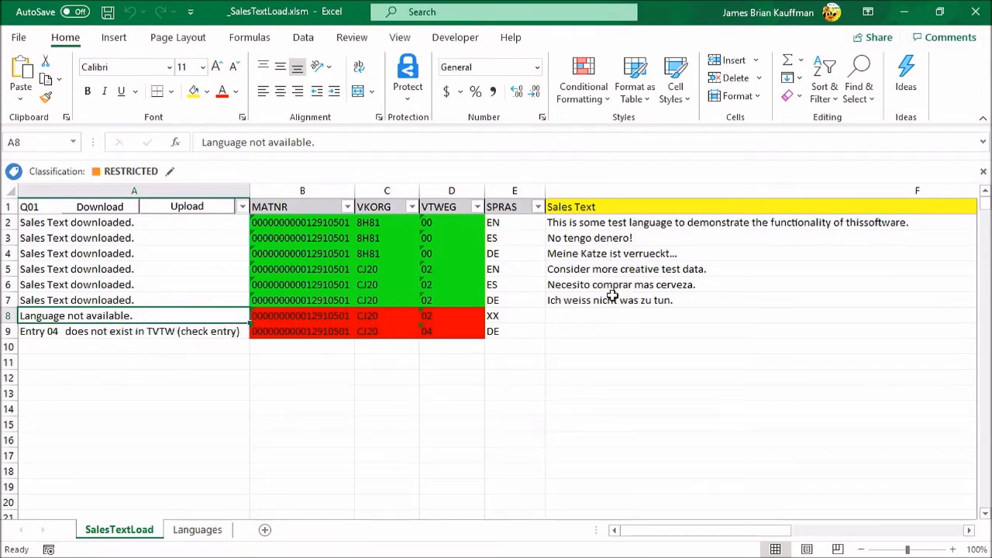
pyautogui.moveTo(601, 238)
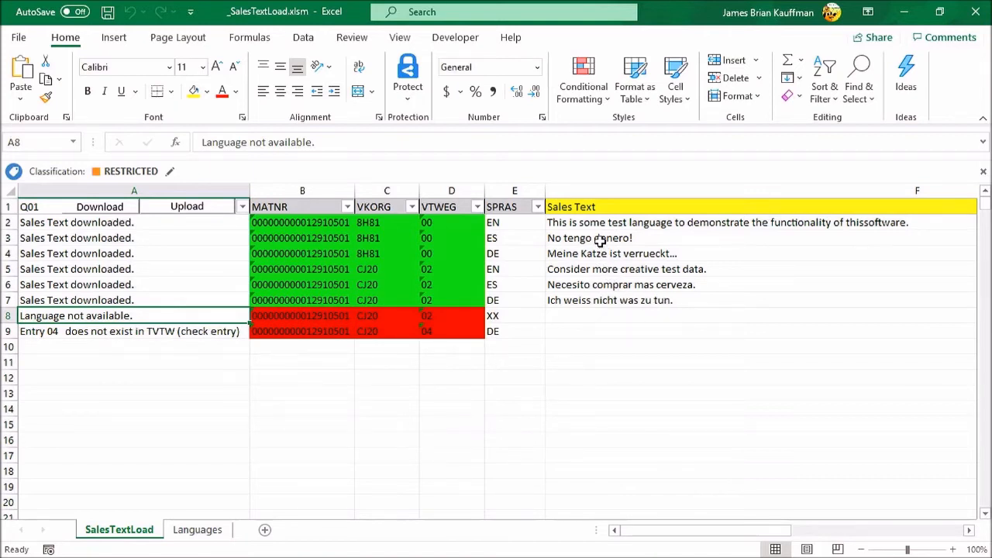
pyautogui.moveTo(727, 225)
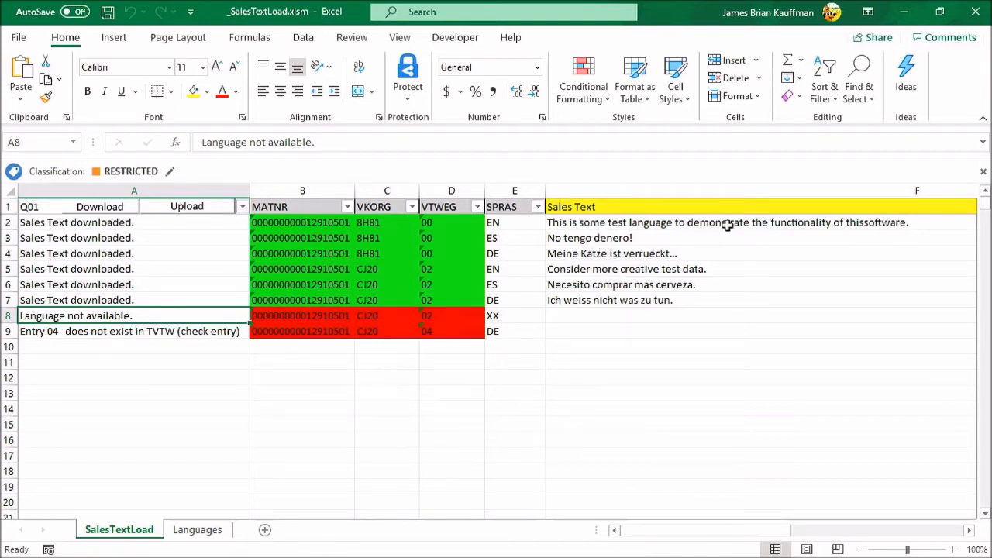
pyautogui.moveTo(813, 222)
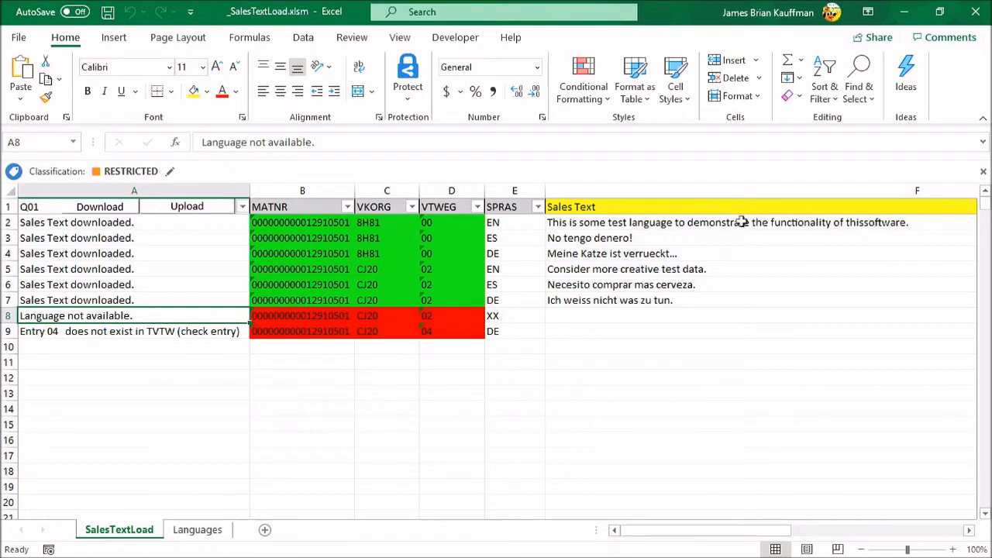
pyautogui.moveTo(843, 223)
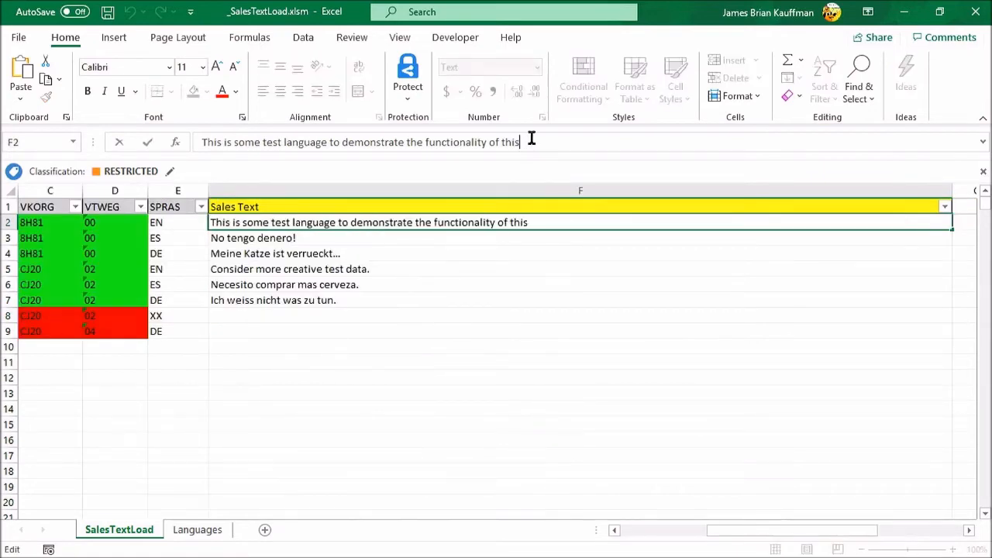
# - Add a space before 'software.' in F2, then save and close _SalesTextLoad.xlsm
pyautogui.write('software.')
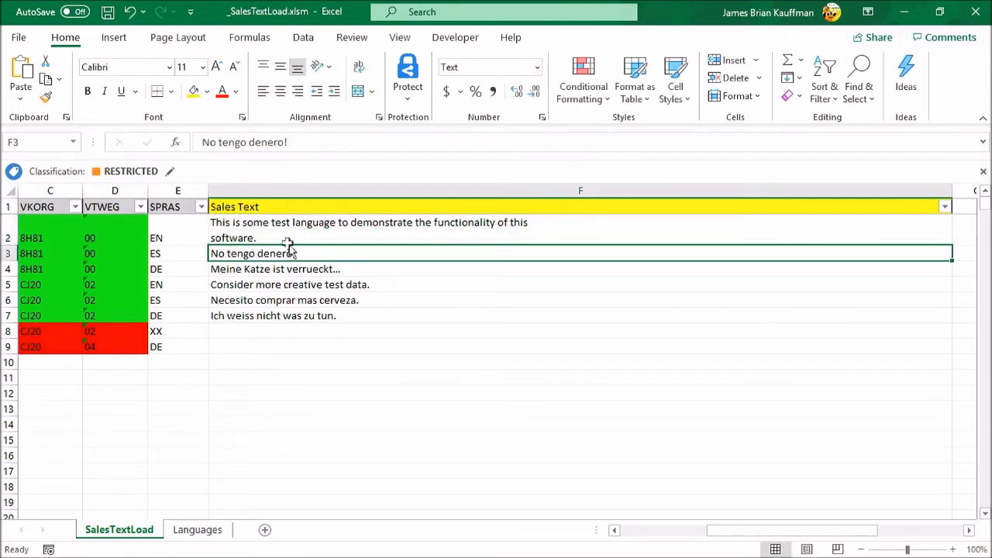
pyautogui.moveTo(358, 221)
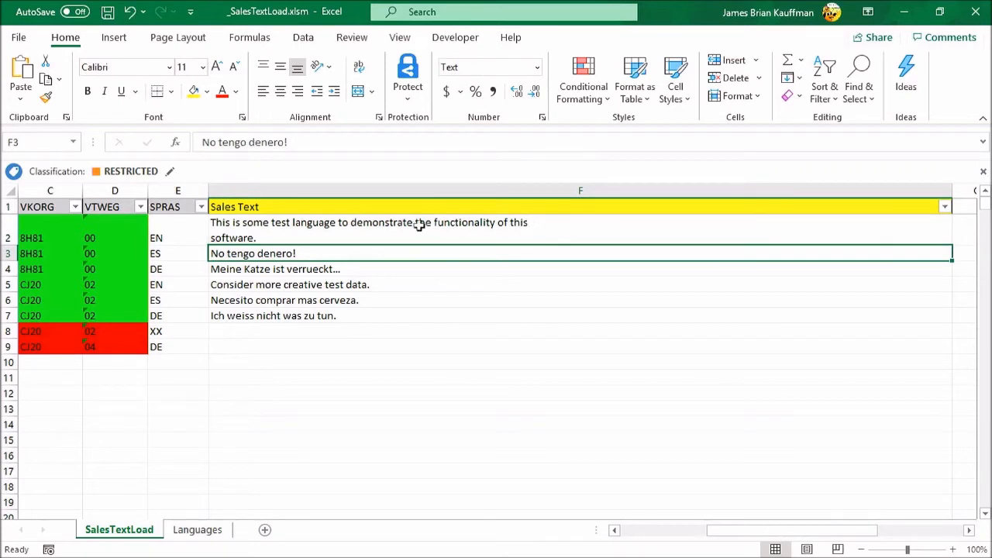
pyautogui.moveTo(512, 226)
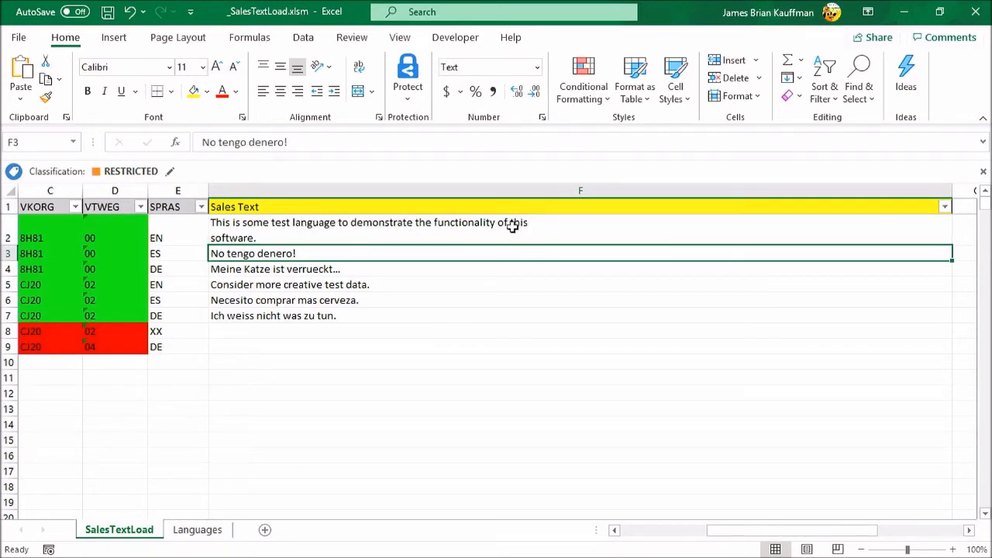
pyautogui.moveTo(556, 229)
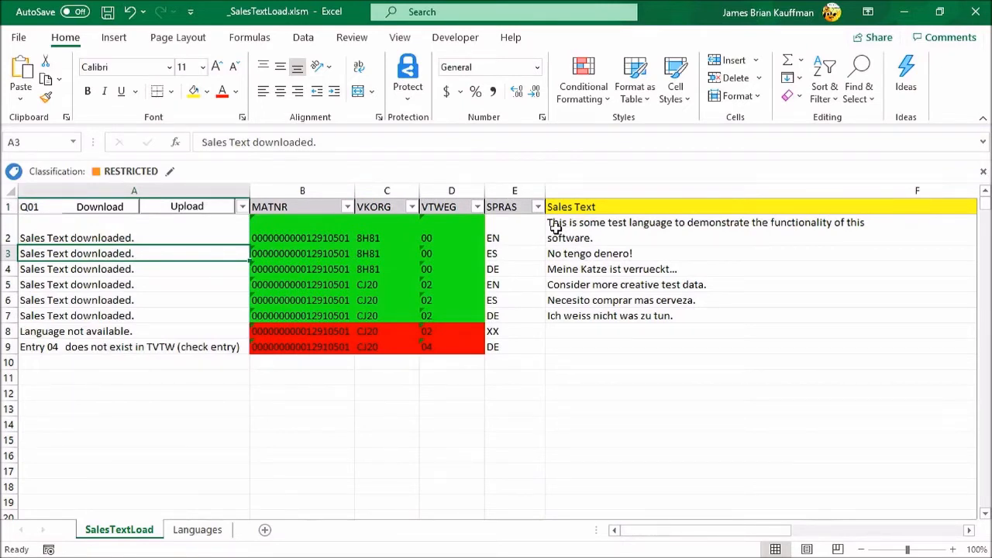
pyautogui.moveTo(655, 265)
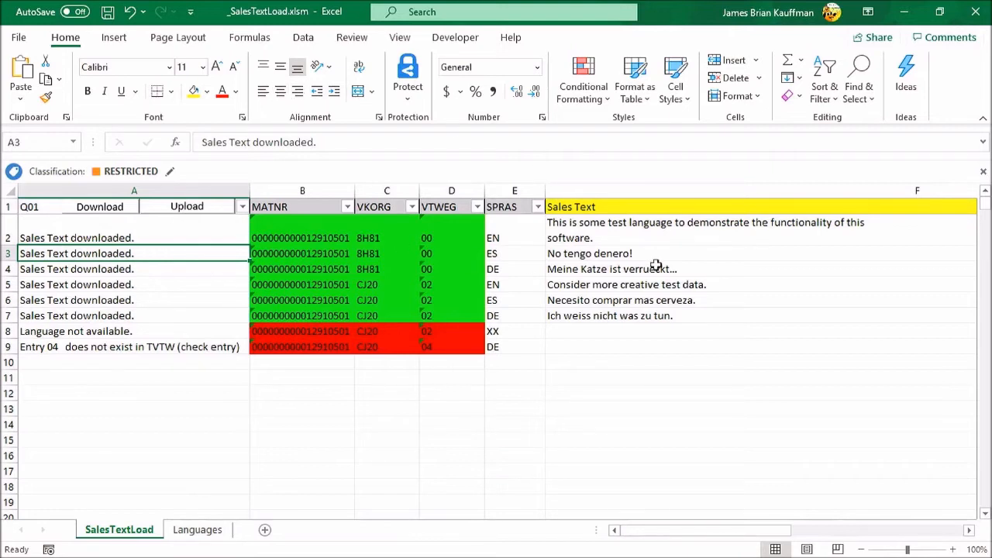
pyautogui.moveTo(695, 262)
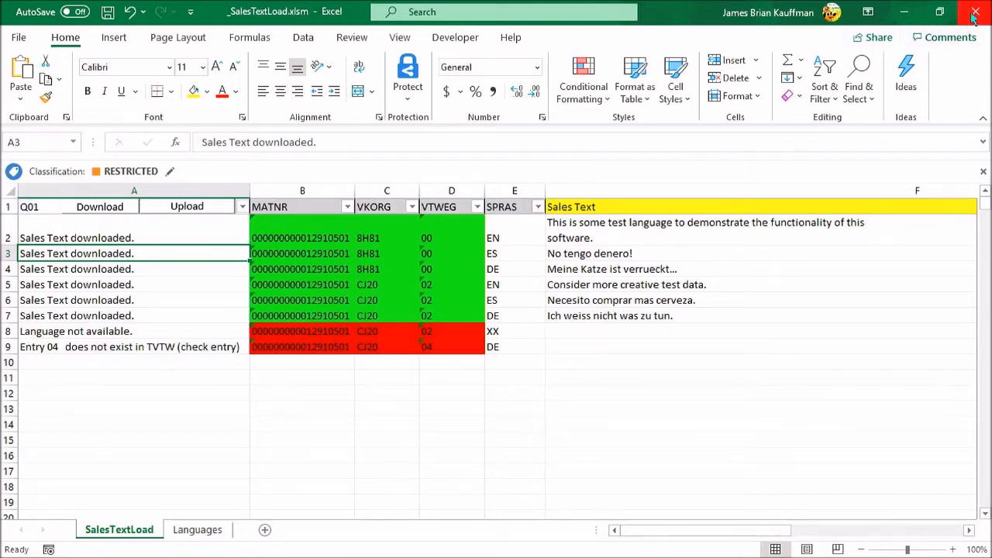
pyautogui.click(975, 13)
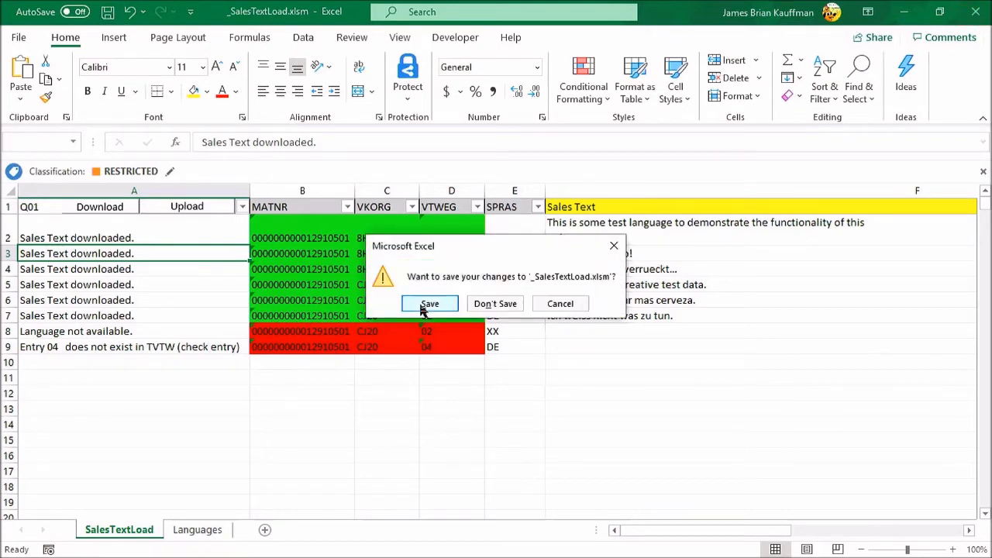
pyautogui.click(429, 303)
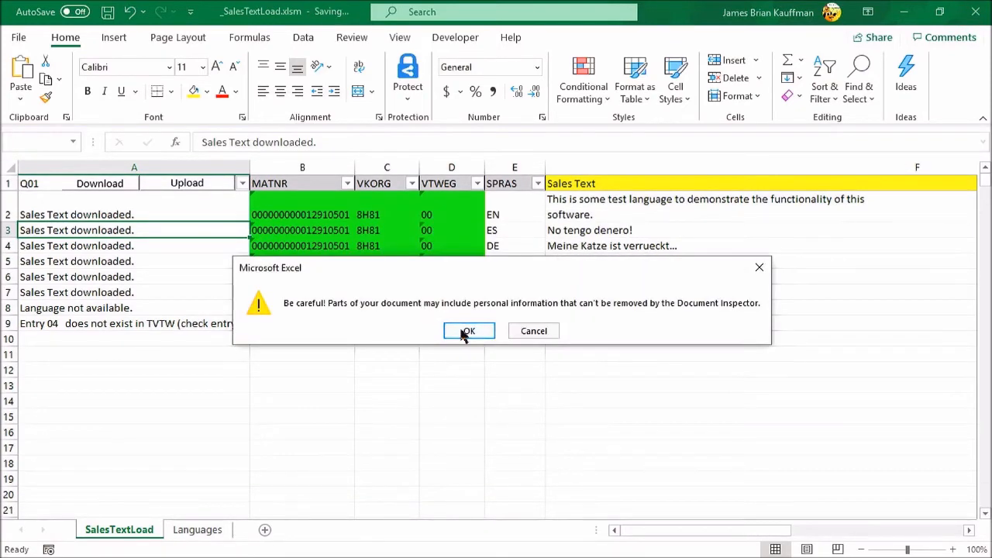
pyautogui.click(468, 331)
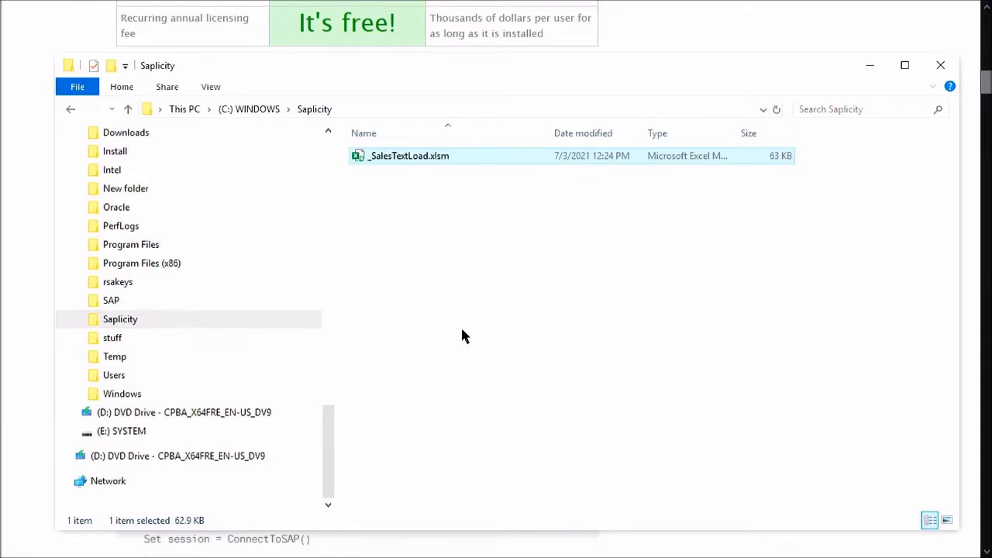
pyautogui.moveTo(650, 124)
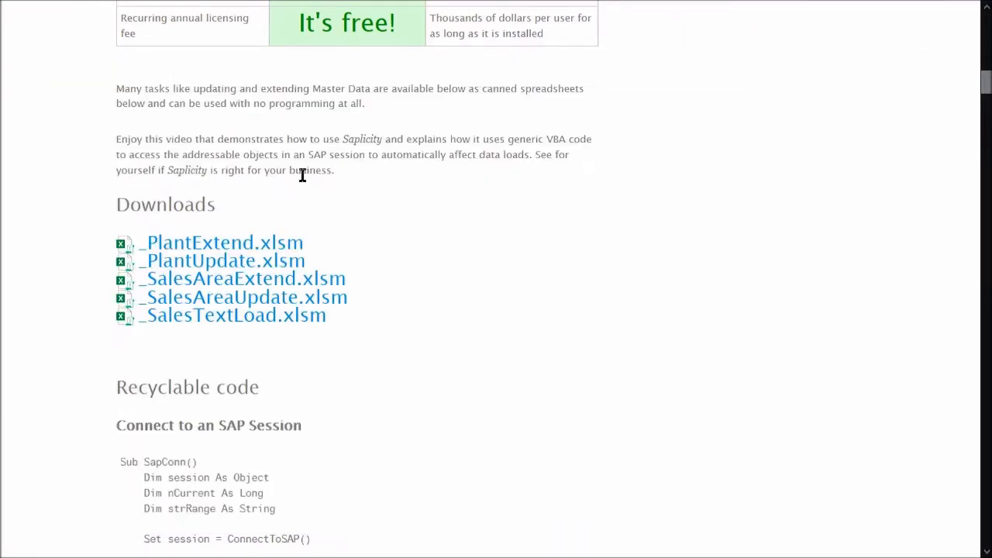
pyautogui.moveTo(223, 261)
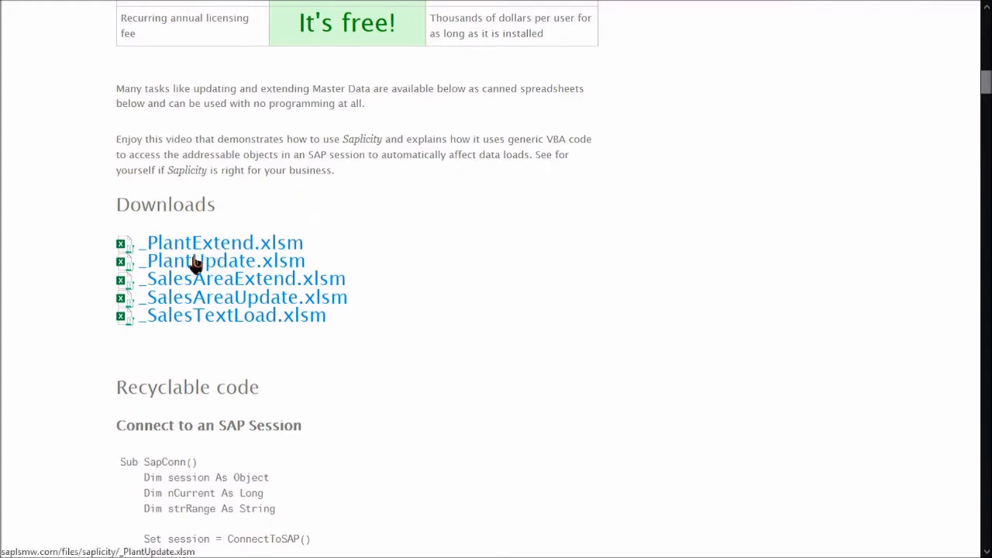
# - Save the _PlantUpdate.xlsm download from Firefox into the Saplicity folder
pyautogui.rightClick(222, 260)
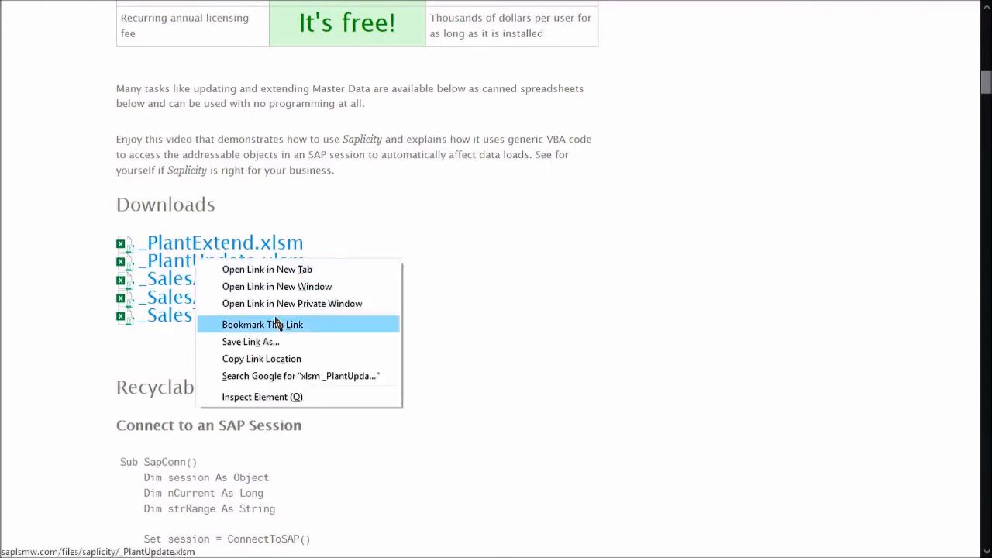
pyautogui.click(250, 342)
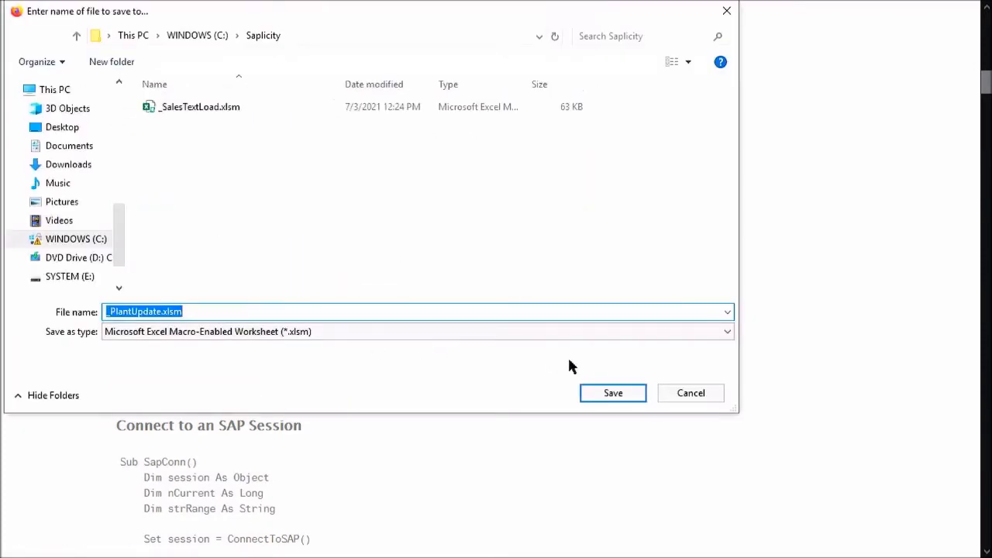
pyautogui.click(613, 393)
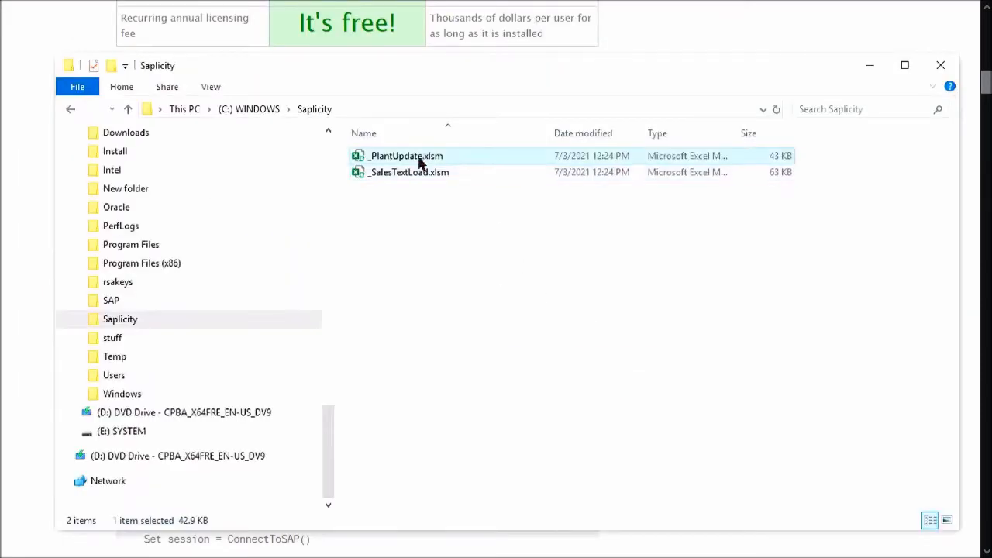
pyautogui.moveTo(426, 163)
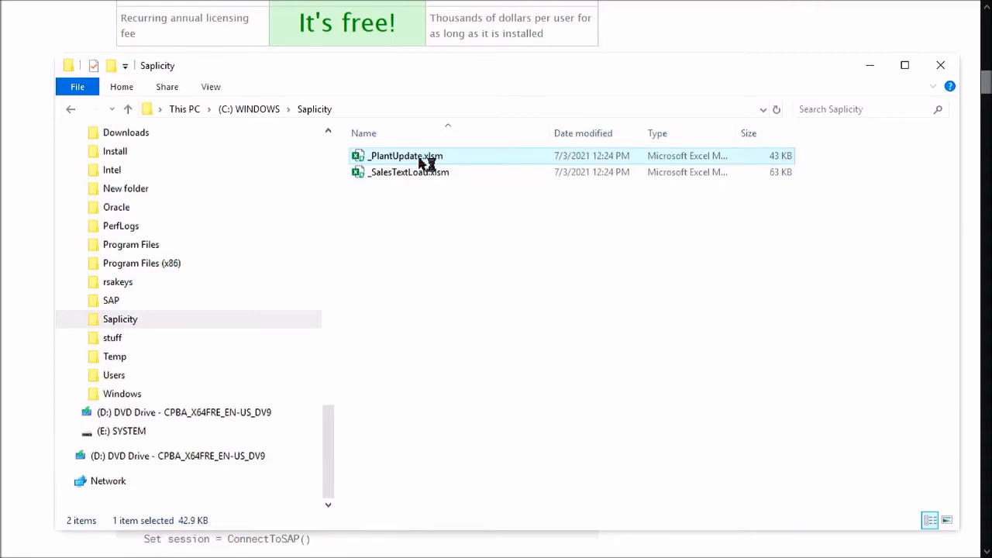
# - Open _PlantUpdate.xlsm in Excel and enable editing and macro content
pyautogui.doubleClick(406, 156)
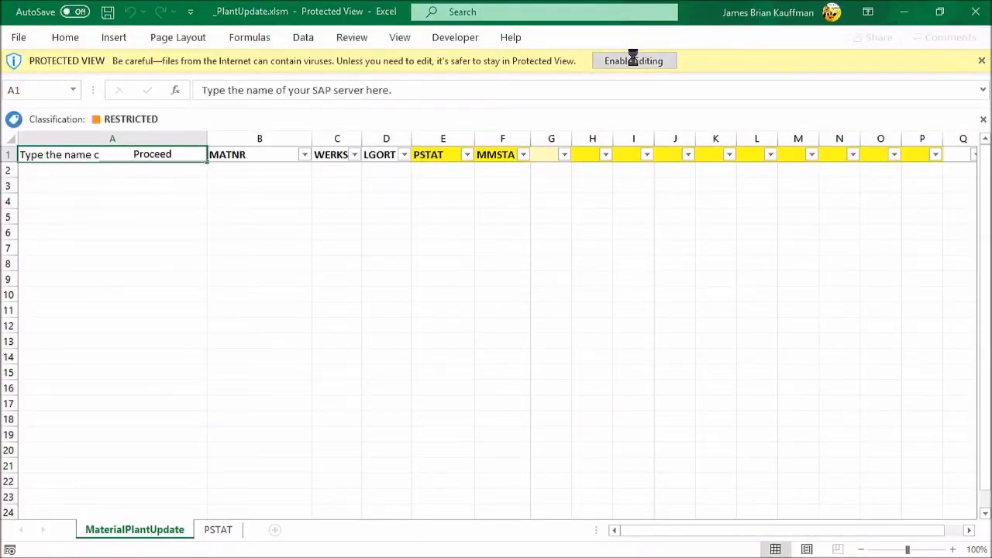
pyautogui.click(634, 60)
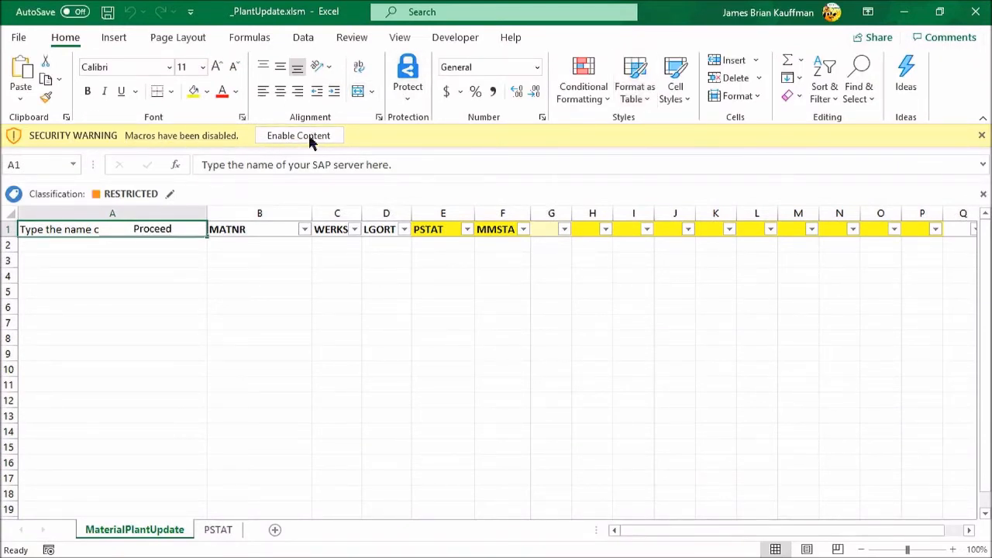
pyautogui.click(298, 134)
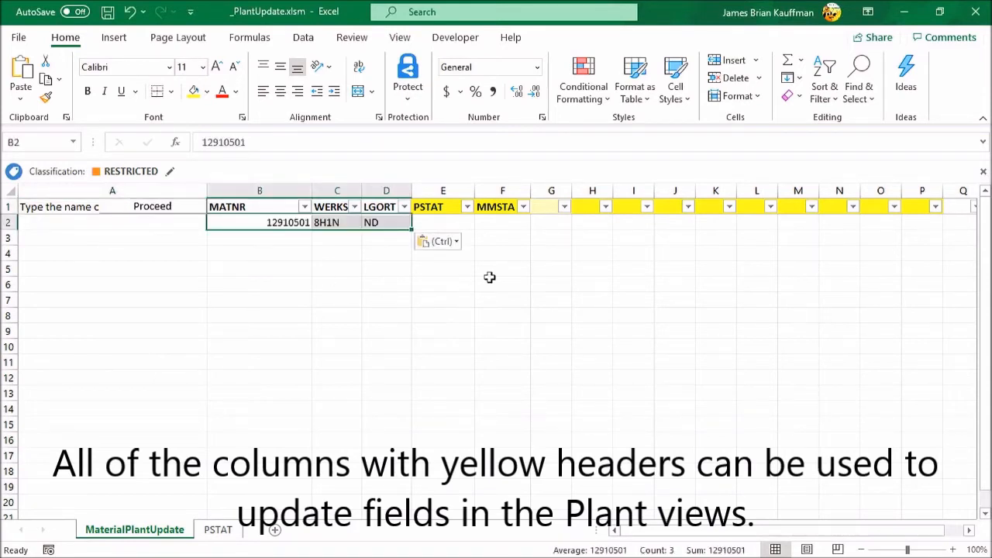
# - Head column F as DISMM and enter Q01 as the SAP server in A1
pyautogui.click(503, 222)
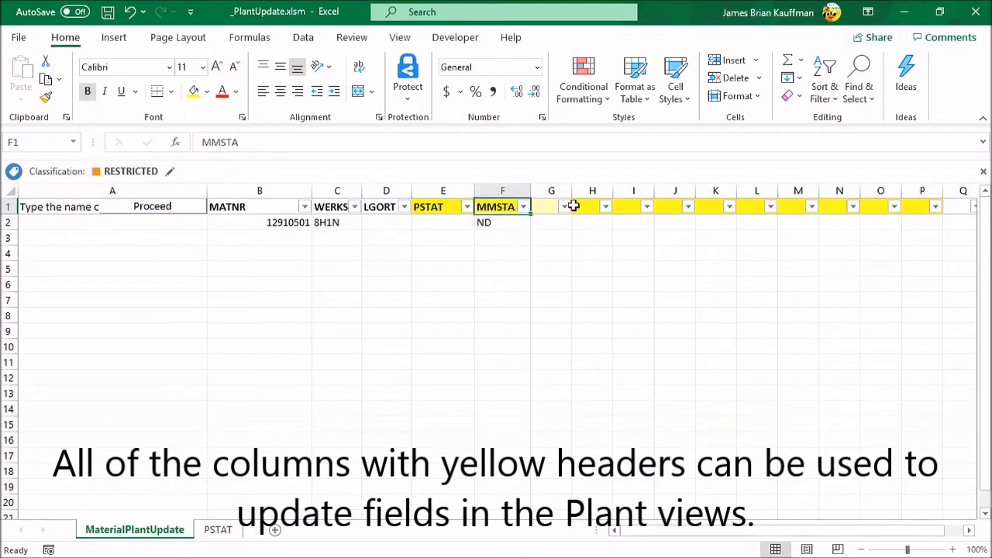
pyautogui.write('DISMM')
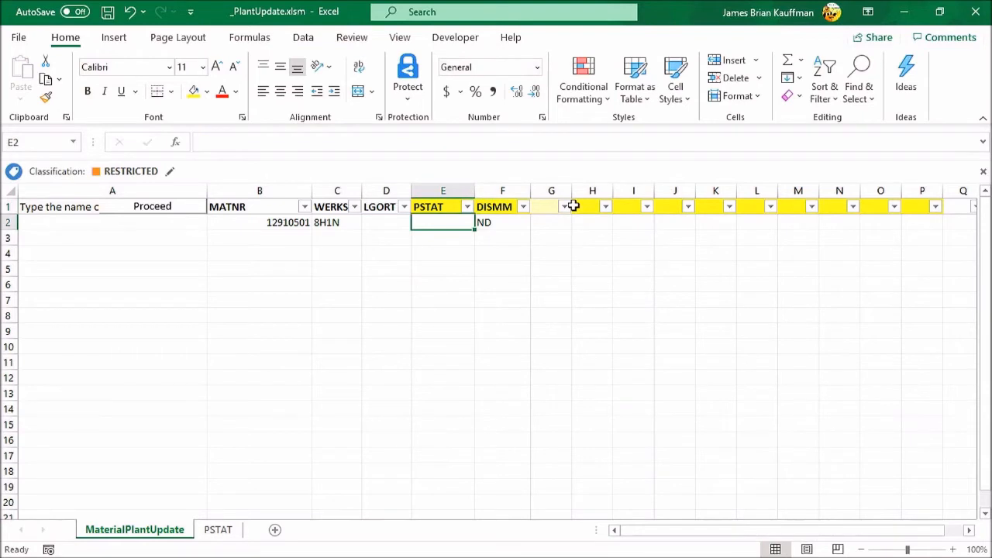
pyautogui.moveTo(155, 221)
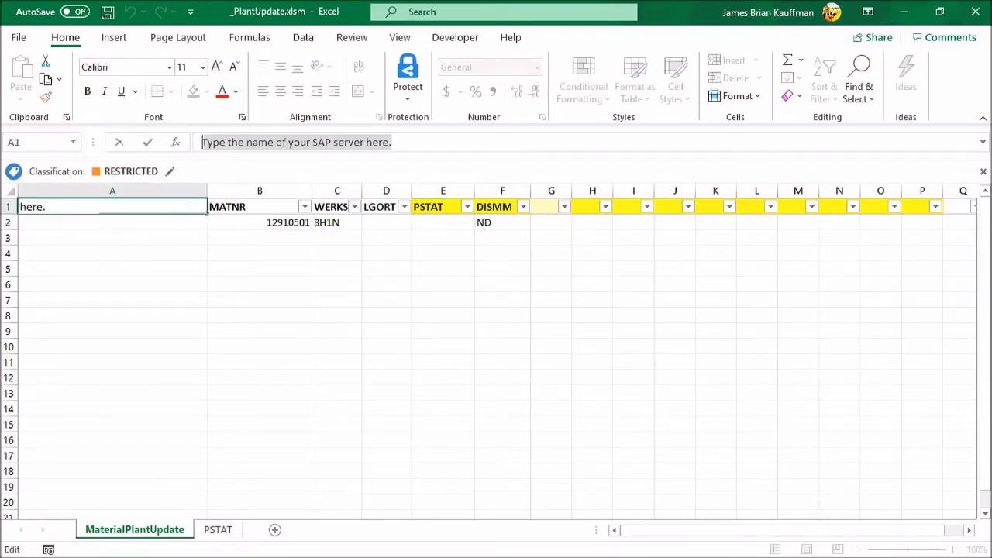
pyautogui.write('Q01')
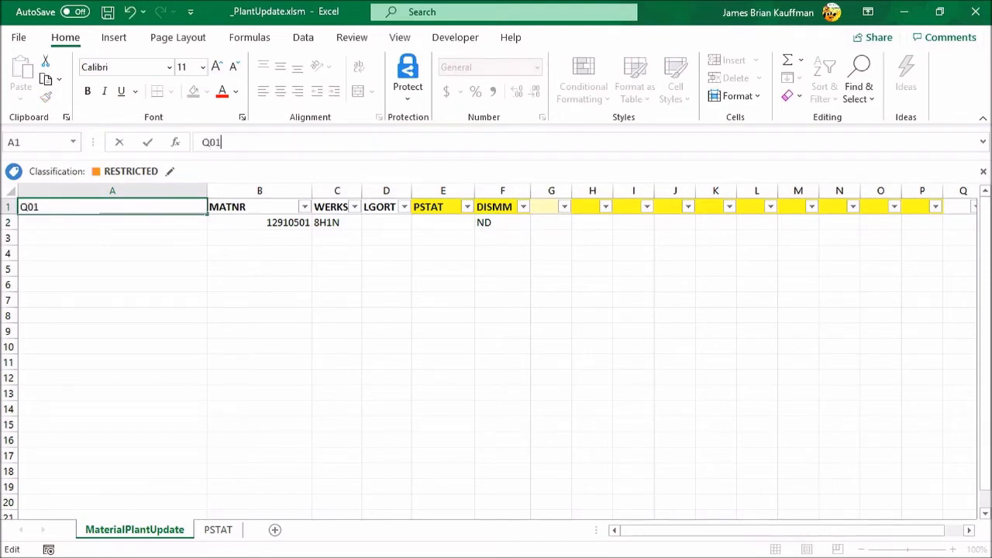
pyautogui.press('enter')
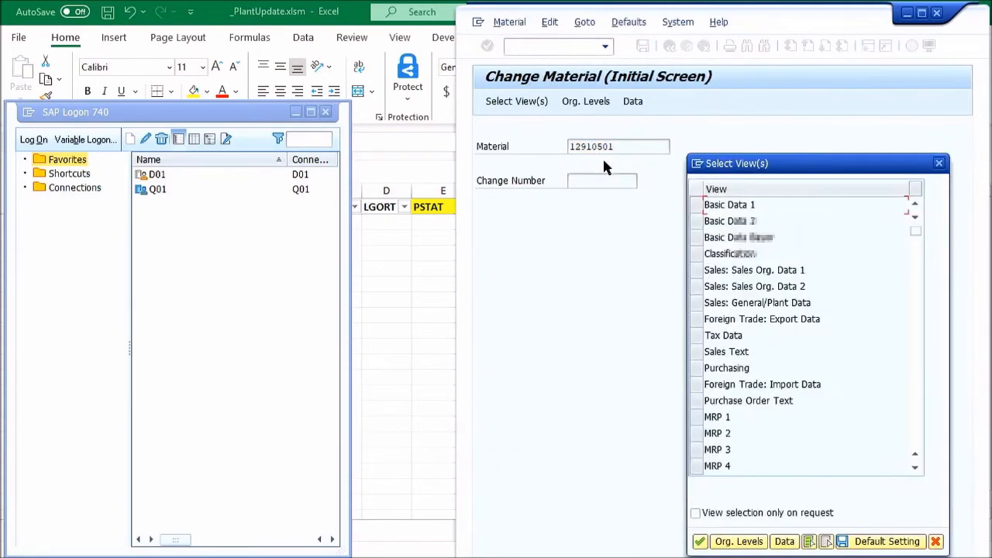
# - Run the macro with Proceed to update material 12910501 at plant 8H1N, then return to Excel
pyautogui.click(738, 541)
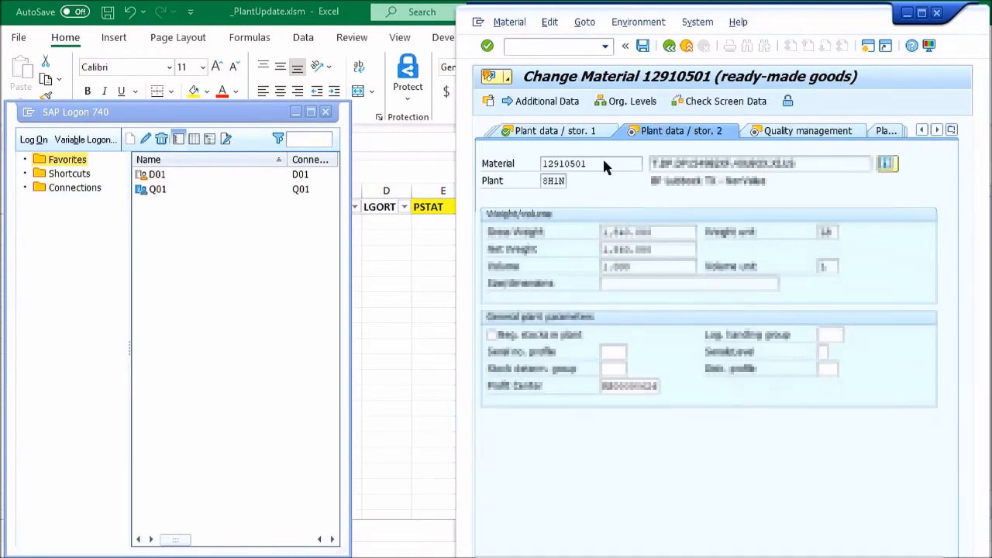
pyautogui.click(625, 45)
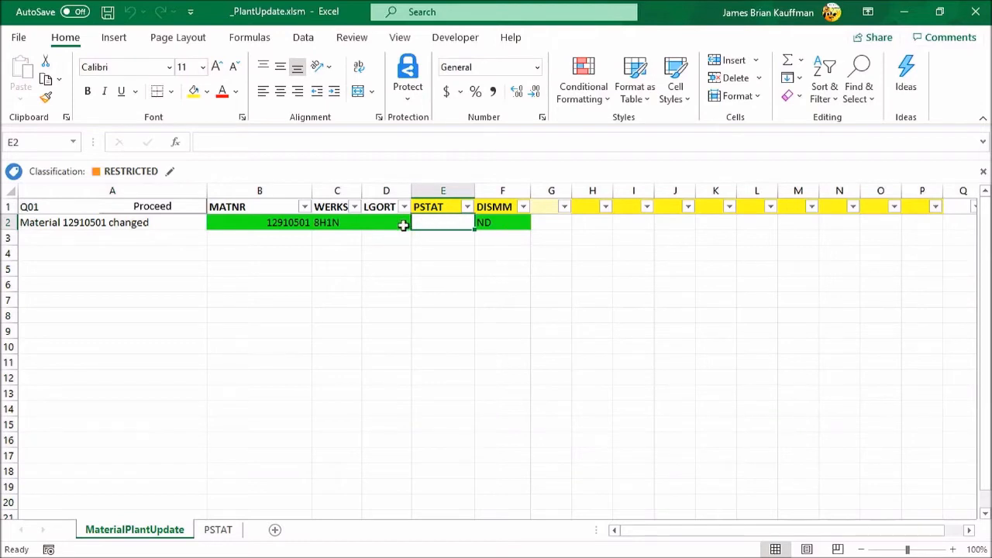
# - Switch to the PSTAT sheet listing view codes from Work scheduling - A to Z
pyautogui.click(218, 529)
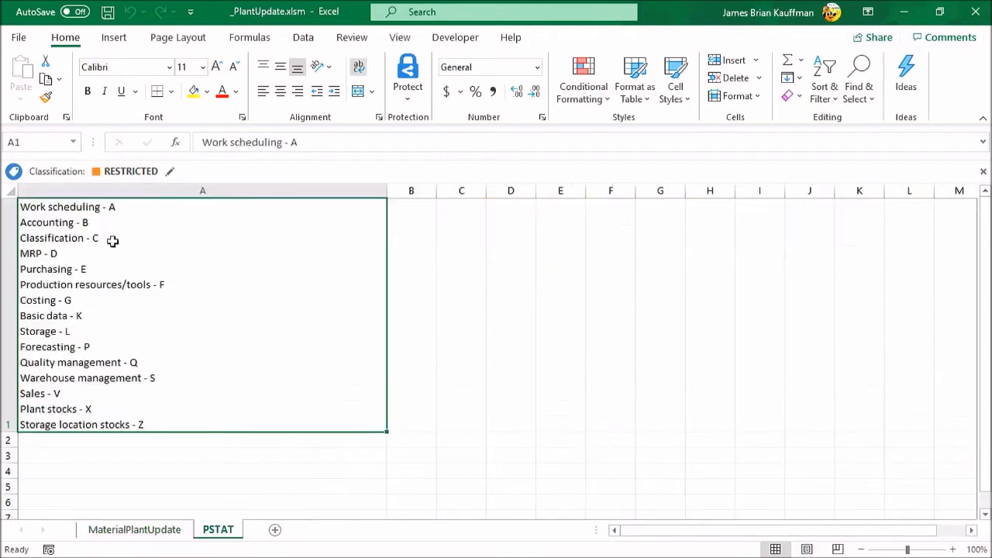
pyautogui.moveTo(148, 257)
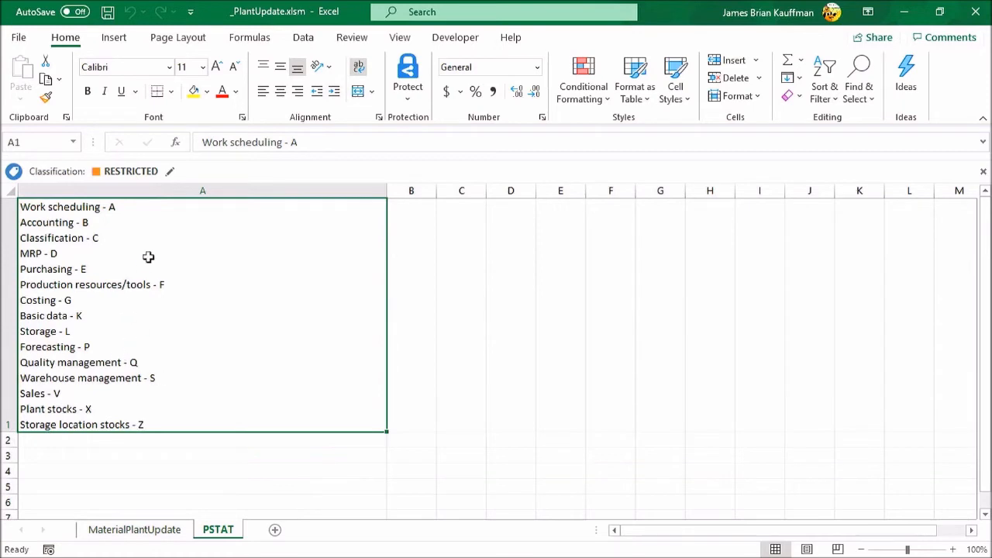
pyautogui.moveTo(64, 217)
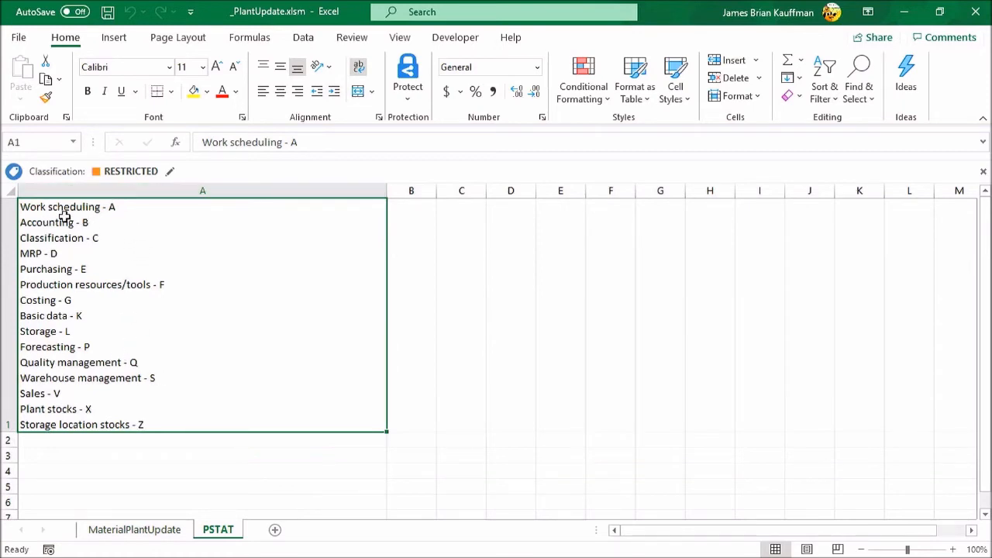
pyautogui.moveTo(64, 215)
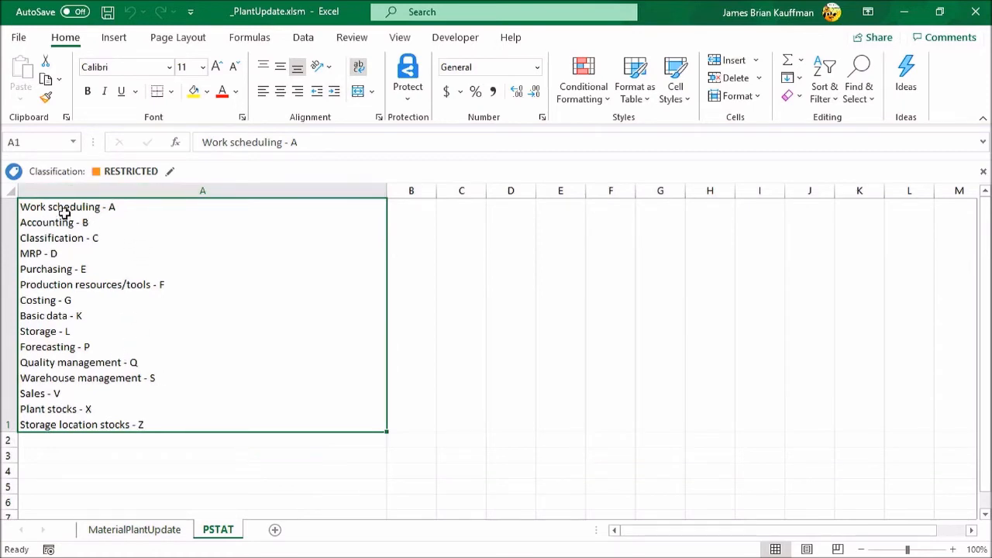
pyautogui.moveTo(61, 255)
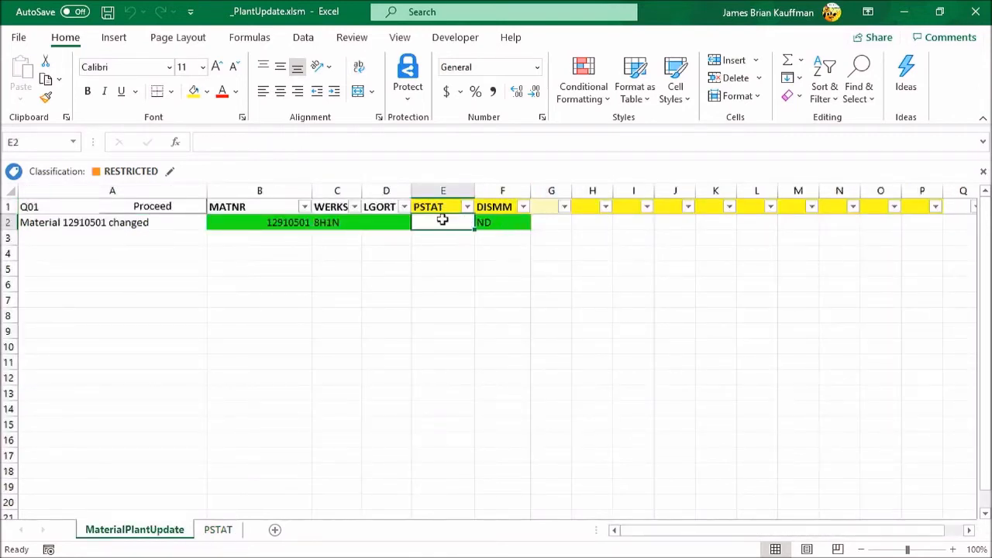
# - Enter D in row 2's PSTAT cell for material 12910501
pyautogui.write('D')
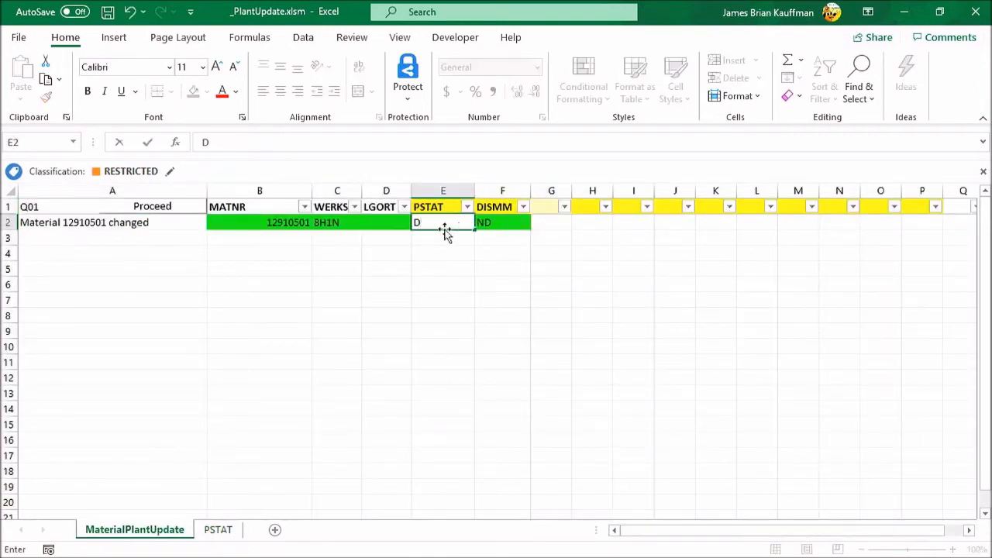
pyautogui.click(113, 223)
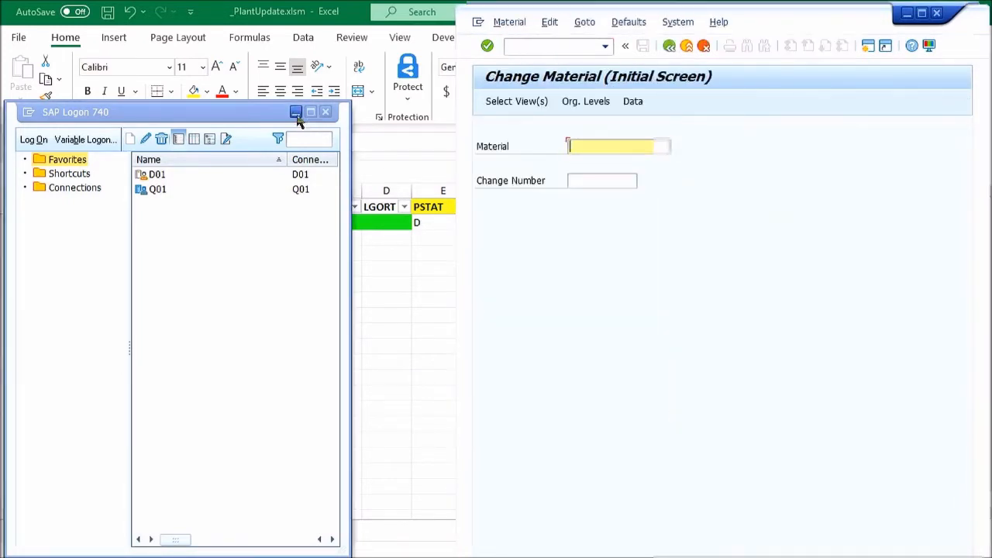
# - Rerun the MM02 update, exit material 12910501 without saving, and close the SAP session
pyautogui.click(516, 101)
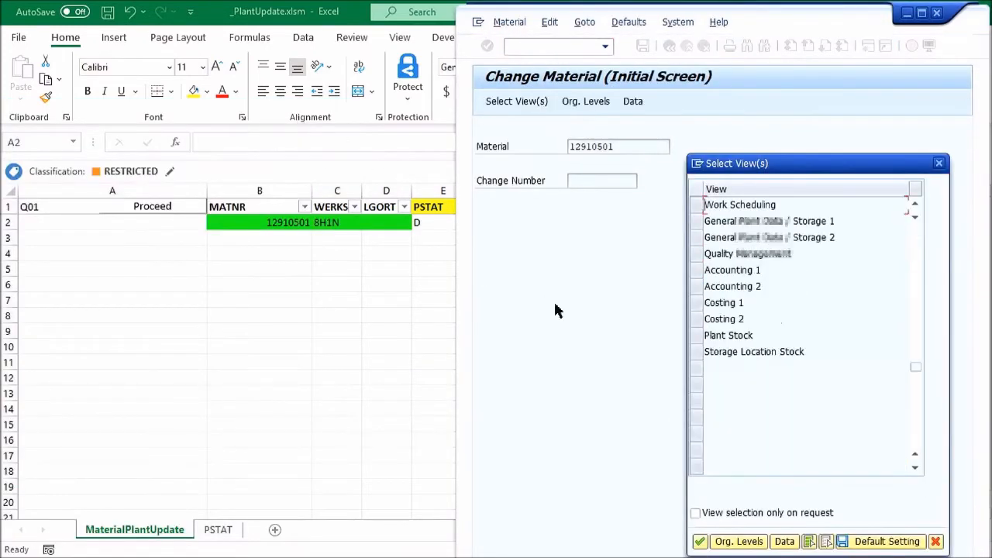
pyautogui.click(699, 541)
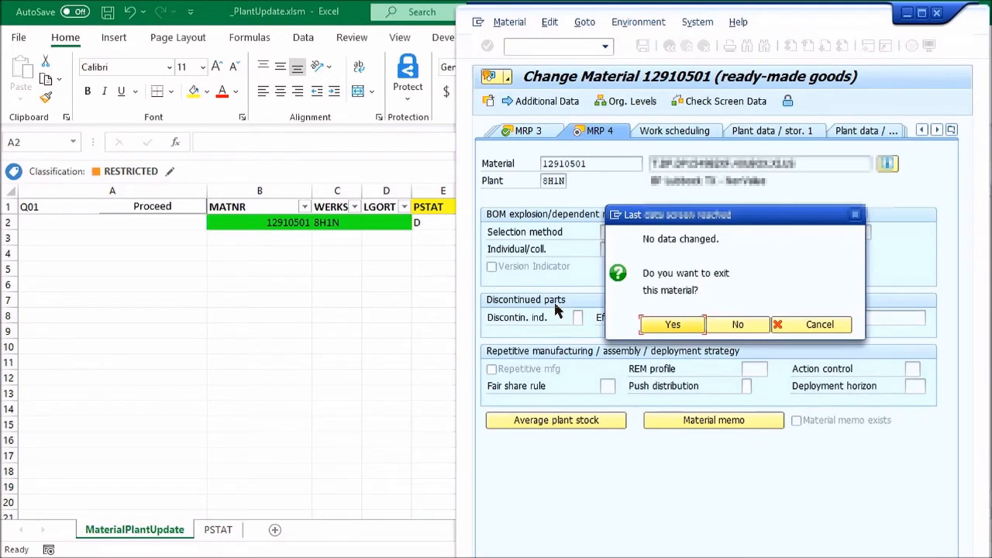
pyautogui.click(671, 324)
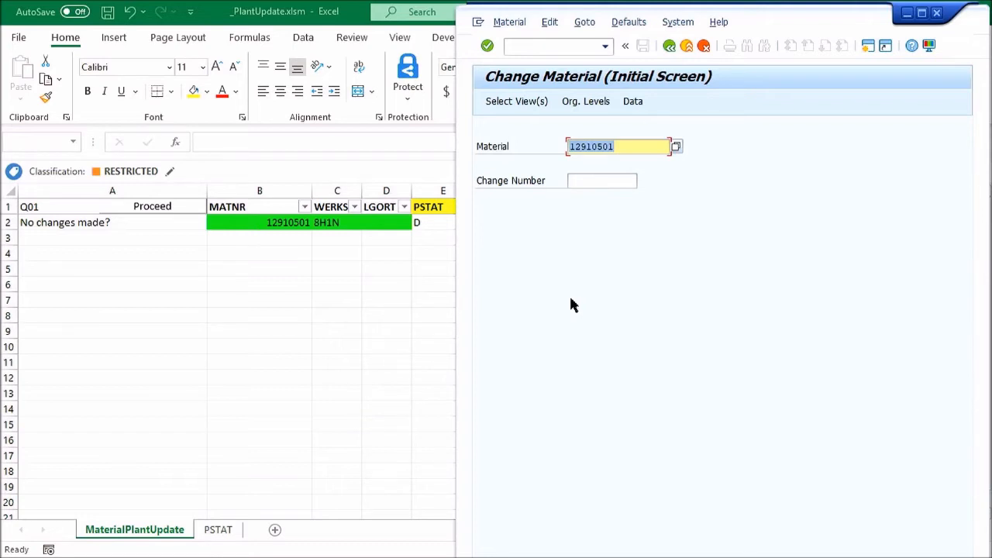
pyautogui.moveTo(413, 235)
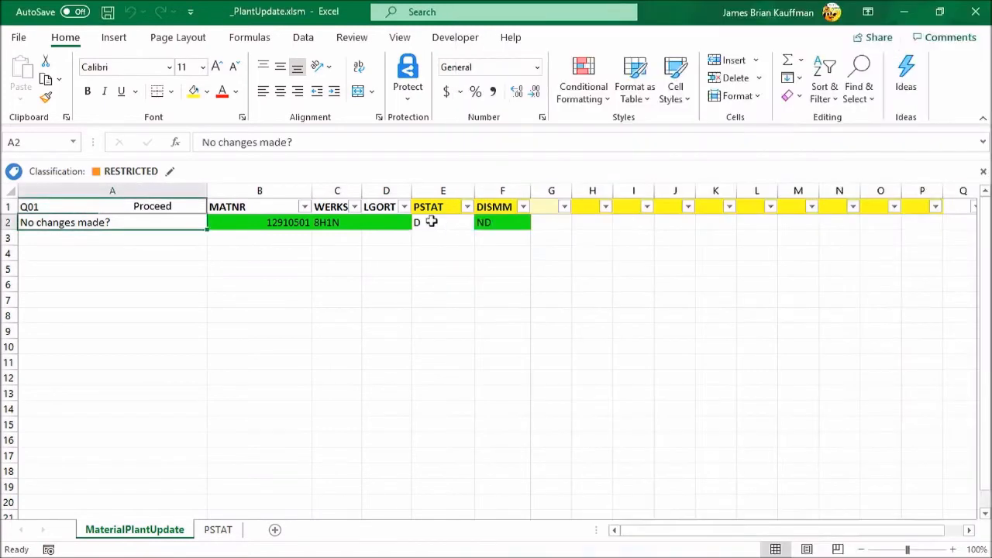
pyautogui.moveTo(432, 228)
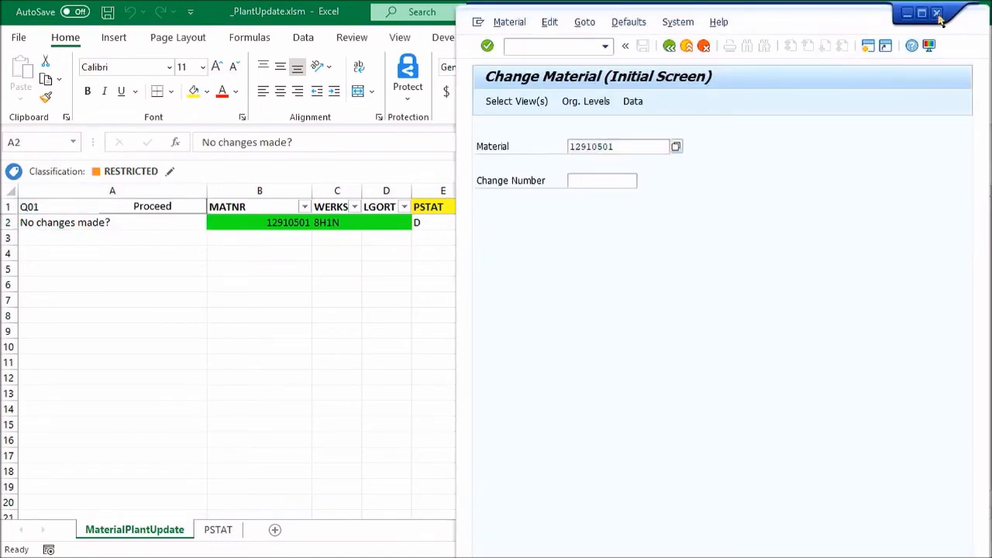
pyautogui.click(937, 12)
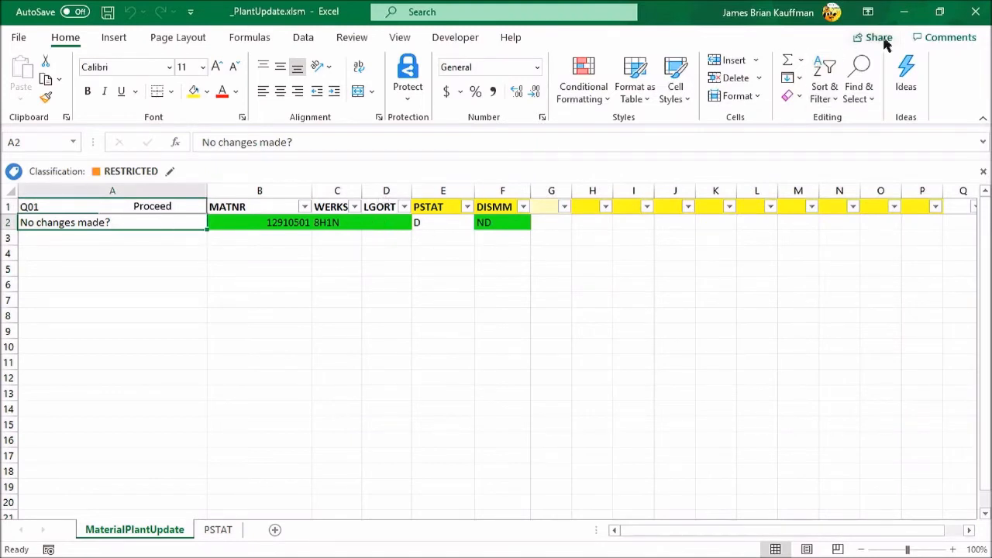
pyautogui.moveTo(341, 217)
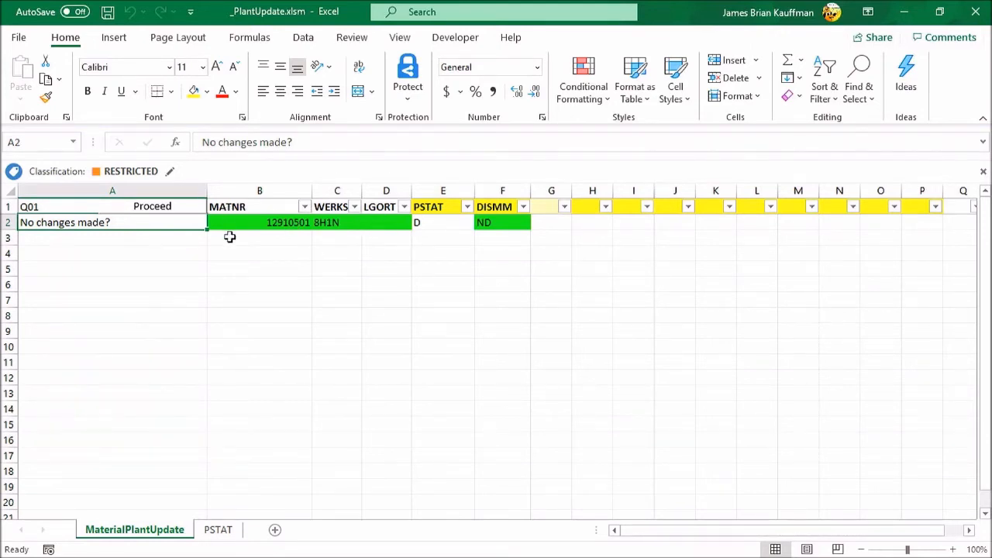
# - Open the VBA editor and scroll Sheet1's code to the SapConn embedded-credentials block
pyautogui.click(455, 37)
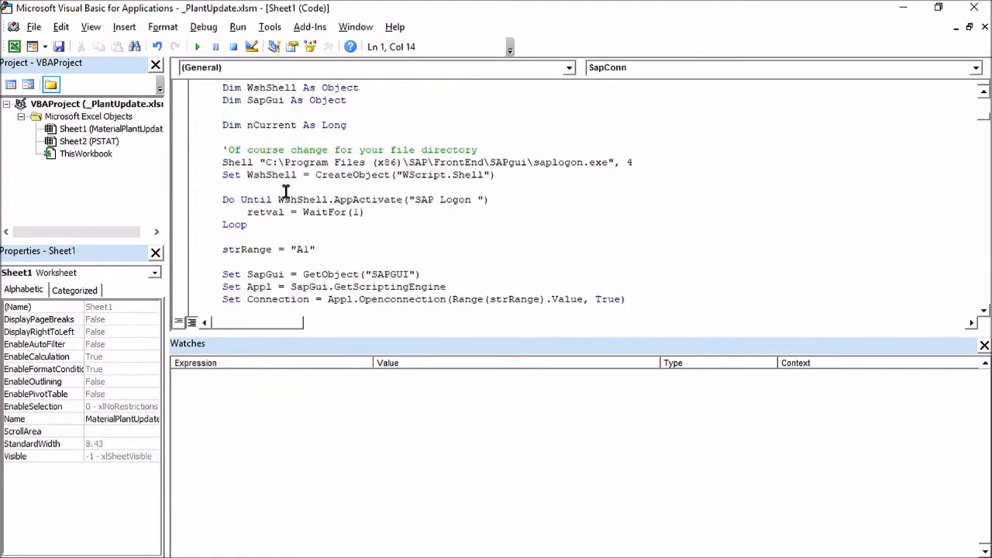
pyautogui.scroll(-3)
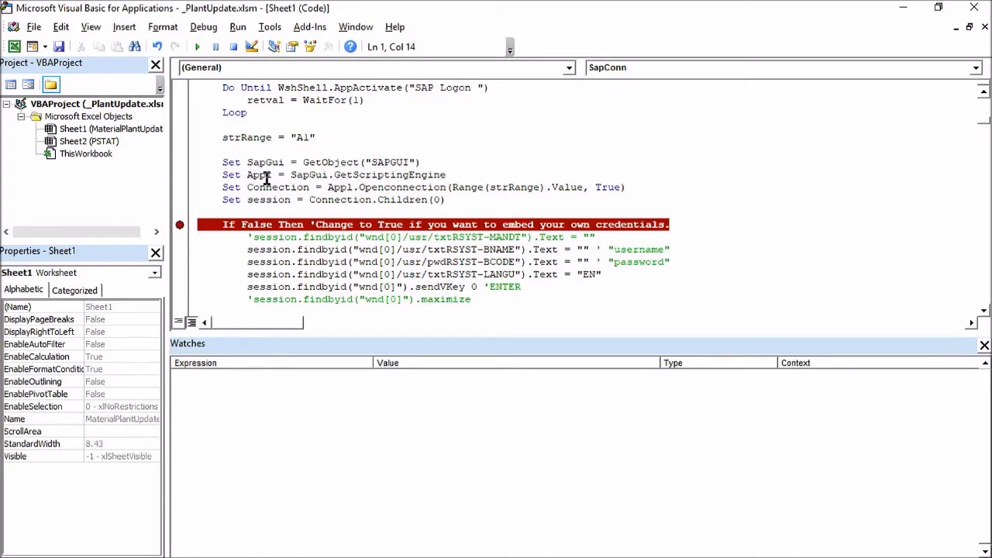
pyautogui.moveTo(293, 187)
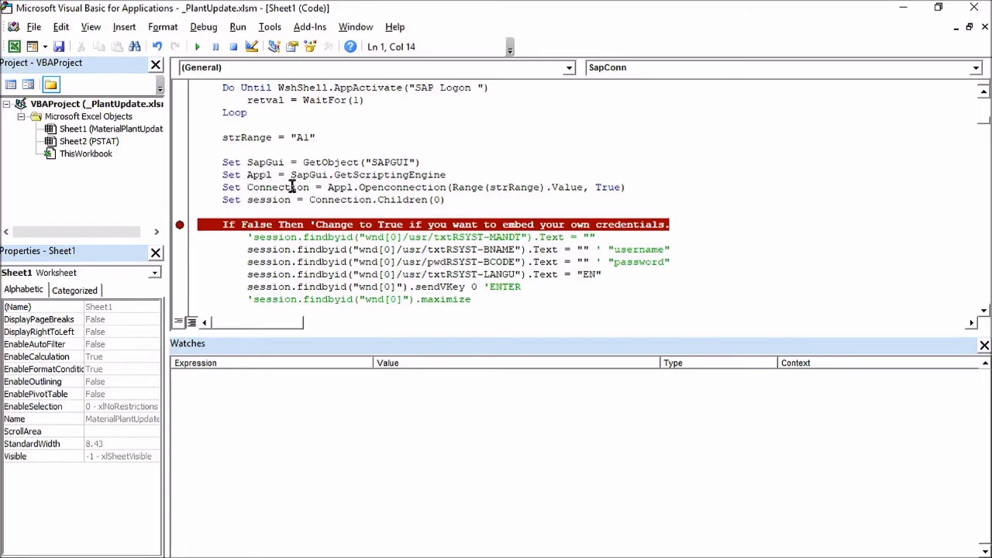
pyautogui.moveTo(275, 187)
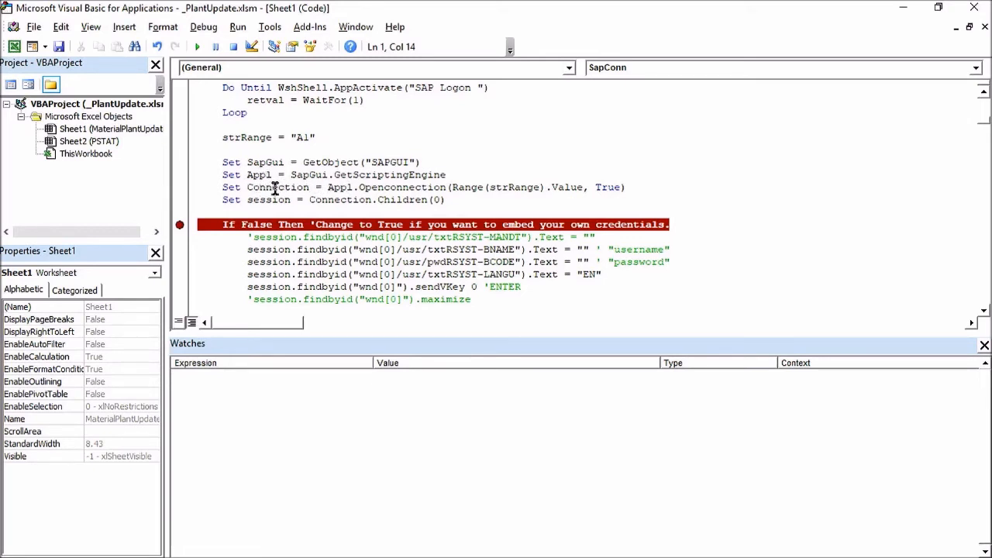
pyautogui.moveTo(288, 208)
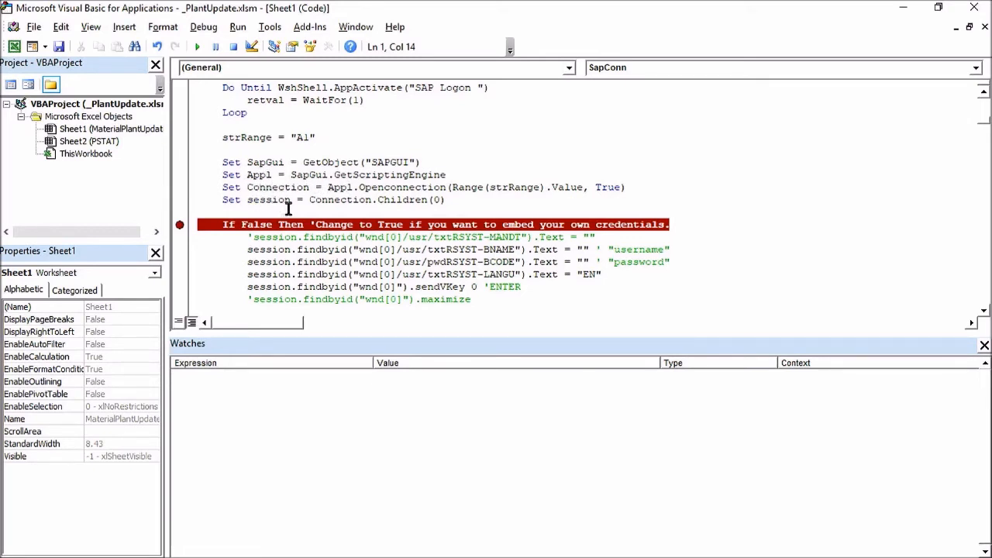
pyautogui.moveTo(259, 200)
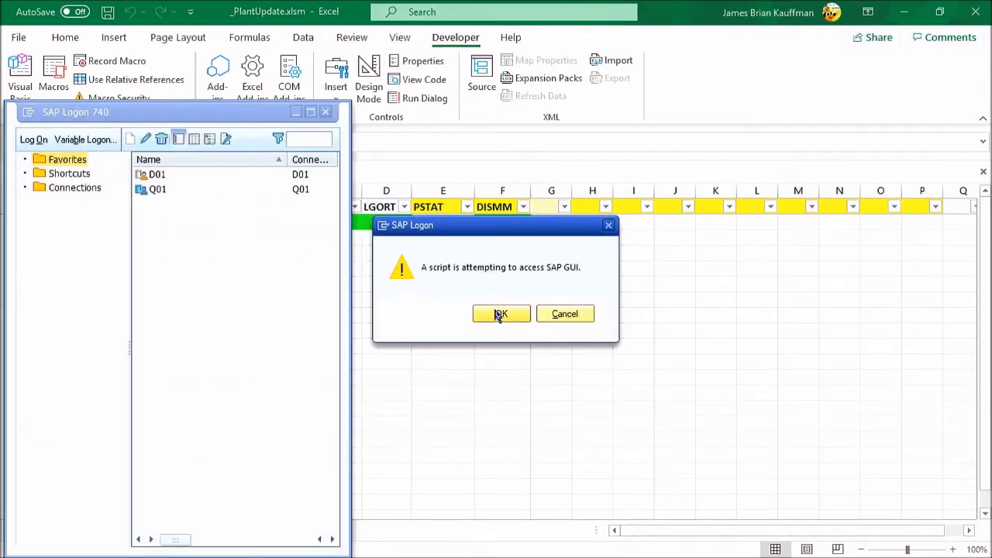
# - Allow the script's SAP GUI access request so the macro pauses at the If False line
pyautogui.click(501, 313)
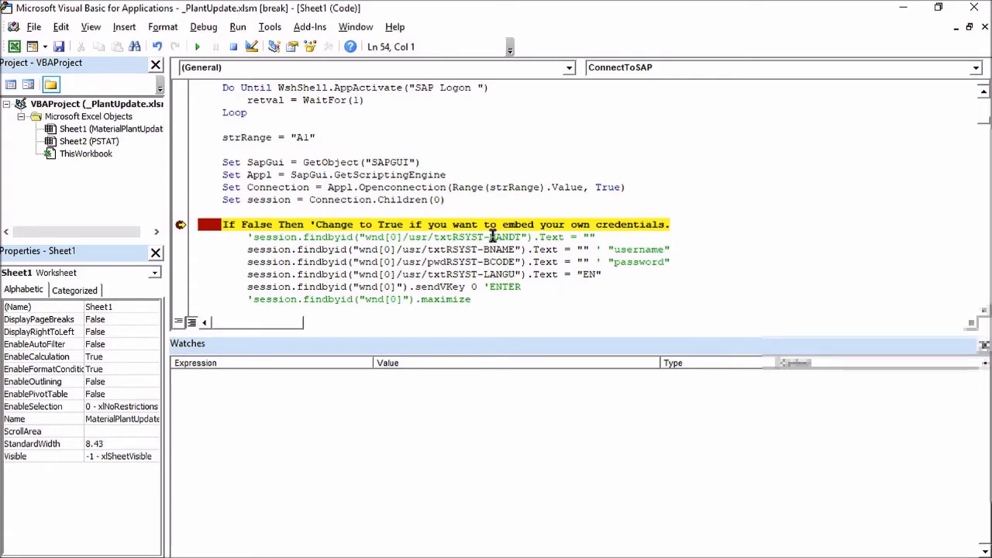
pyautogui.moveTo(916, 31)
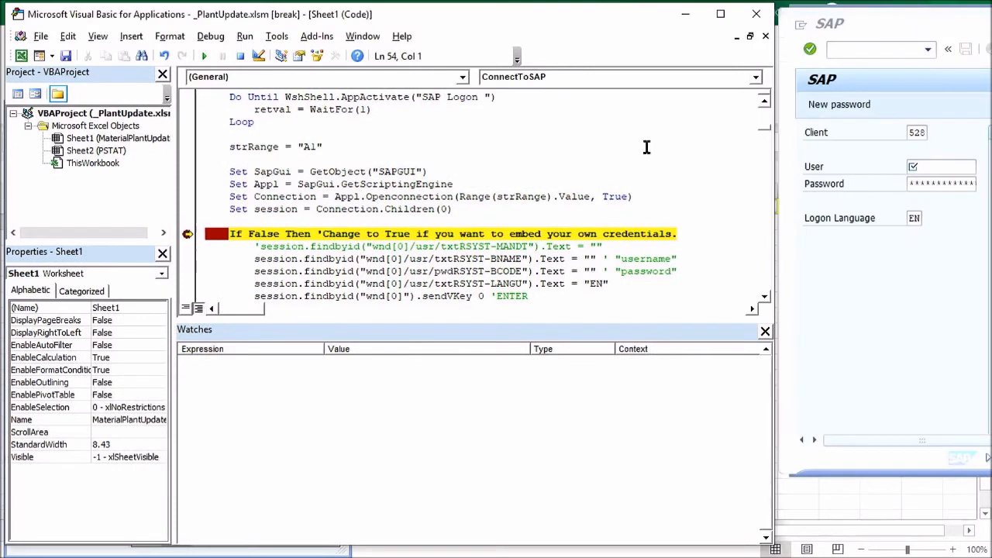
pyautogui.moveTo(517, 196)
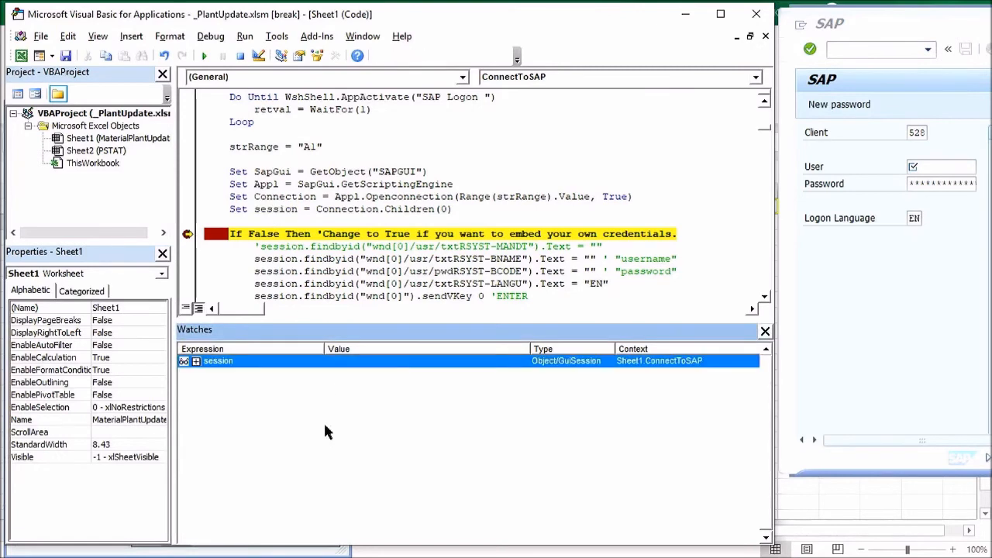
pyautogui.moveTo(266, 387)
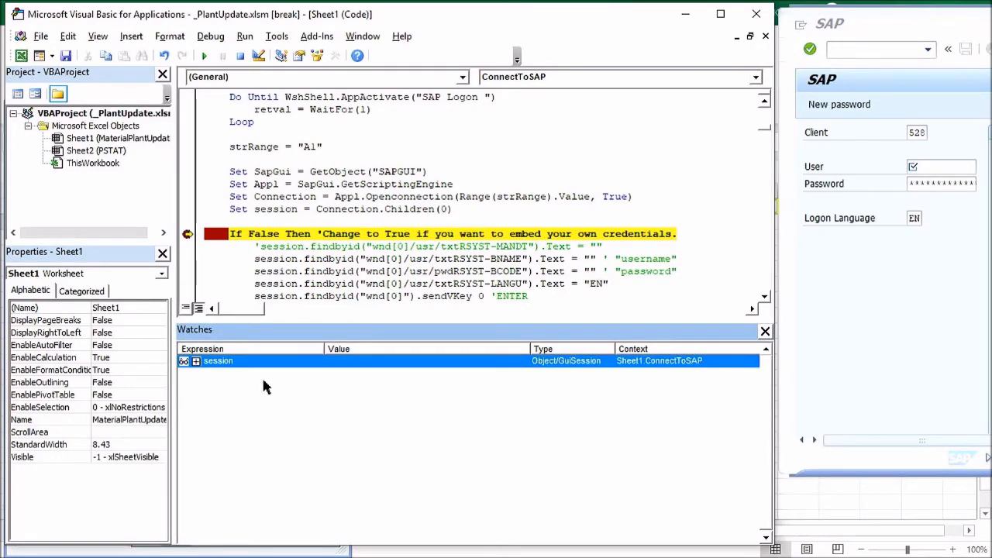
pyautogui.moveTo(221, 375)
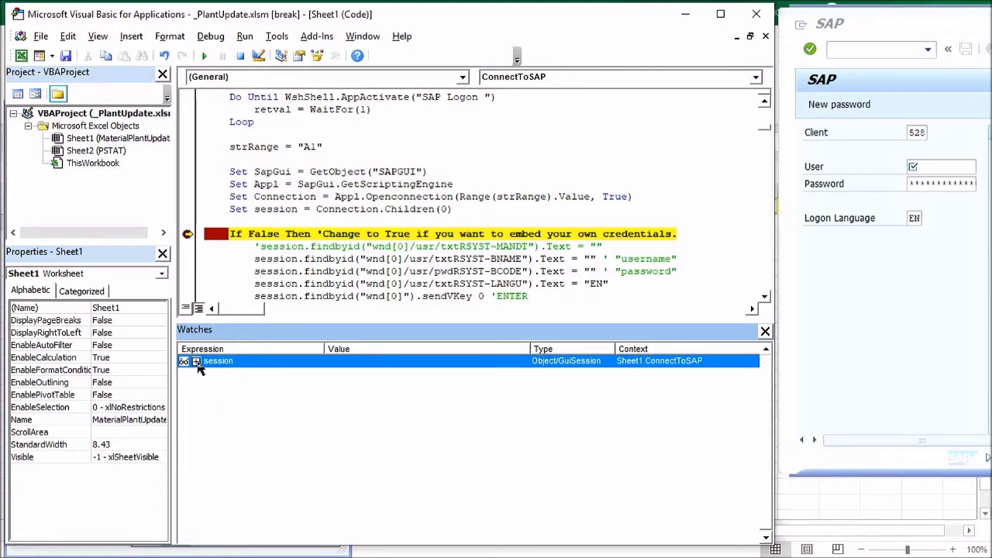
# - Expand the session watch to show its GuiSession properties, Id /app/con[0]/ses[0]
pyautogui.click(203, 55)
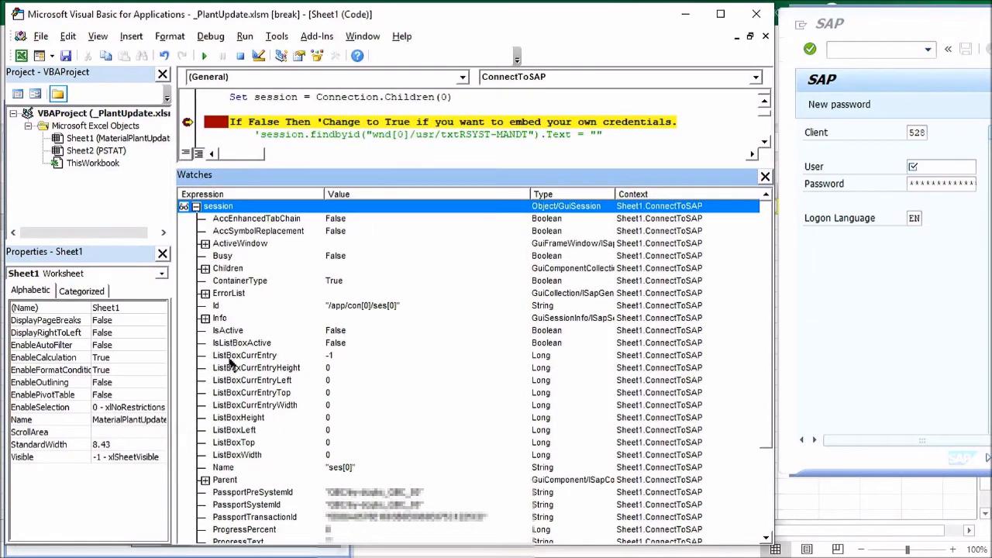
pyautogui.moveTo(395, 306)
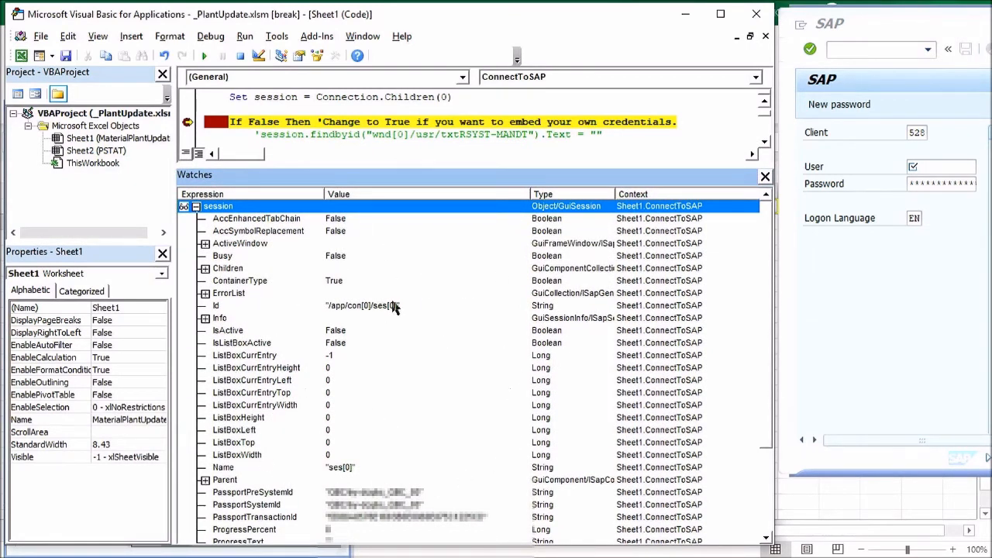
pyautogui.moveTo(430, 436)
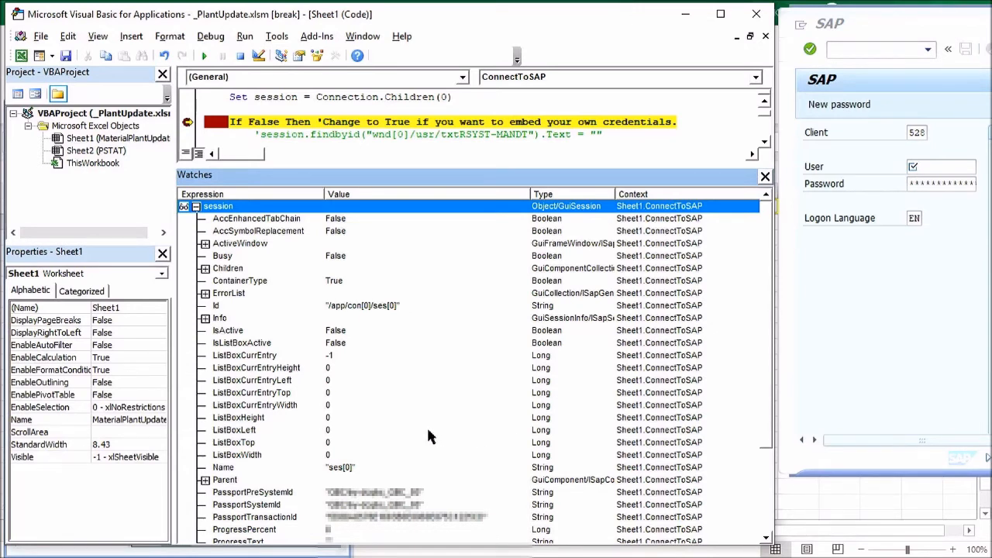
pyautogui.moveTo(383, 493)
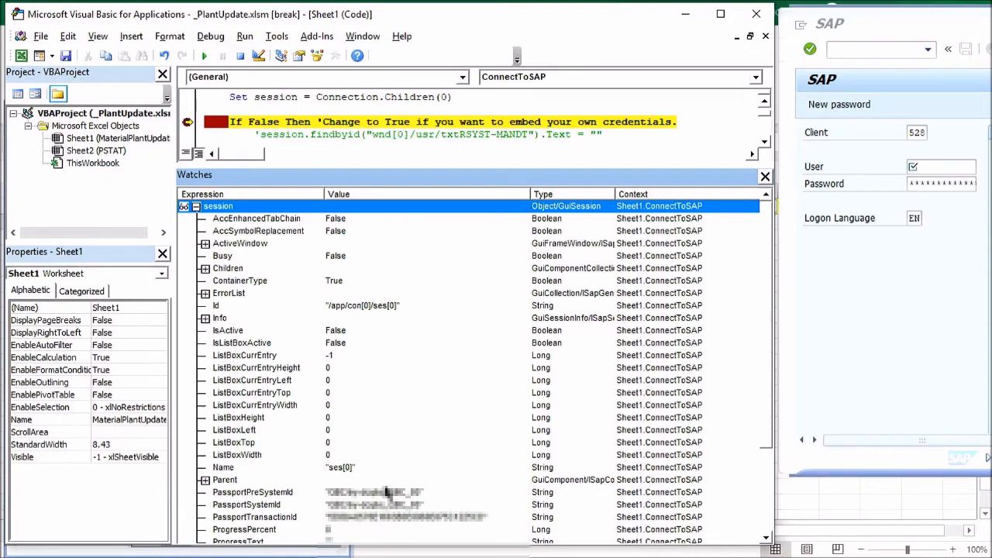
pyautogui.moveTo(402, 338)
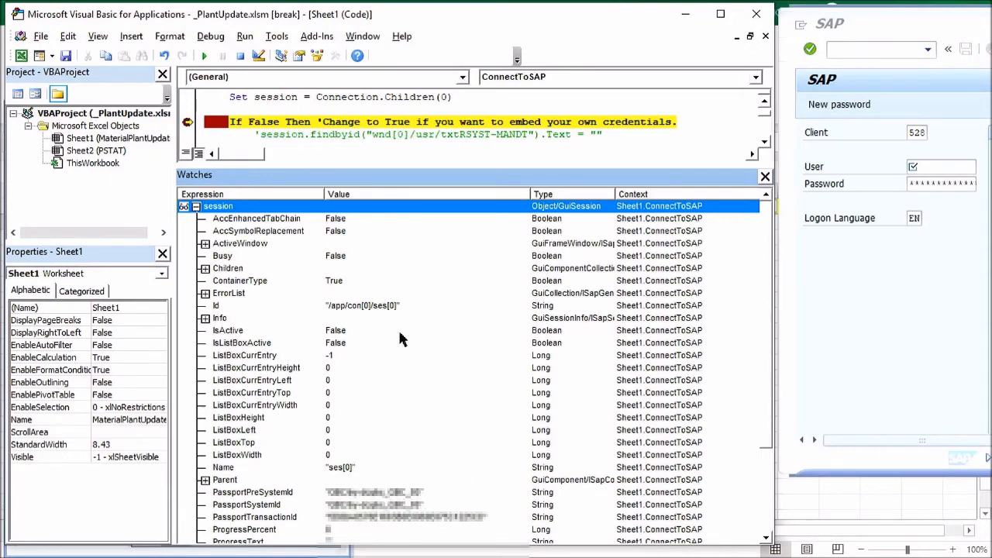
pyautogui.moveTo(335, 472)
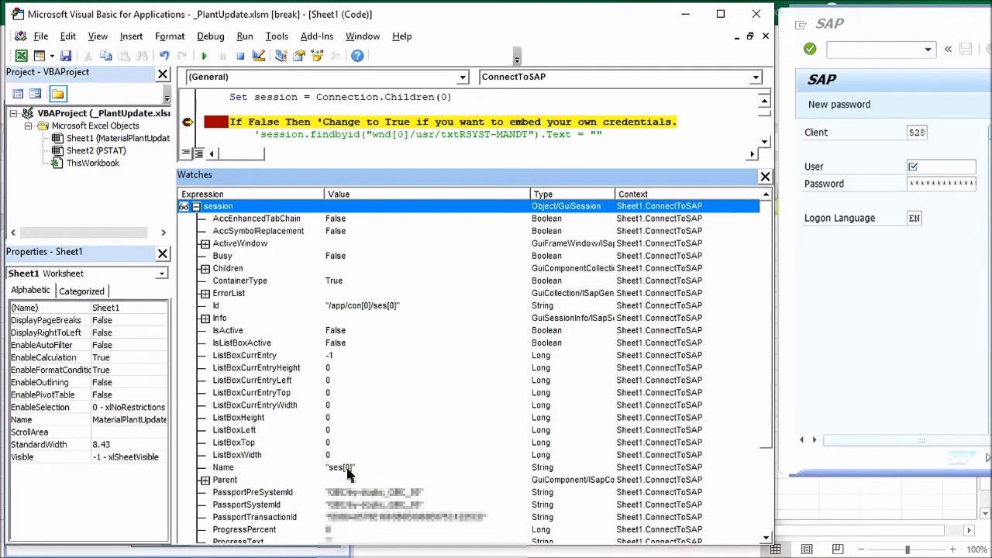
pyautogui.moveTo(357, 312)
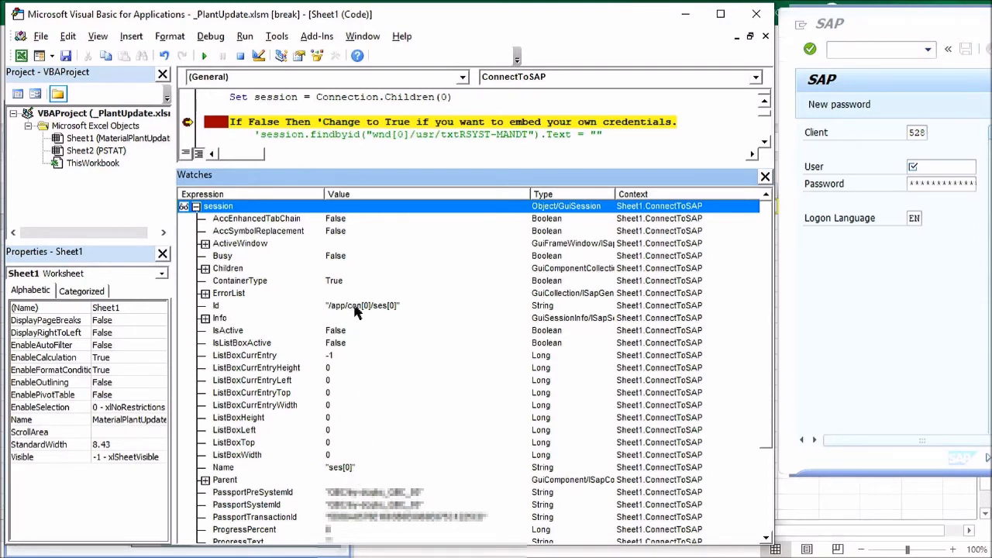
pyautogui.moveTo(341, 314)
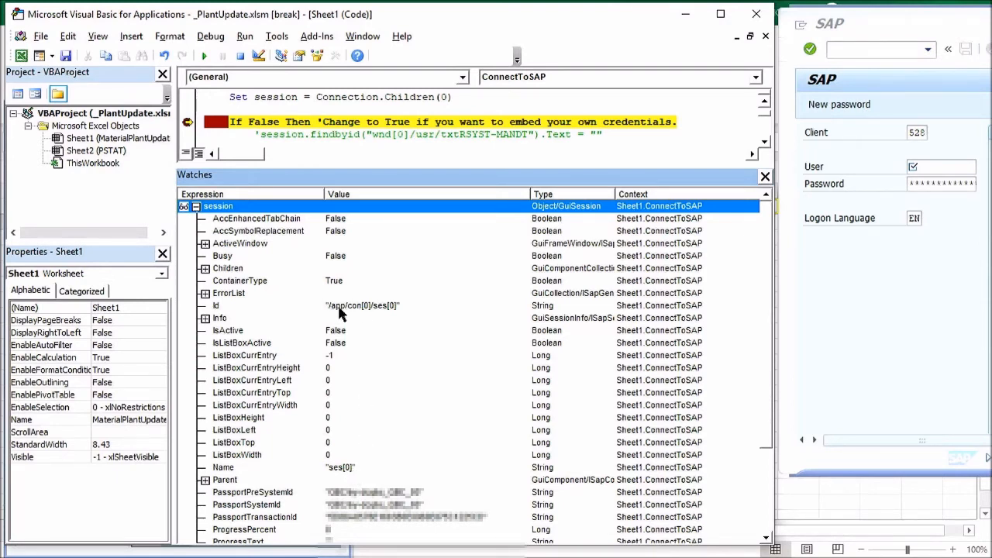
pyautogui.moveTo(356, 316)
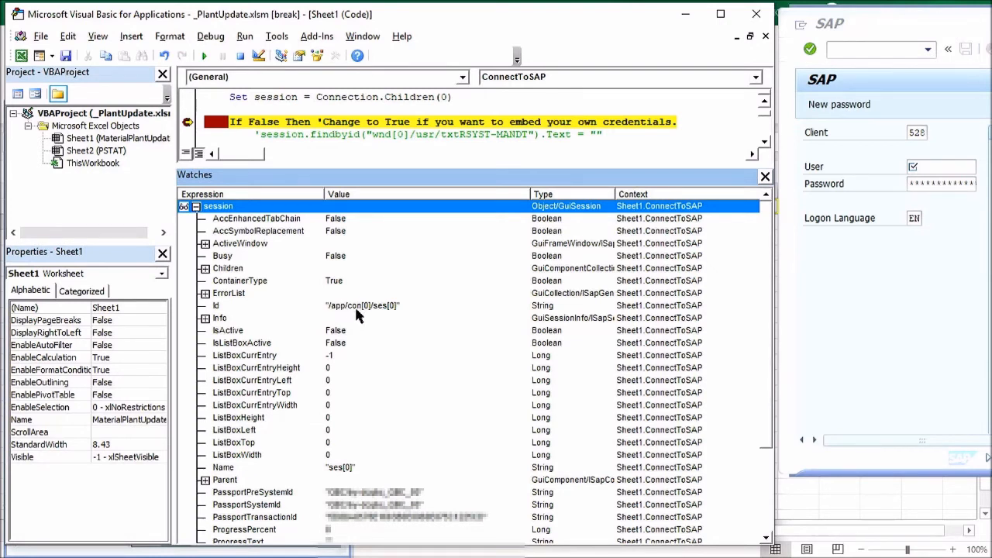
pyautogui.moveTo(380, 318)
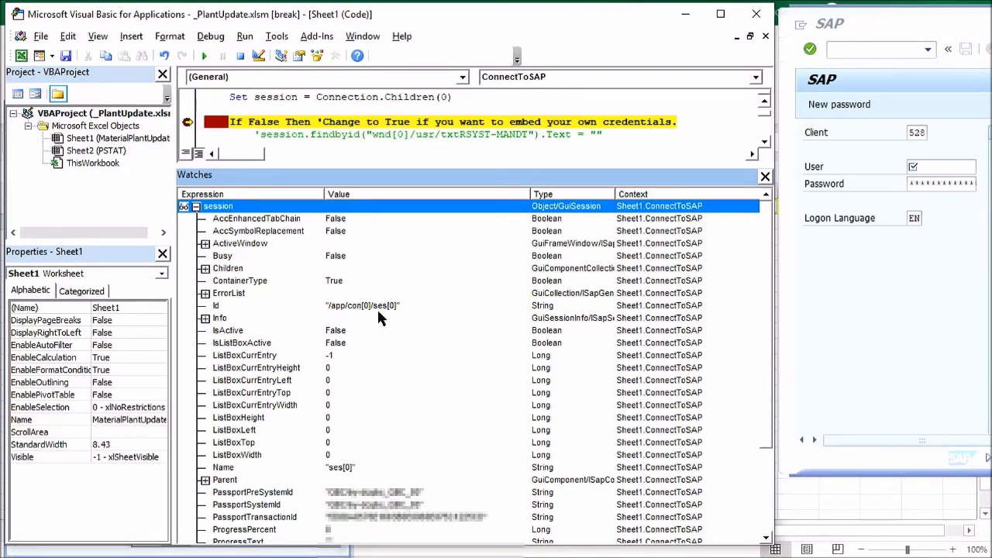
pyautogui.moveTo(389, 318)
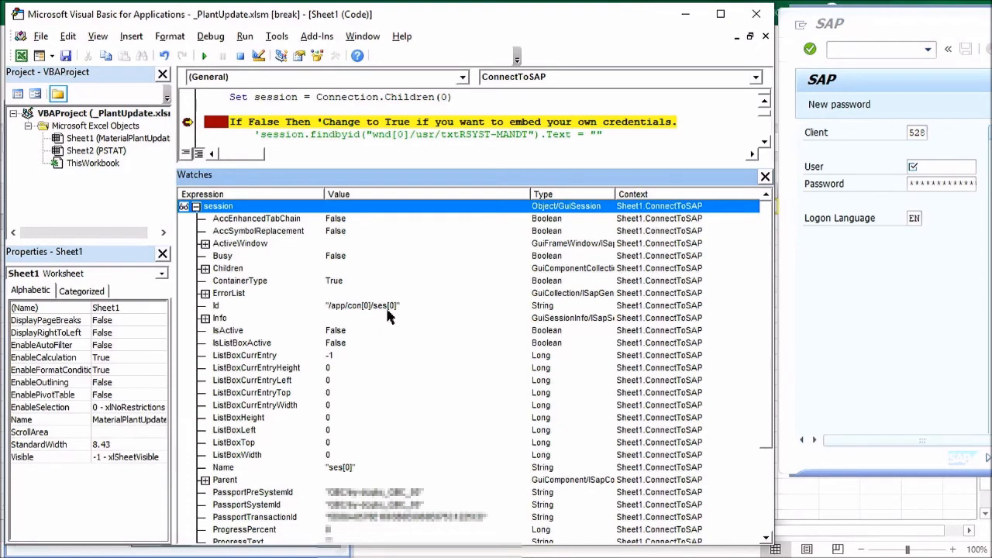
pyautogui.moveTo(341, 313)
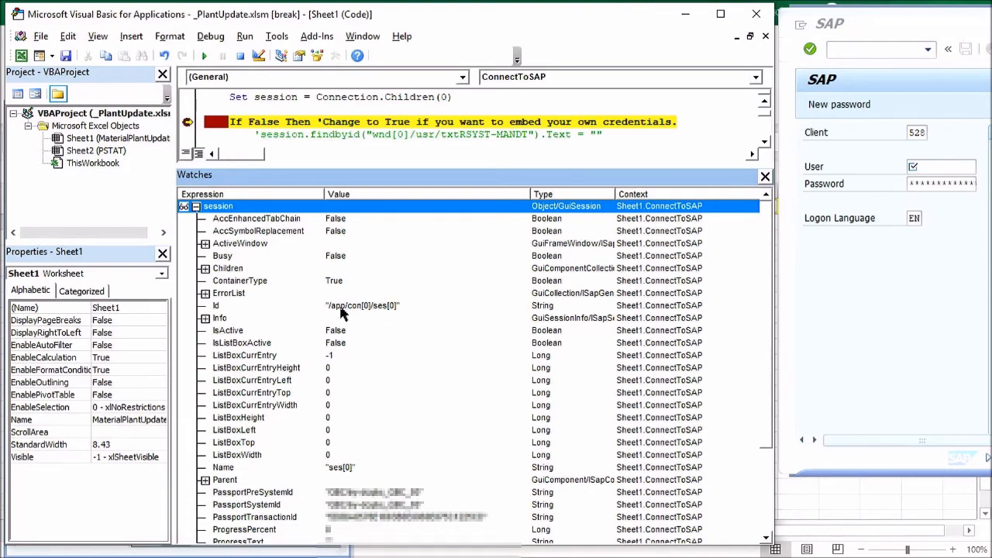
pyautogui.moveTo(386, 310)
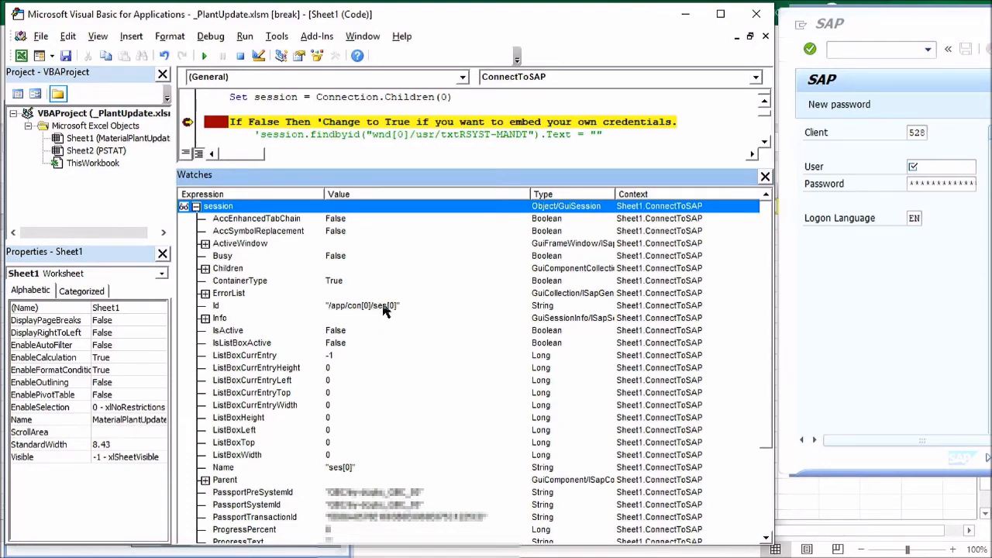
pyautogui.moveTo(349, 310)
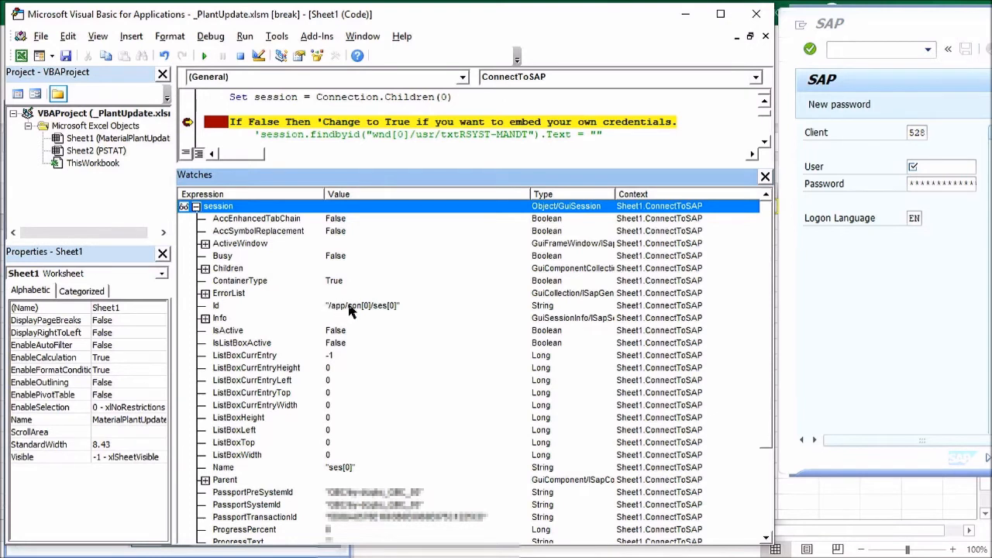
pyautogui.moveTo(347, 310)
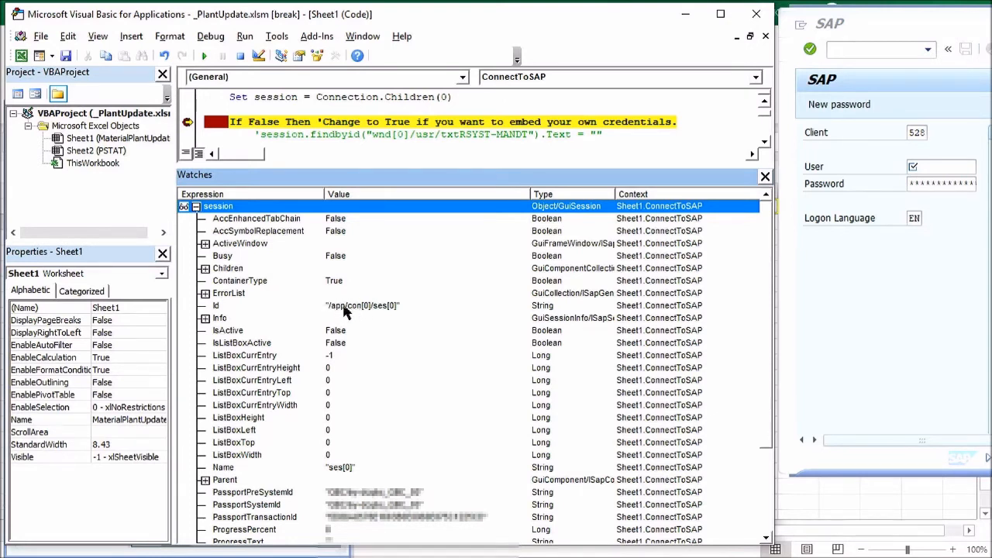
pyautogui.moveTo(334, 314)
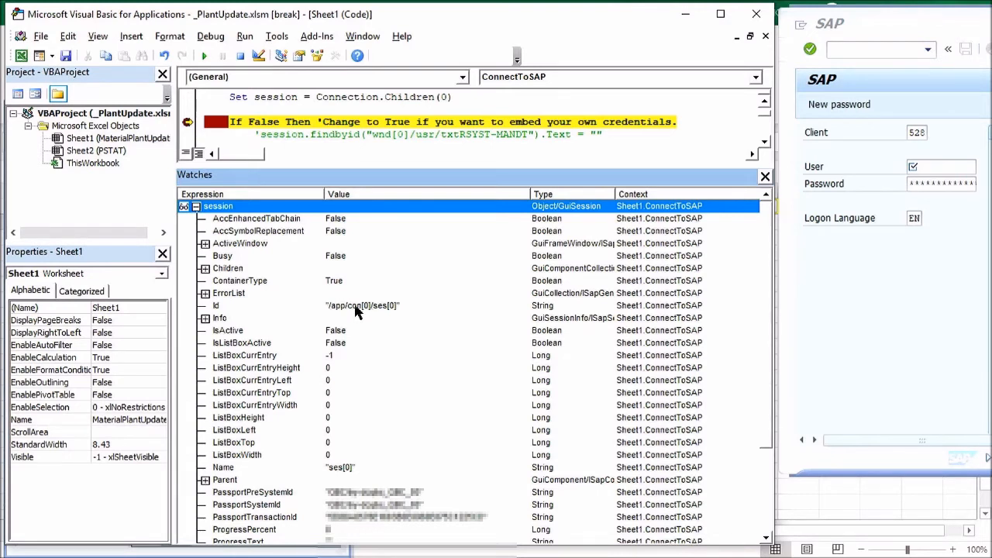
pyautogui.moveTo(335, 312)
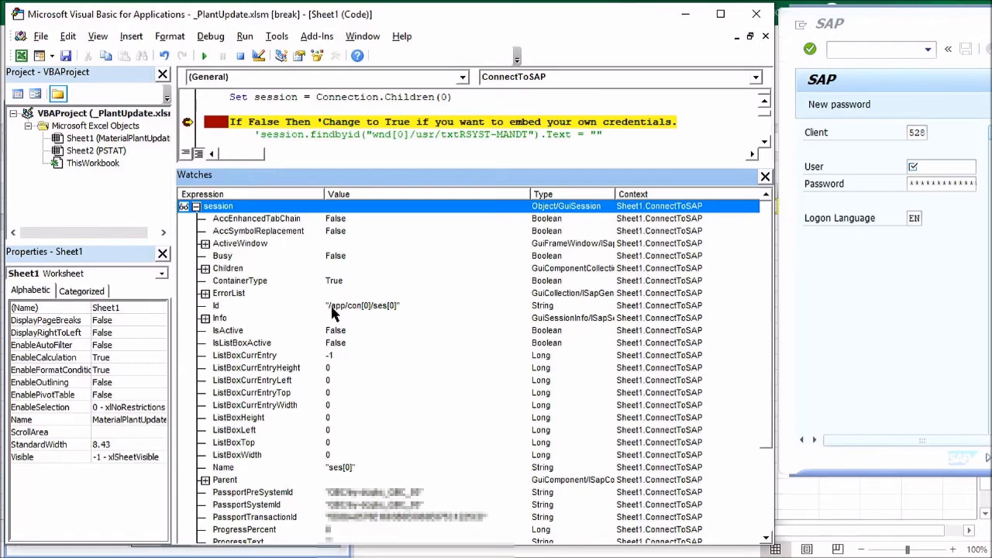
pyautogui.moveTo(380, 307)
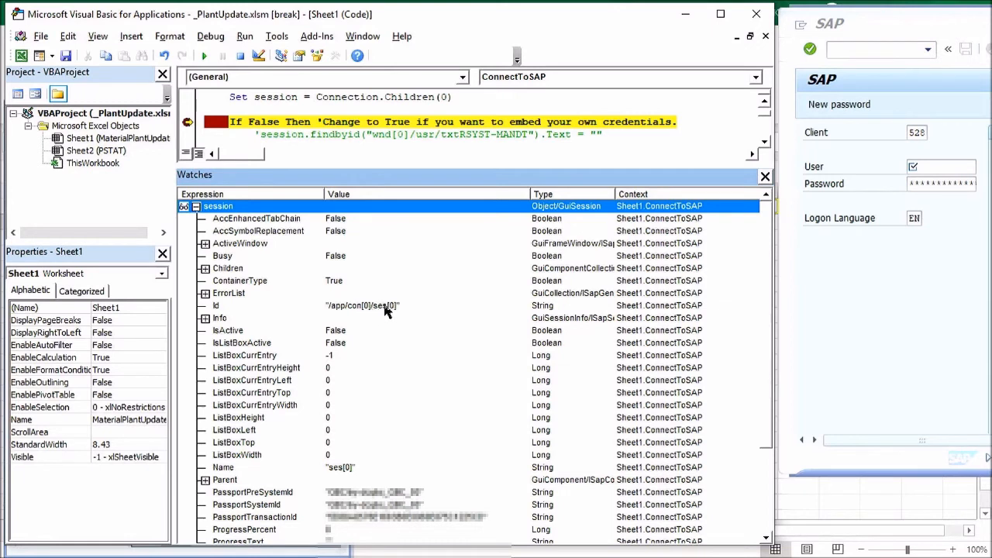
pyautogui.moveTo(389, 310)
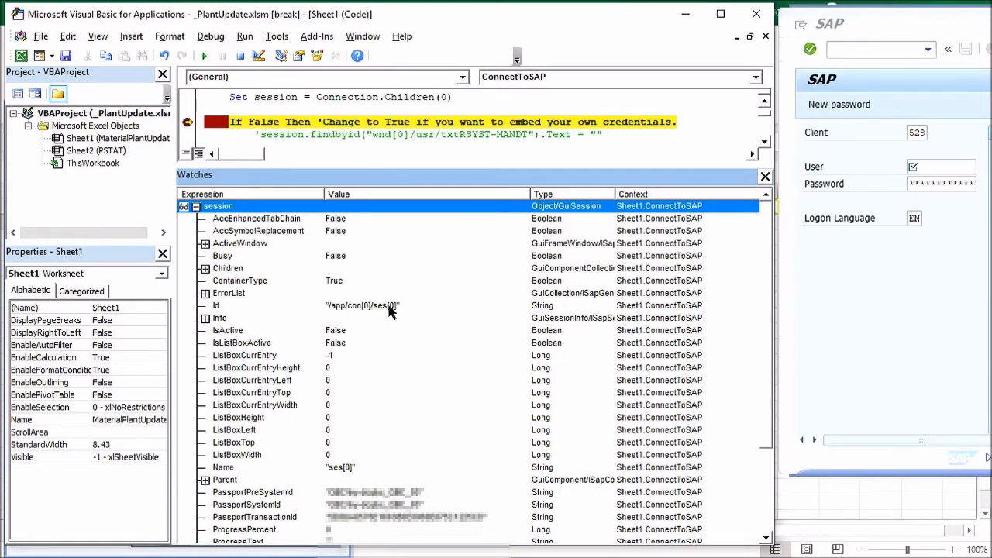
pyautogui.moveTo(380, 312)
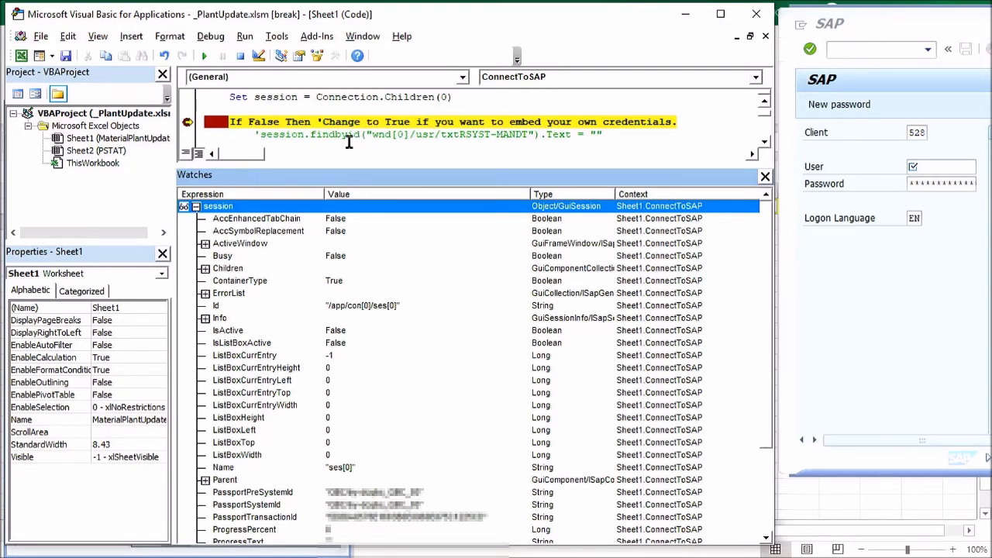
pyautogui.moveTo(349, 141)
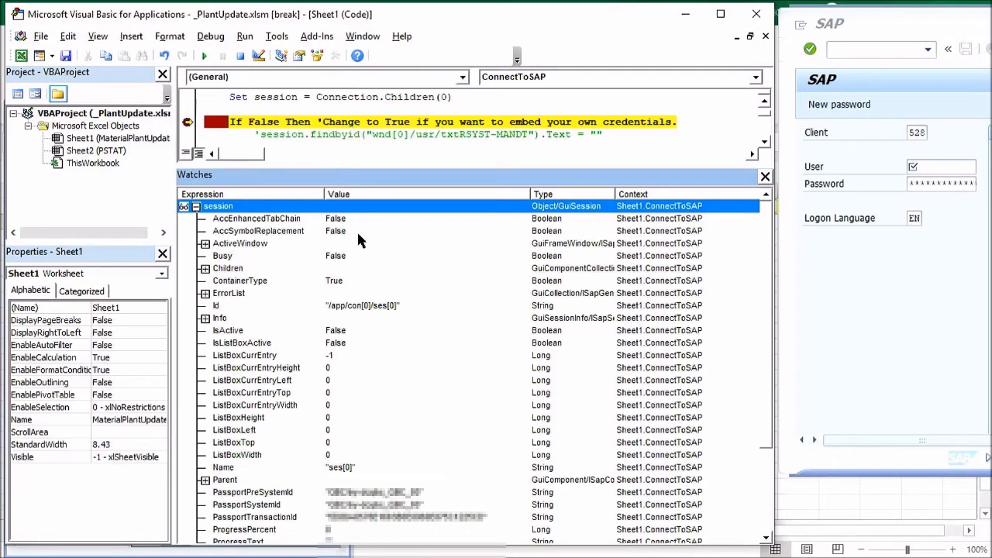
pyautogui.moveTo(331, 313)
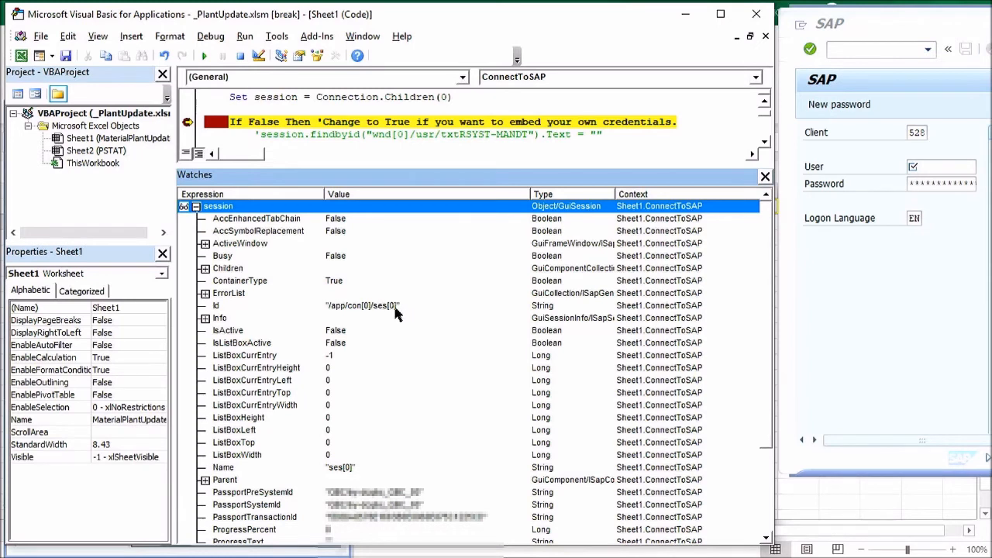
pyautogui.moveTo(389, 153)
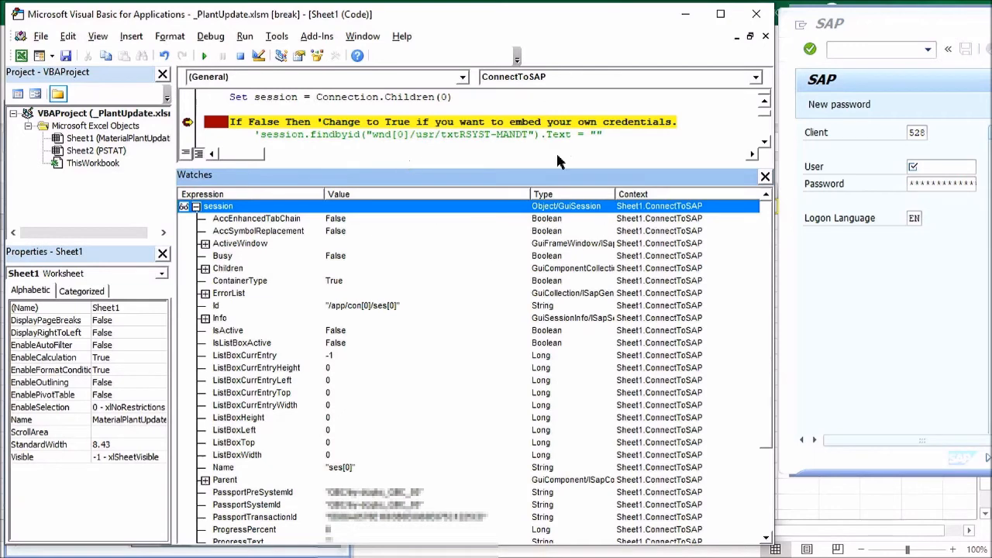
pyautogui.moveTo(209, 279)
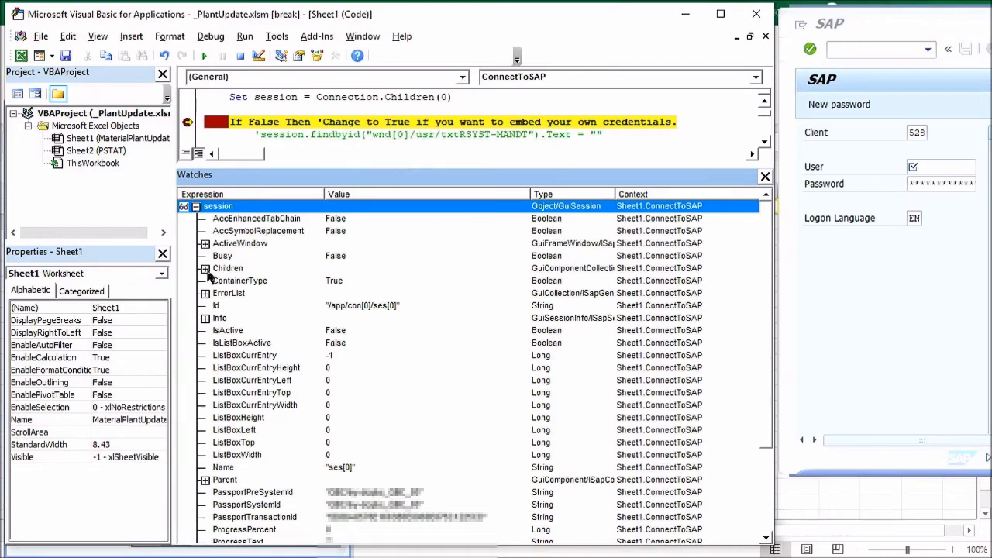
# - Expand the session's Children and Item 1 to view window wnd[0] properties
pyautogui.click(205, 268)
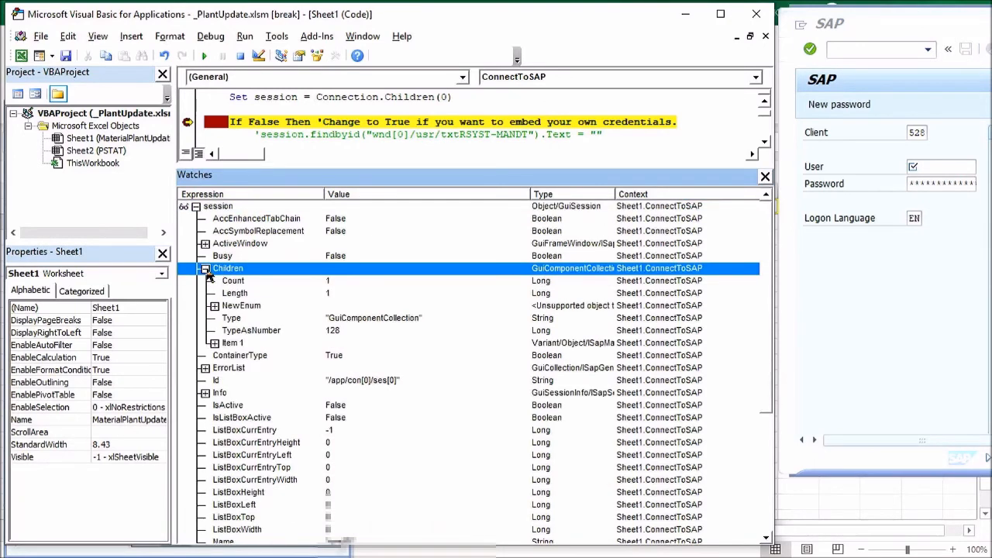
pyautogui.moveTo(256, 290)
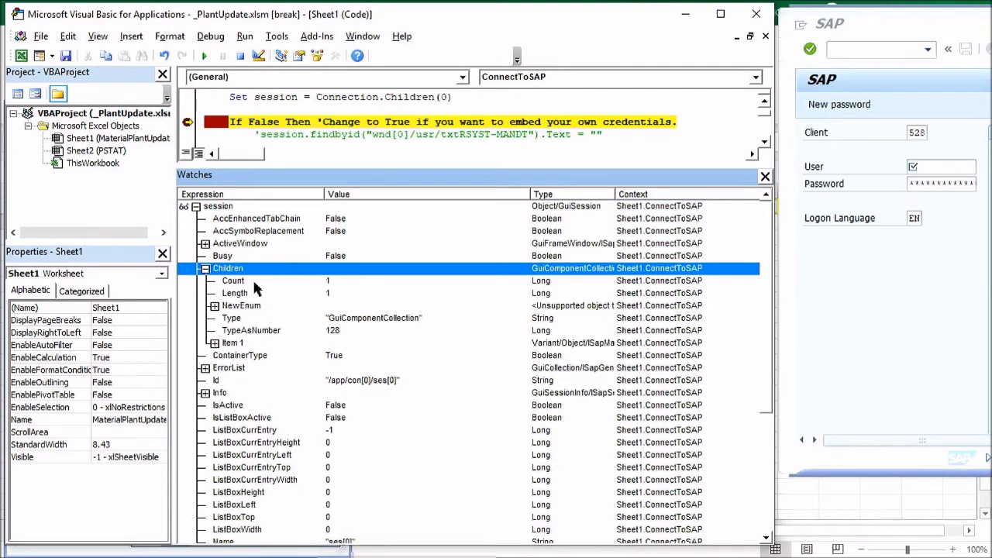
pyautogui.moveTo(314, 288)
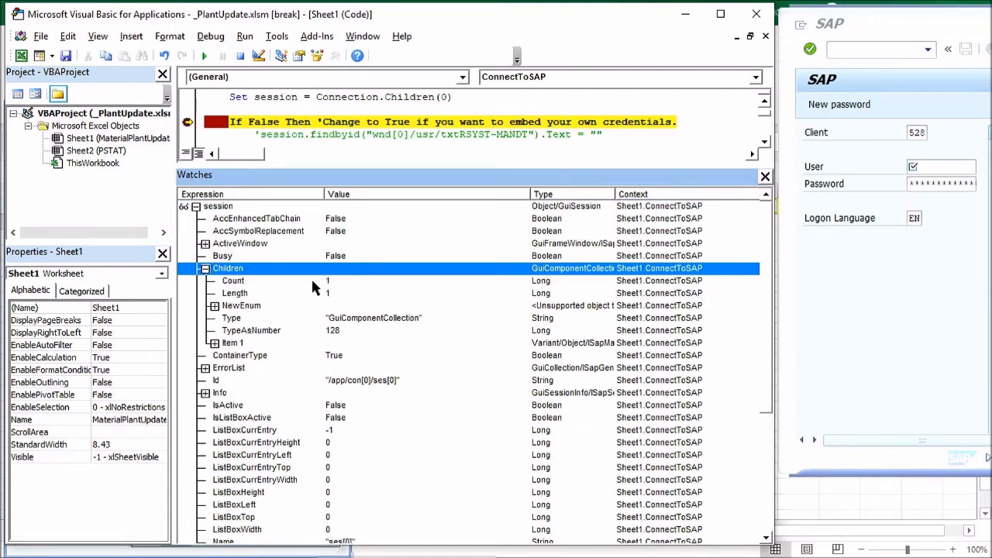
pyautogui.moveTo(287, 350)
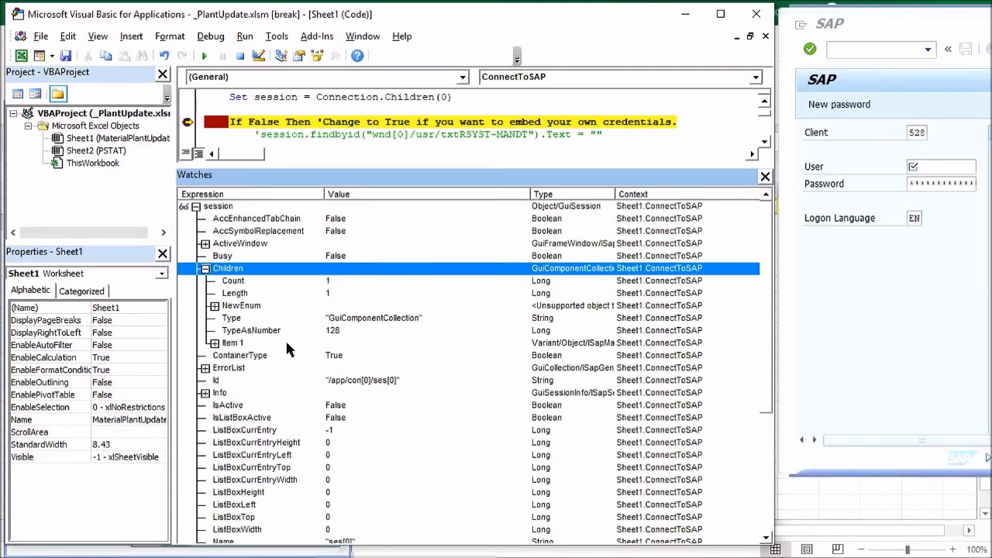
pyautogui.click(213, 343)
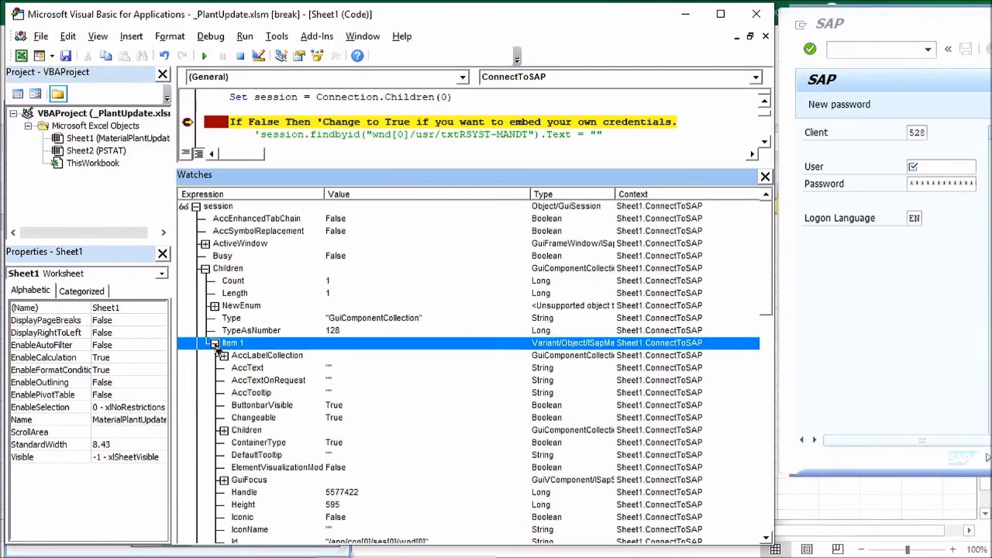
pyautogui.scroll(-3)
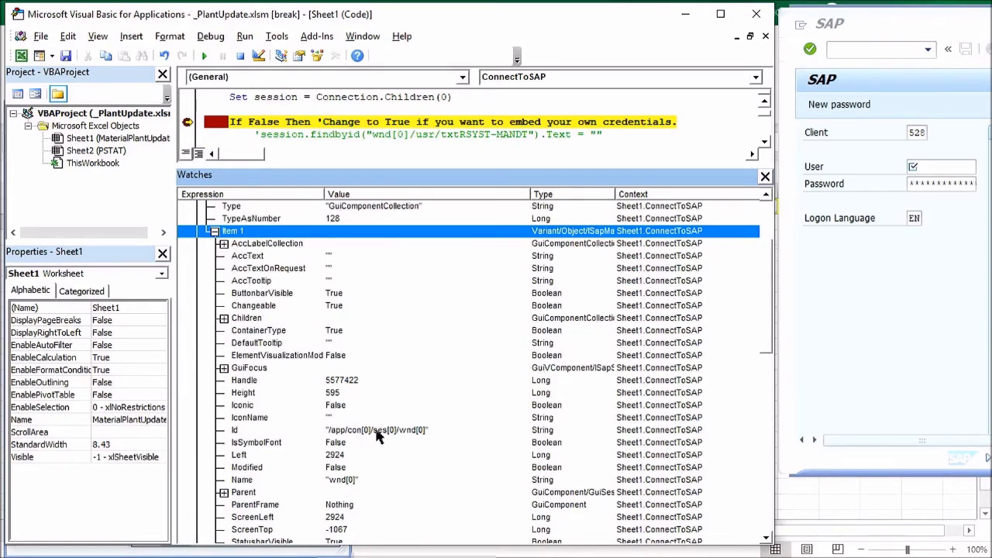
pyautogui.moveTo(419, 433)
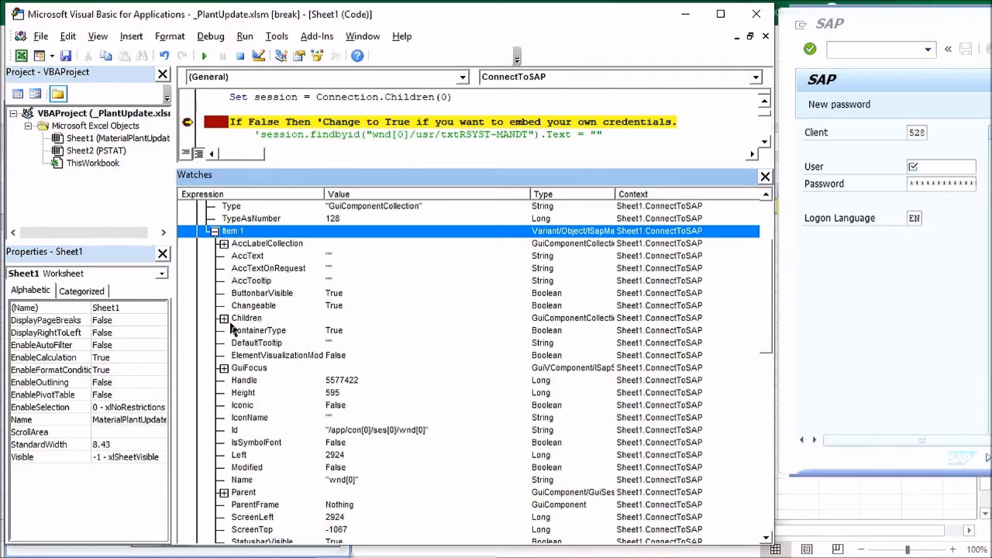
pyautogui.moveTo(856, 302)
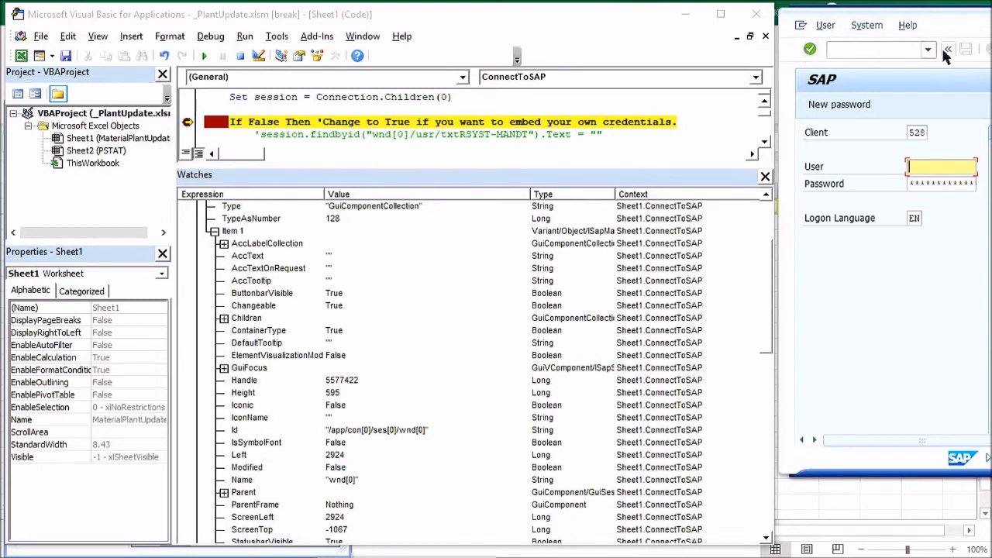
pyautogui.moveTo(950, 98)
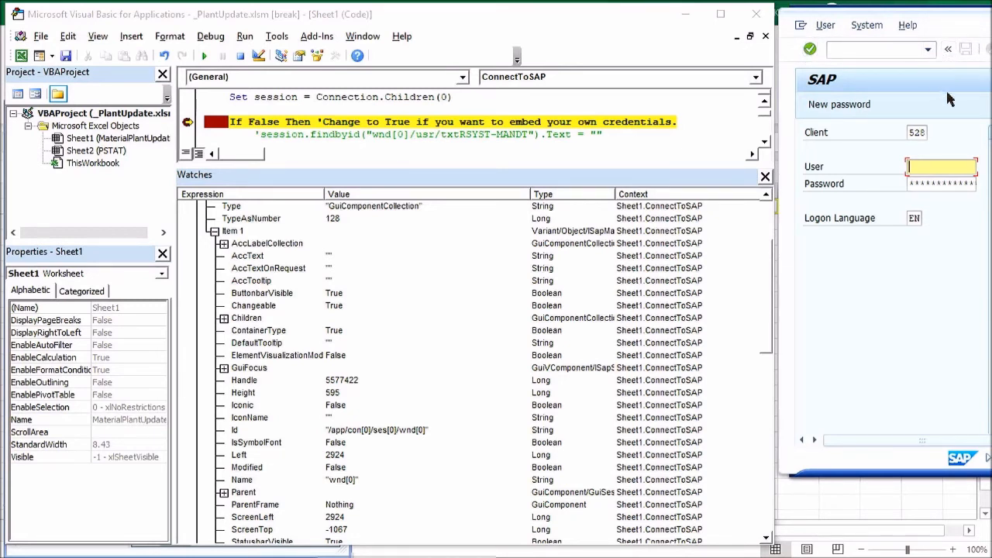
pyautogui.moveTo(944, 95)
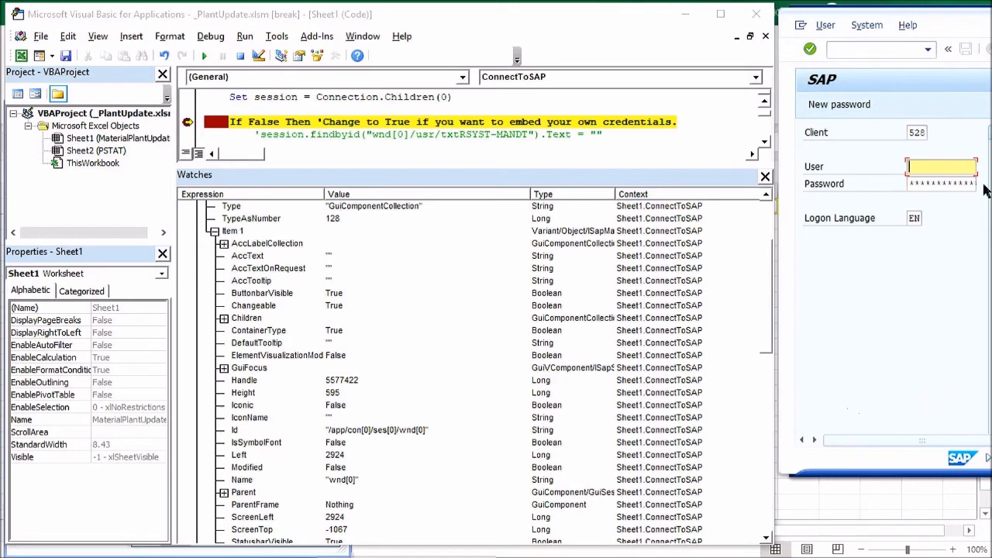
pyautogui.moveTo(963, 343)
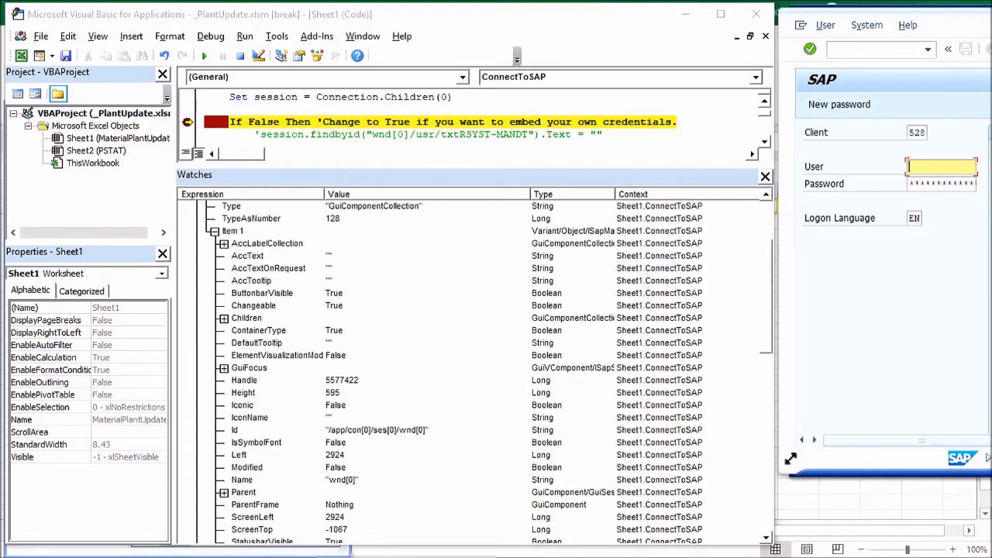
pyautogui.moveTo(798, 465)
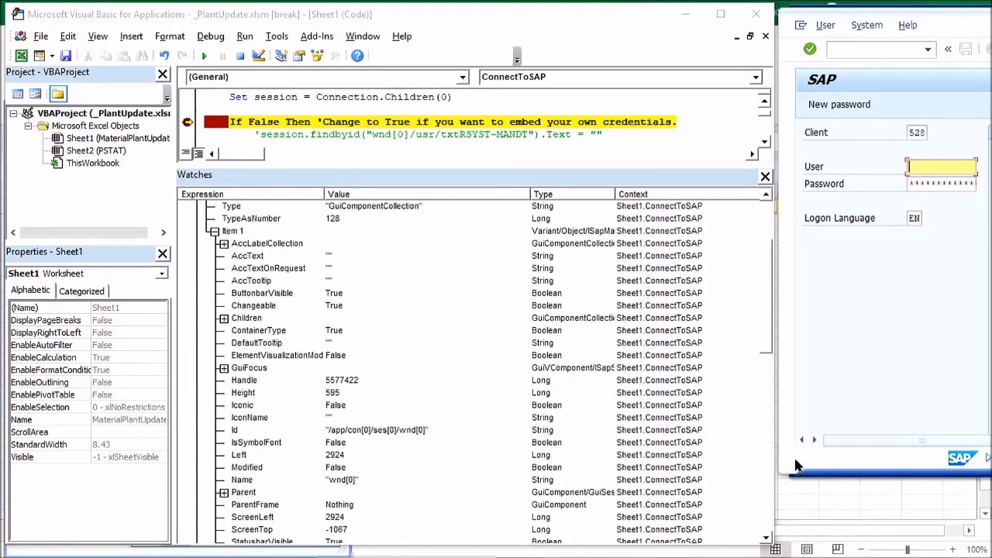
pyautogui.moveTo(896, 467)
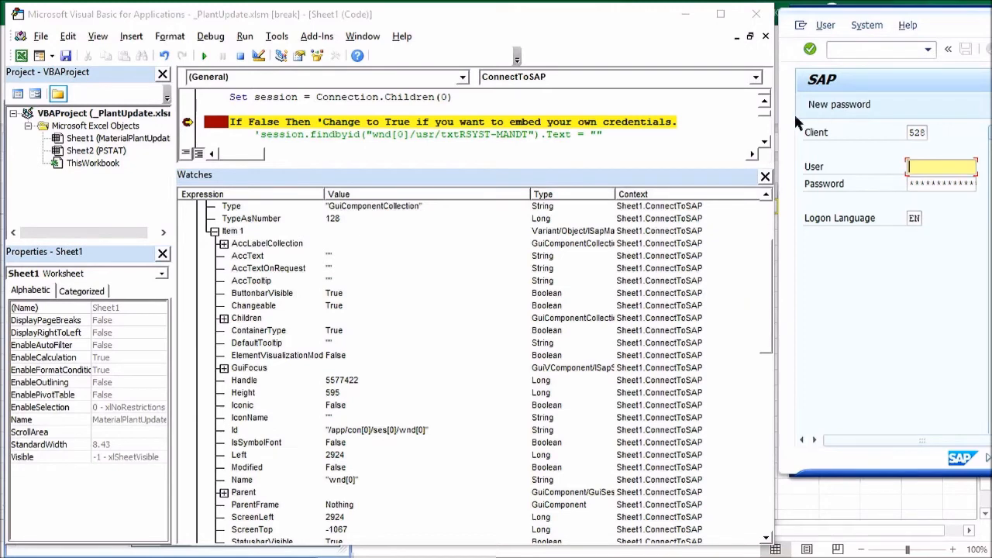
pyautogui.moveTo(225, 325)
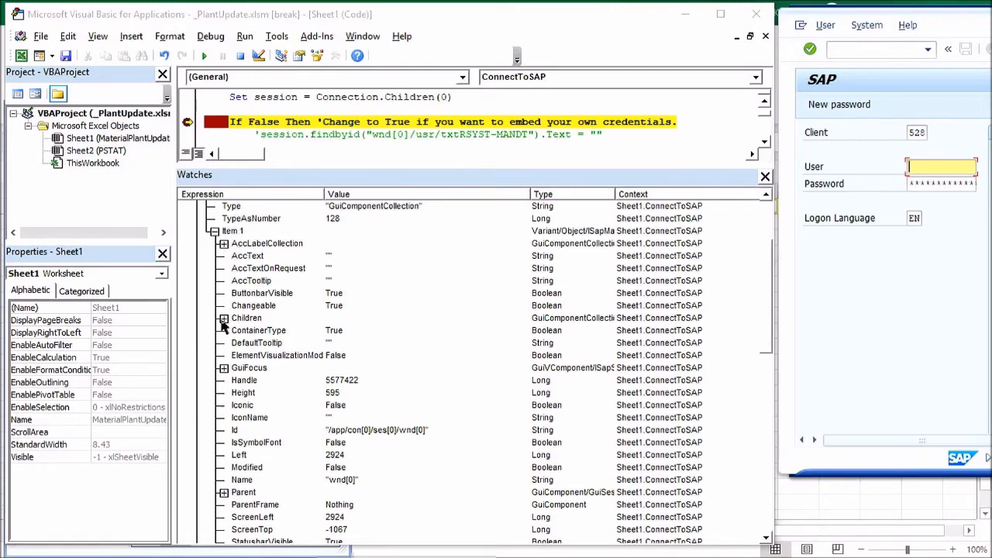
# - Expand wnd[0]'s Children down to the mbar menu bar and browse its three menus
pyautogui.click(223, 318)
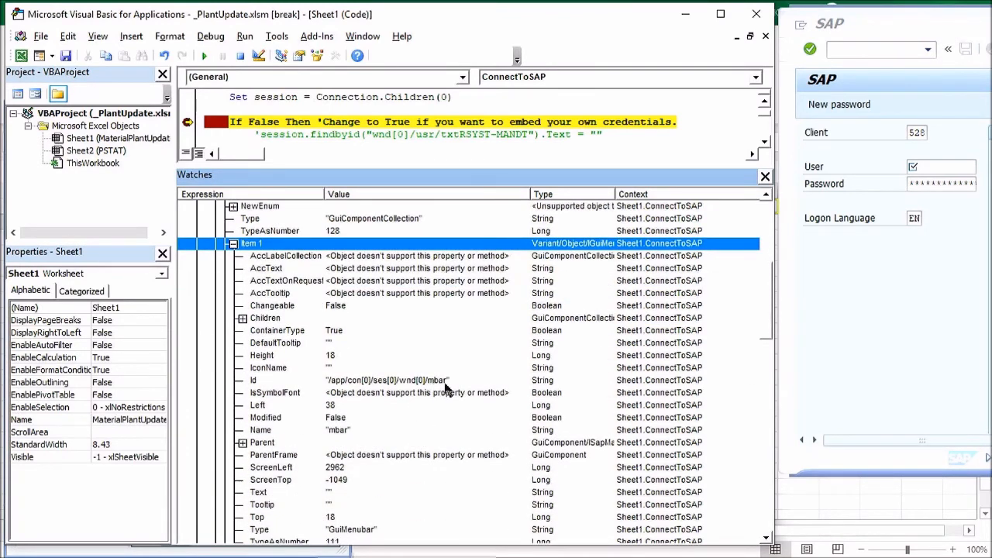
pyautogui.moveTo(835, 65)
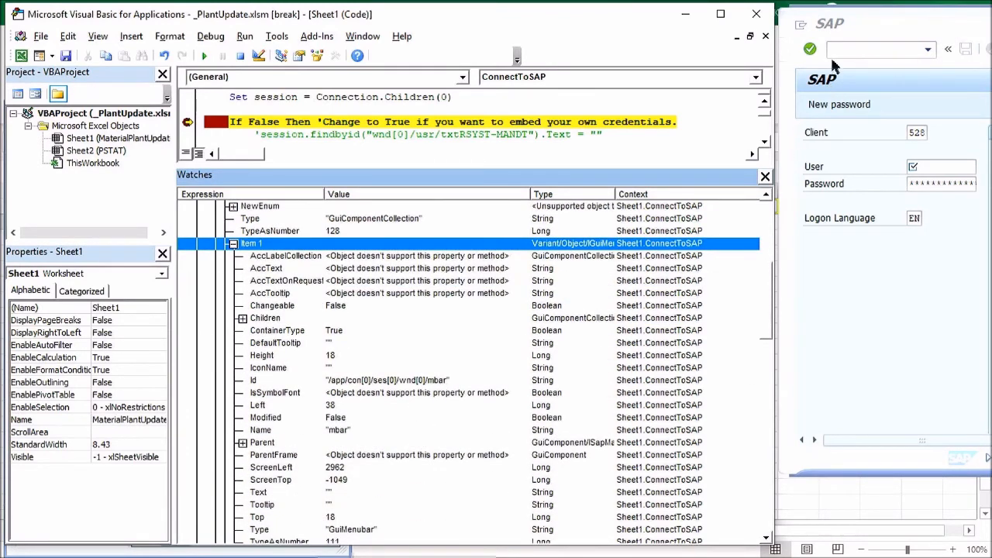
pyautogui.moveTo(257, 397)
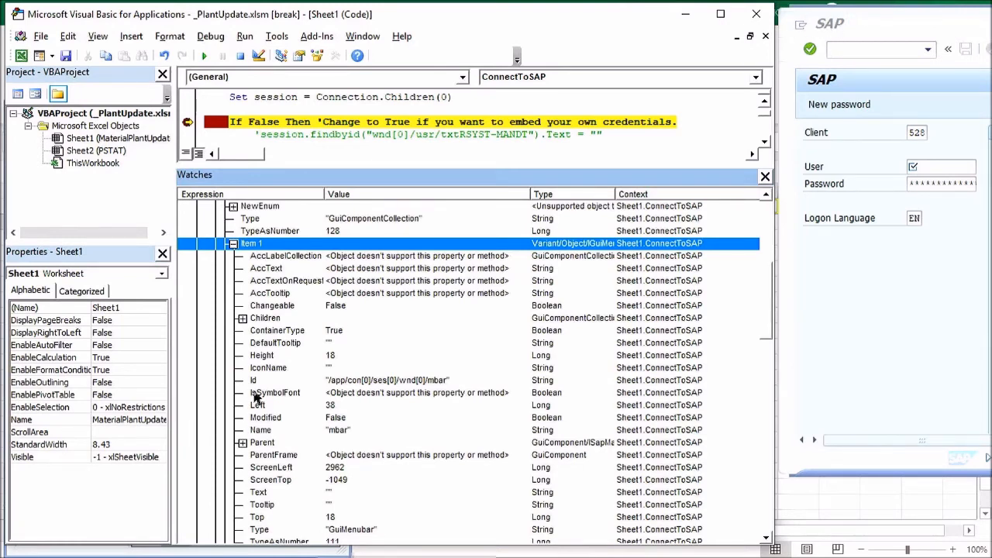
pyautogui.click(243, 318)
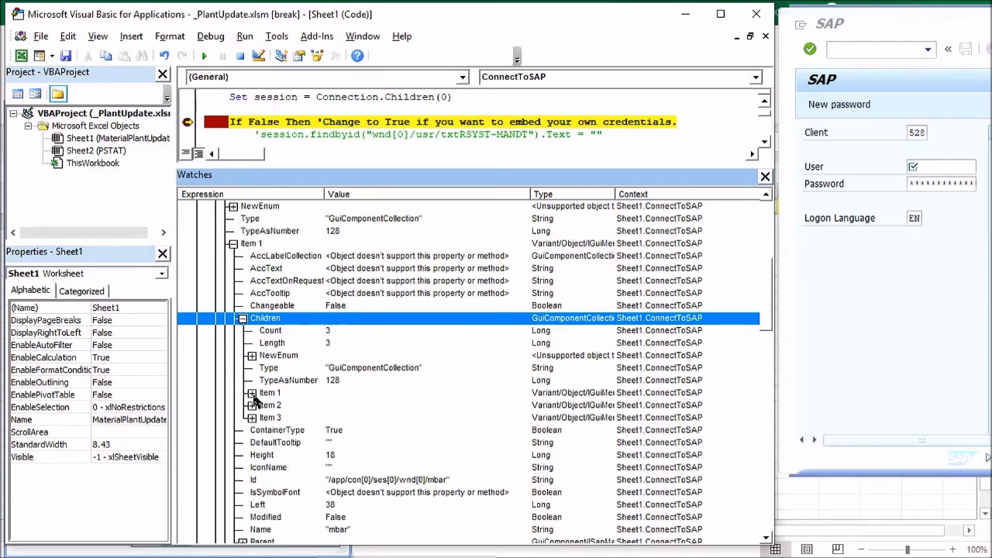
pyautogui.click(866, 24)
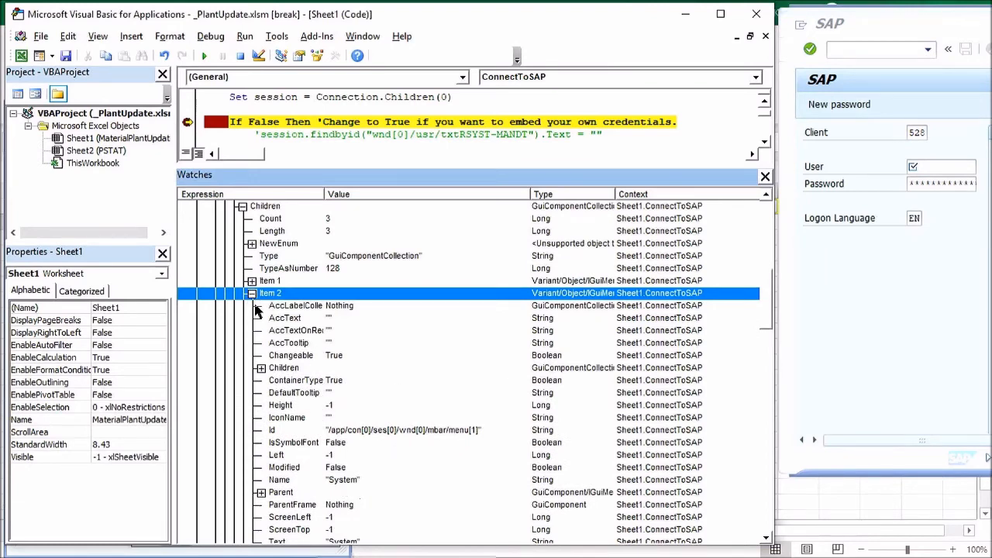
pyautogui.click(270, 305)
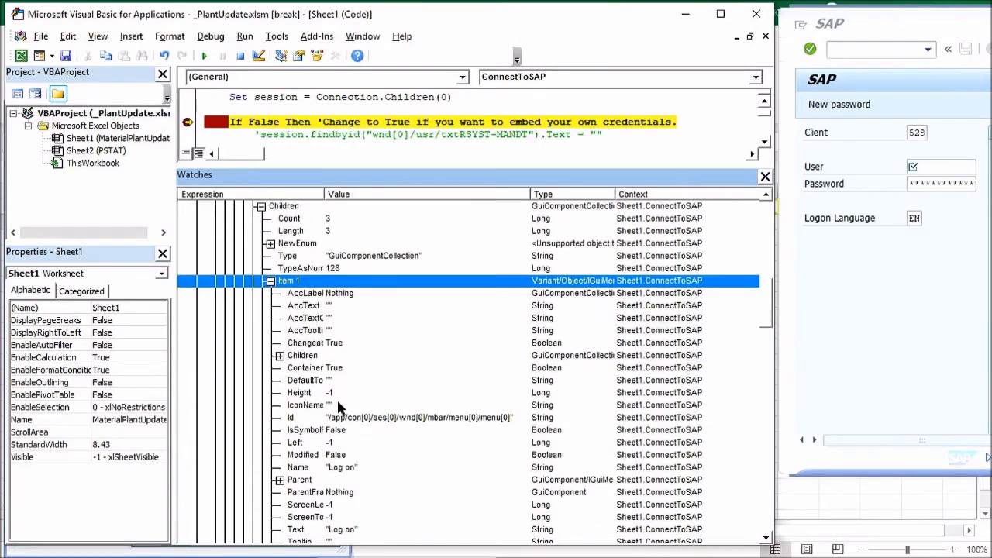
pyautogui.scroll(-3)
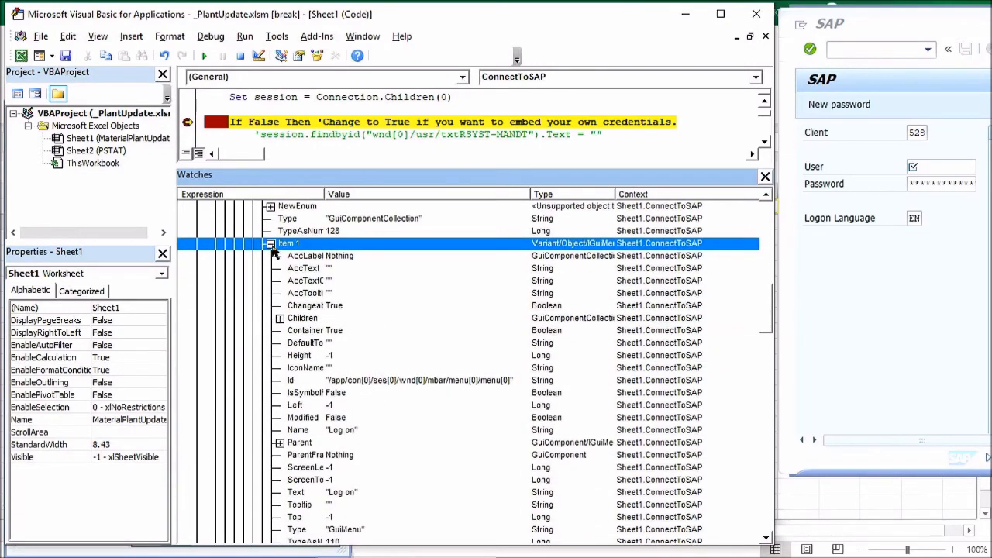
pyautogui.click(825, 25)
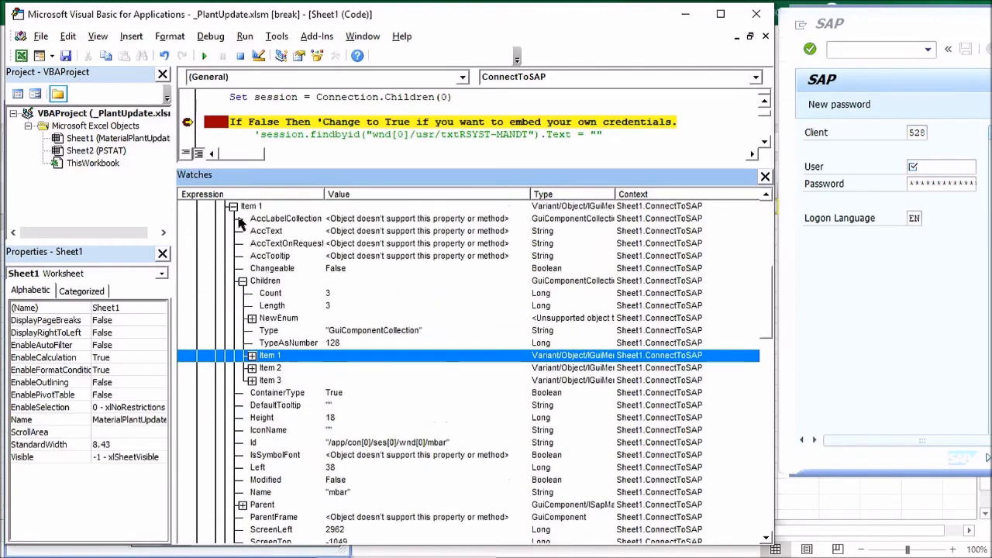
# - Expand toolbar tbar[0] and its eighteen child buttons, revealing btn[0] with tooltip Enter
pyautogui.click(251, 355)
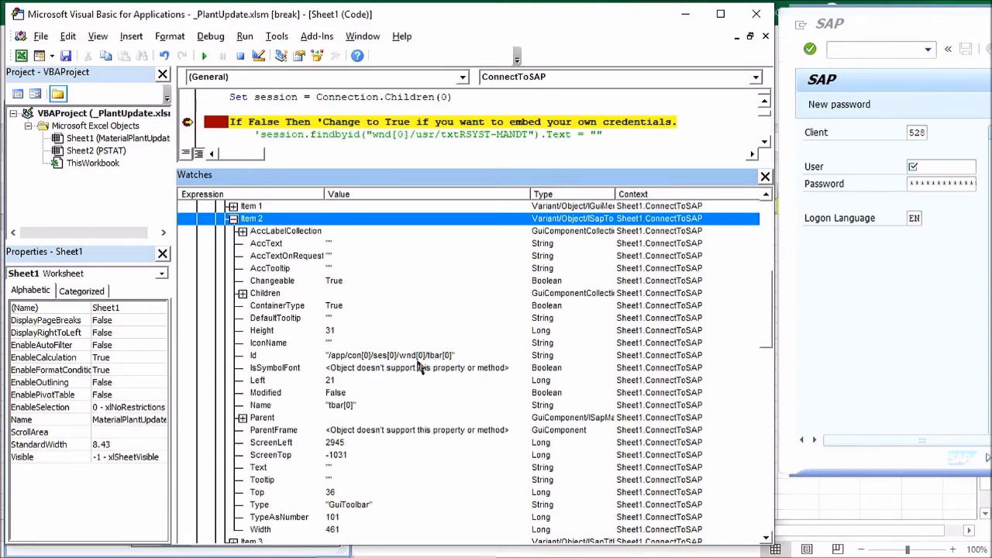
pyautogui.moveTo(335, 514)
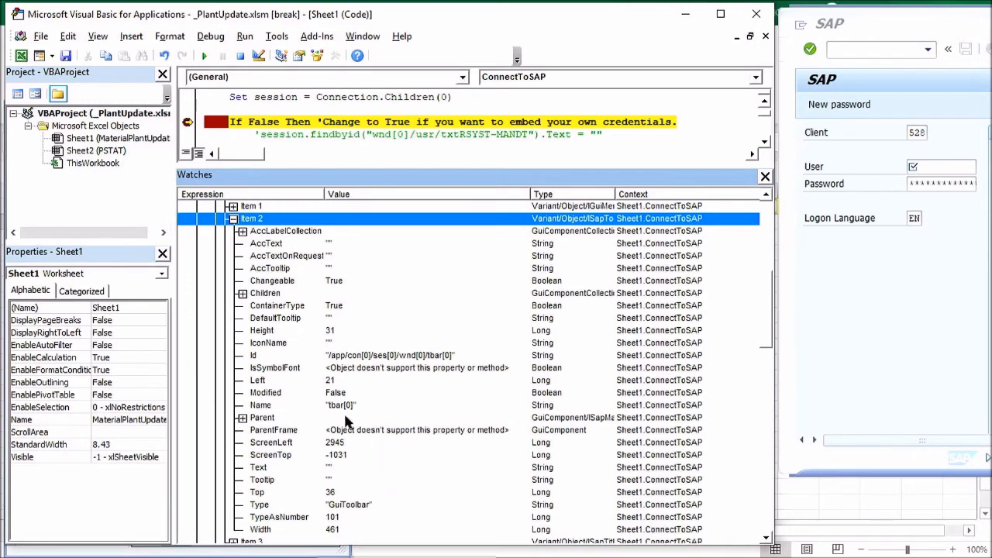
pyautogui.moveTo(348, 373)
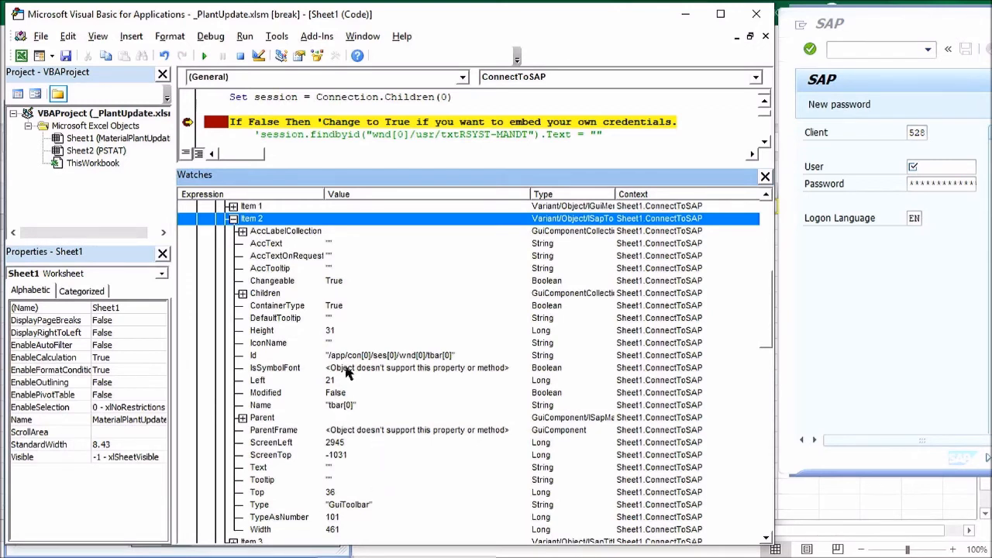
pyautogui.moveTo(811, 61)
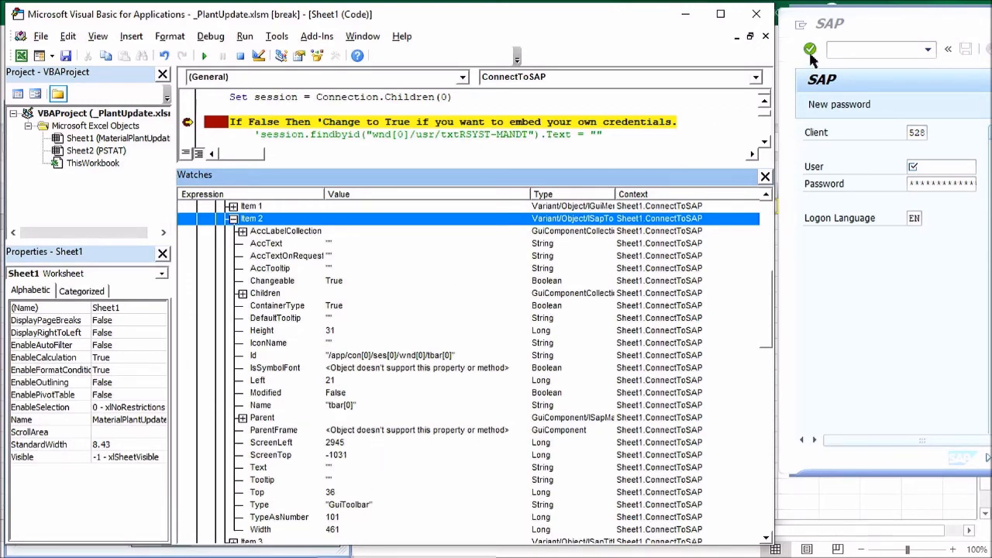
pyautogui.click(265, 293)
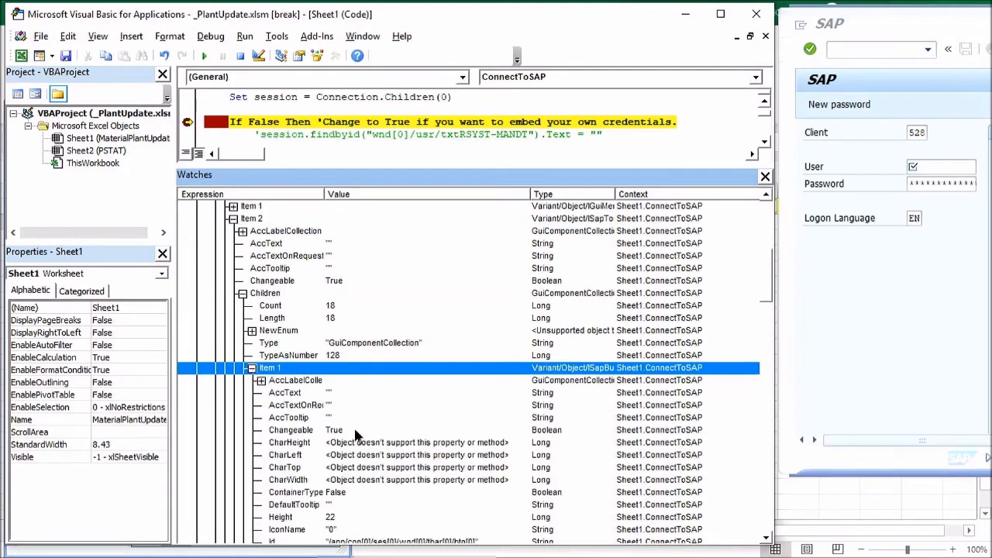
pyautogui.scroll(-3)
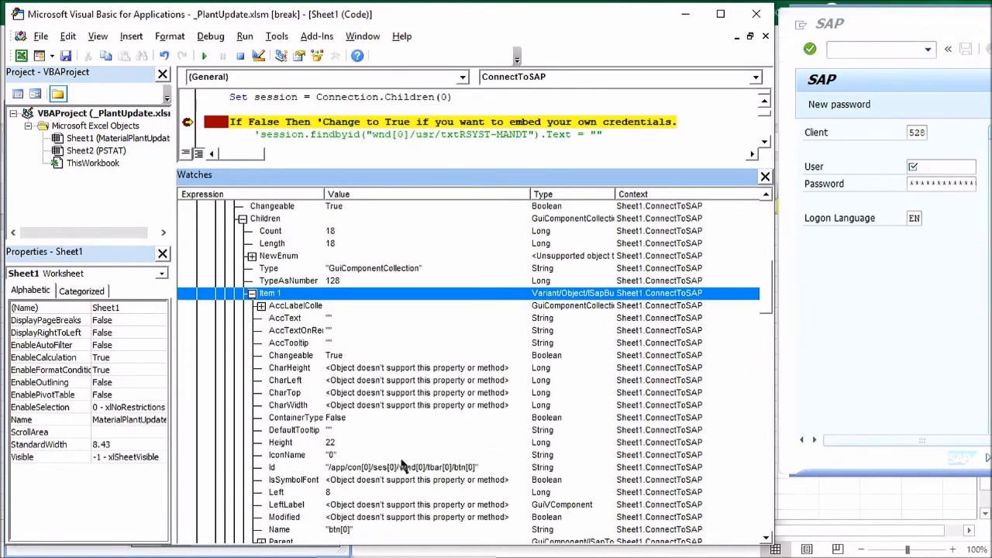
pyautogui.scroll(-3)
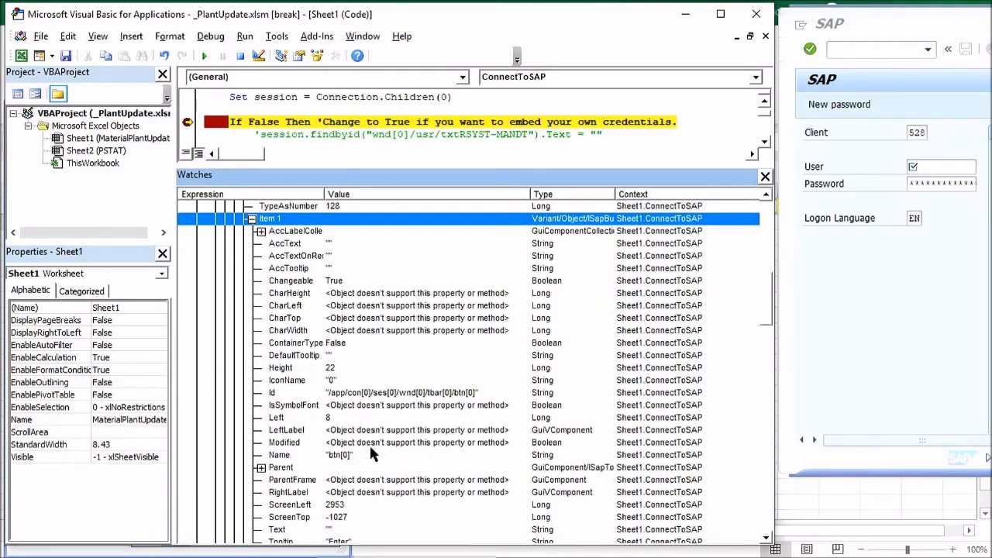
pyautogui.moveTo(334, 395)
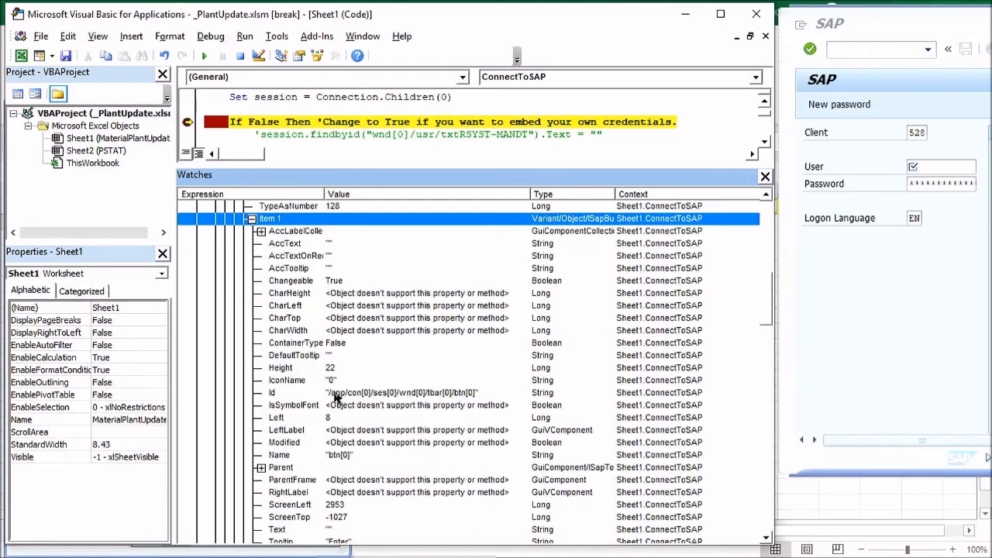
pyautogui.moveTo(465, 397)
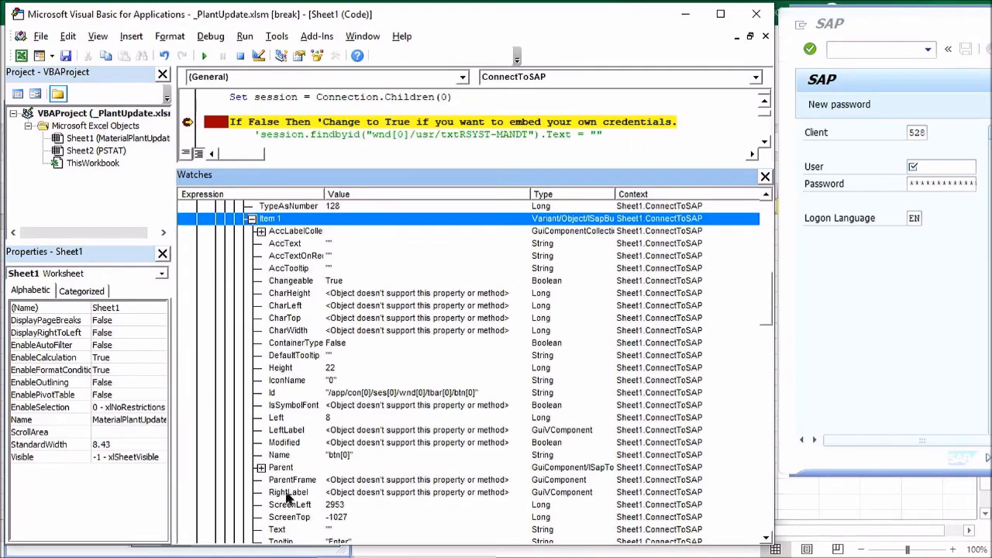
pyautogui.scroll(-3)
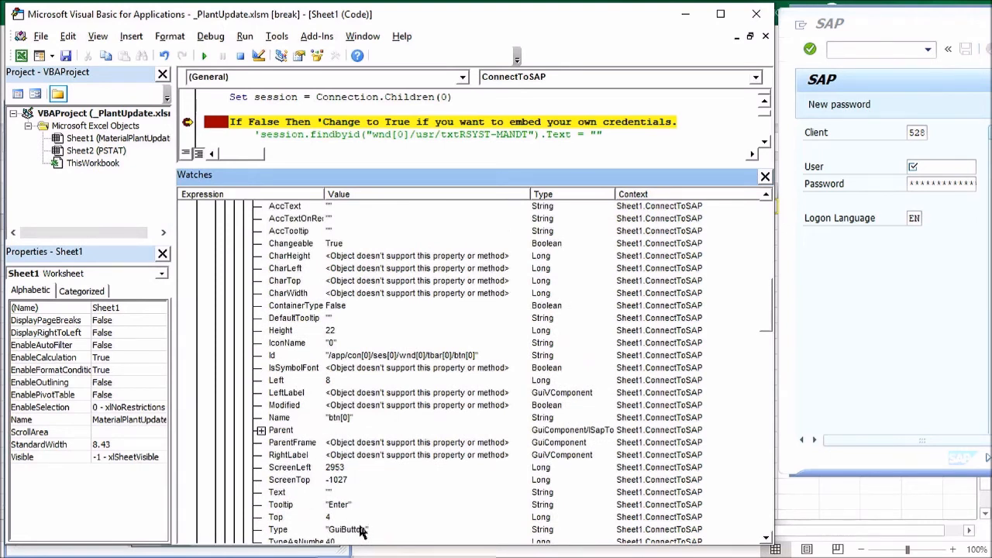
pyautogui.moveTo(343, 514)
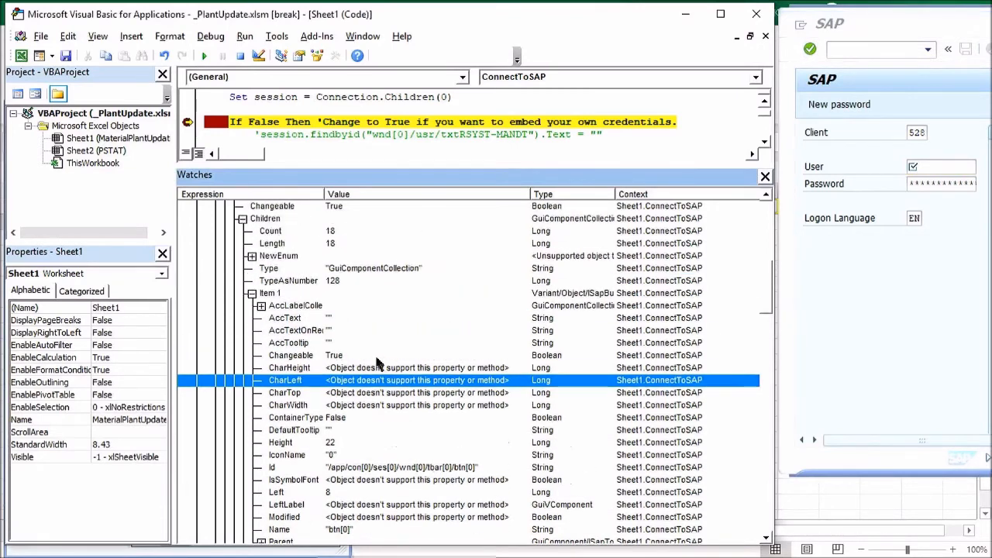
# - Collapse Item 1 and its 18-item collection, expand Item 5 (usr), and enter 528
pyautogui.click(251, 293)
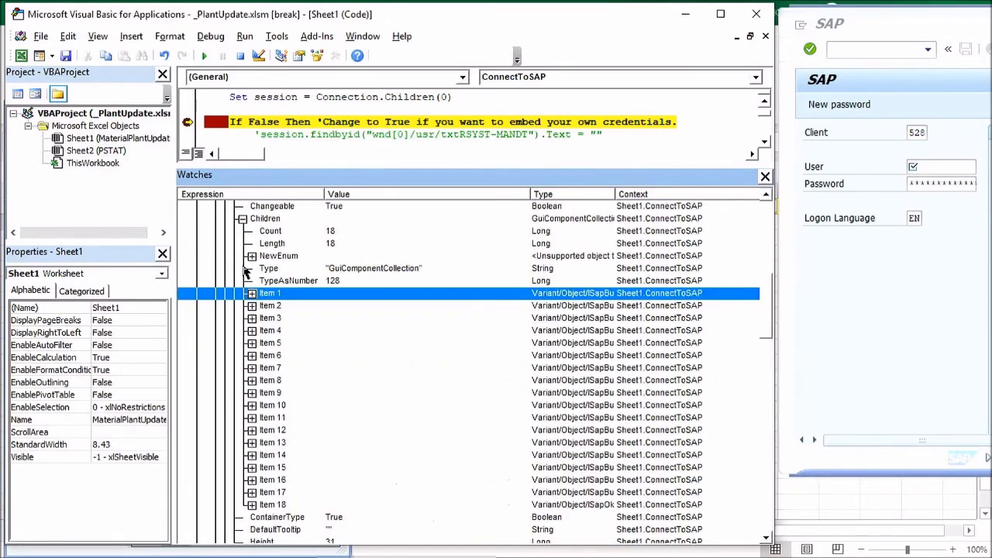
pyautogui.click(251, 293)
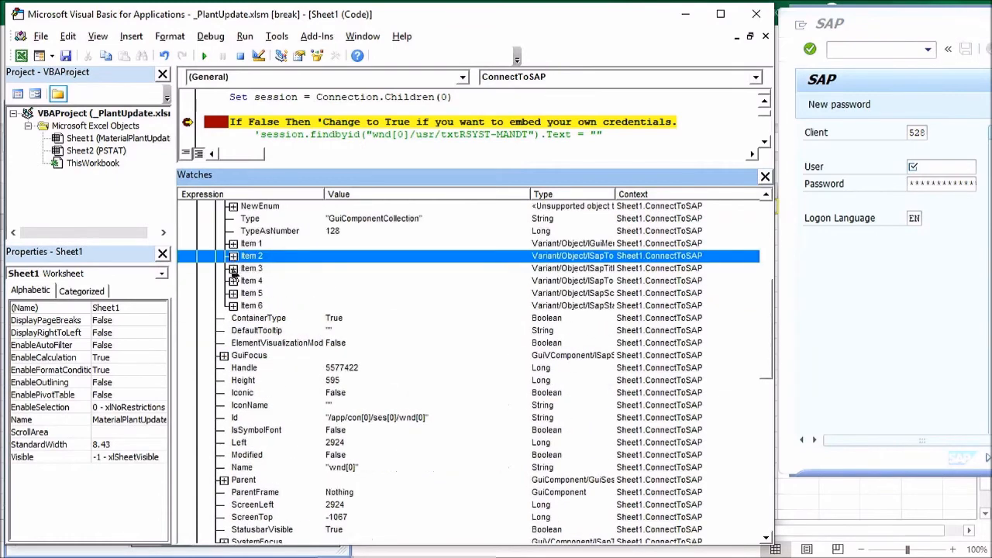
pyautogui.click(232, 293)
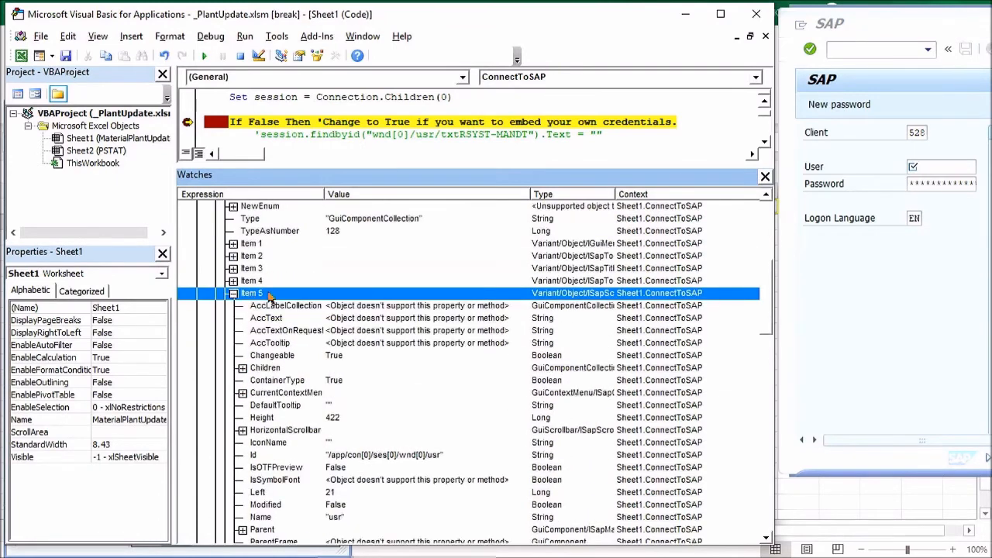
pyautogui.moveTo(940, 332)
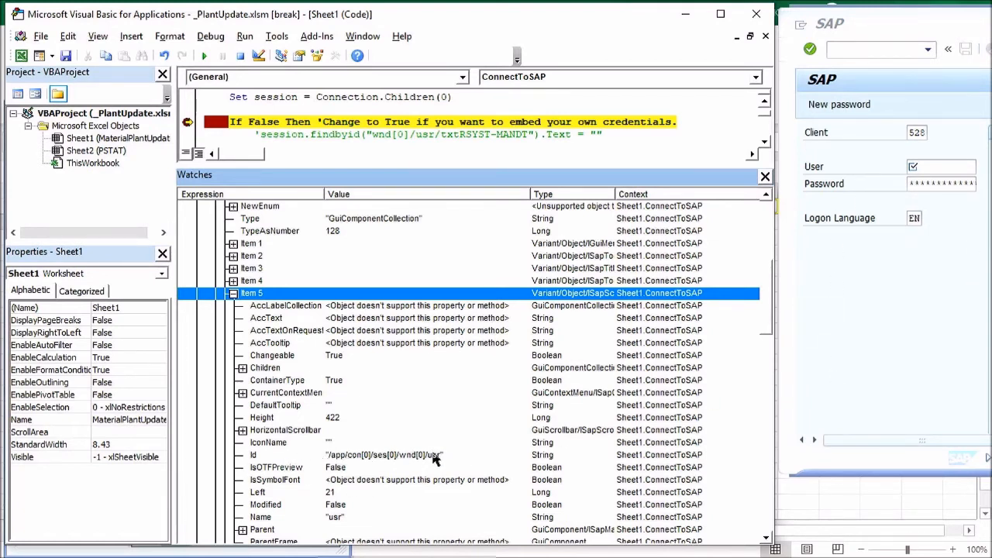
pyautogui.moveTo(337, 523)
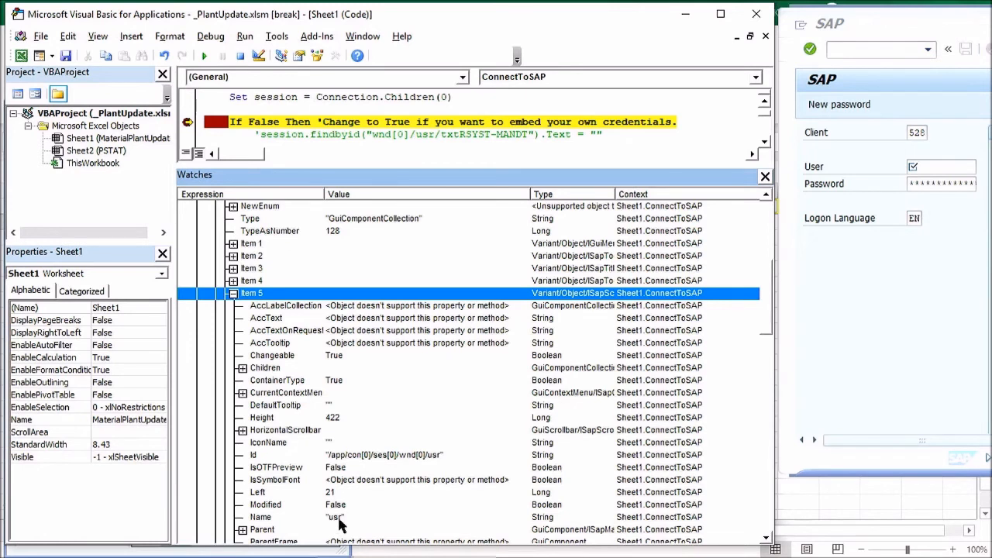
pyautogui.moveTo(336, 494)
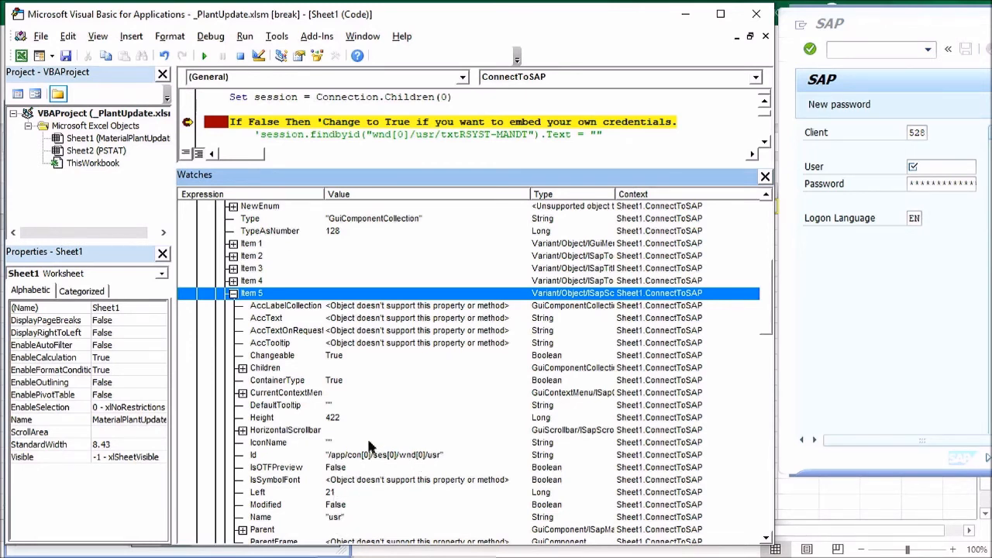
pyautogui.moveTo(245, 373)
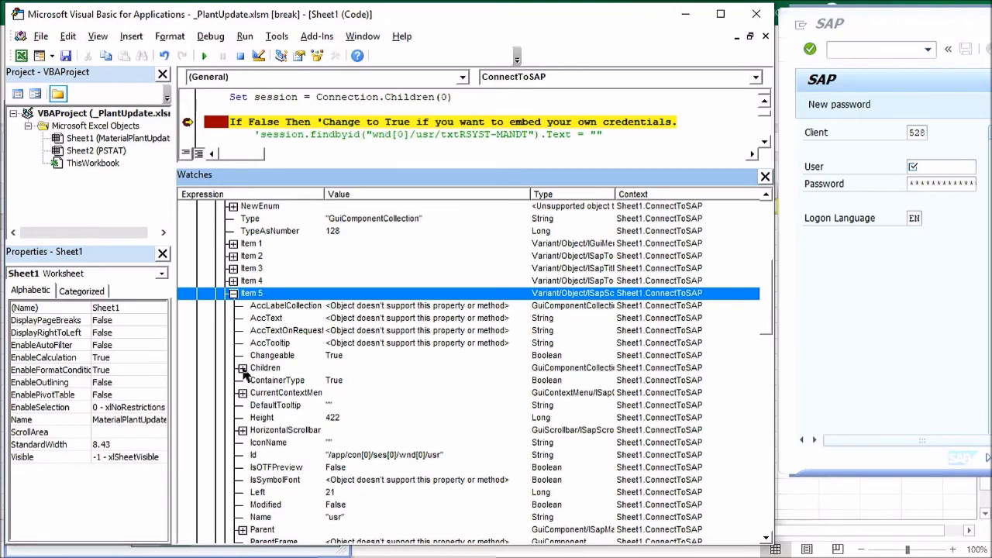
pyautogui.moveTo(863, 179)
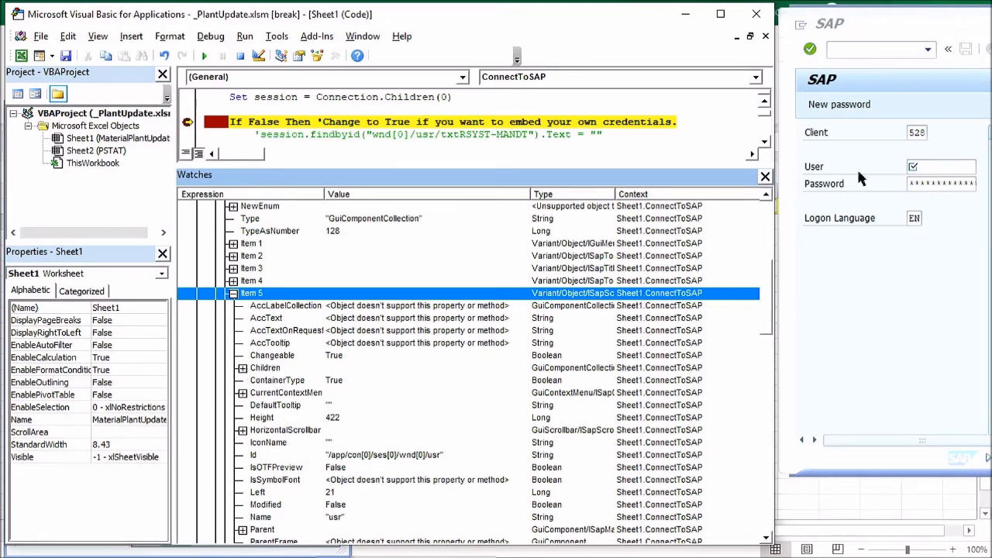
pyautogui.moveTo(814, 133)
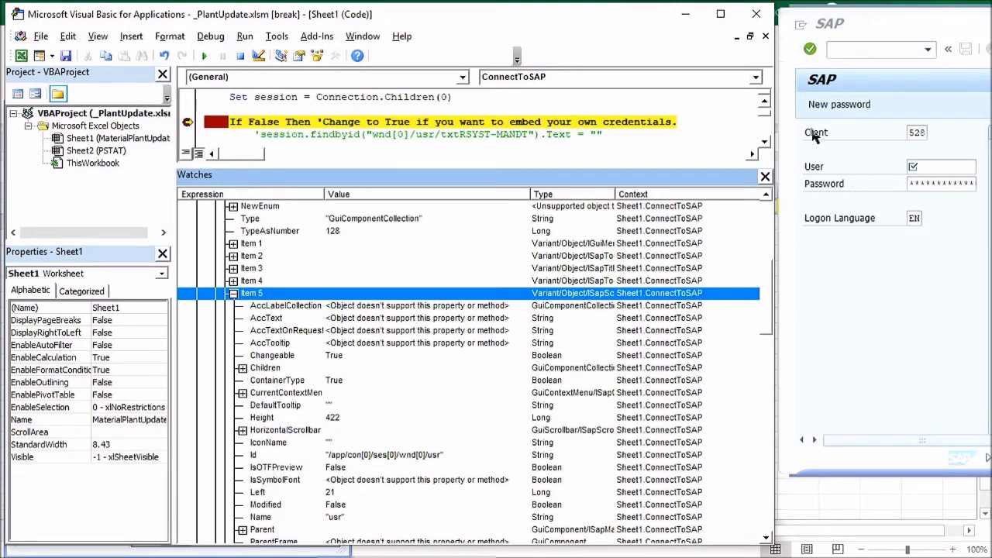
pyautogui.moveTo(833, 143)
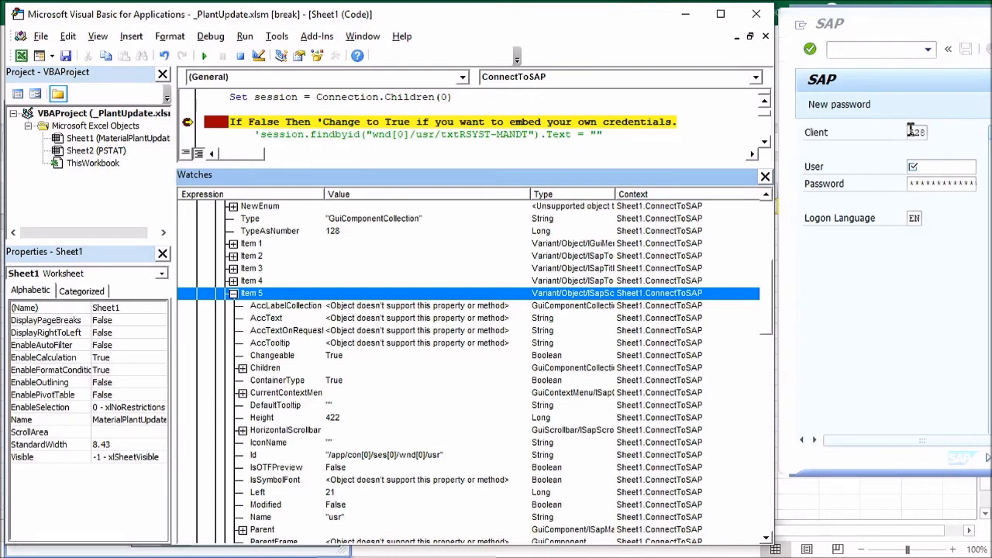
pyautogui.write('528')
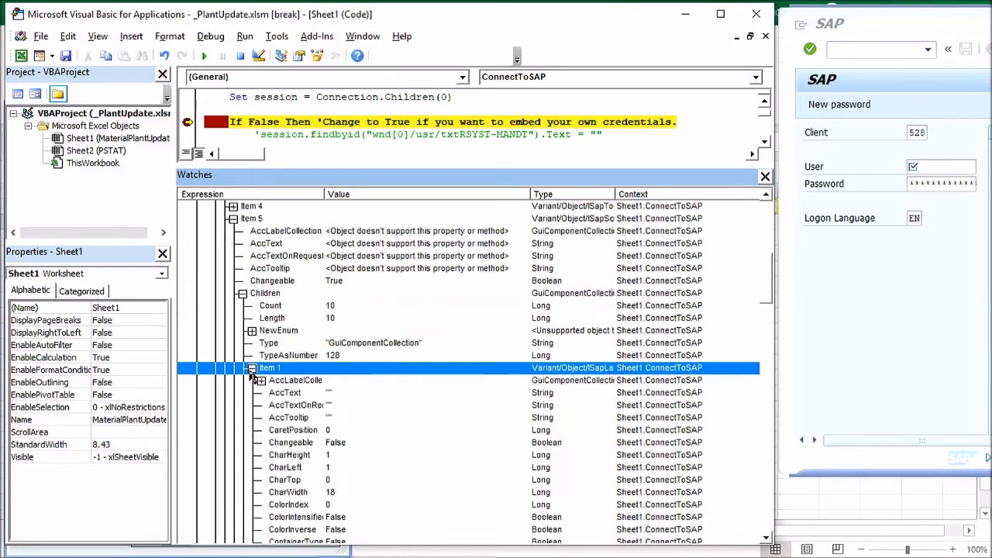
# - Scroll the usr children to inspect lblRSYST-MANDT (Client) and txtRSYST-MANDT holding 528
pyautogui.scroll(-3)
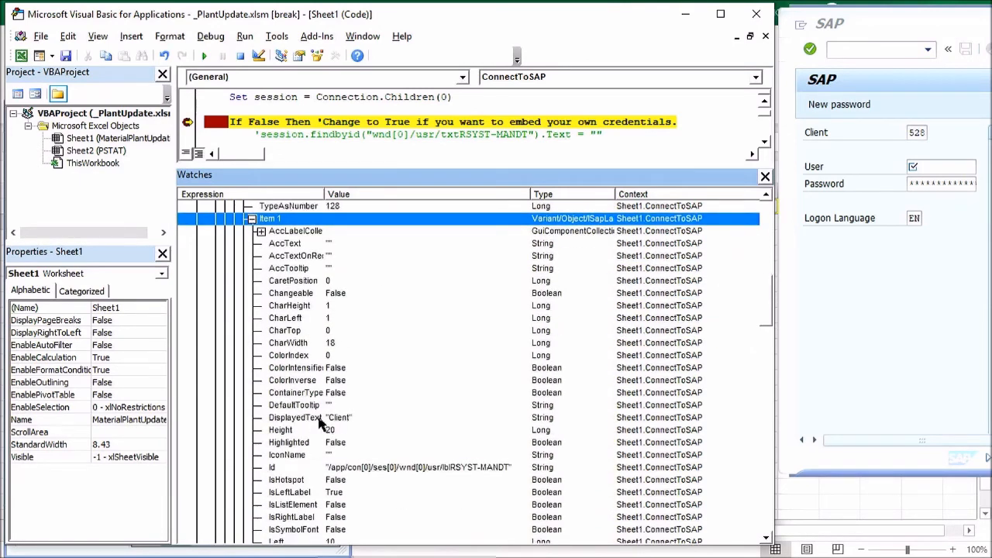
pyautogui.scroll(-3)
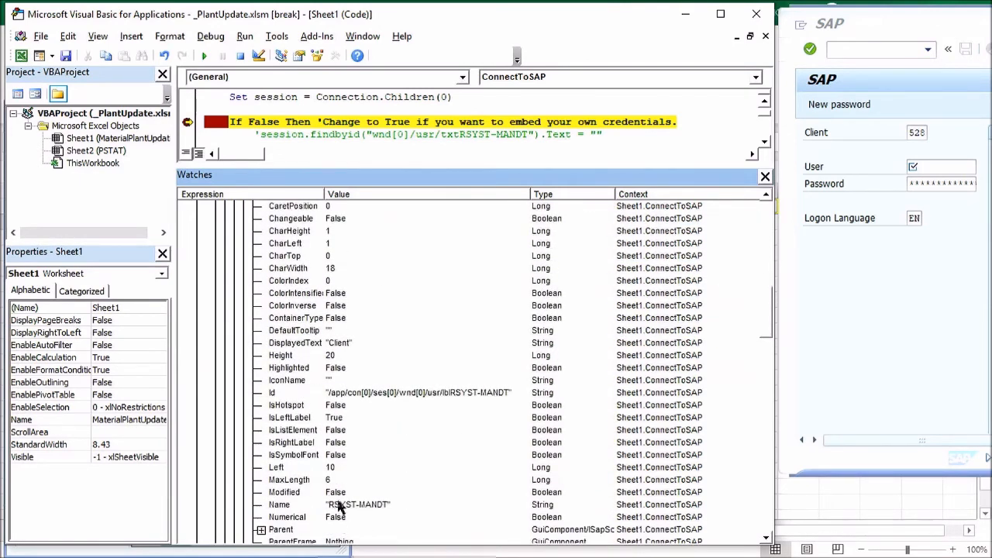
pyautogui.moveTo(345, 401)
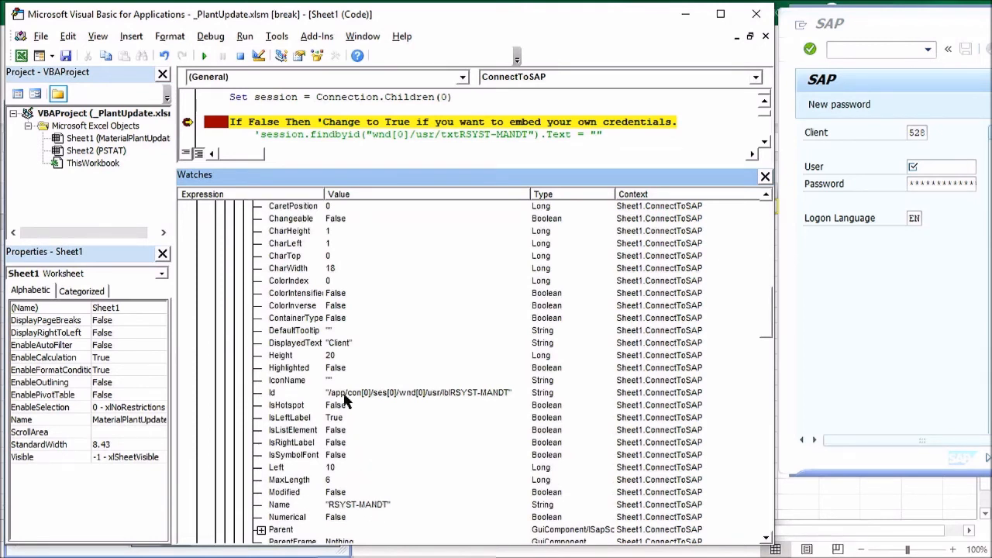
pyautogui.moveTo(400, 401)
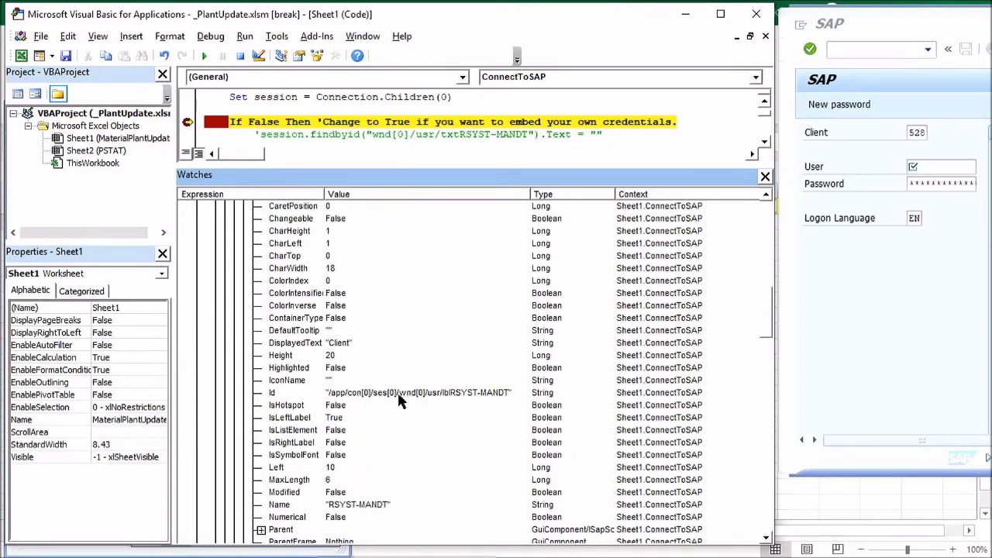
pyautogui.moveTo(300, 348)
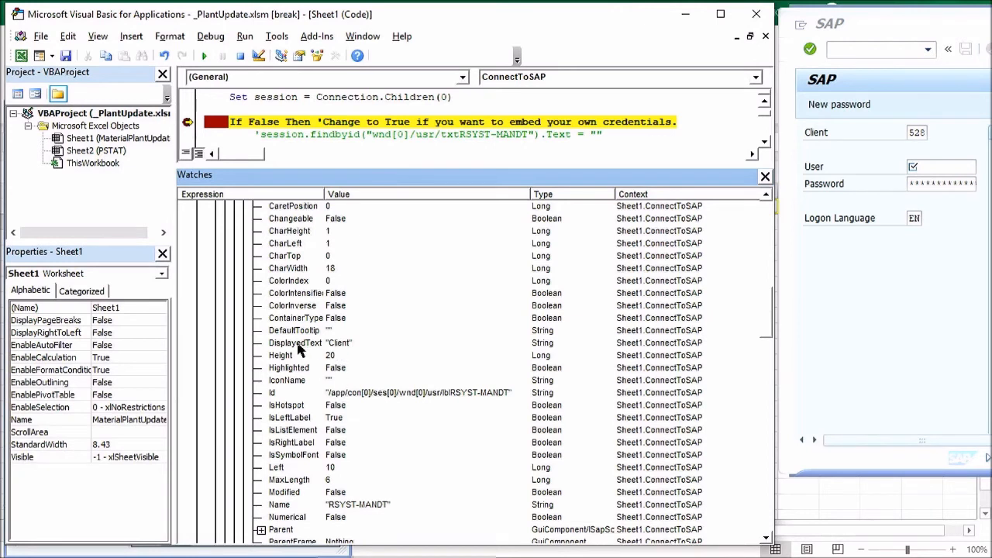
pyautogui.moveTo(370, 492)
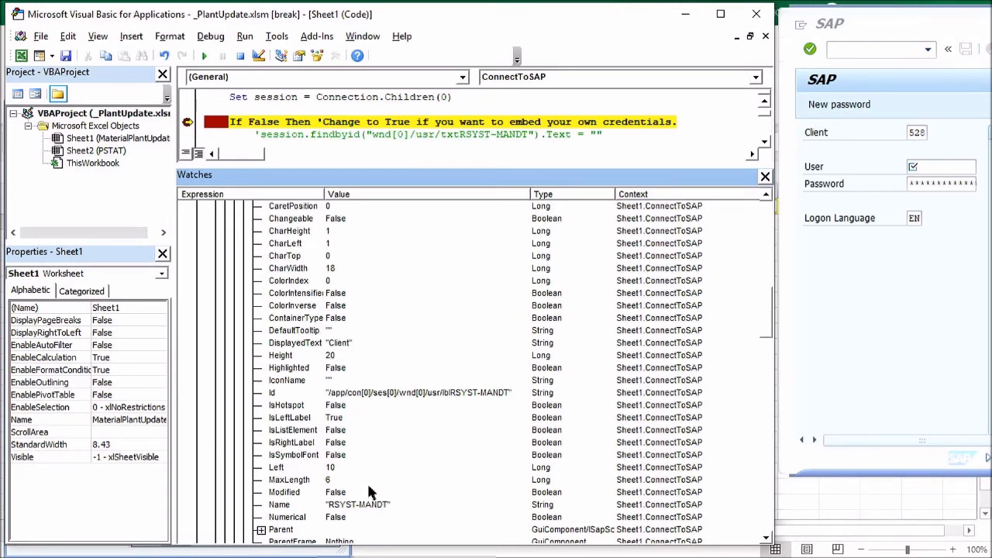
pyautogui.scroll(-3)
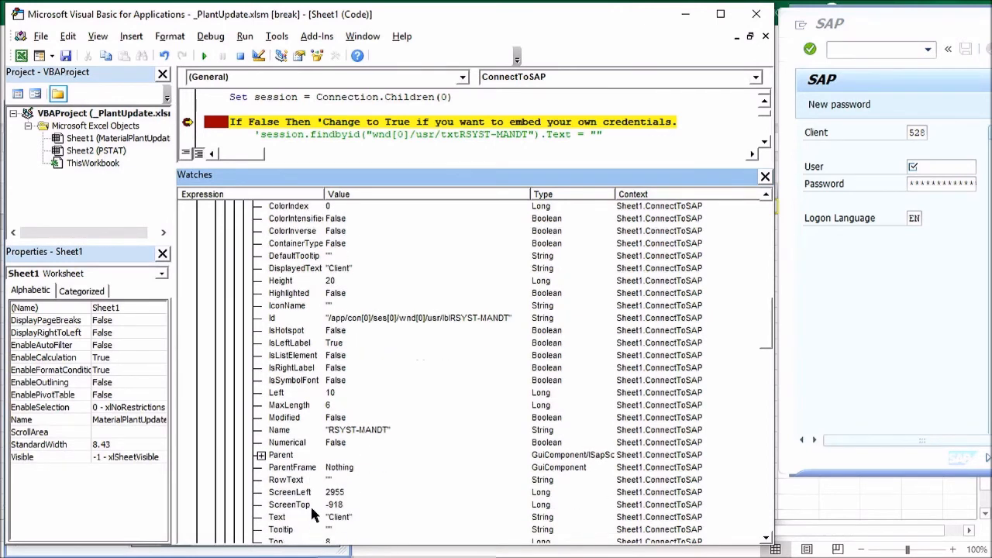
pyautogui.moveTo(379, 360)
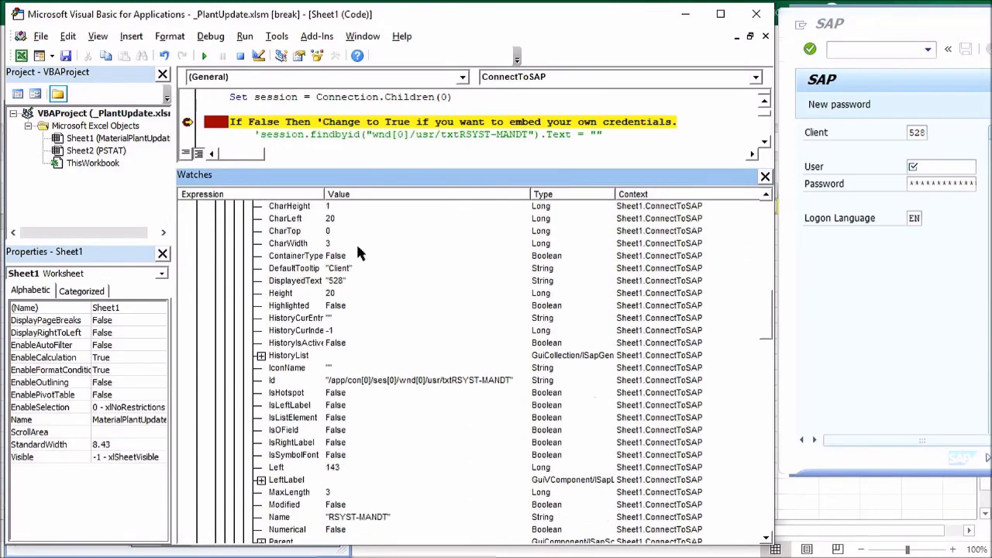
pyautogui.moveTo(339, 525)
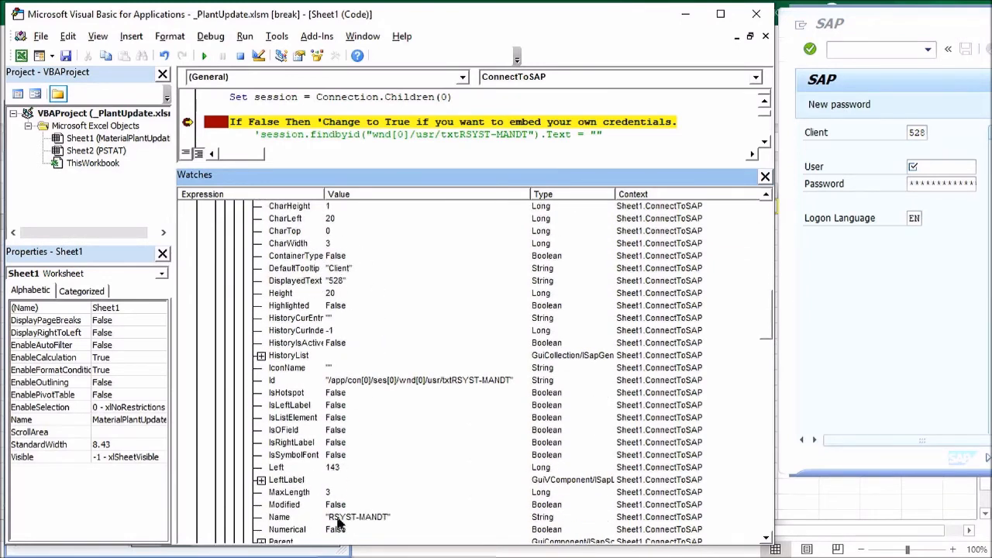
pyautogui.moveTo(377, 525)
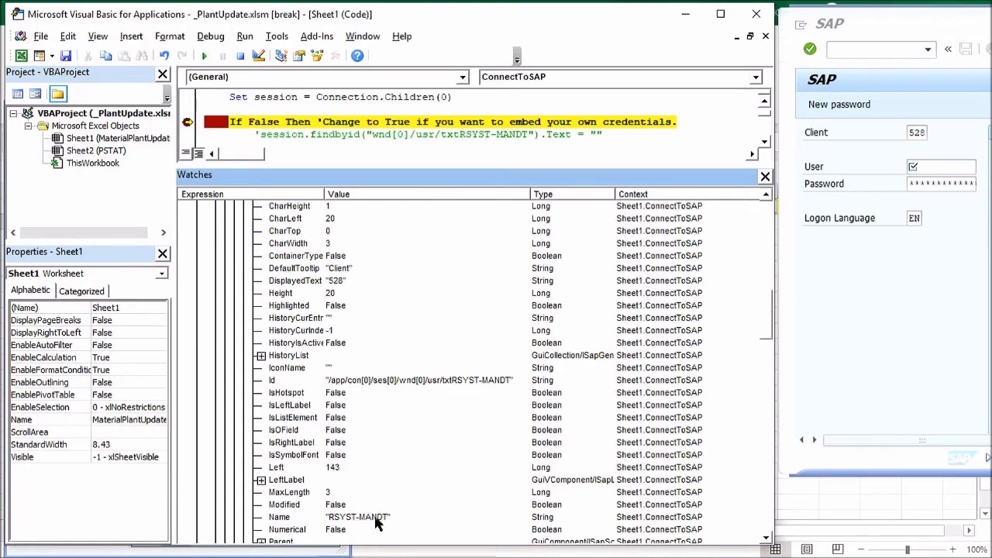
pyautogui.scroll(-3)
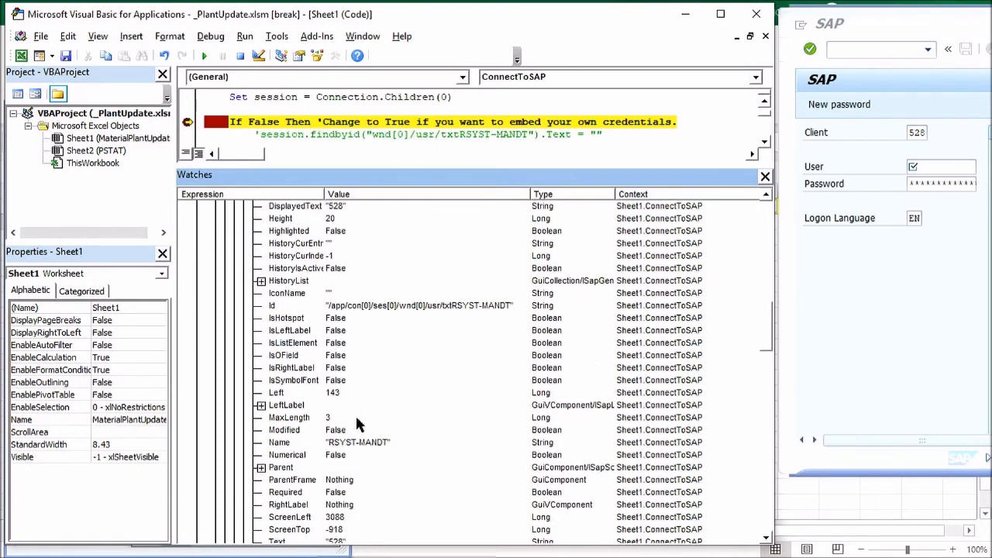
pyautogui.scroll(-3)
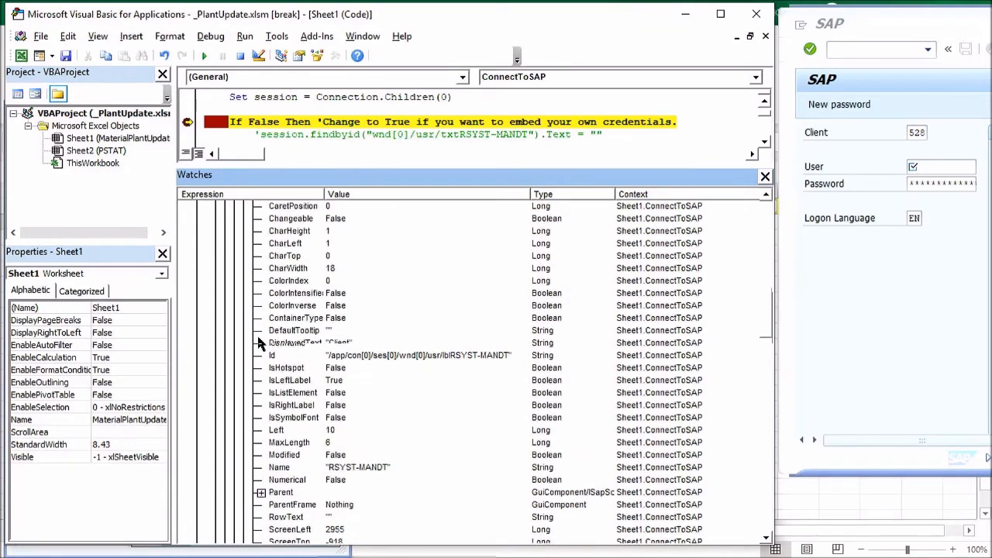
# - Expand Item 2, the RSYST-MANDT Client field, and compare it with the SAP logon screen
pyautogui.click(251, 267)
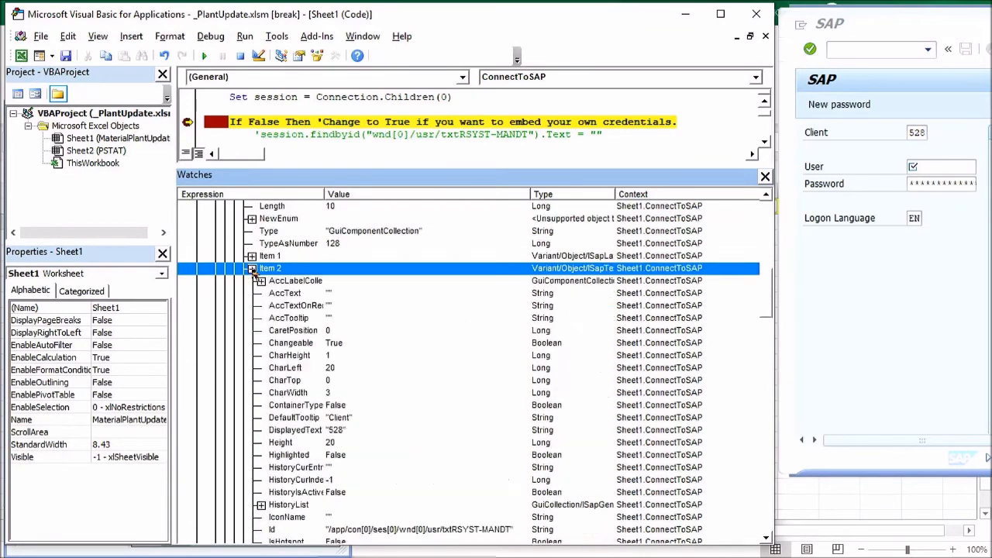
pyautogui.scroll(-3)
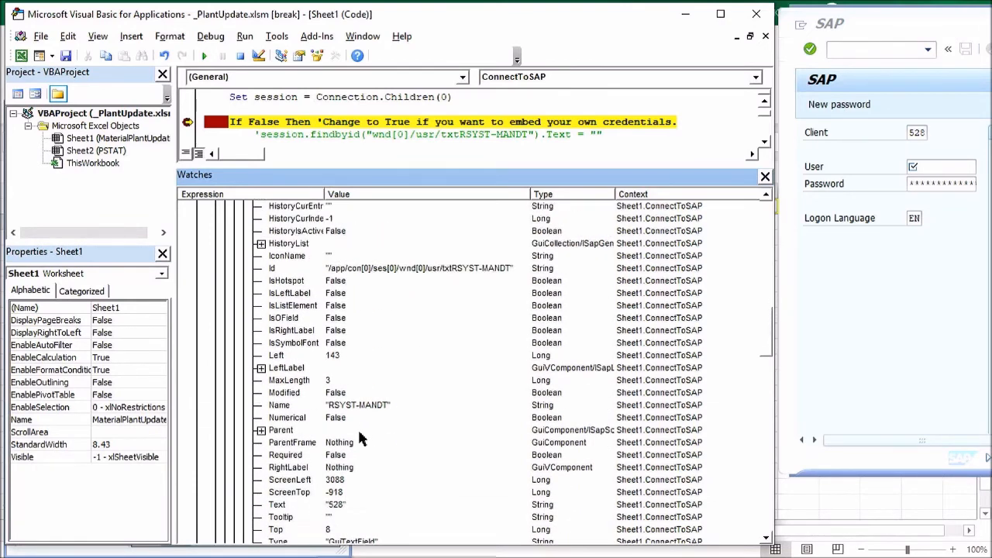
pyautogui.moveTo(519, 269)
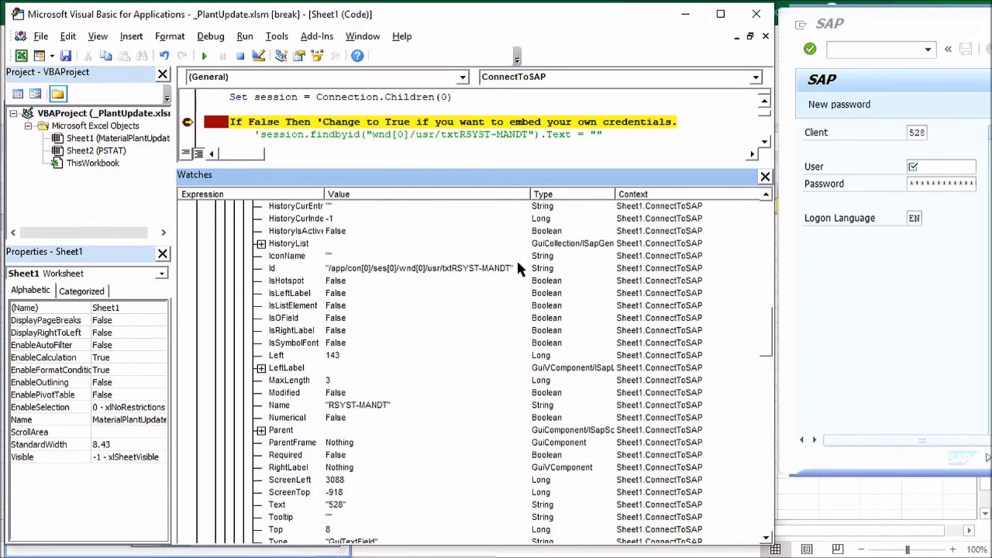
pyautogui.moveTo(348, 293)
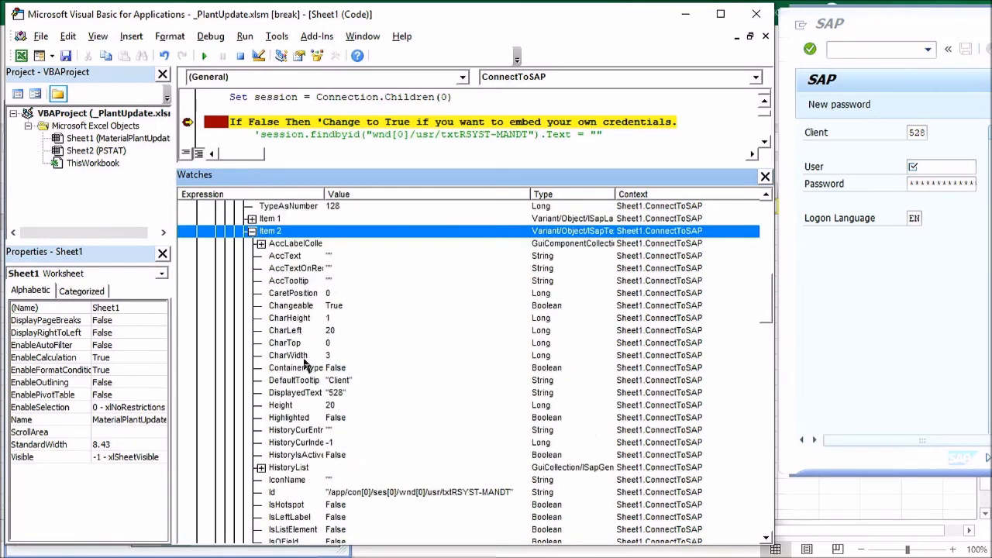
pyautogui.click(290, 306)
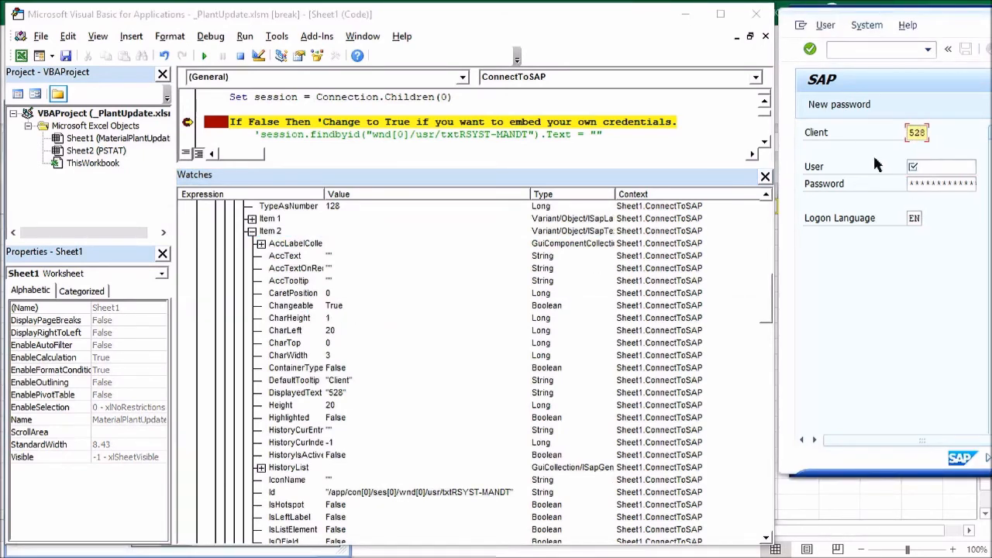
pyautogui.click(293, 293)
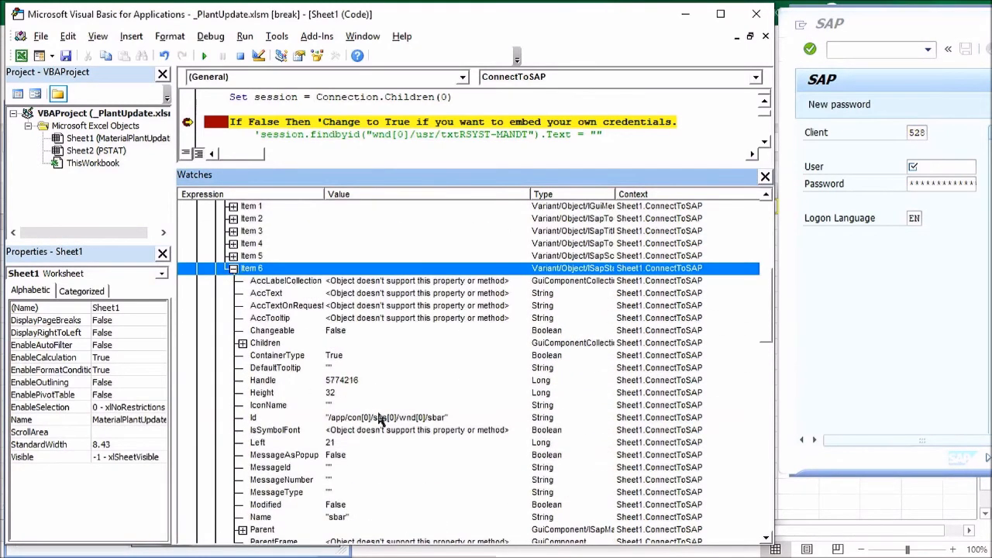
# - Scroll the status bar's properties down to Type GuiStatusbar and Width 461
pyautogui.scroll(-3)
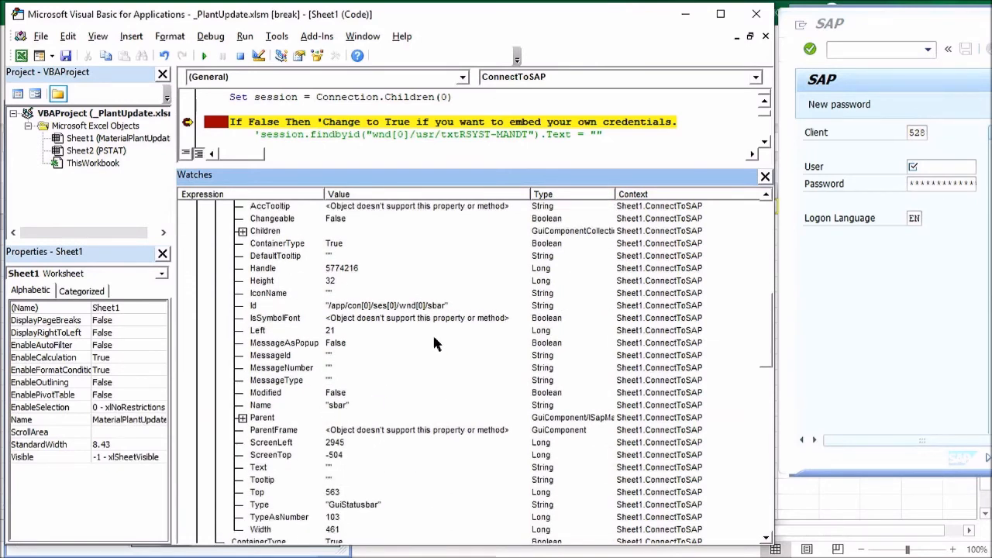
pyautogui.scroll(-3)
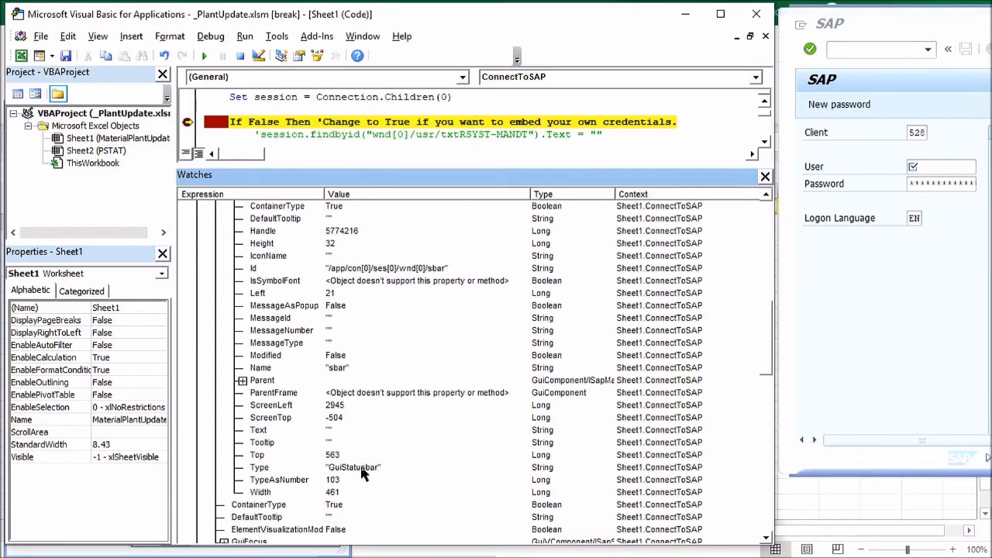
pyautogui.moveTo(325, 434)
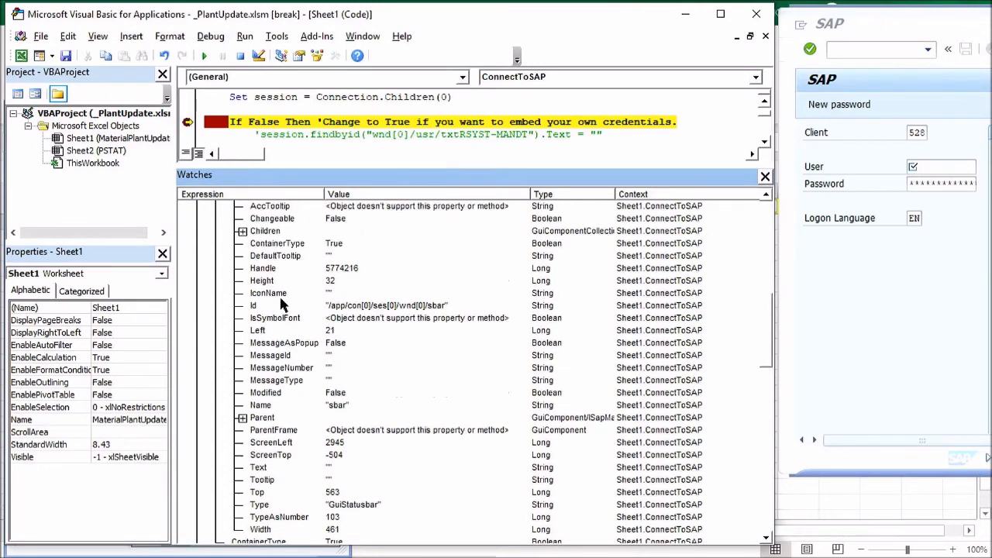
pyautogui.moveTo(274, 380)
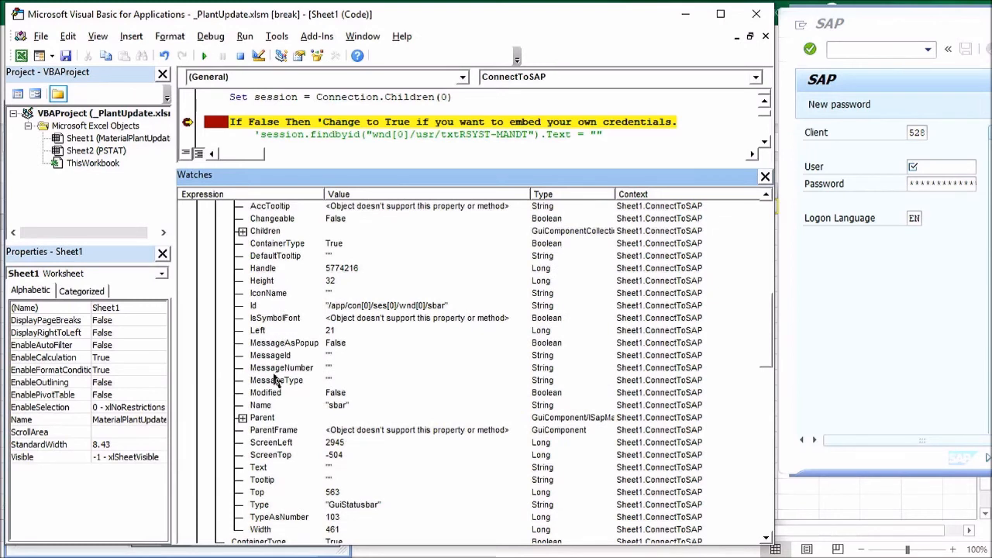
pyautogui.moveTo(344, 385)
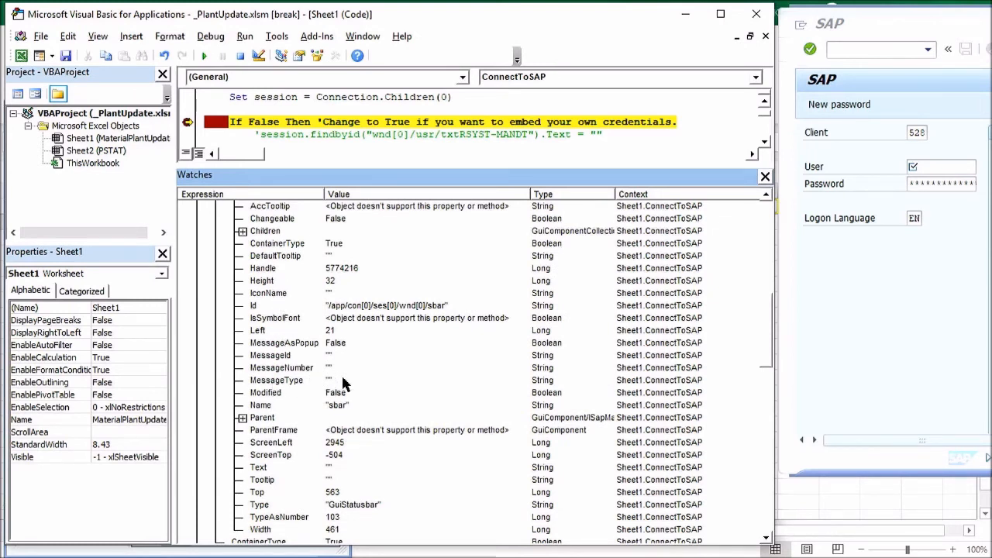
pyautogui.moveTo(842, 459)
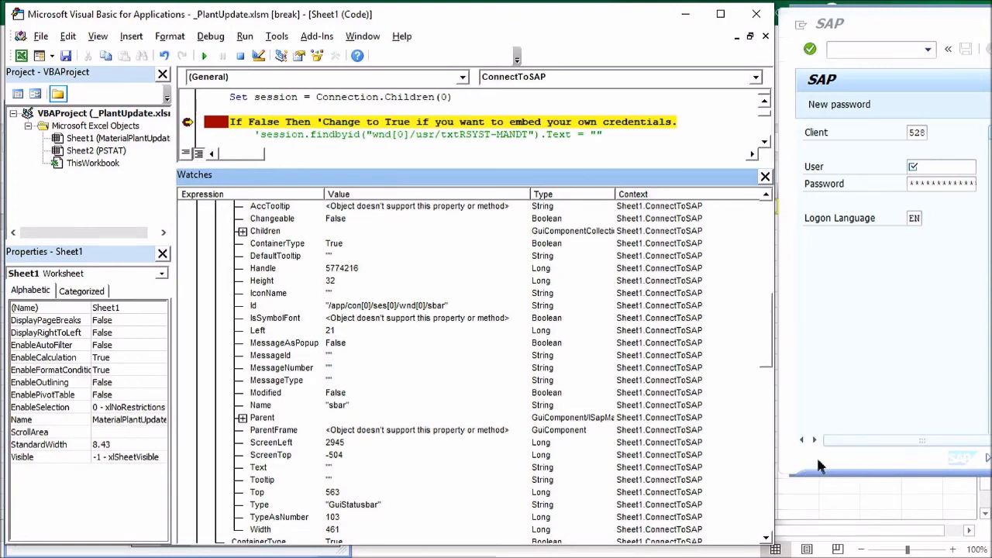
pyautogui.moveTo(390, 341)
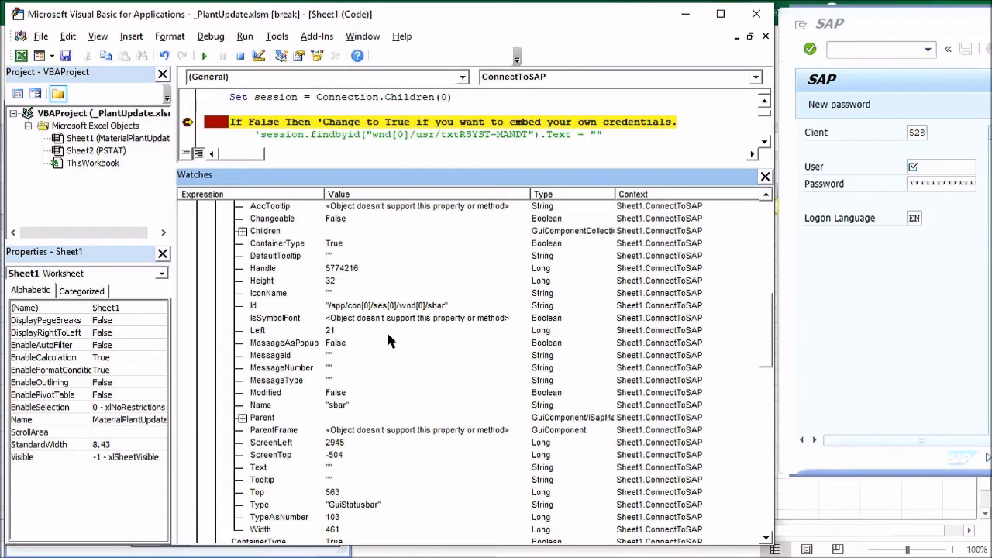
pyautogui.moveTo(391, 370)
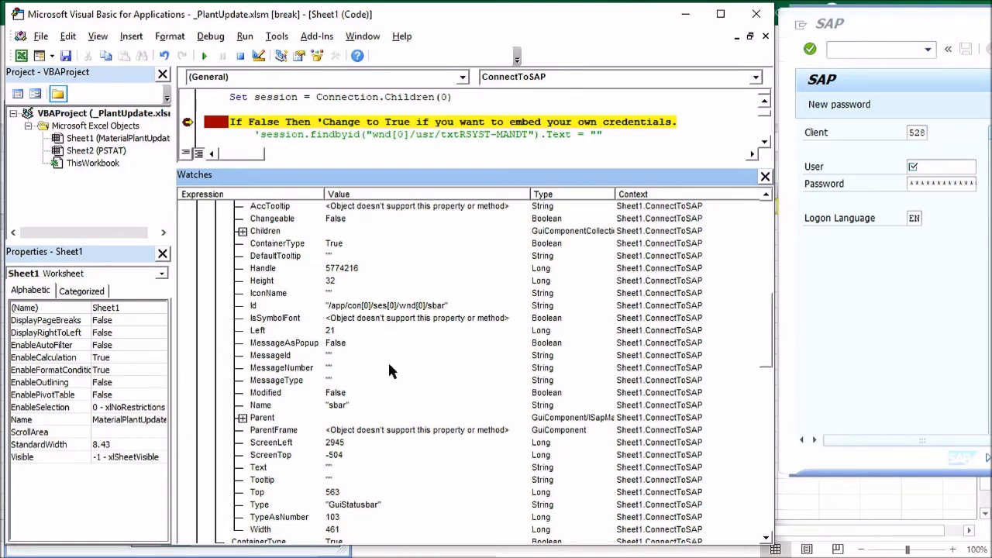
pyautogui.moveTo(393, 355)
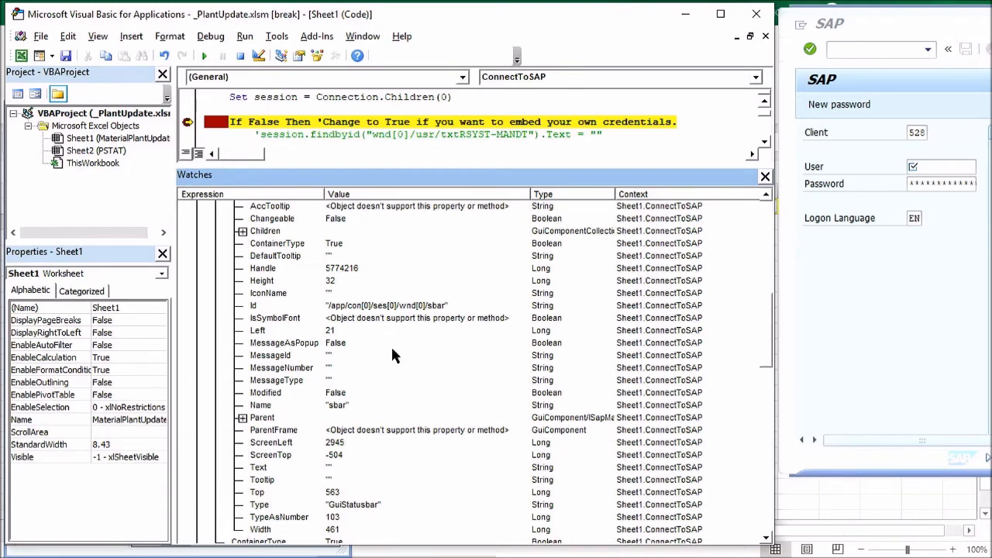
pyautogui.moveTo(402, 338)
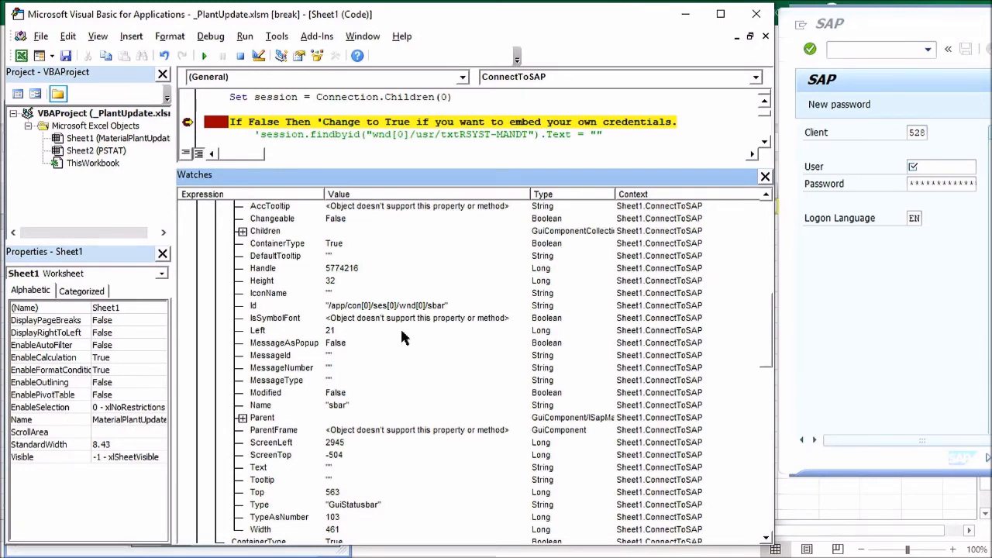
pyautogui.moveTo(376, 269)
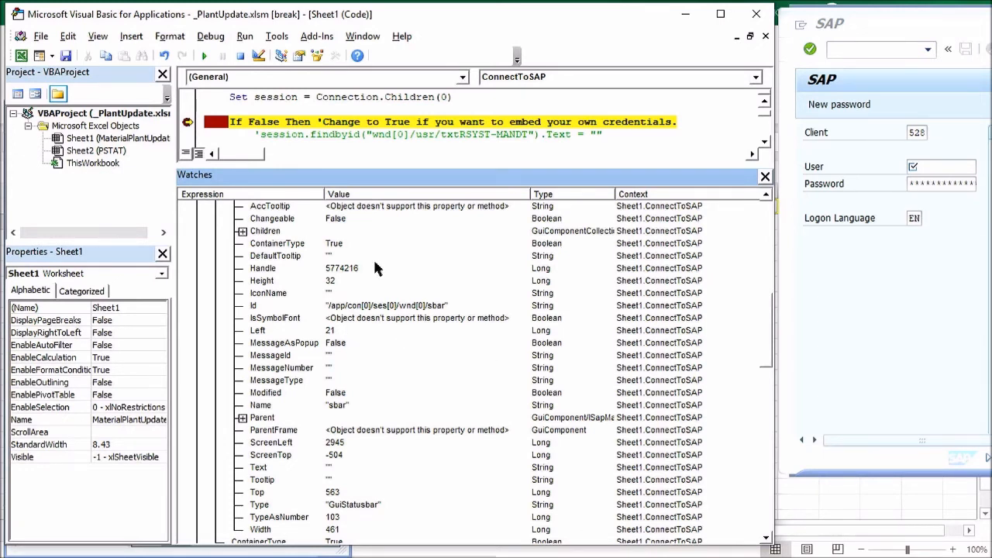
pyautogui.moveTo(445, 272)
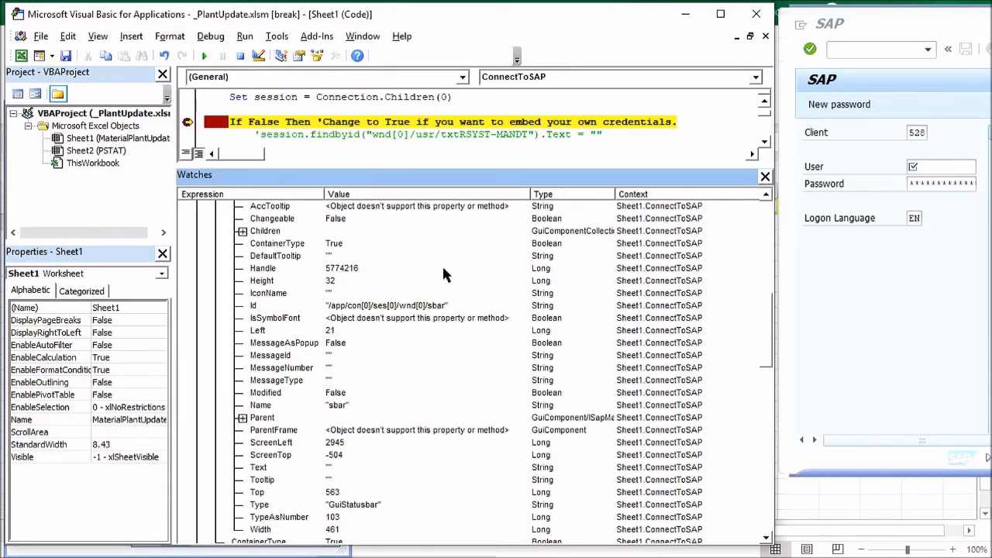
pyautogui.moveTo(425, 334)
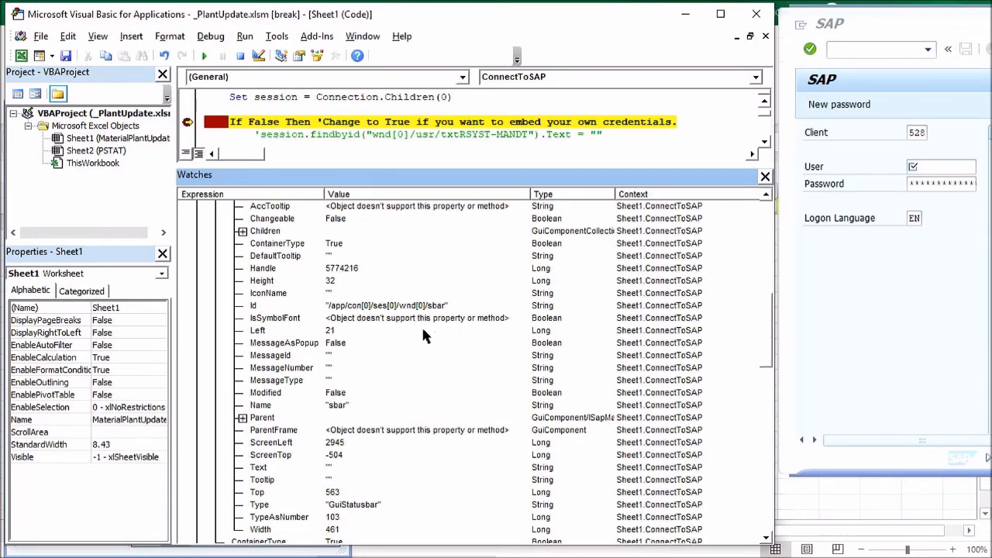
pyautogui.moveTo(333, 421)
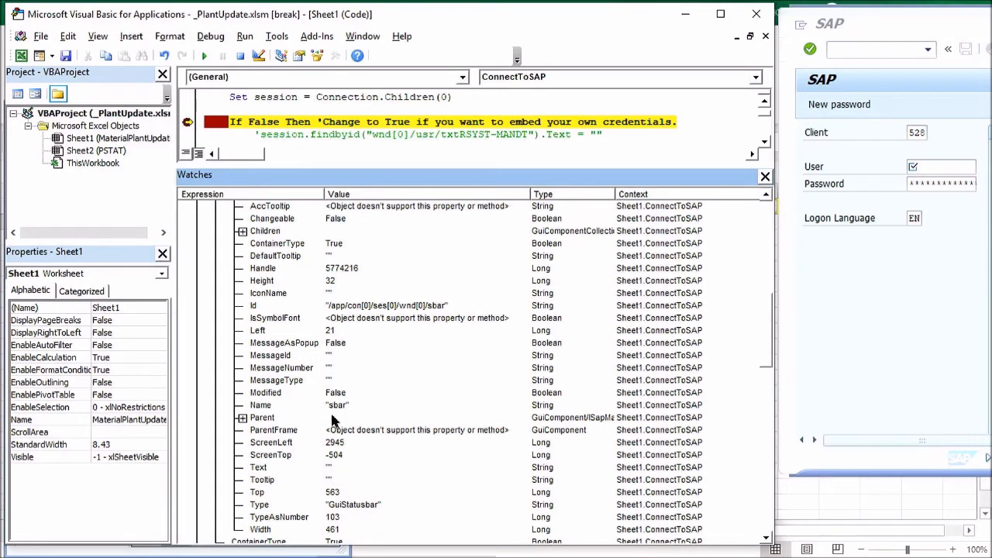
pyautogui.moveTo(308, 389)
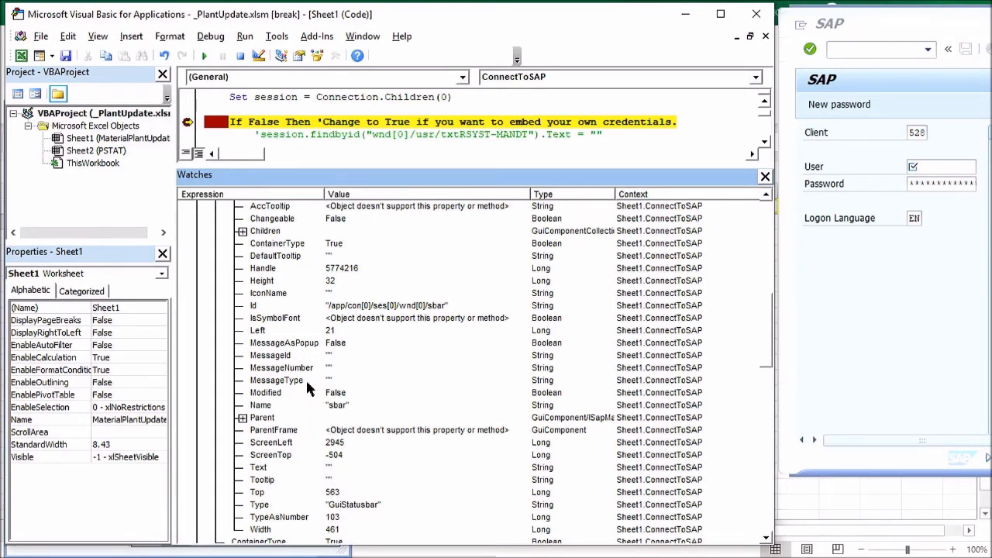
pyautogui.moveTo(332, 386)
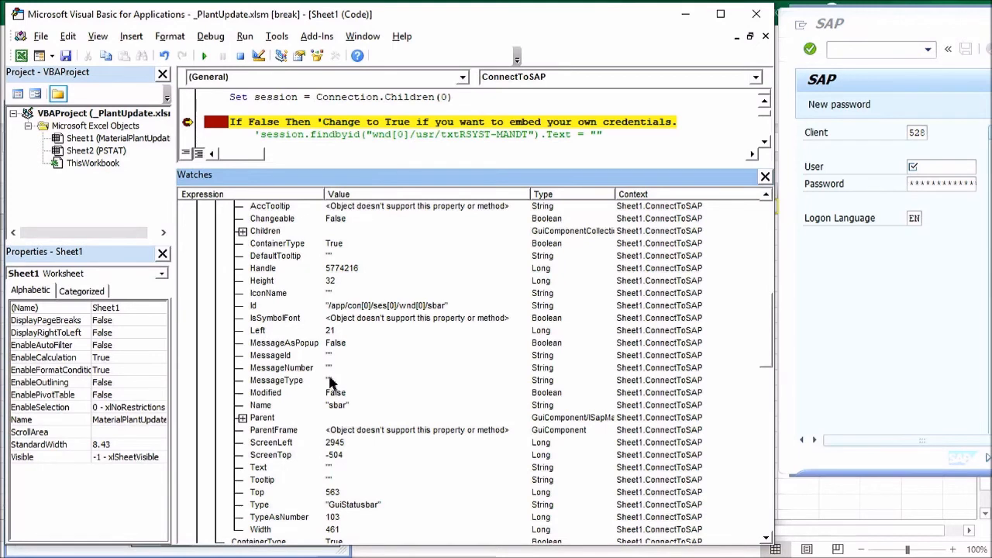
pyautogui.moveTo(768, 471)
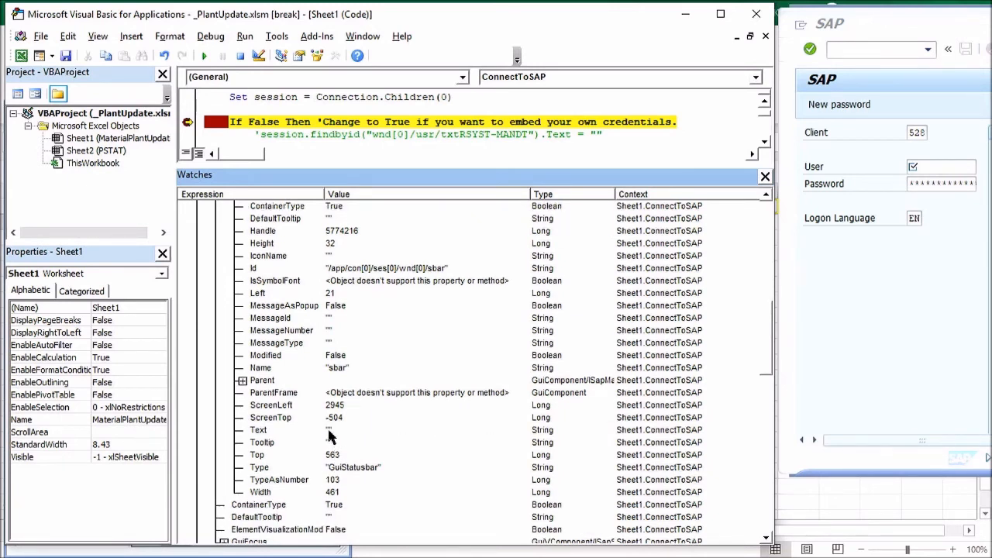
pyautogui.moveTo(338, 444)
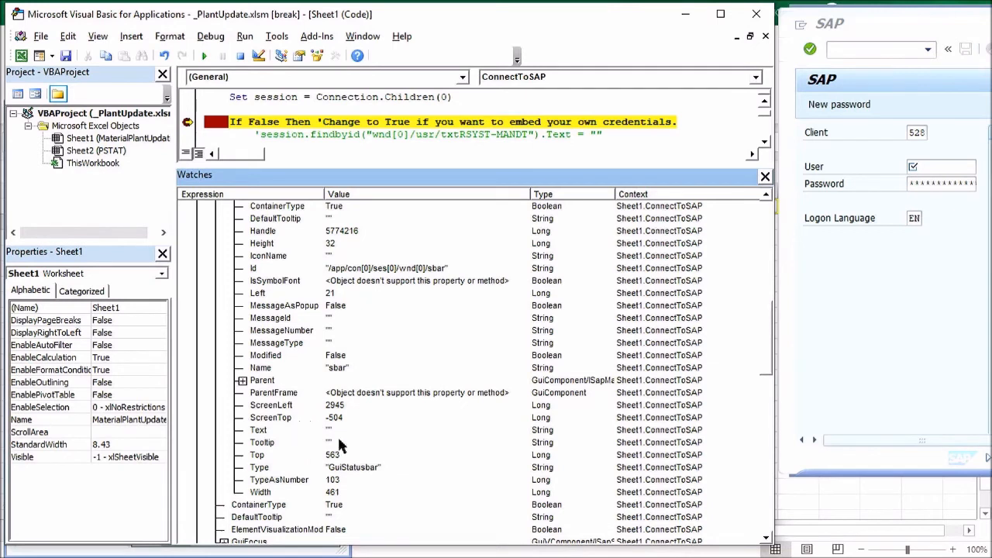
pyautogui.moveTo(560, 431)
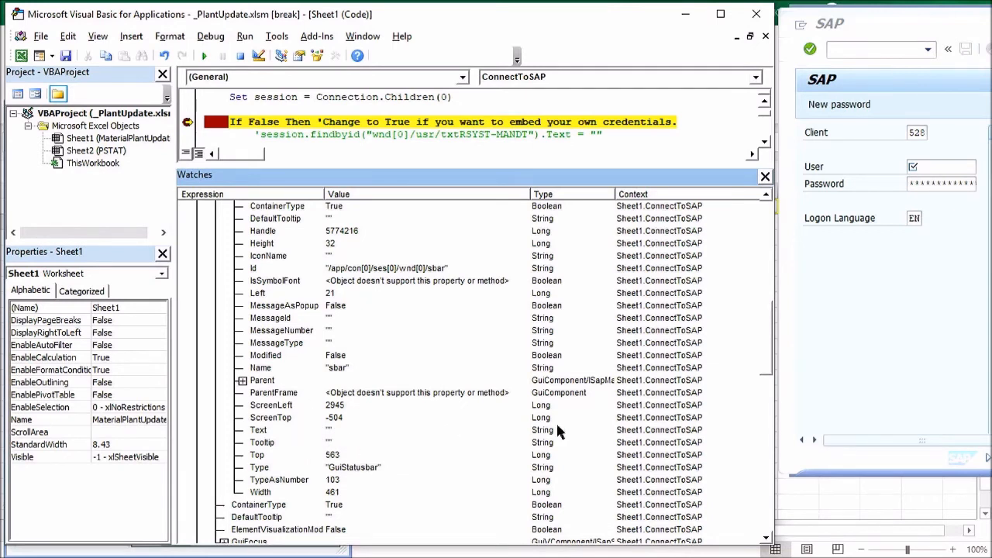
pyautogui.moveTo(305, 331)
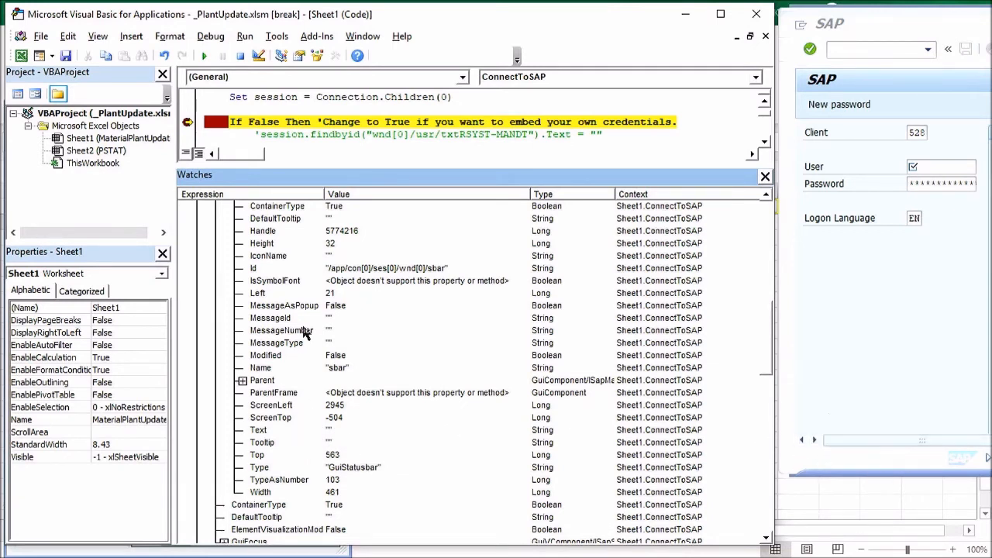
pyautogui.moveTo(699, 251)
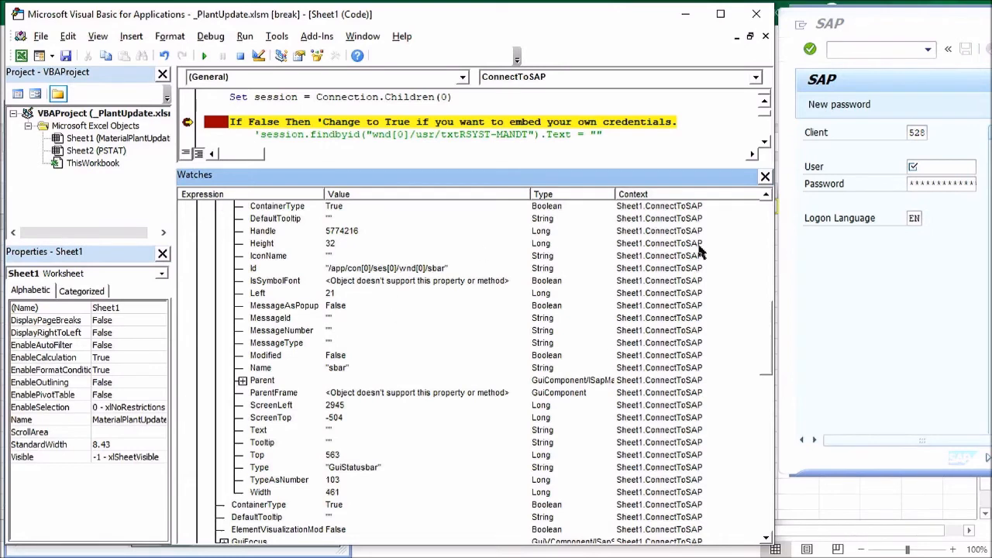
pyautogui.moveTo(585, 174)
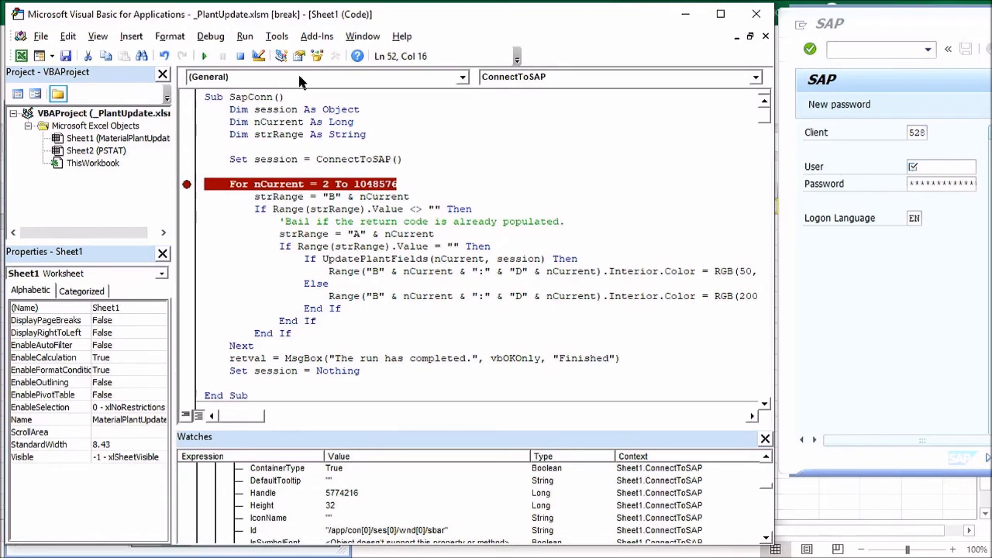
# - Resume the macro so it stops at the For nCurrent breakpoint
pyautogui.click(204, 55)
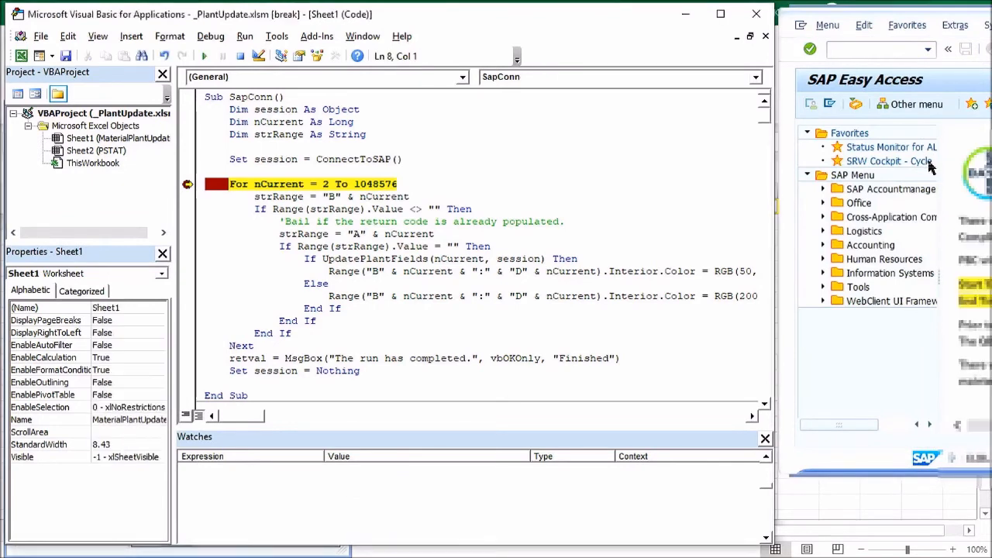
pyautogui.moveTo(493, 159)
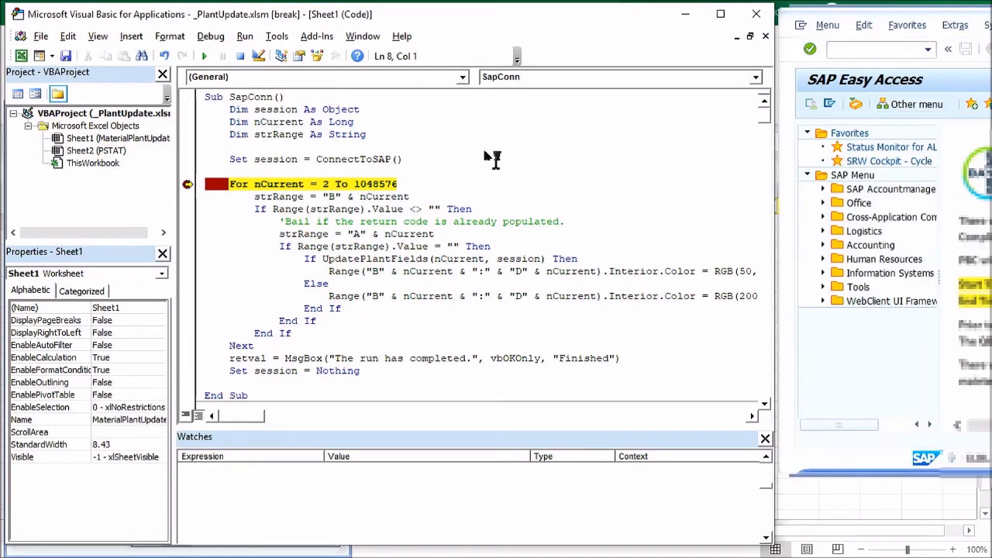
pyautogui.scroll(-3)
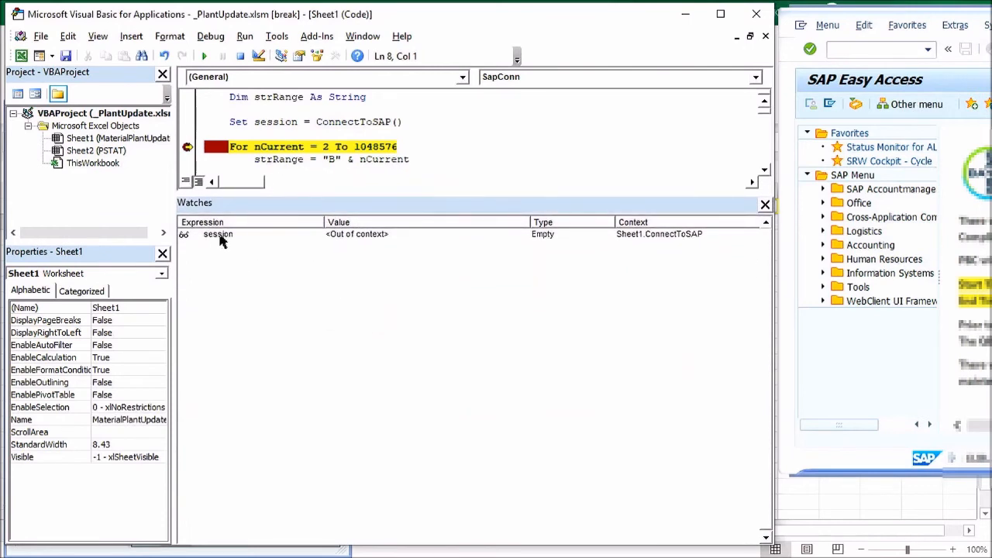
# - Watch session in SapConn and expand its Children down to window wnd[0]
pyautogui.doubleClick(218, 234)
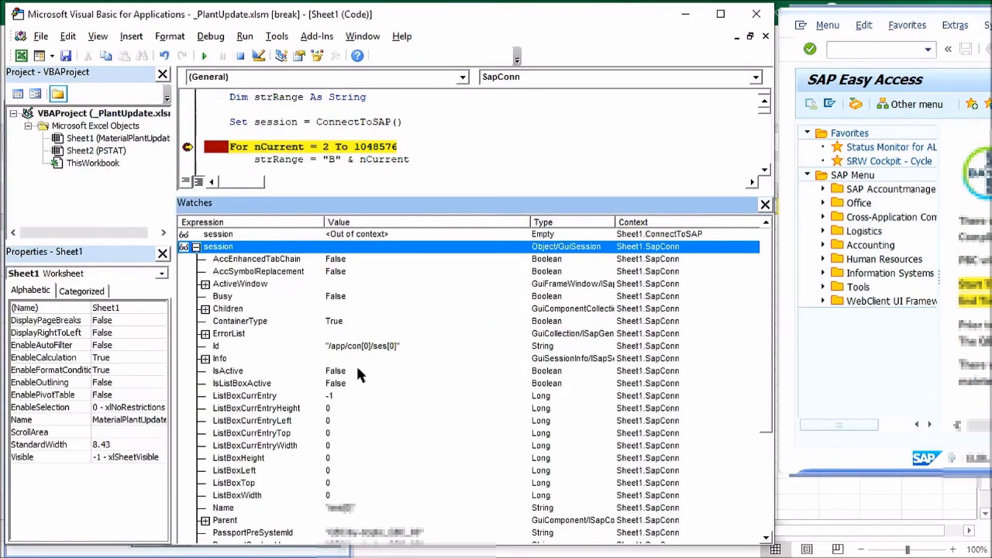
pyautogui.moveTo(240, 330)
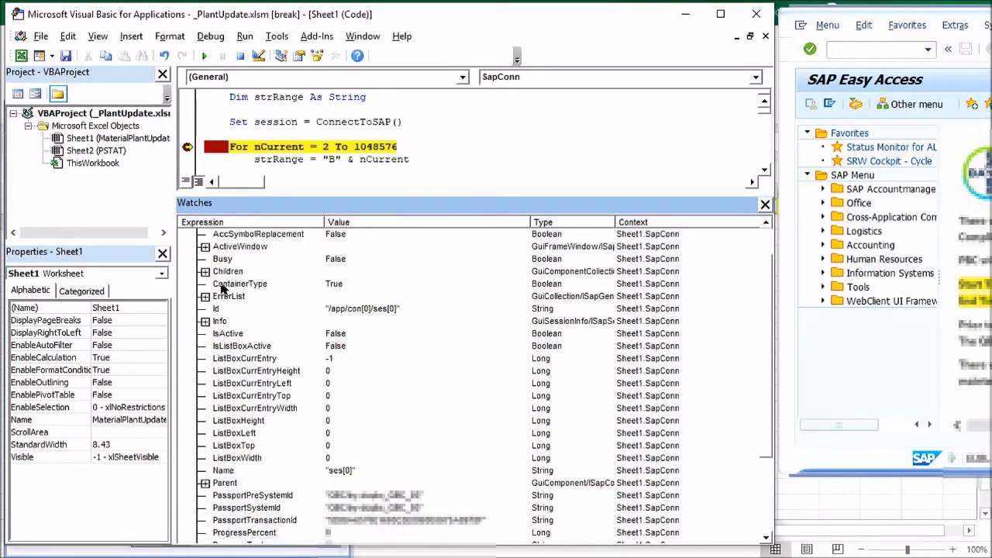
pyautogui.click(204, 271)
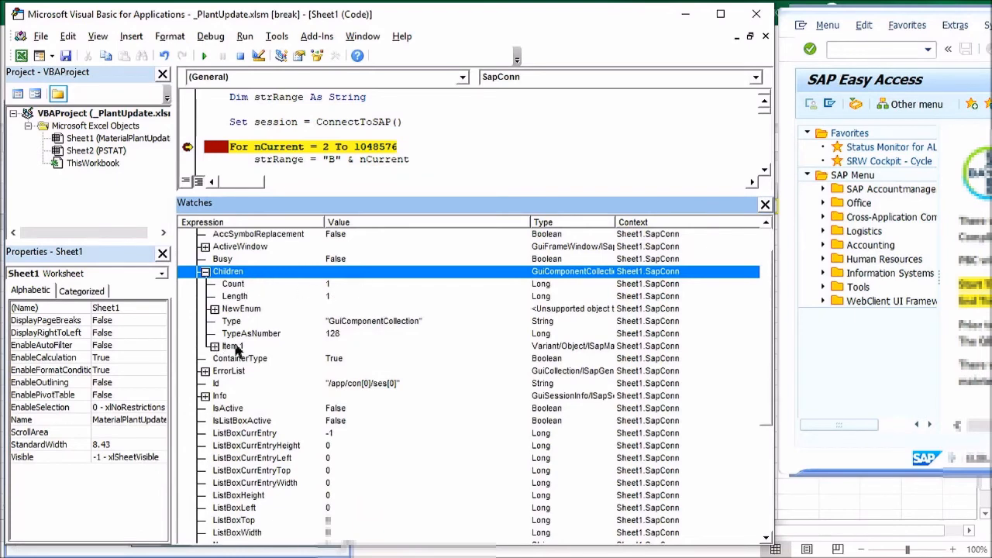
pyautogui.click(214, 346)
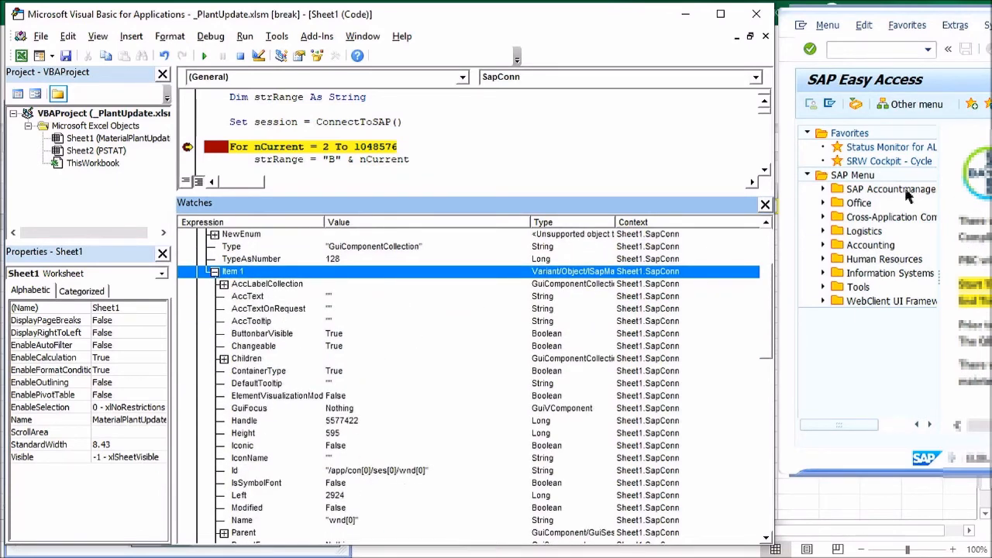
pyautogui.moveTo(866, 312)
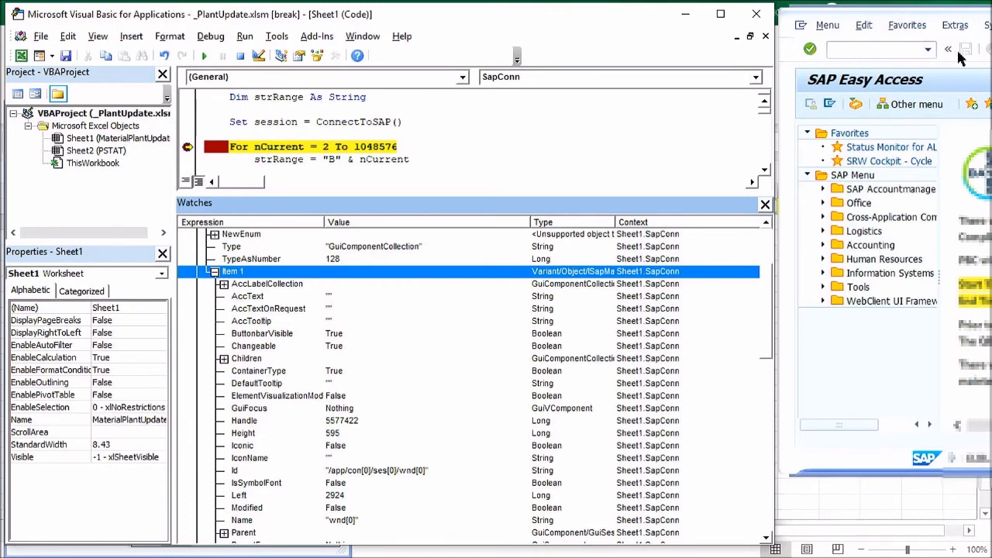
pyautogui.moveTo(908, 339)
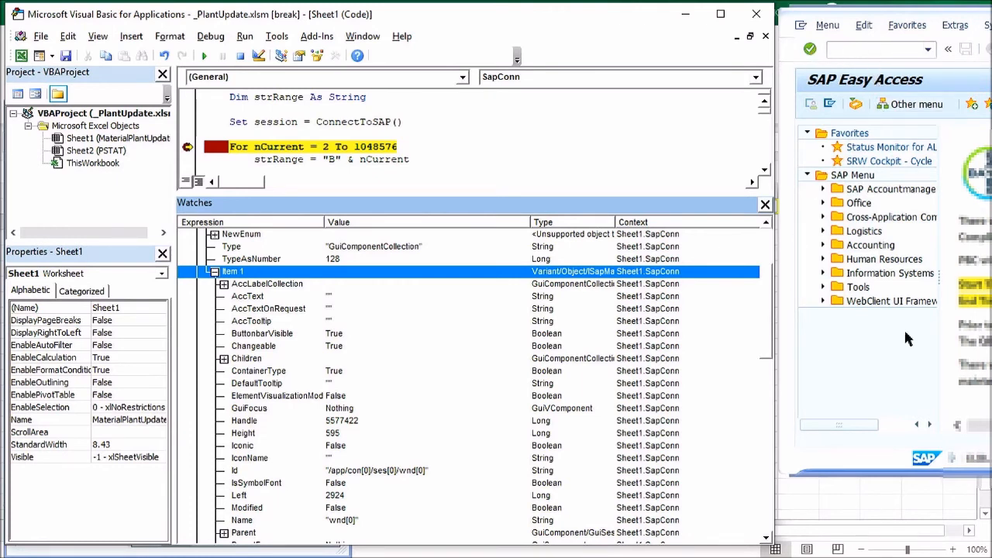
pyautogui.moveTo(856, 476)
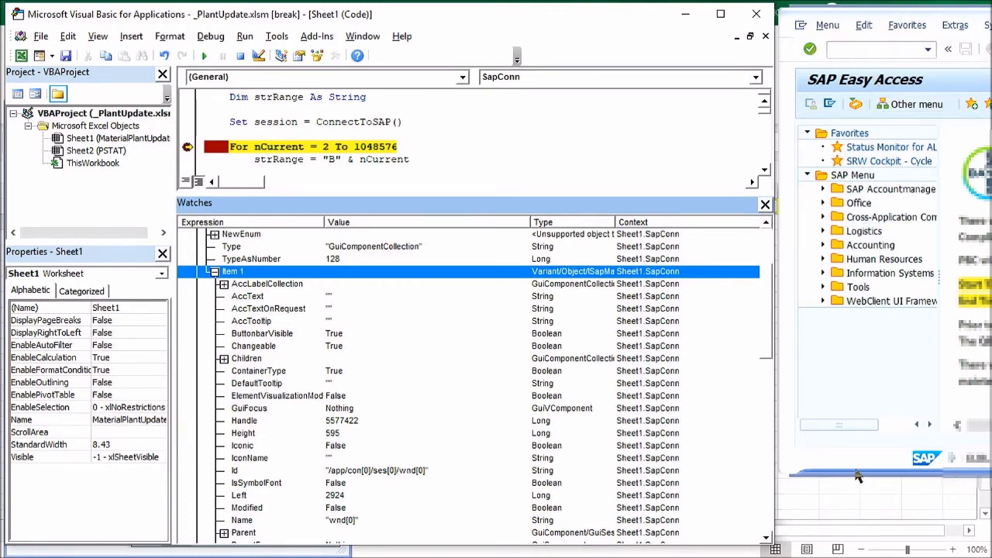
pyautogui.moveTo(872, 461)
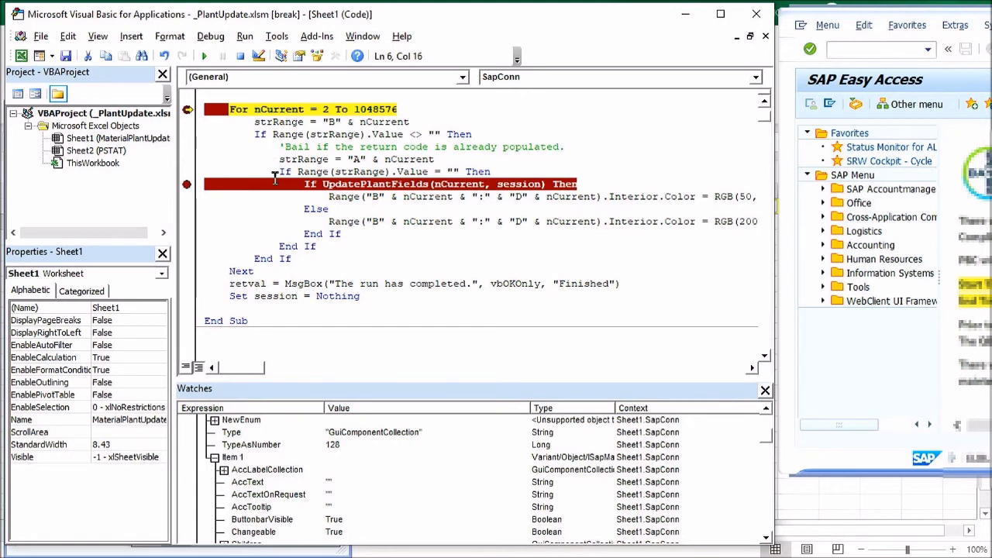
pyautogui.moveTo(385, 258)
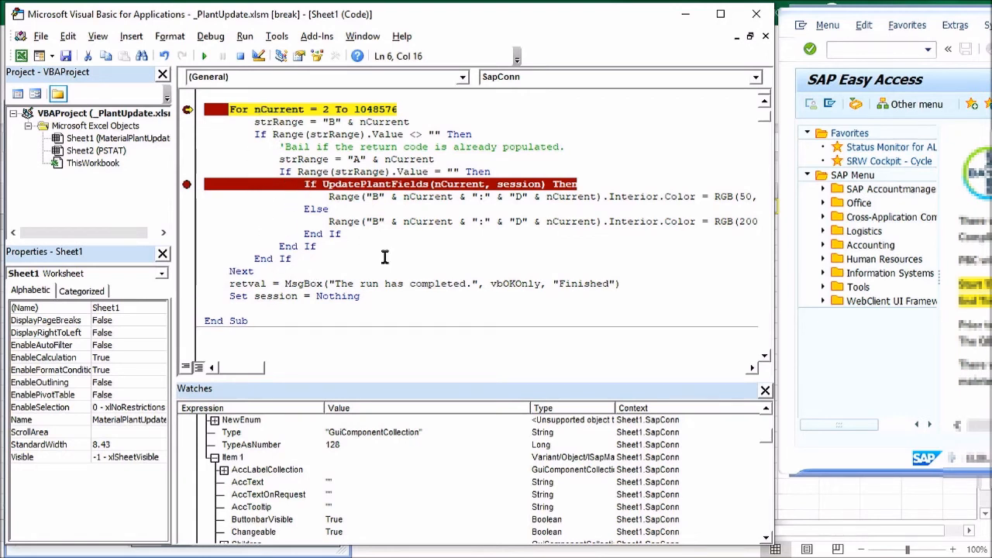
pyautogui.moveTo(616, 180)
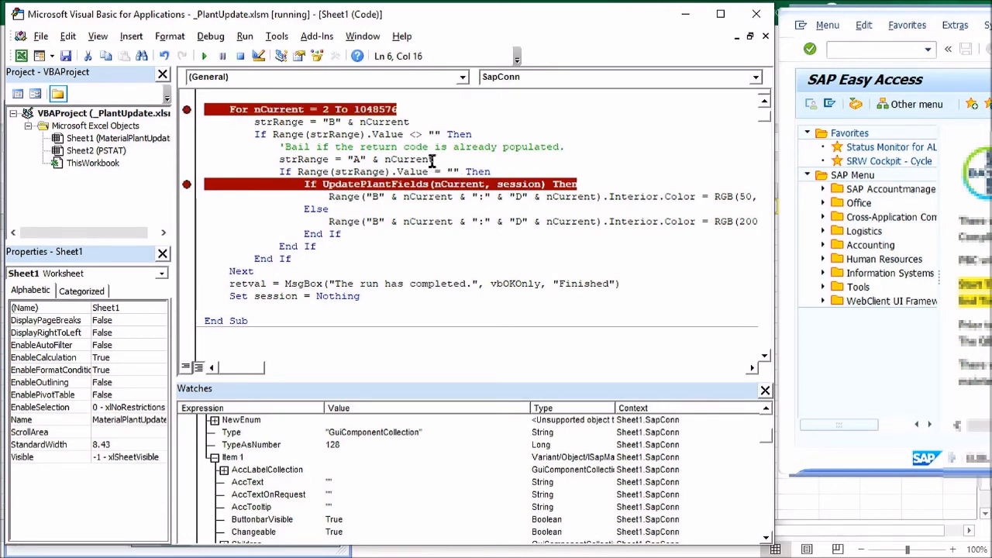
pyautogui.moveTo(228, 184)
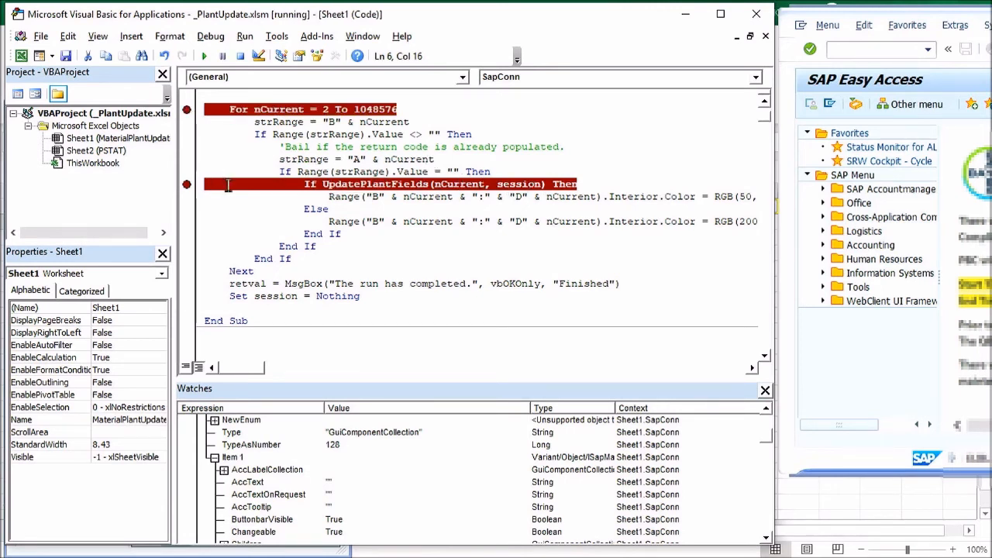
pyautogui.moveTo(525, 171)
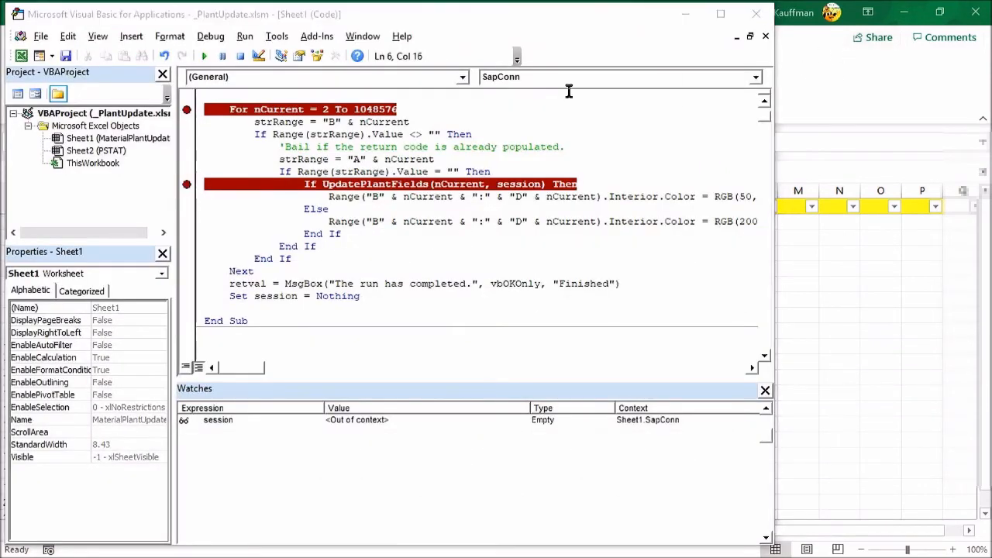
# - Rerun SapConn with F5 until it pauses at the For nCurrent breakpoint
pyautogui.press('F5')
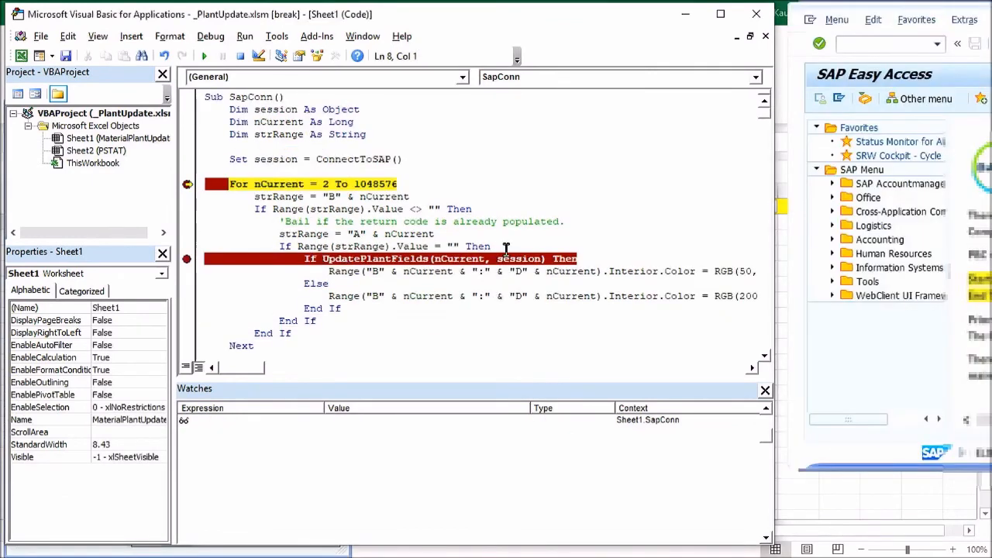
pyautogui.moveTo(358, 219)
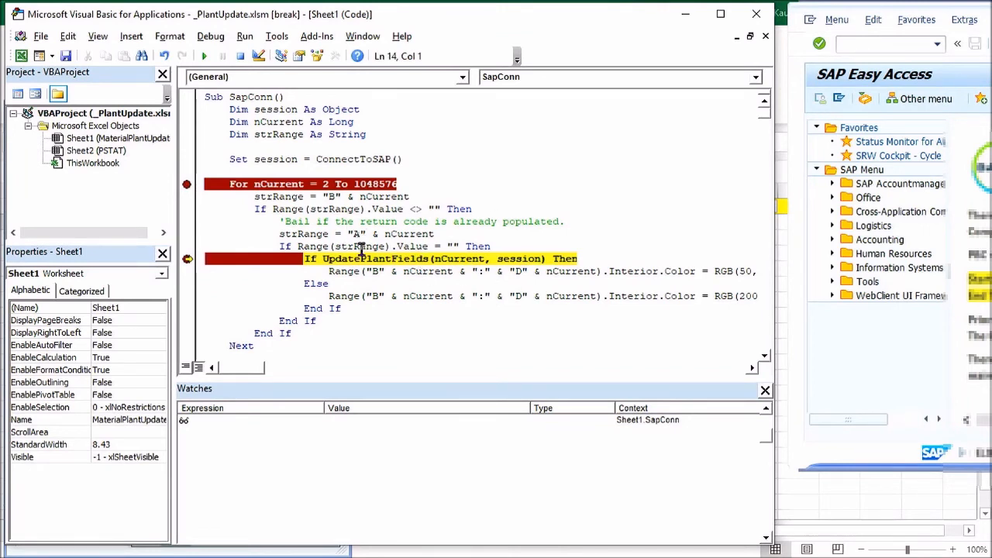
pyautogui.moveTo(442, 259)
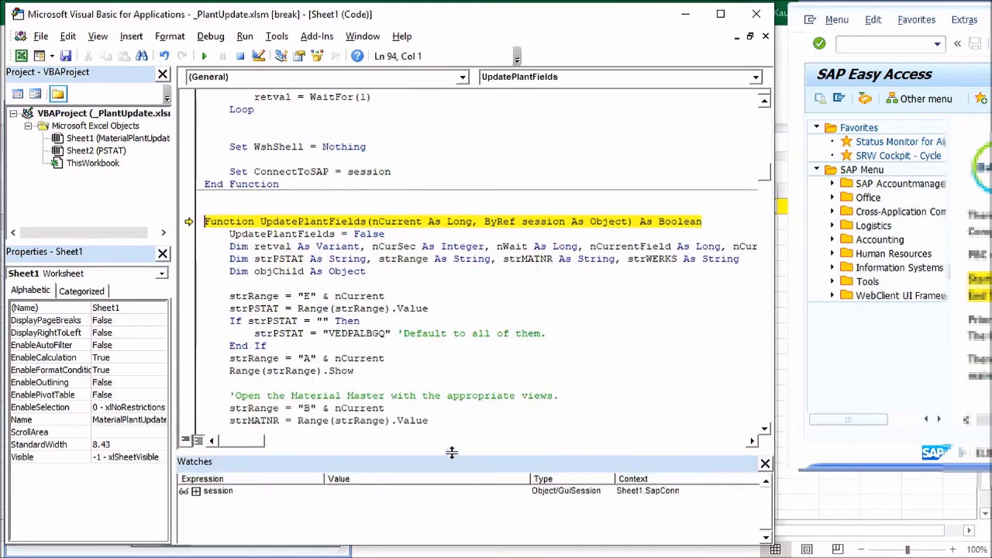
# - Scroll through UpdatePlantFields to the OpenMaterial call line
pyautogui.scroll(-3)
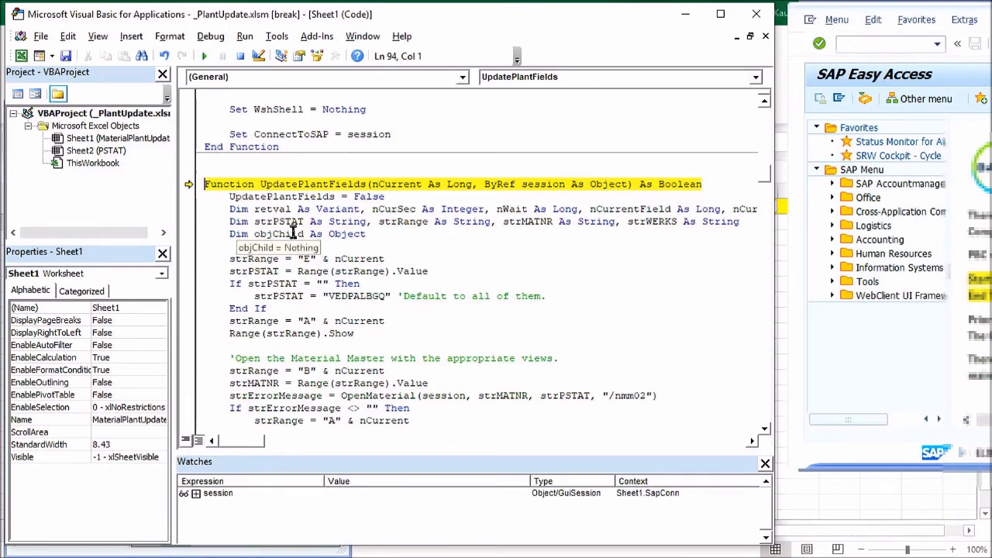
pyautogui.moveTo(372, 245)
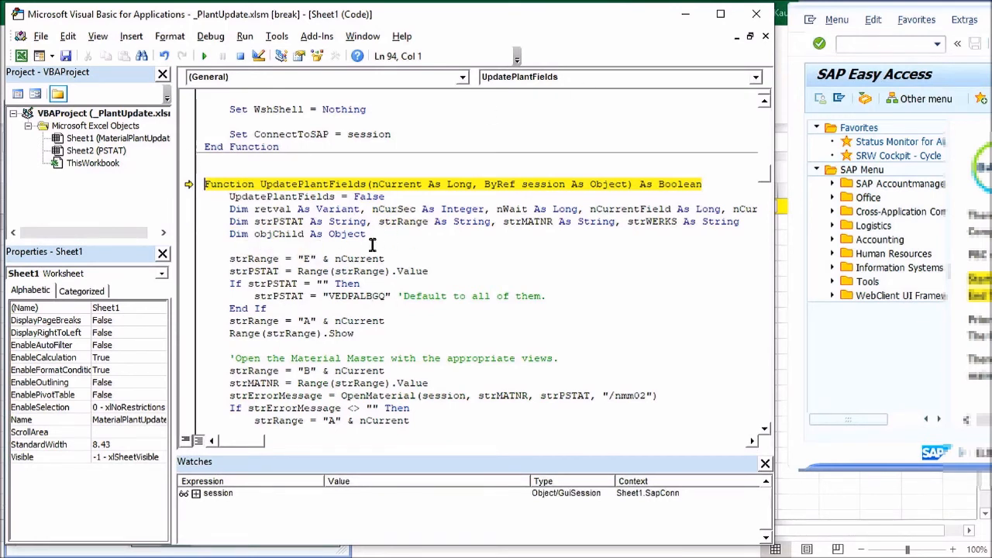
pyautogui.moveTo(314, 232)
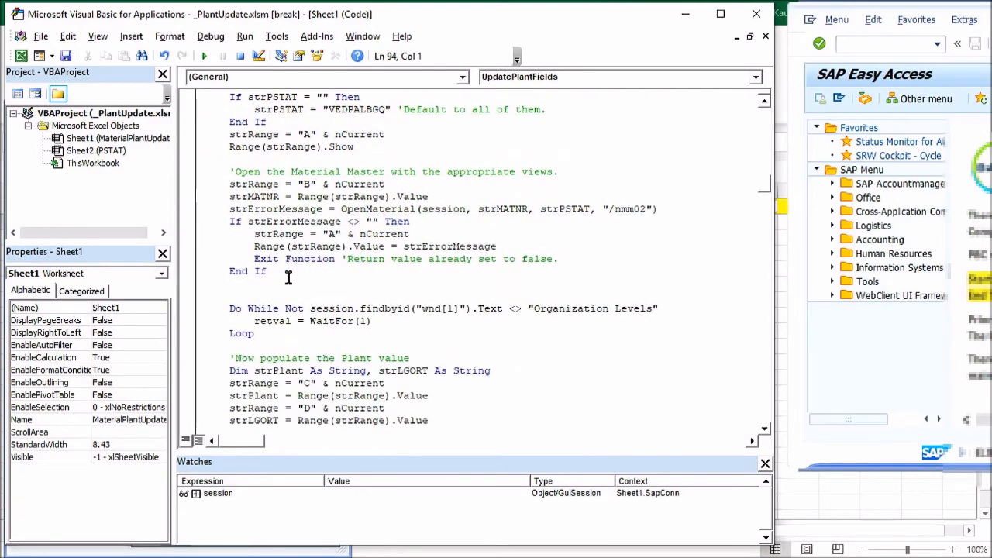
pyautogui.moveTo(288, 279)
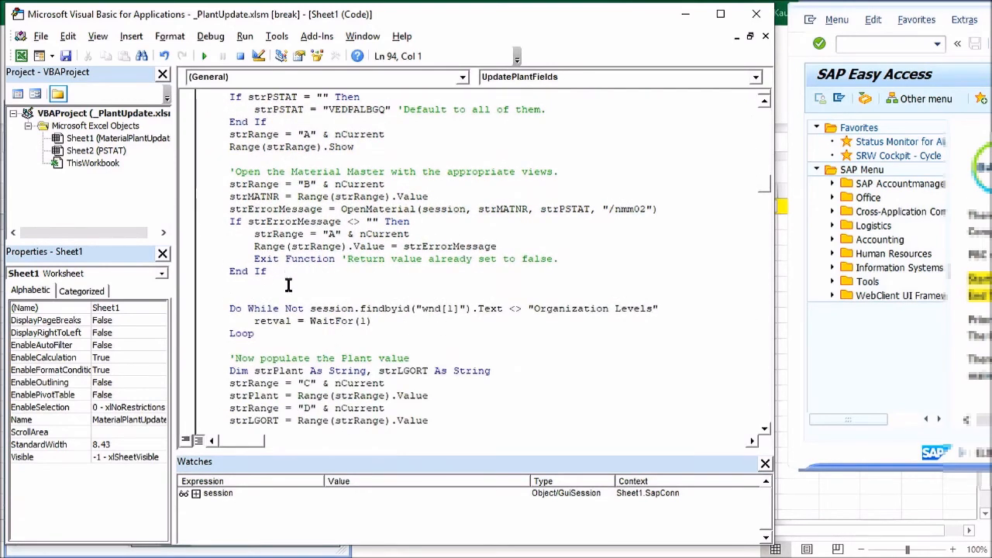
pyautogui.moveTo(209, 219)
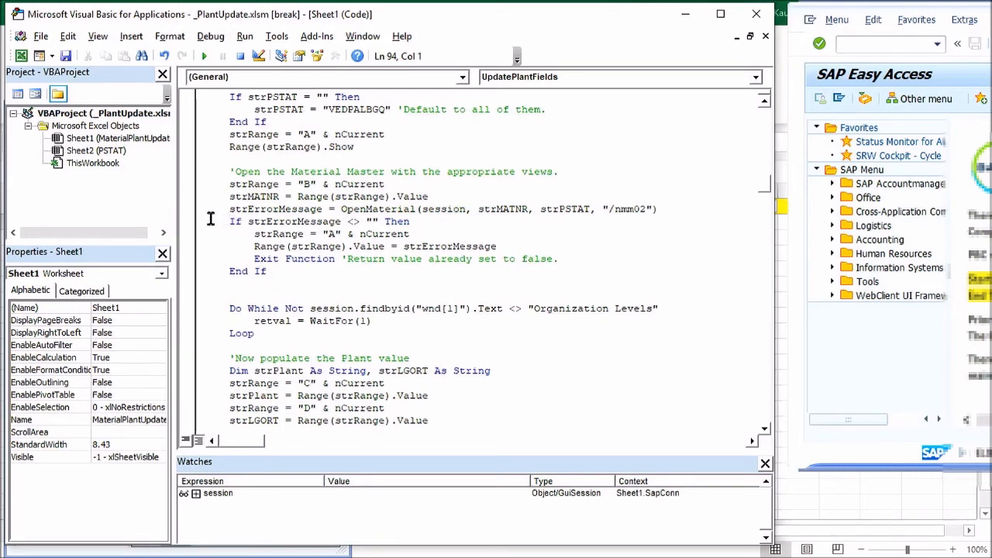
pyautogui.scroll(-3)
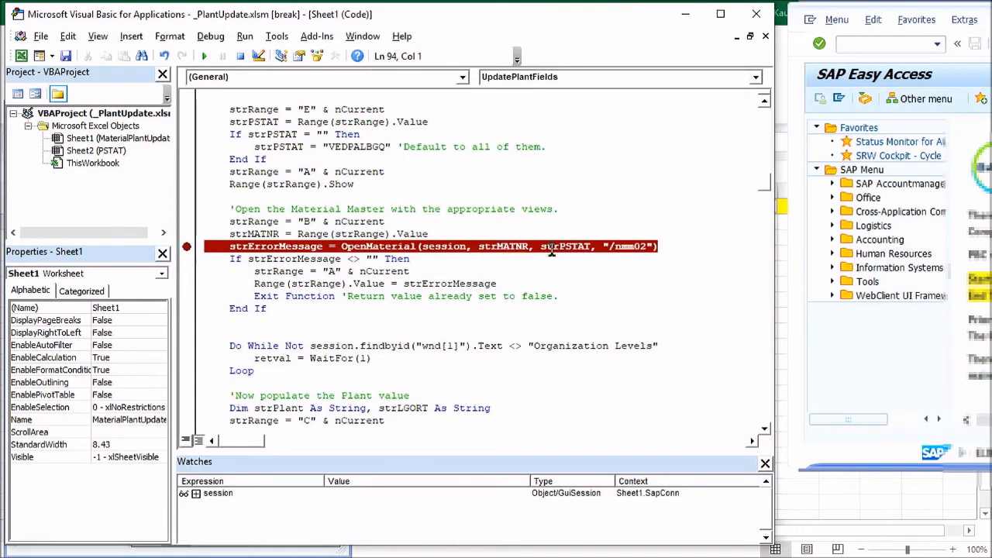
pyautogui.moveTo(562, 246)
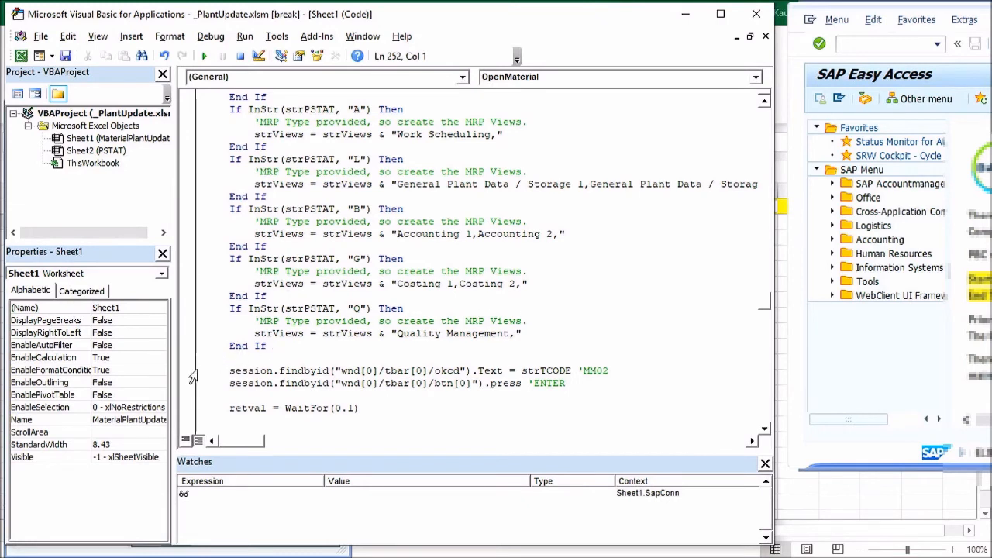
# - Break on the okcd transaction-code line and execute it, opening MM02's Change Material screen
pyautogui.click(187, 370)
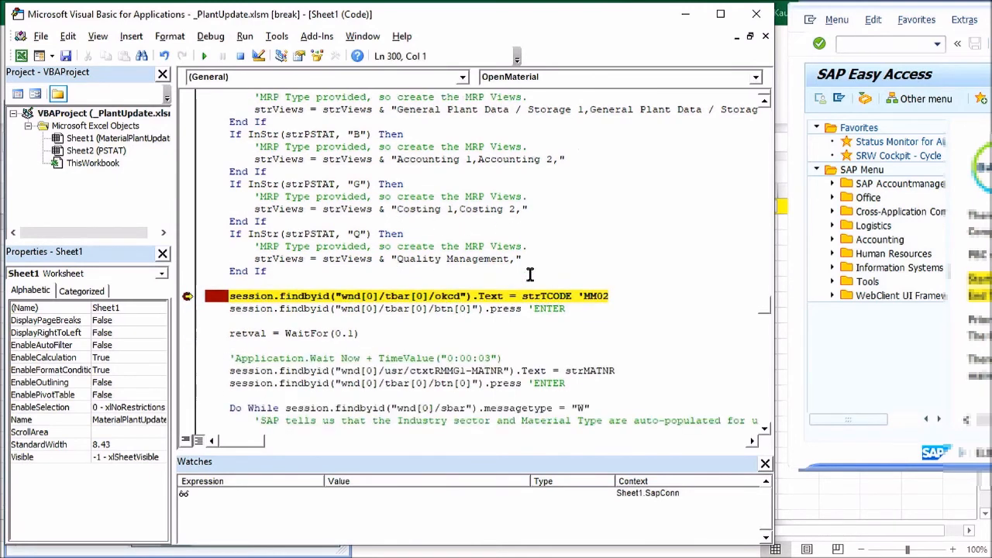
pyautogui.scroll(-3)
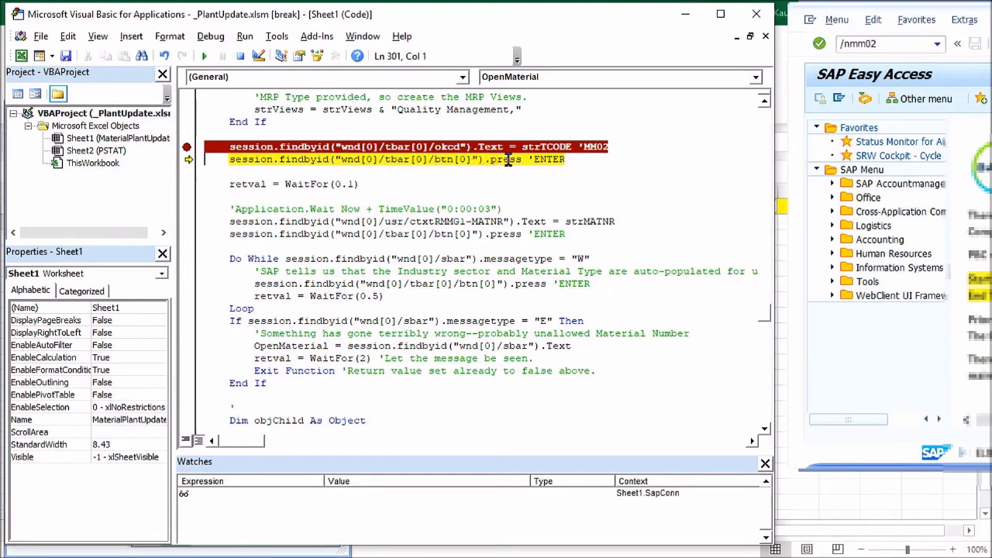
pyautogui.moveTo(509, 186)
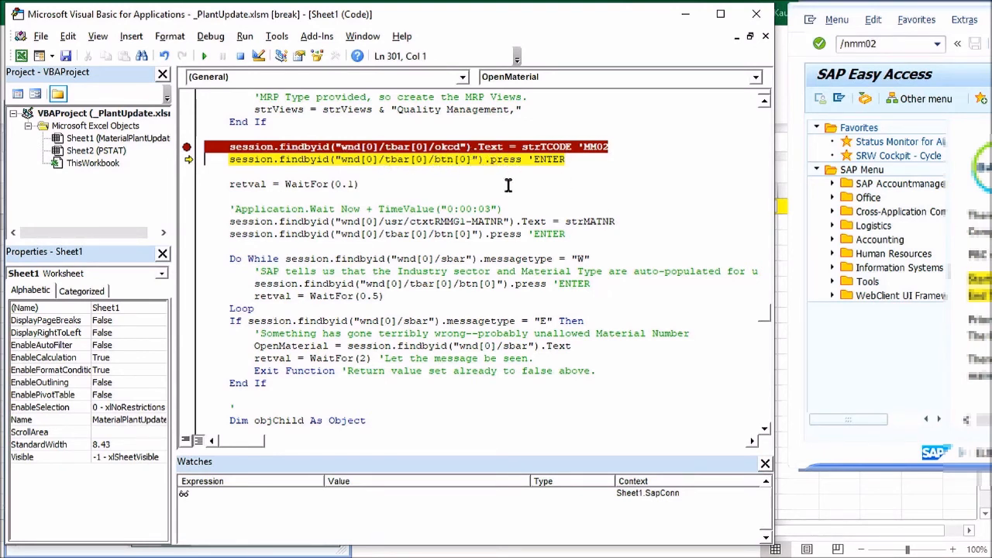
pyautogui.press('F8')
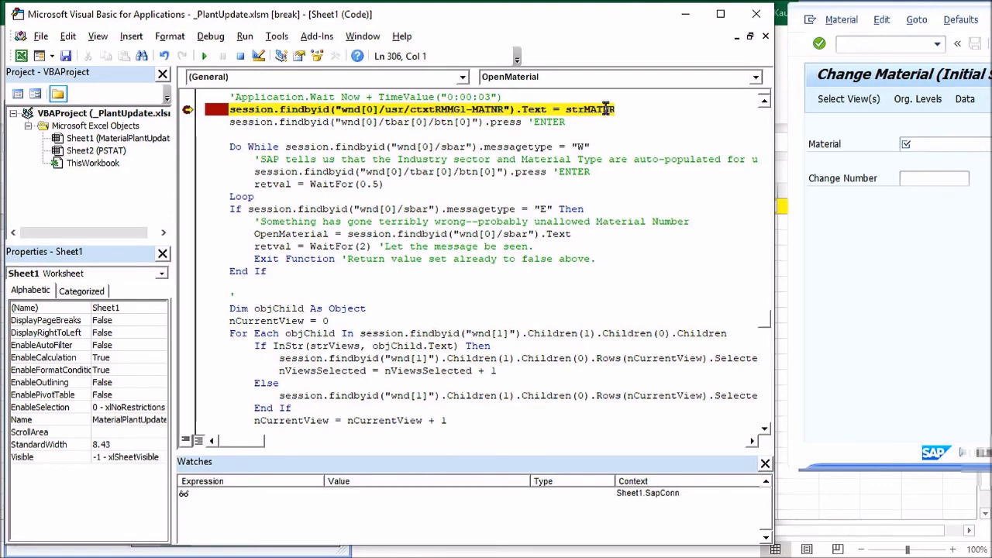
pyautogui.moveTo(589, 109)
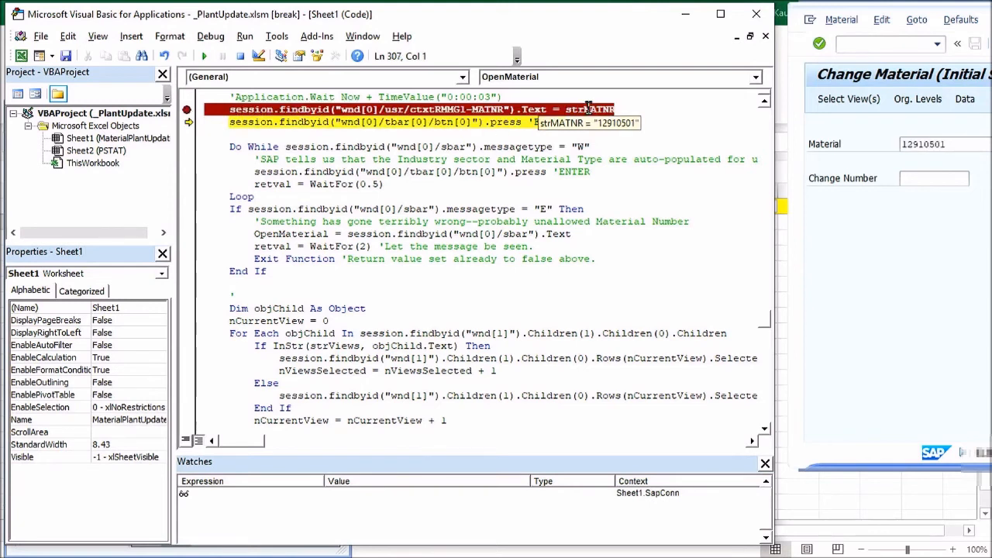
pyautogui.moveTo(842, 64)
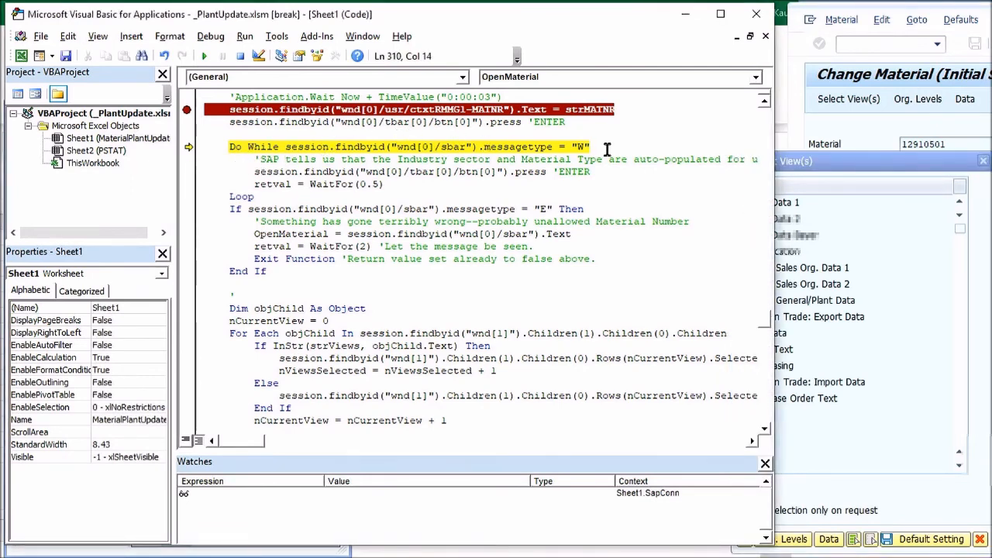
pyautogui.moveTo(461, 174)
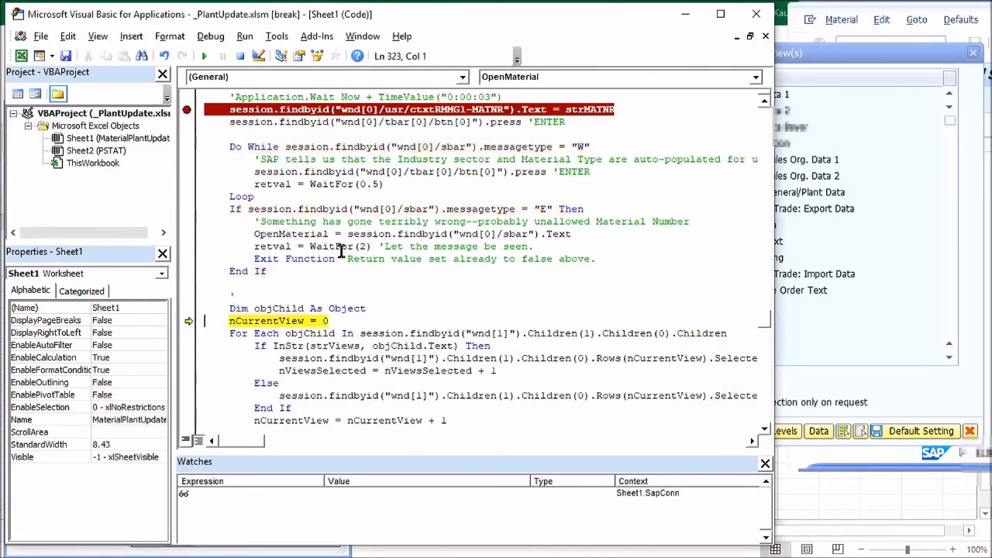
# - Step the macro into the view-ticking loop, pausing at the nCurrentView increment
pyautogui.scroll(-3)
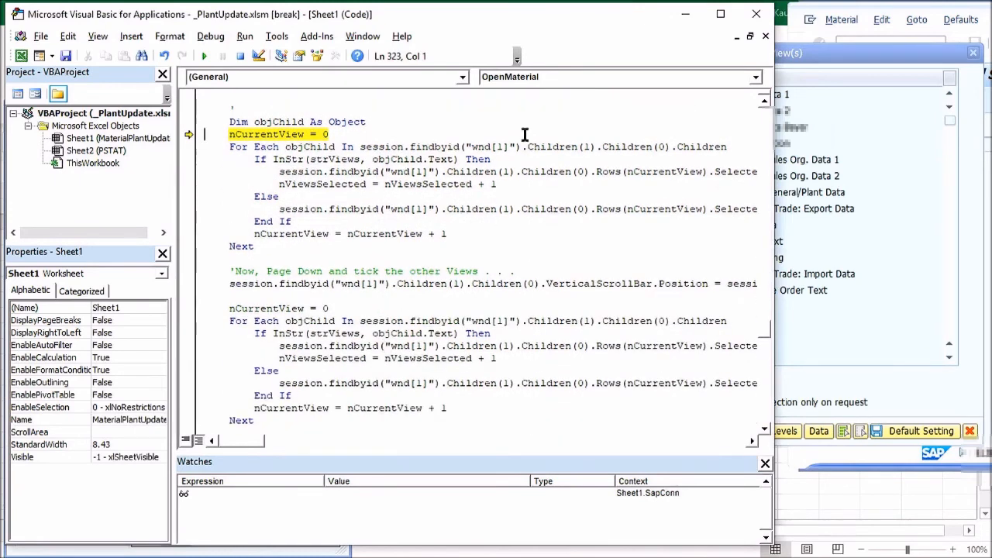
pyautogui.moveTo(473, 147)
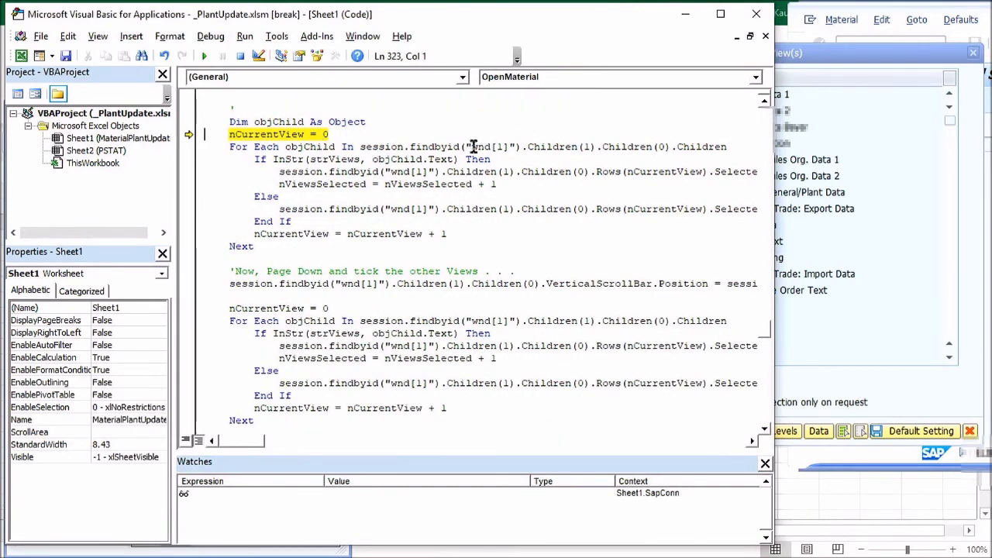
pyautogui.moveTo(833, 63)
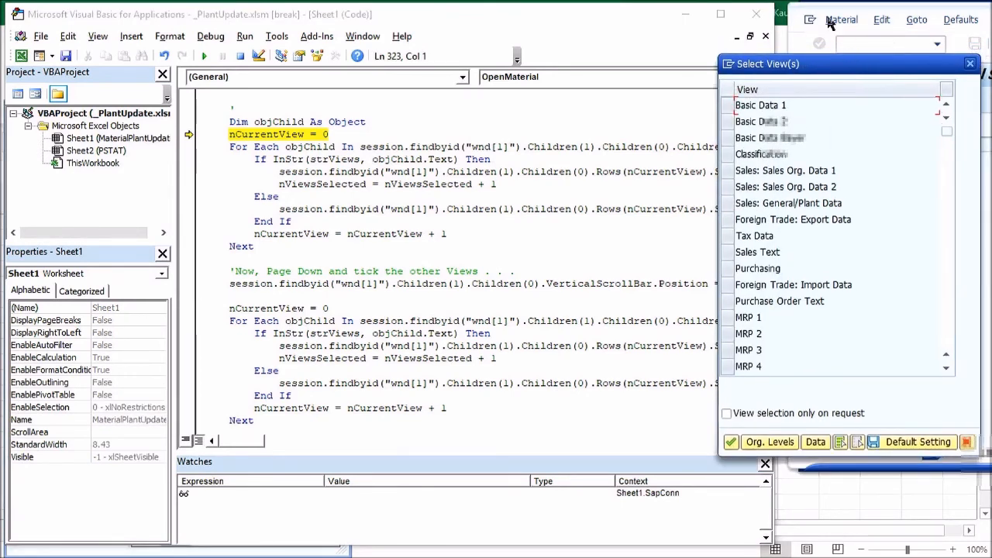
pyautogui.moveTo(763, 66)
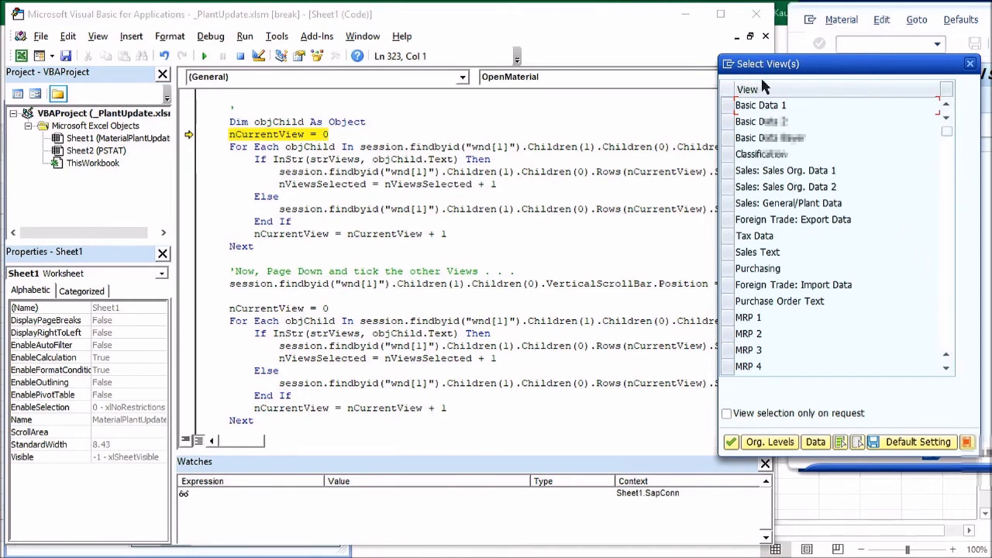
pyautogui.moveTo(878, 103)
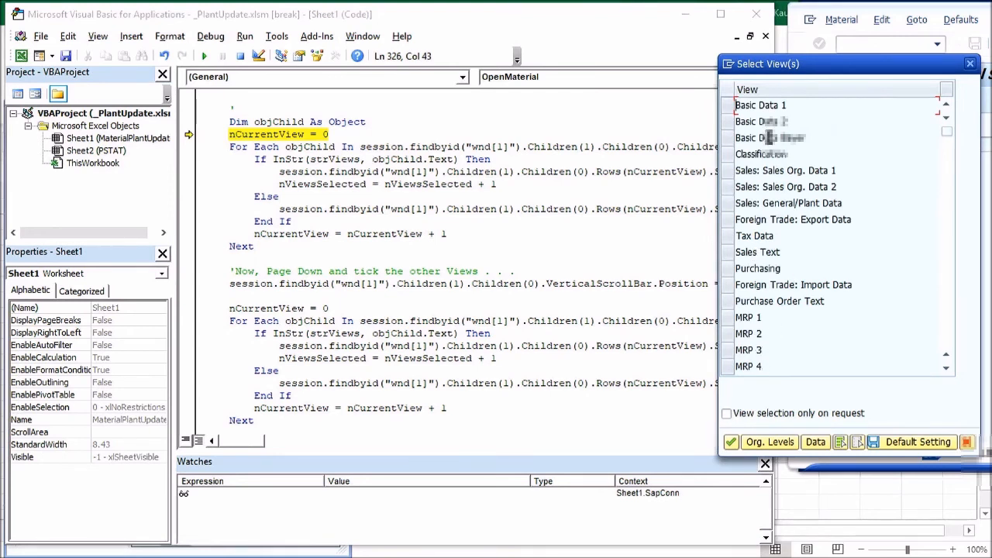
pyautogui.moveTo(614, 172)
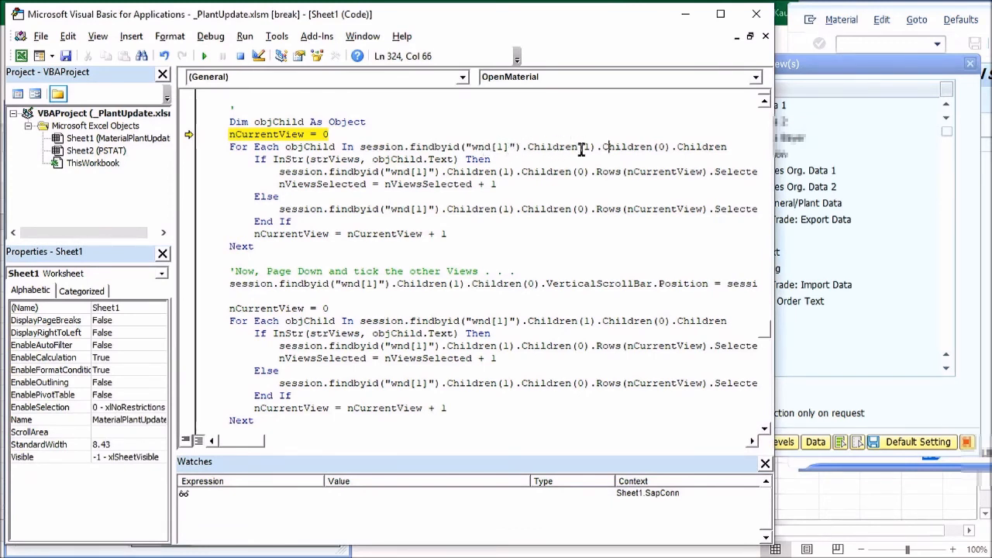
pyautogui.moveTo(650, 145)
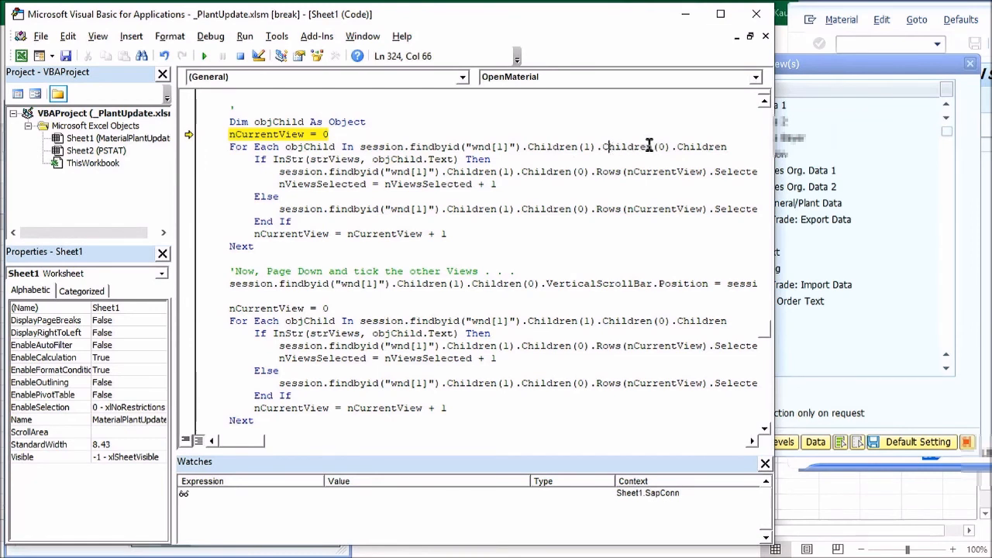
pyautogui.moveTo(898, 144)
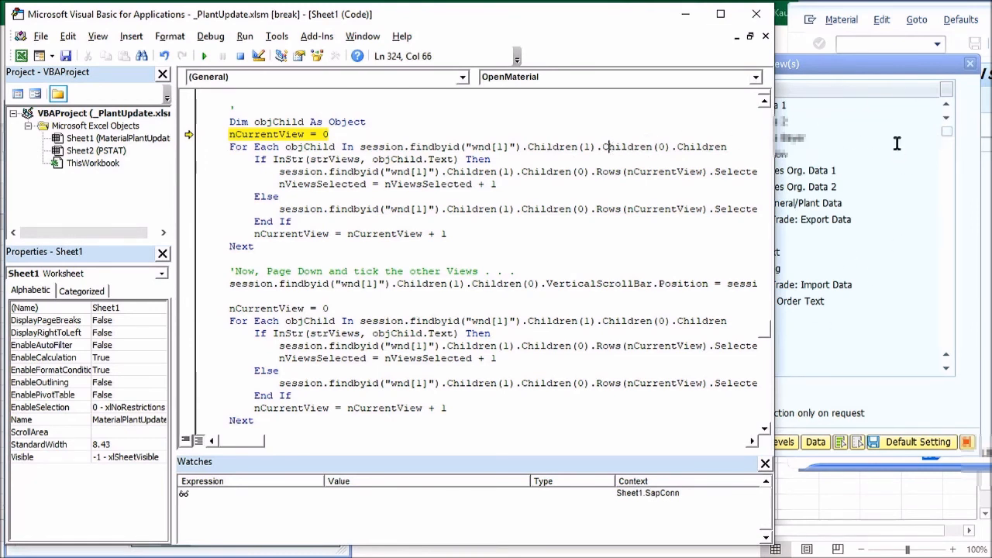
pyautogui.moveTo(767, 159)
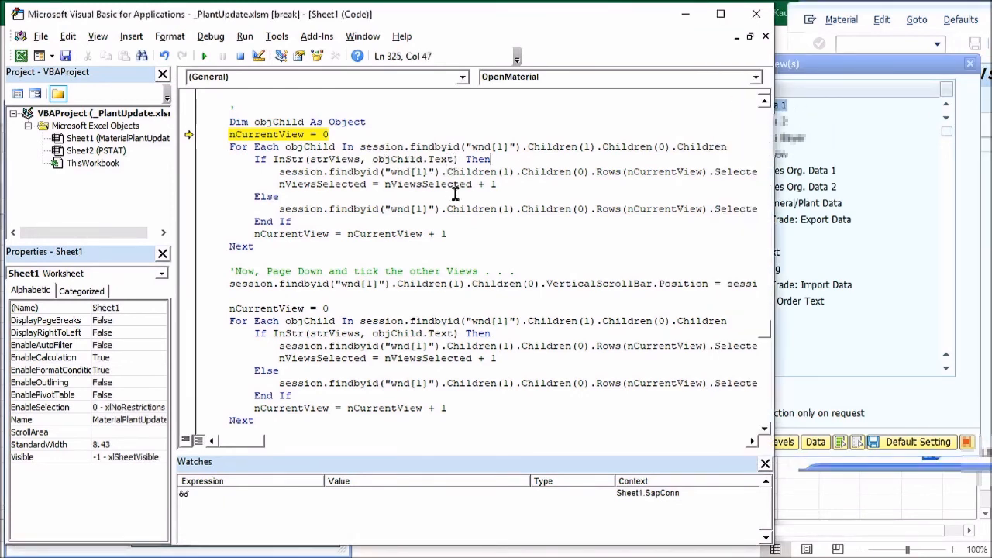
pyautogui.moveTo(345, 159)
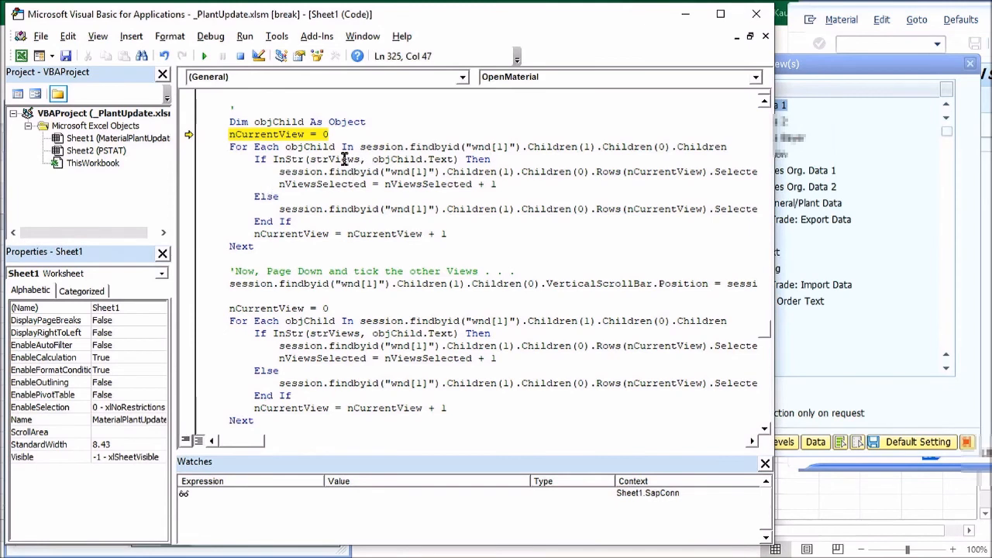
pyautogui.moveTo(345, 159)
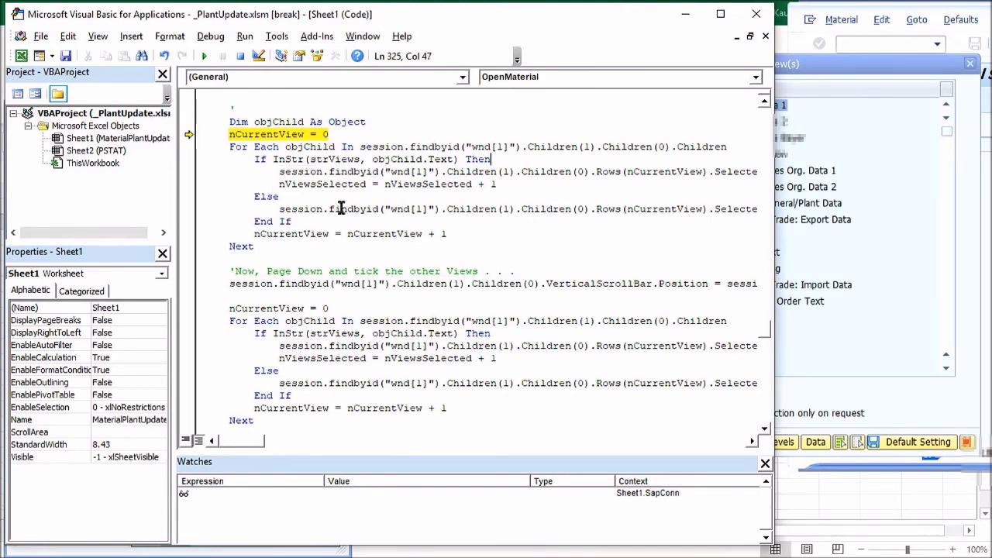
pyautogui.moveTo(260, 433)
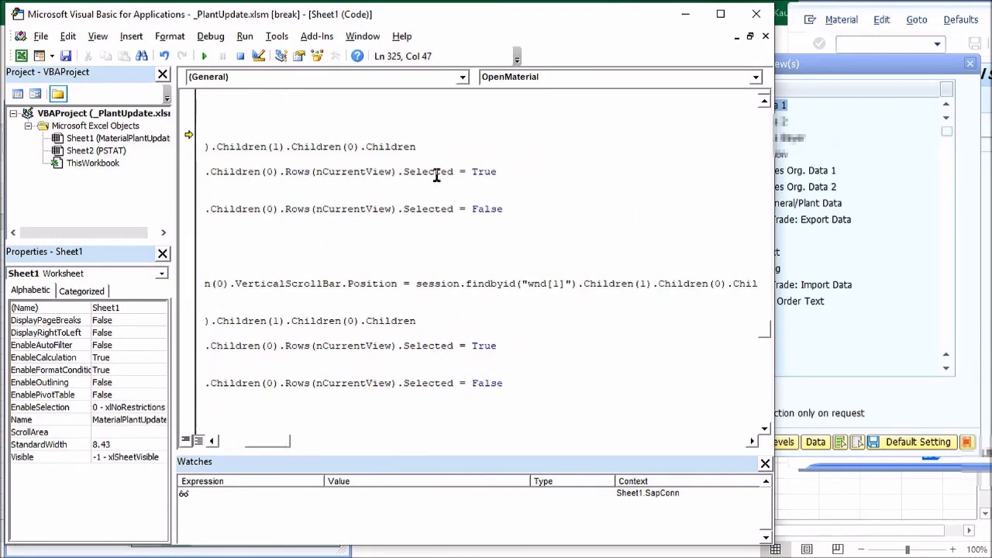
pyautogui.moveTo(359, 169)
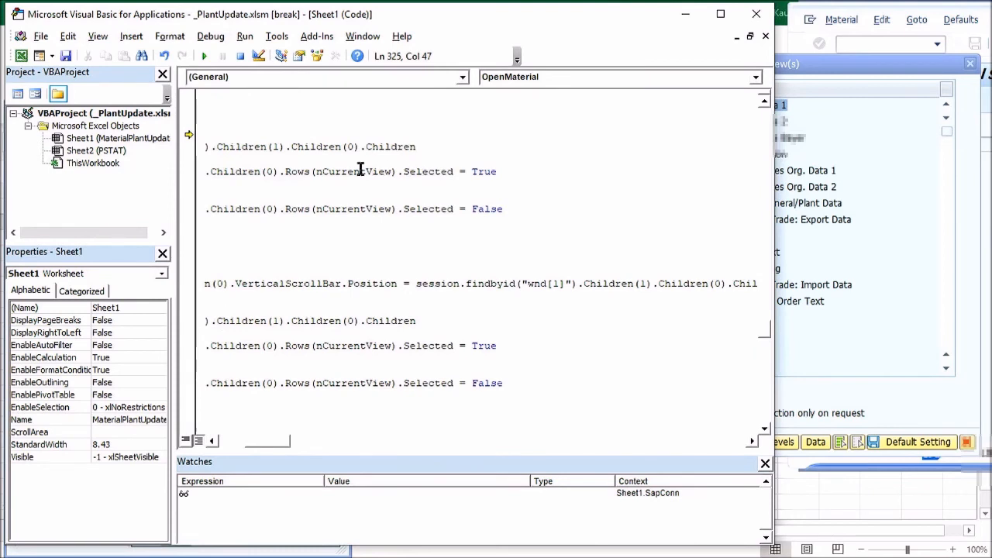
pyautogui.moveTo(427, 171)
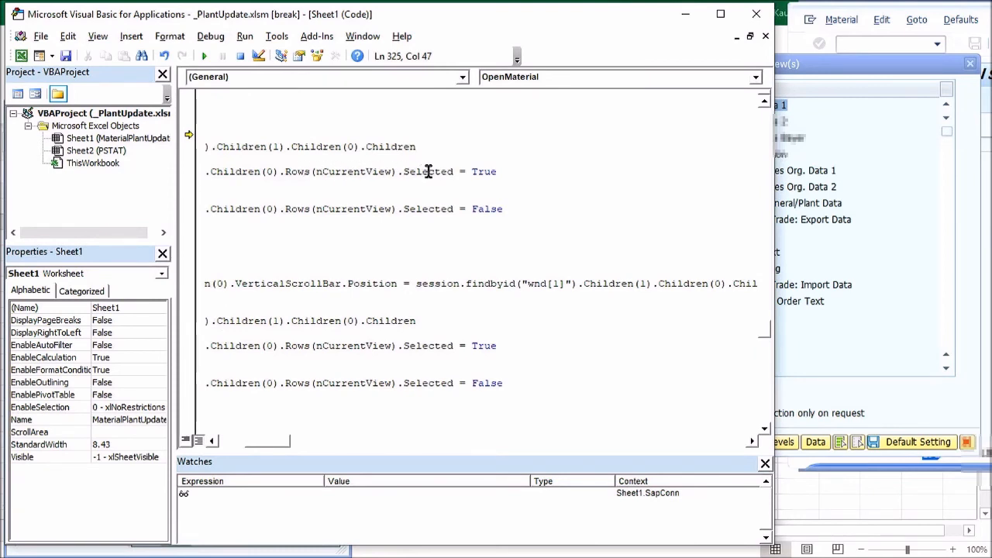
pyautogui.moveTo(478, 209)
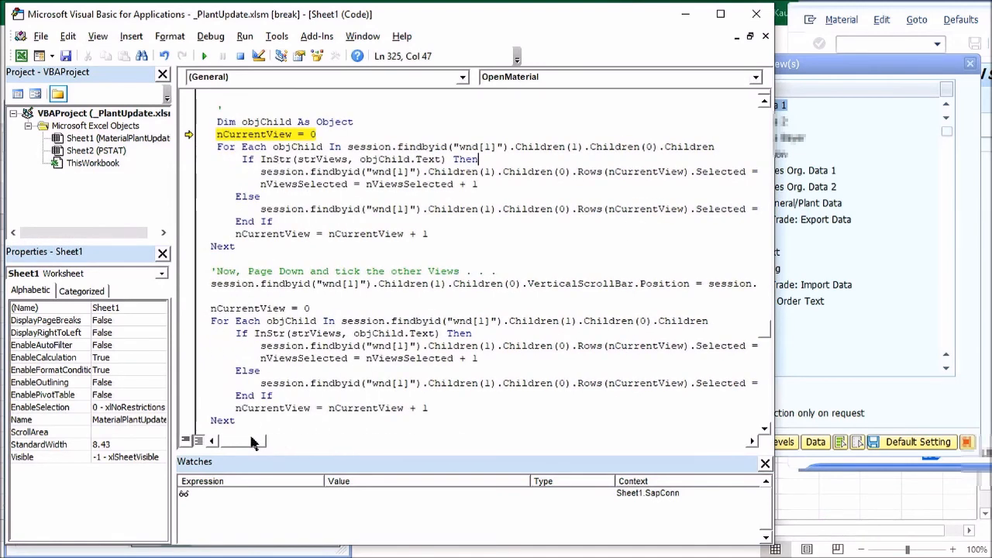
pyautogui.press('F8')
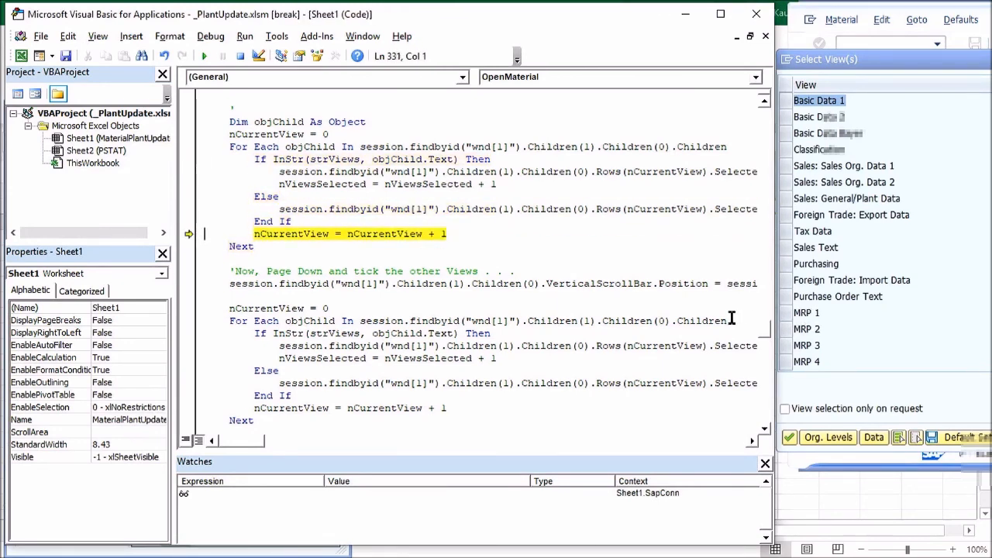
# - Step through the first loop so MRP 1 to MRP 4 get ticked, stopping at page-down
pyautogui.press('F8')
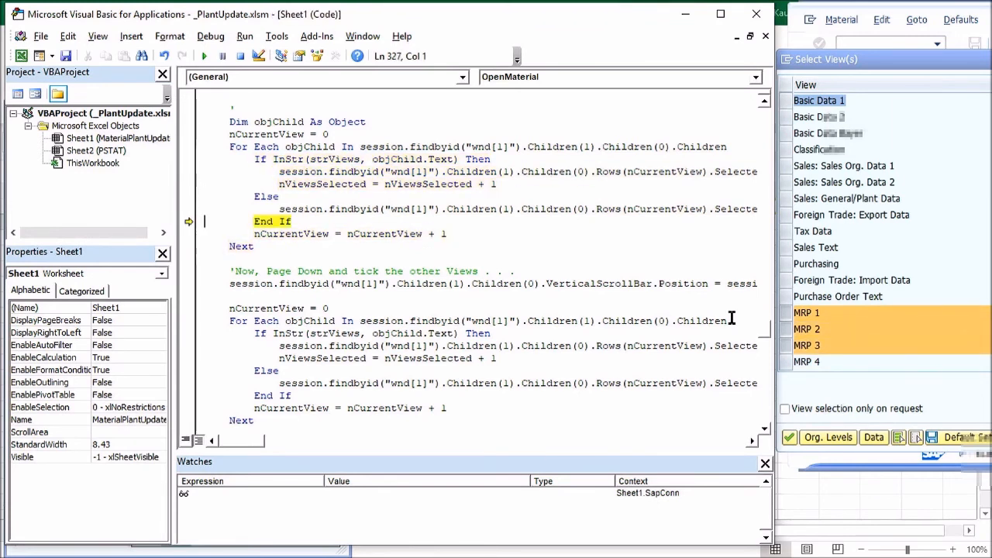
pyautogui.press('F8')
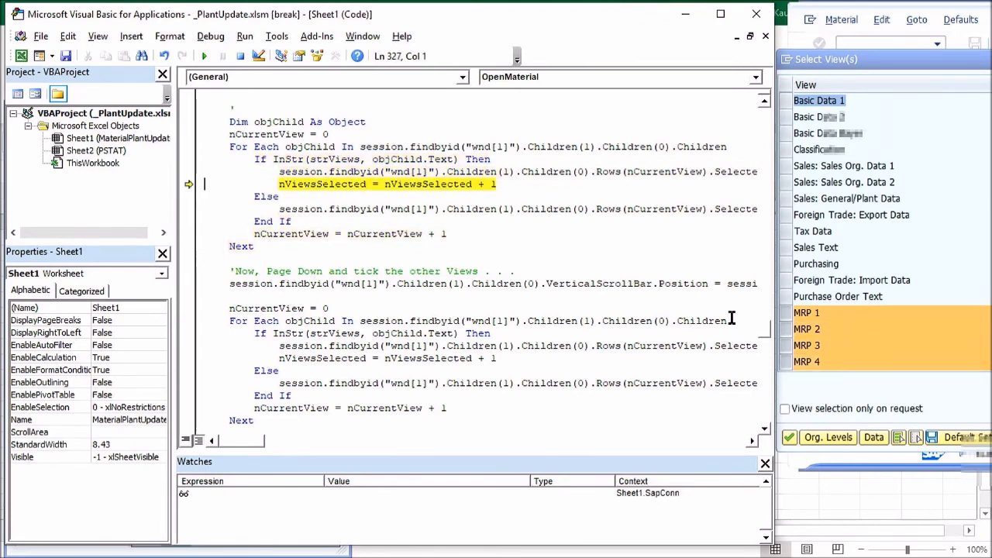
pyautogui.press('F8')
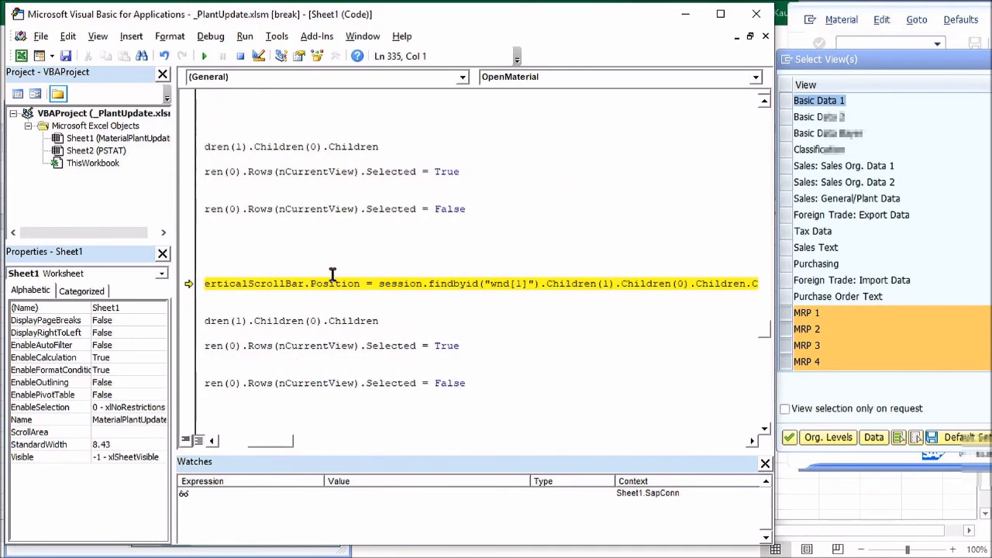
pyautogui.moveTo(335, 283)
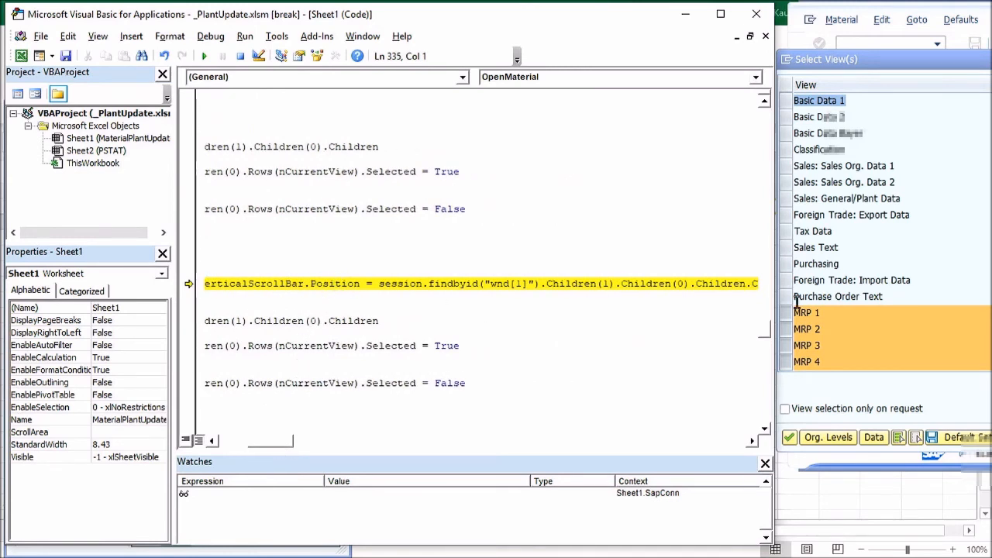
pyautogui.moveTo(833, 360)
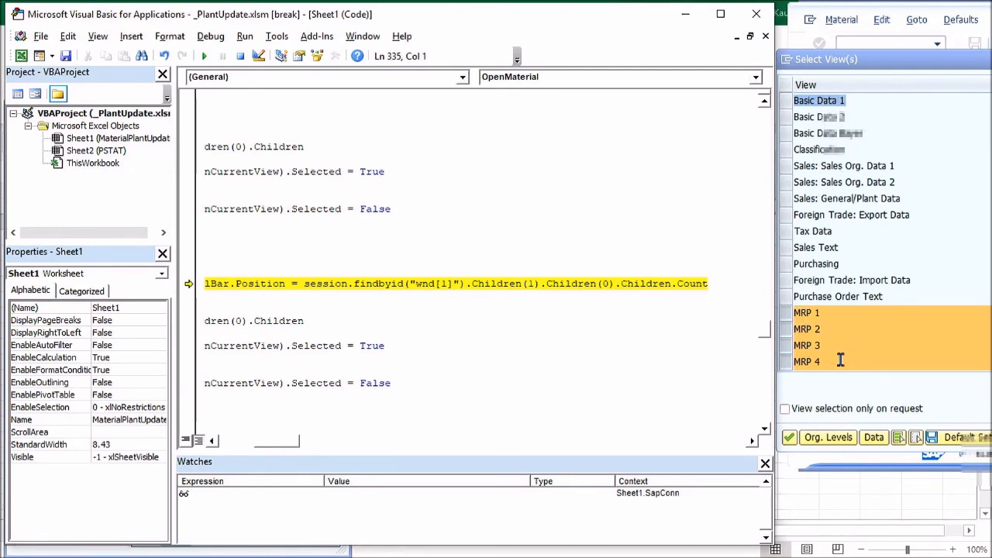
pyautogui.moveTo(803, 361)
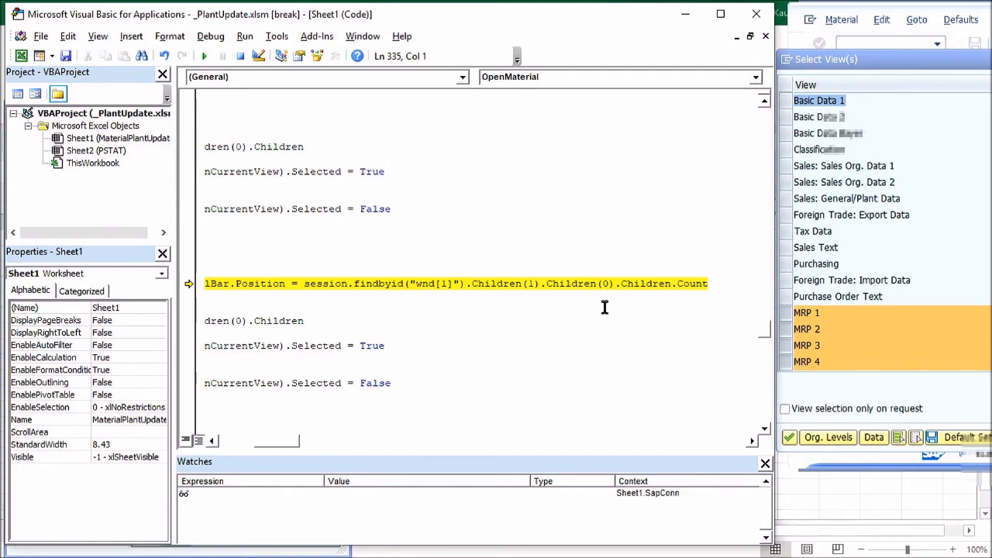
pyautogui.moveTo(643, 267)
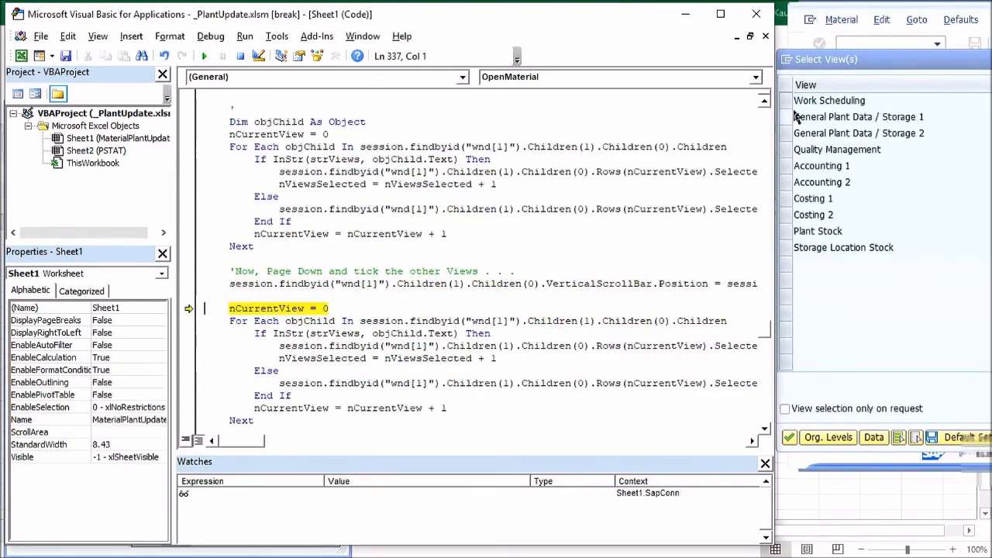
pyautogui.moveTo(833, 182)
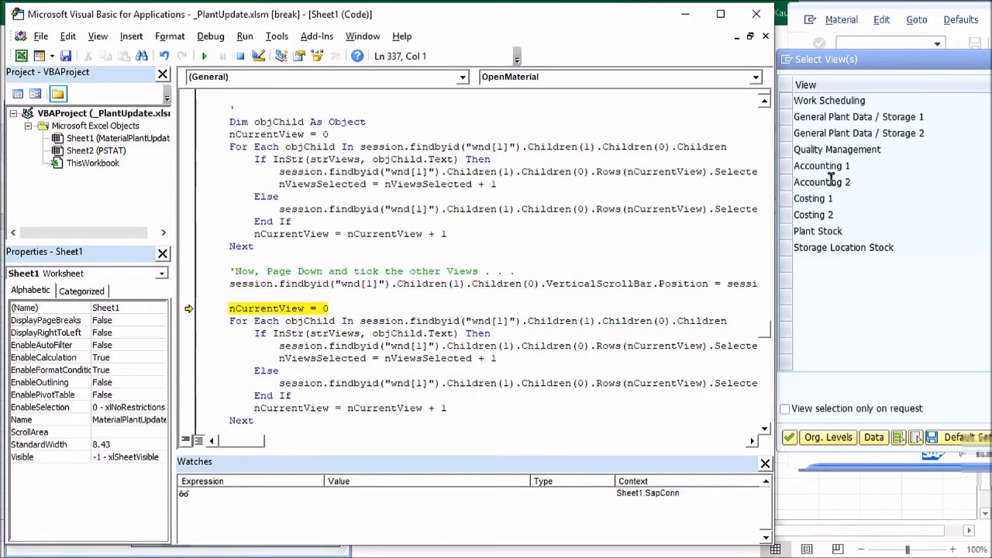
pyautogui.moveTo(462, 321)
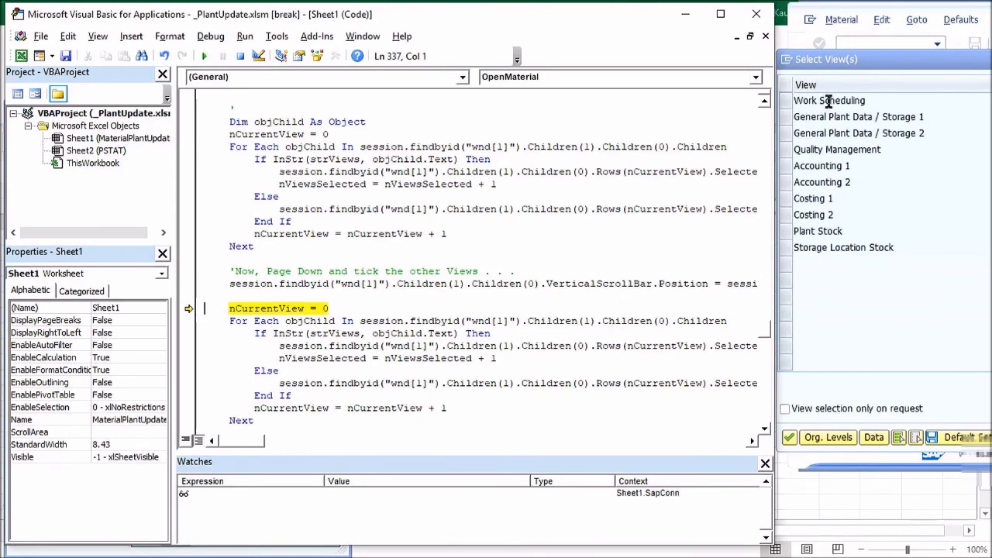
pyautogui.moveTo(610, 276)
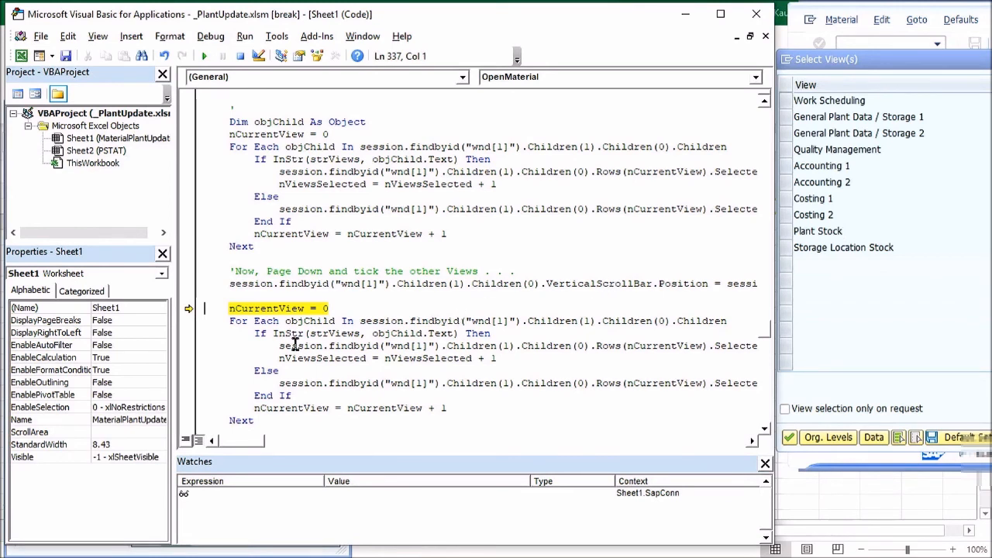
# - Run the second view loop up to the If nViewsSelected = 0 check
pyautogui.press('F8')
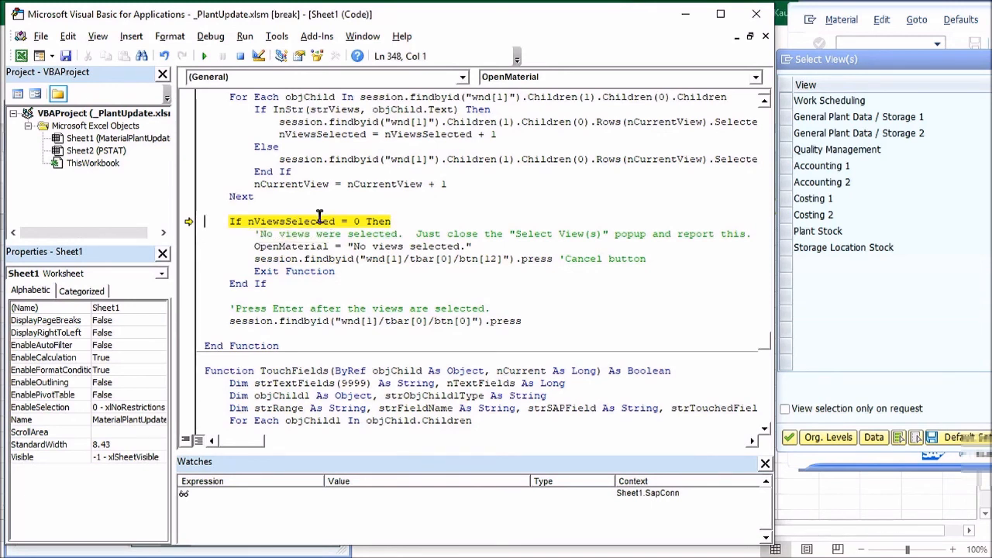
pyautogui.moveTo(273, 262)
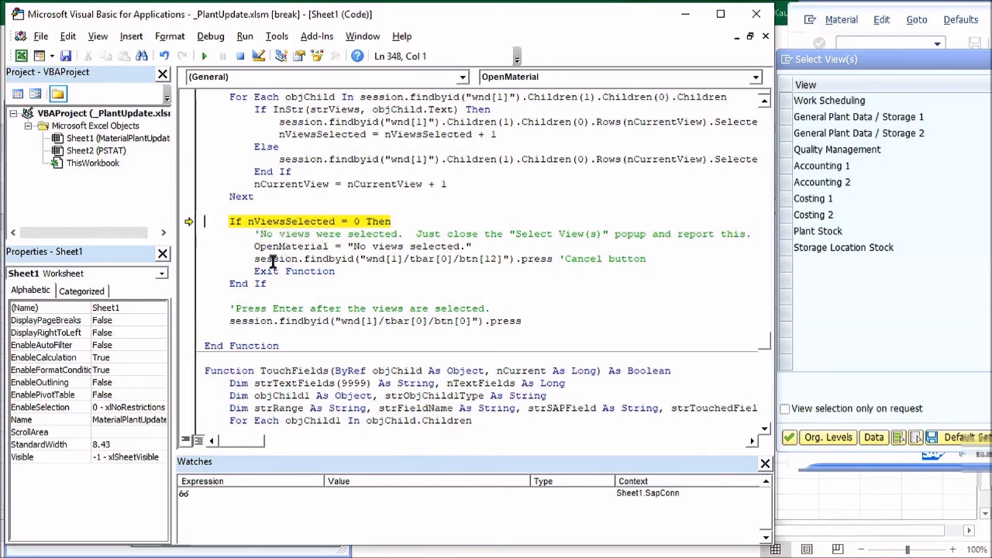
pyautogui.moveTo(414, 258)
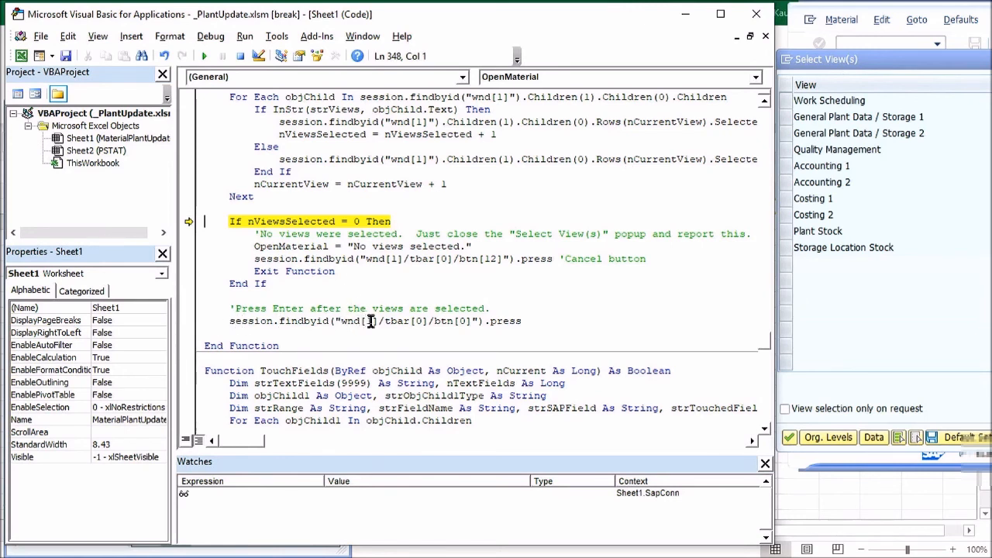
pyautogui.moveTo(380, 320)
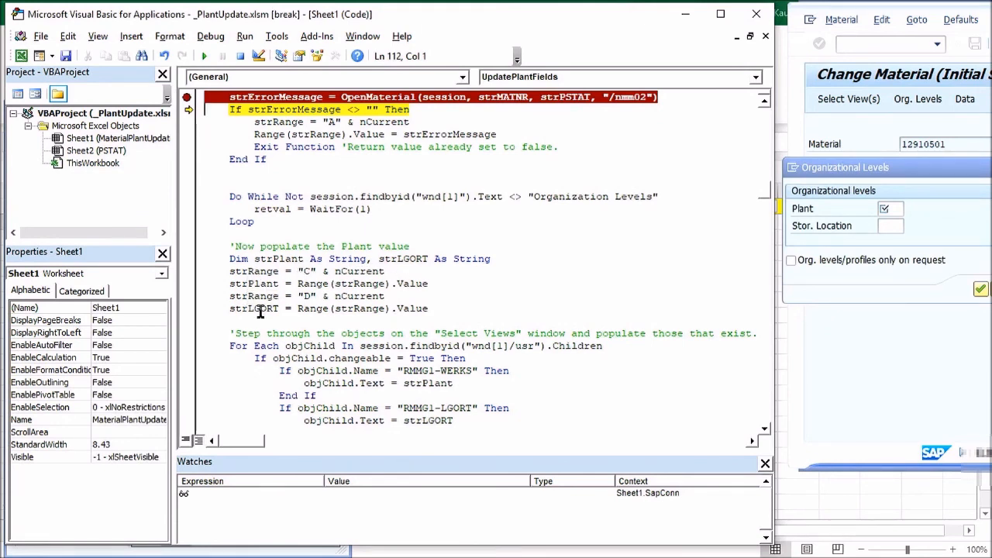
pyautogui.moveTo(348, 310)
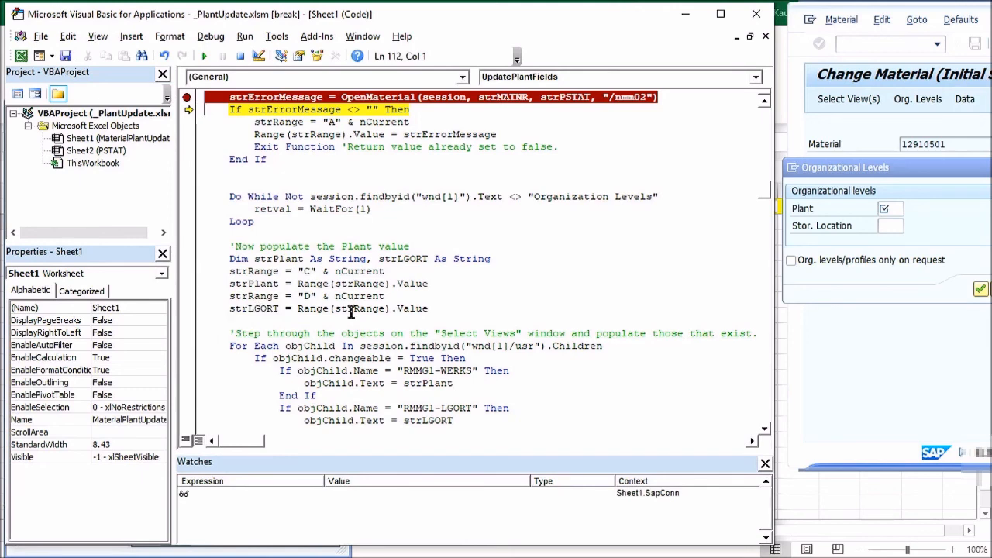
# - Scroll down UpdatePlantFields toward the plant population code after returning from OpenMaterial
pyautogui.scroll(-3)
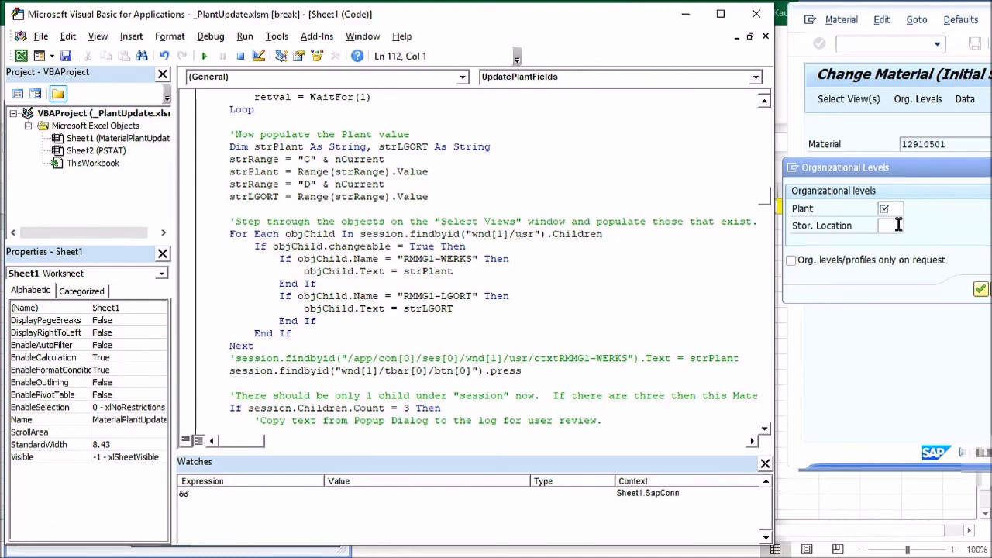
pyautogui.moveTo(576, 241)
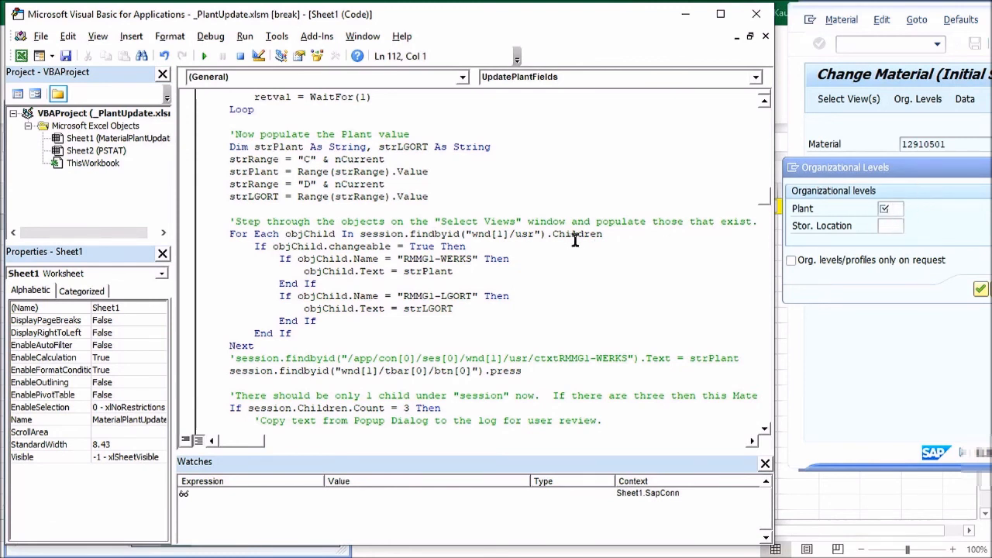